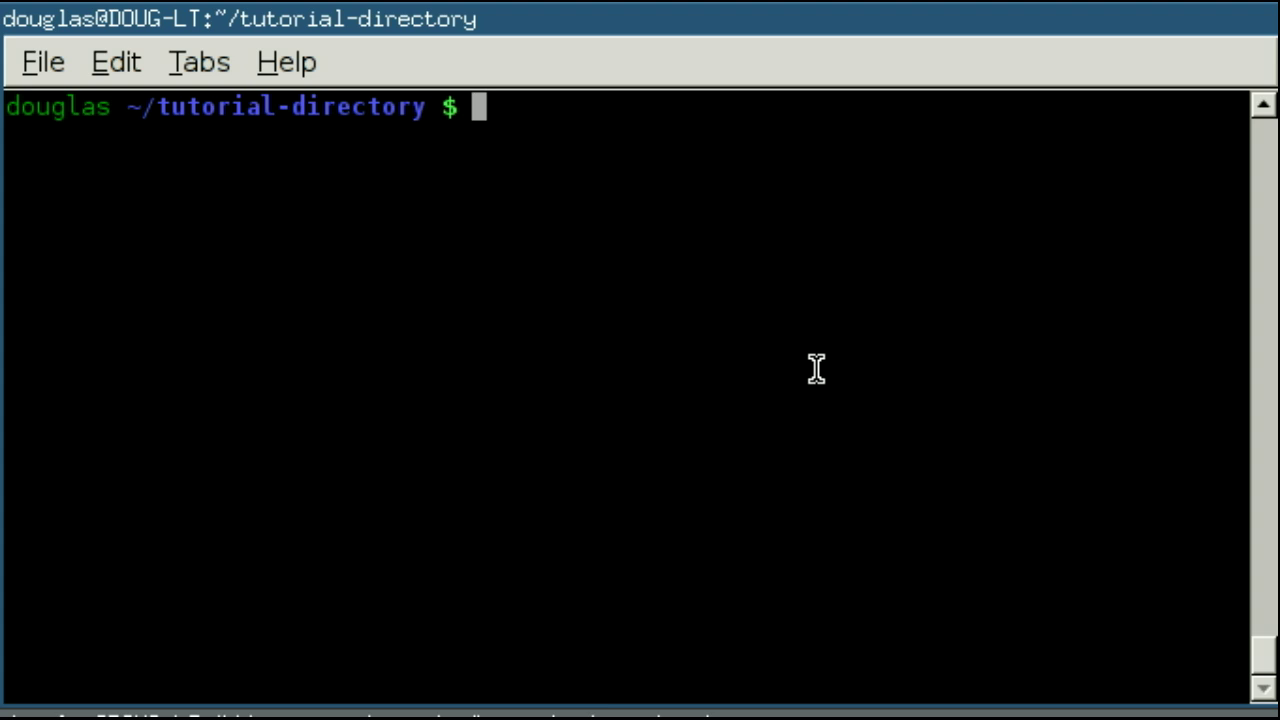
- Begin the pwd command at the prompt in tutorial-directory
text(pw)
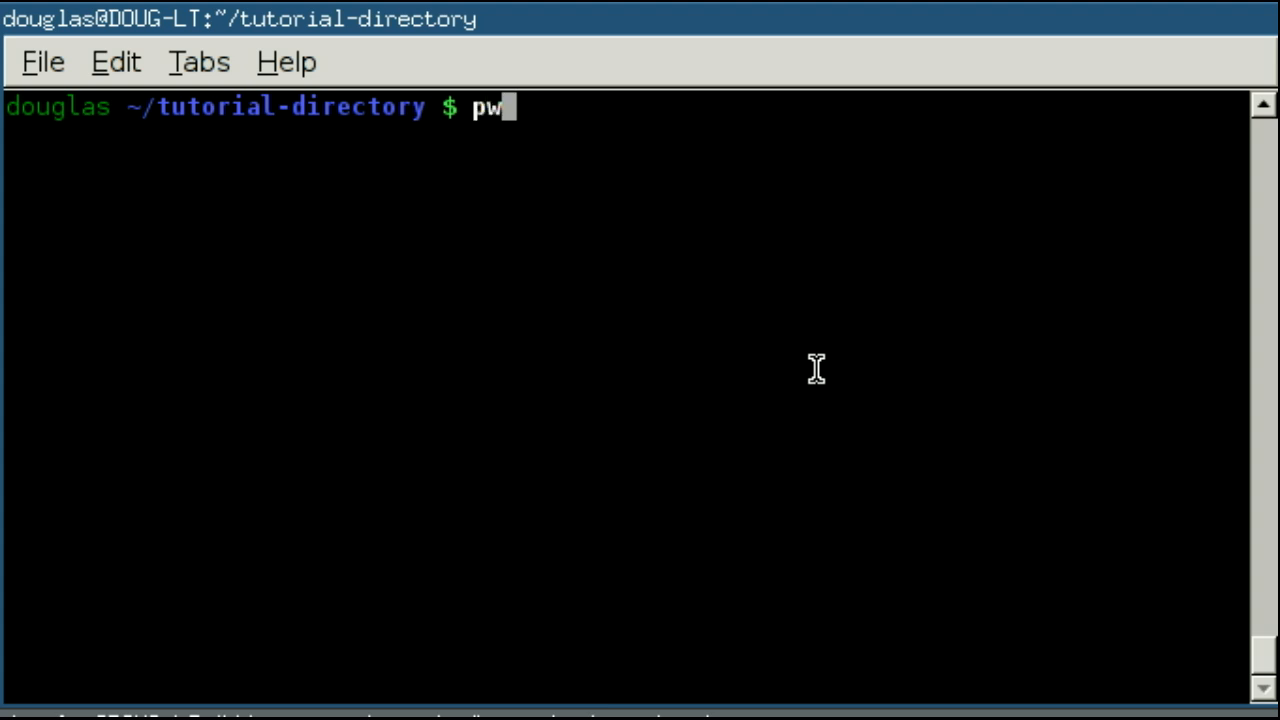
- Run pwd to print /home/douglas/tutorial-directory and highlight its home and douglas parts
text(d)
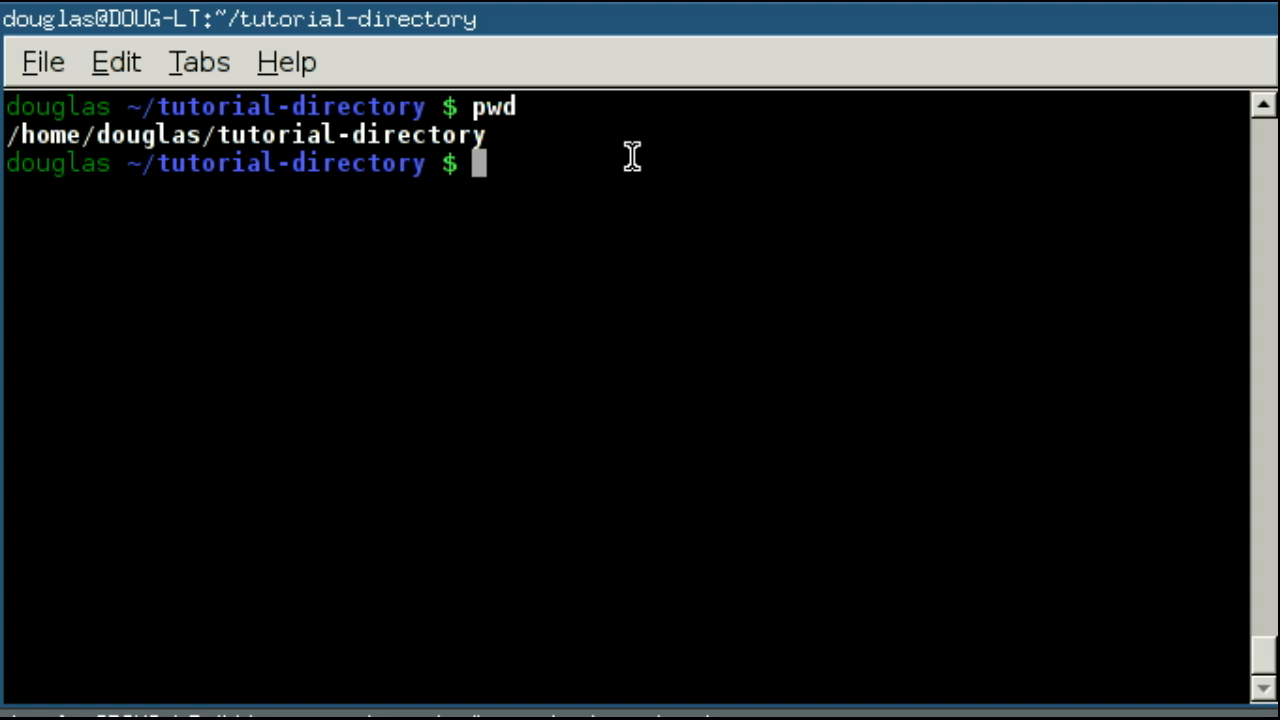
mouse_move(512, 108)
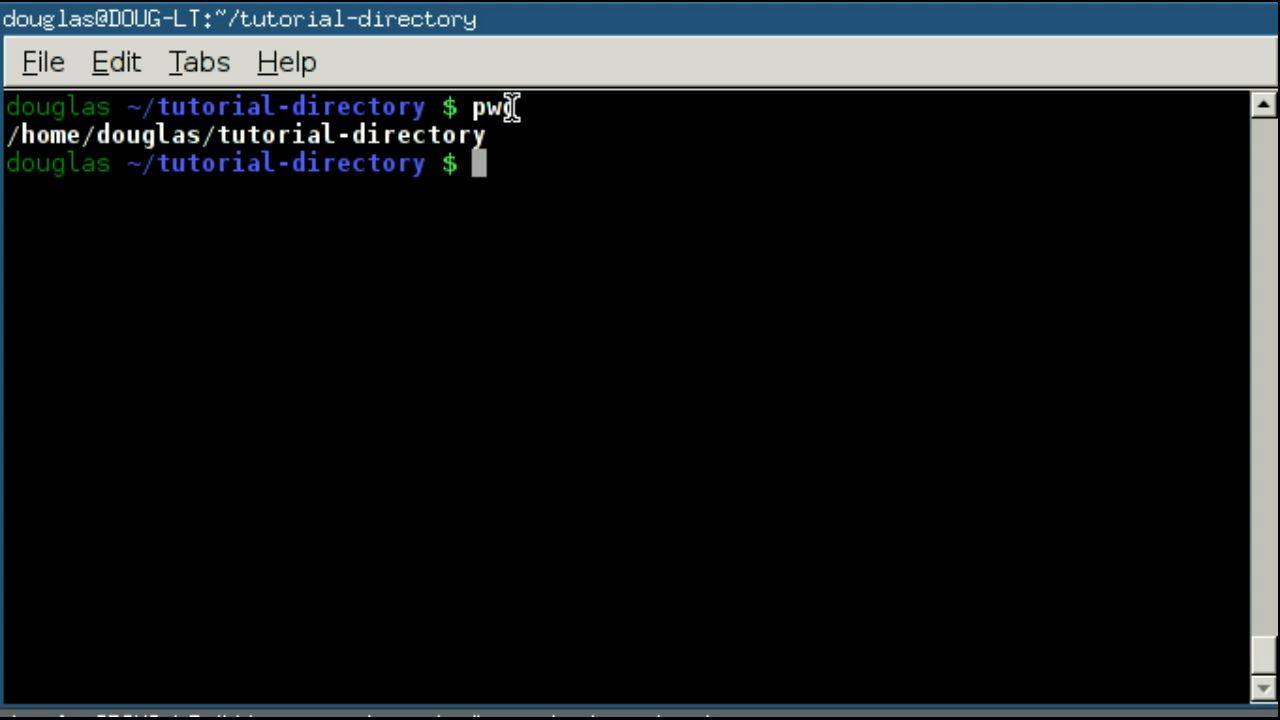
mouse_move(548, 120)
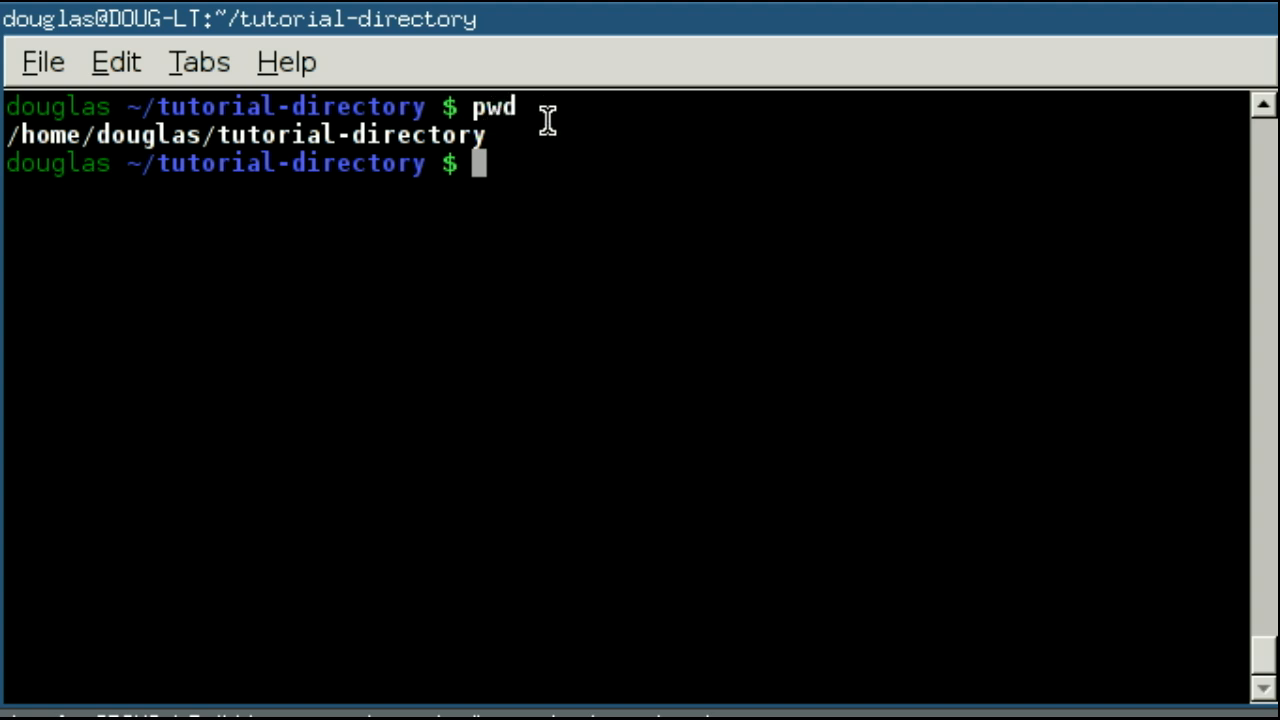
mouse_move(522, 130)
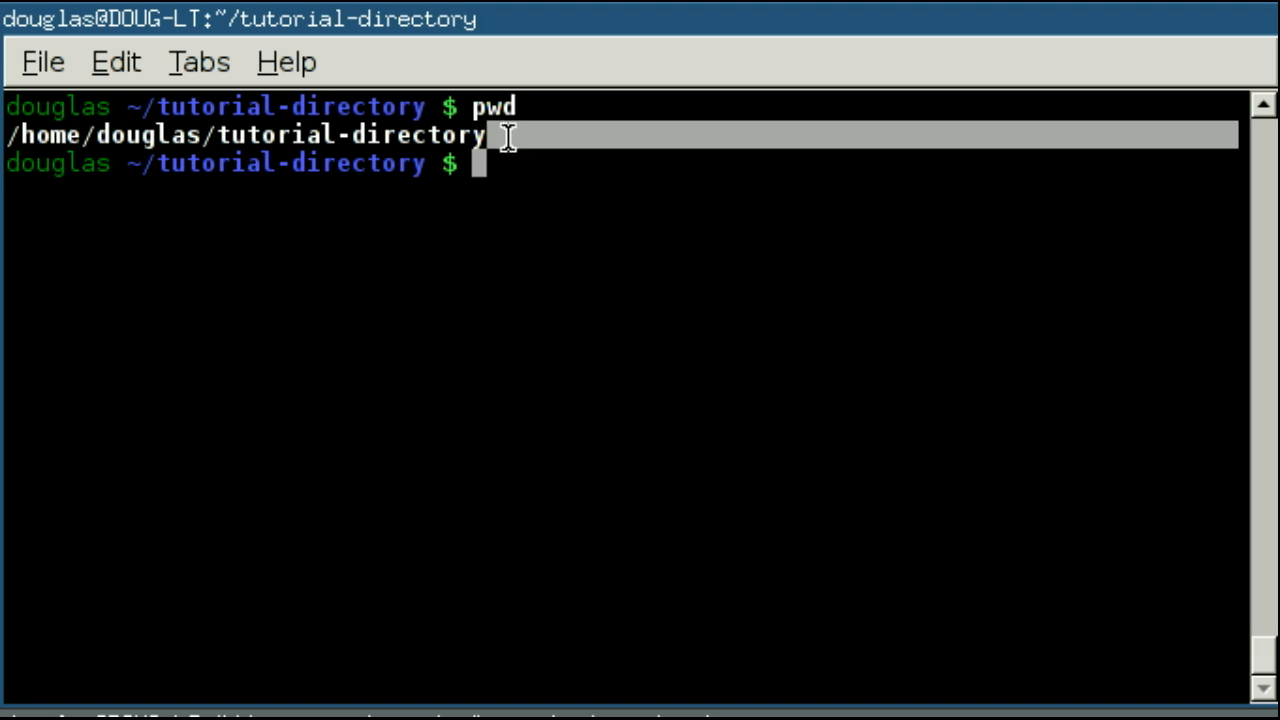
mouse_move(8, 134)
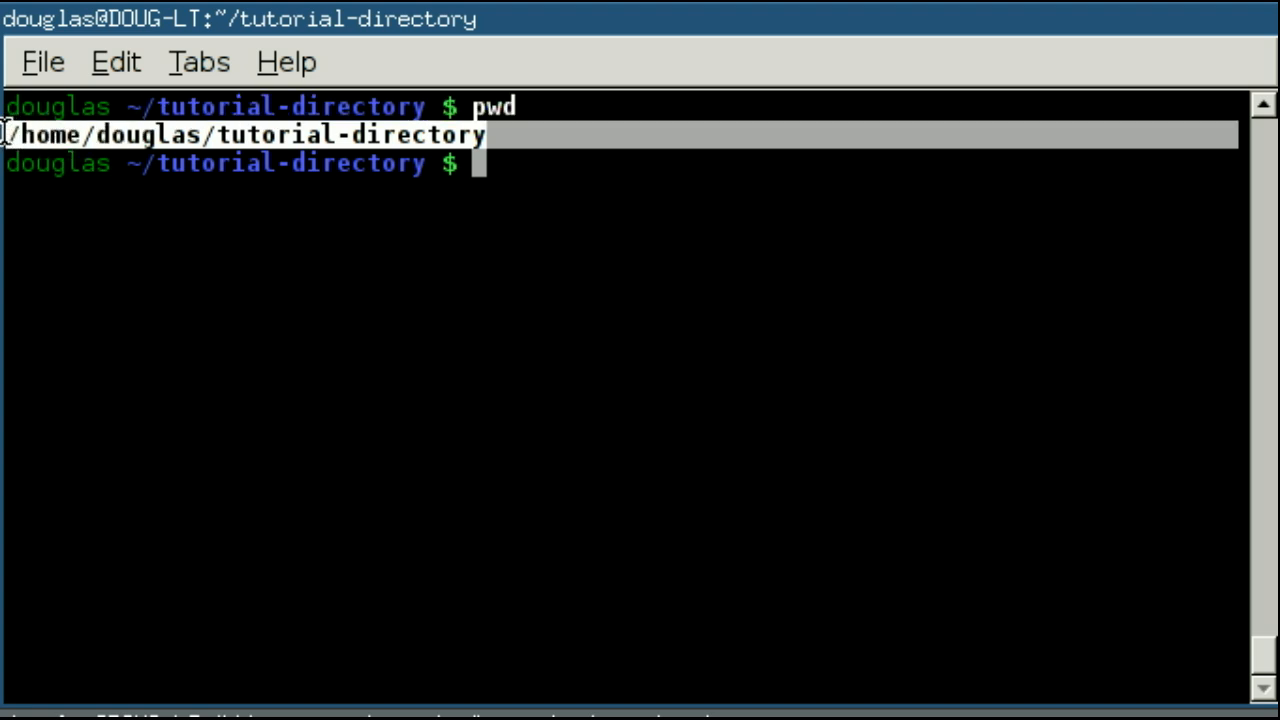
mouse_move(800, 318)
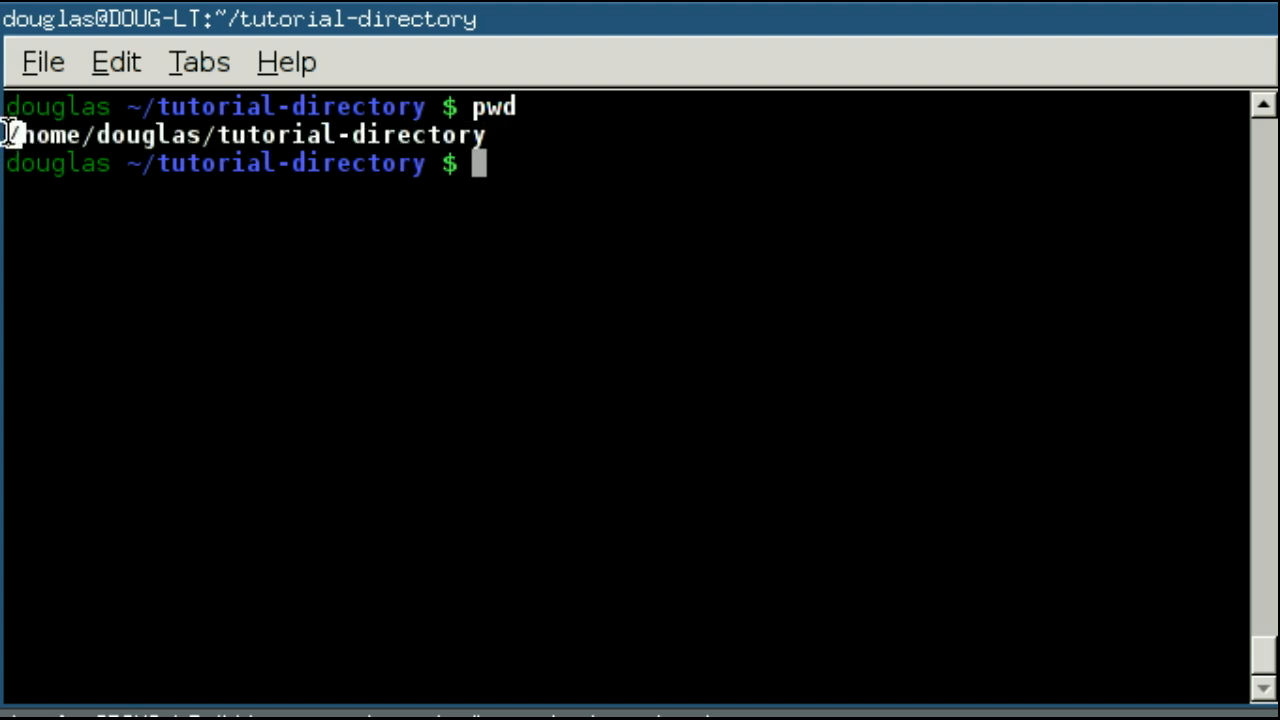
mouse_move(428, 220)
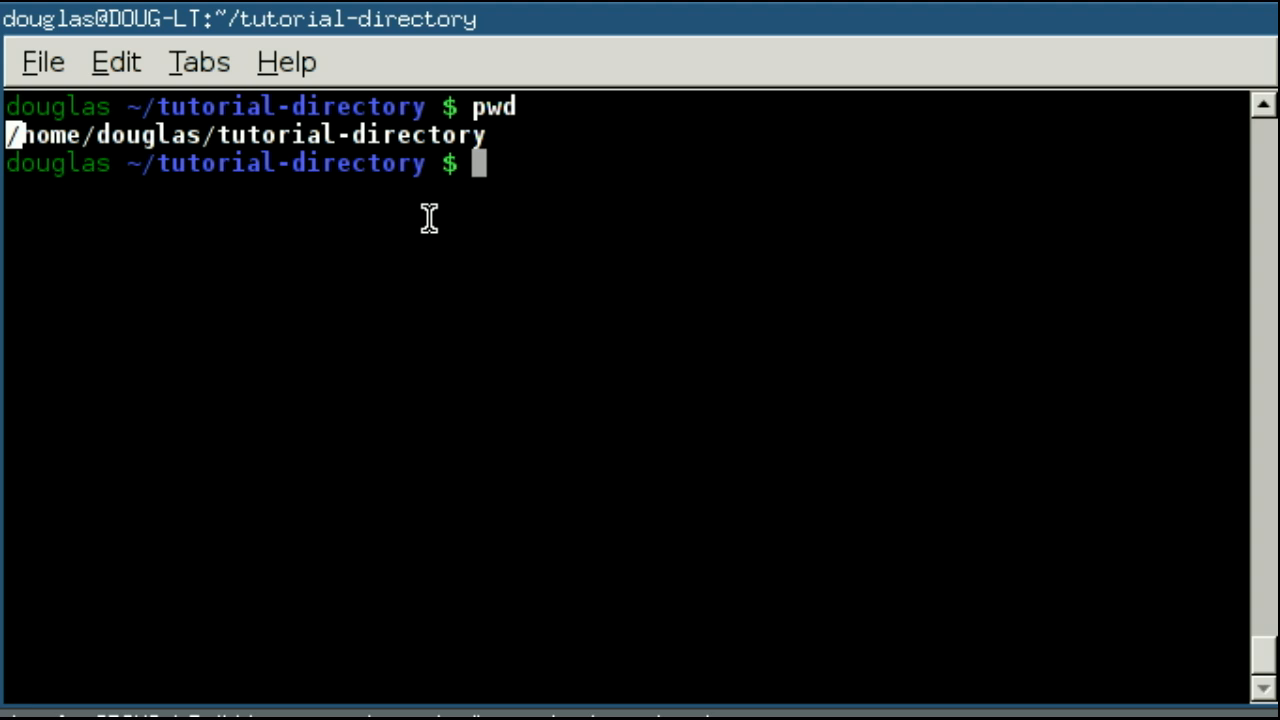
mouse_move(84, 136)
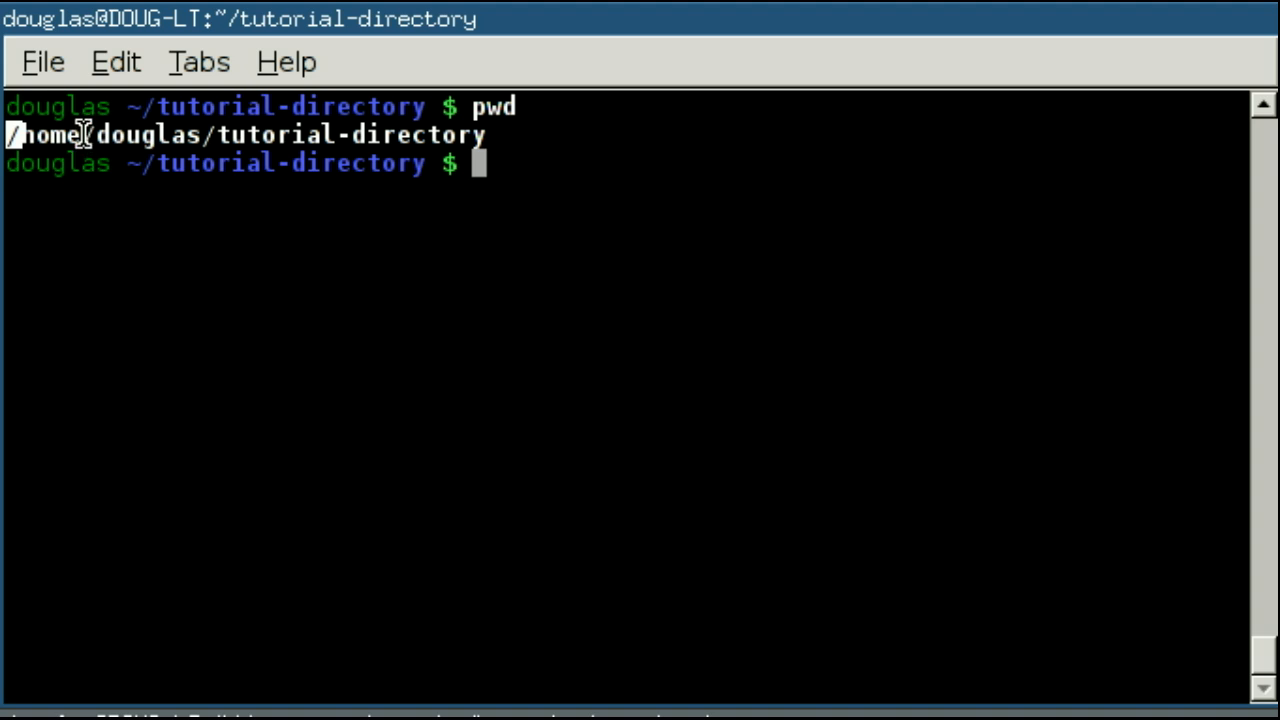
double_click(52, 136)
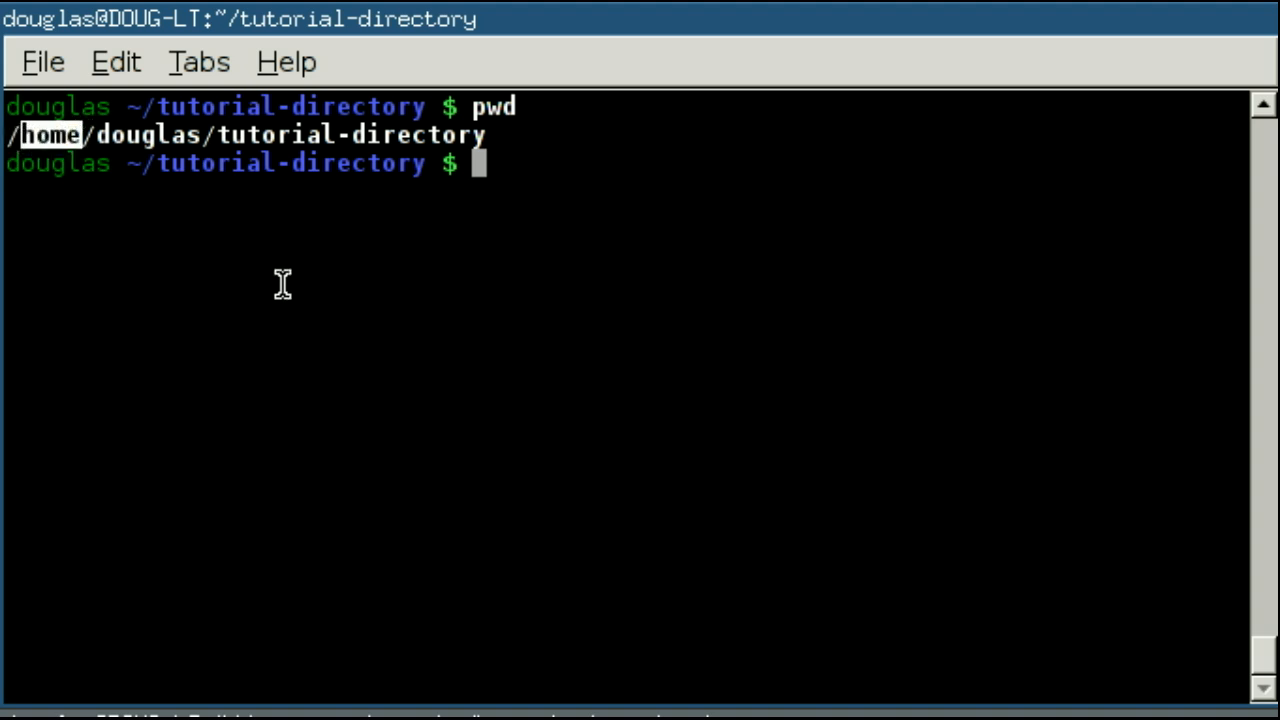
mouse_move(192, 116)
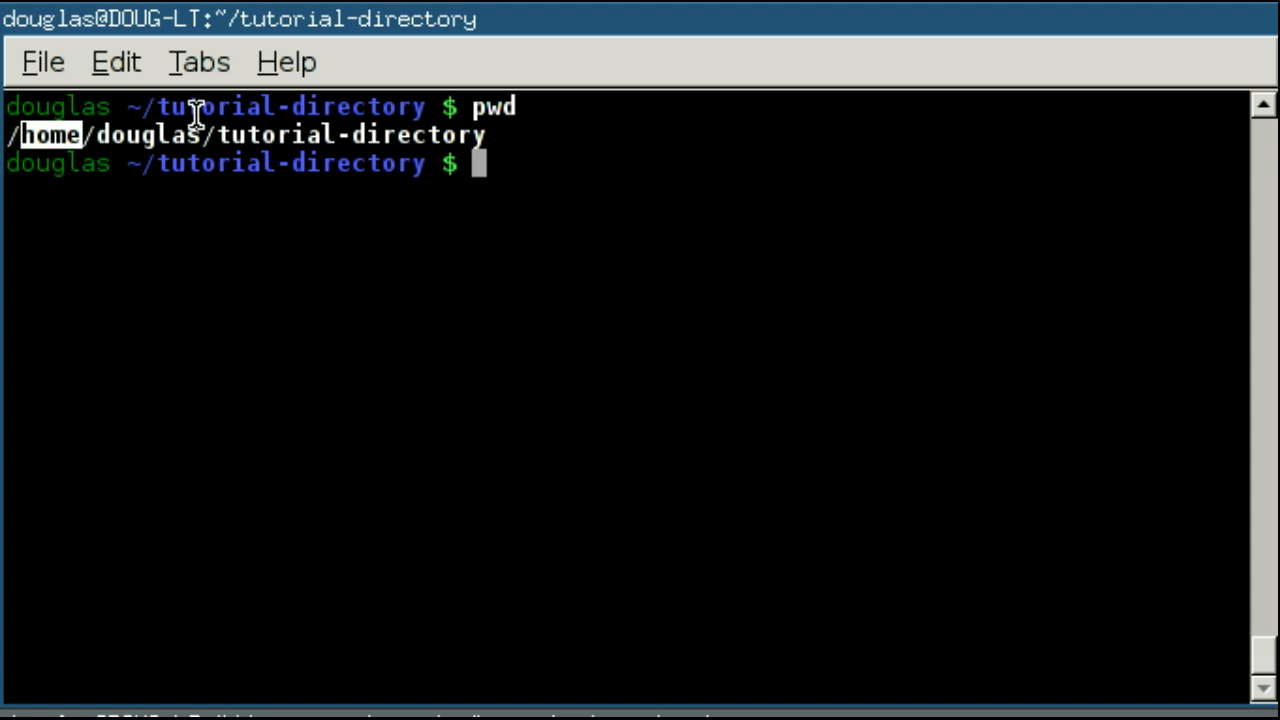
mouse_move(56, 136)
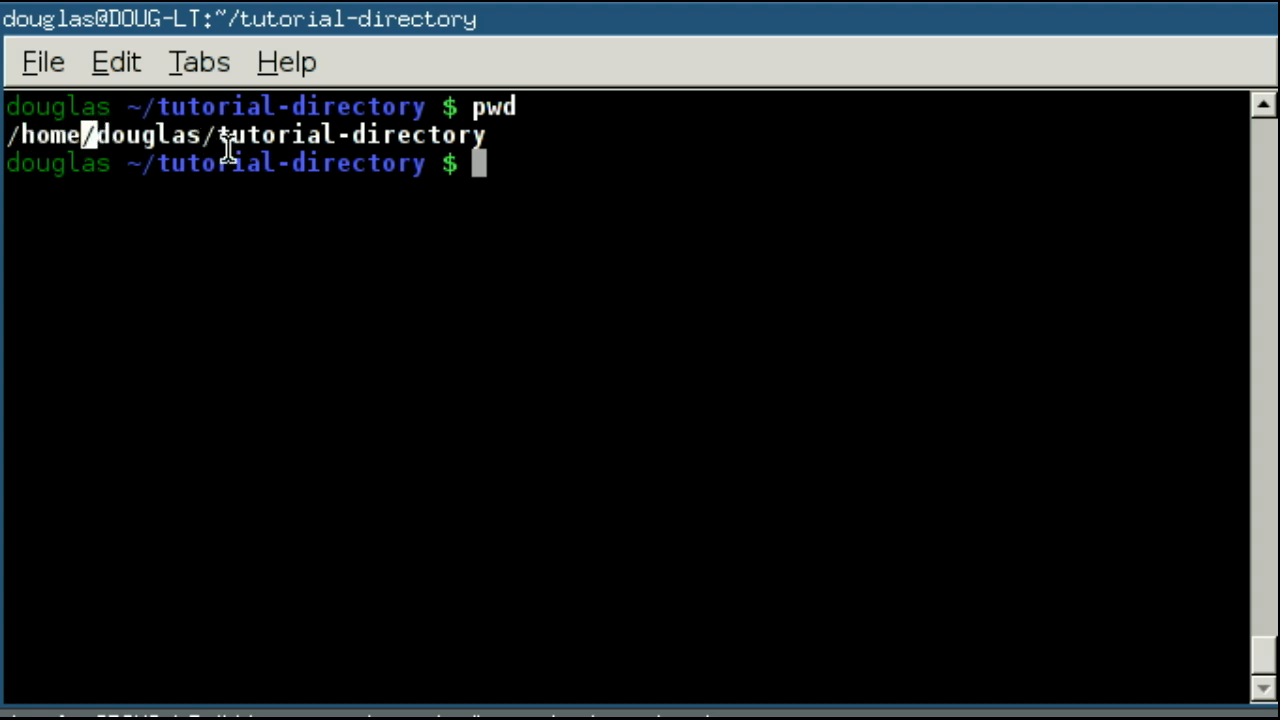
double_click(144, 136)
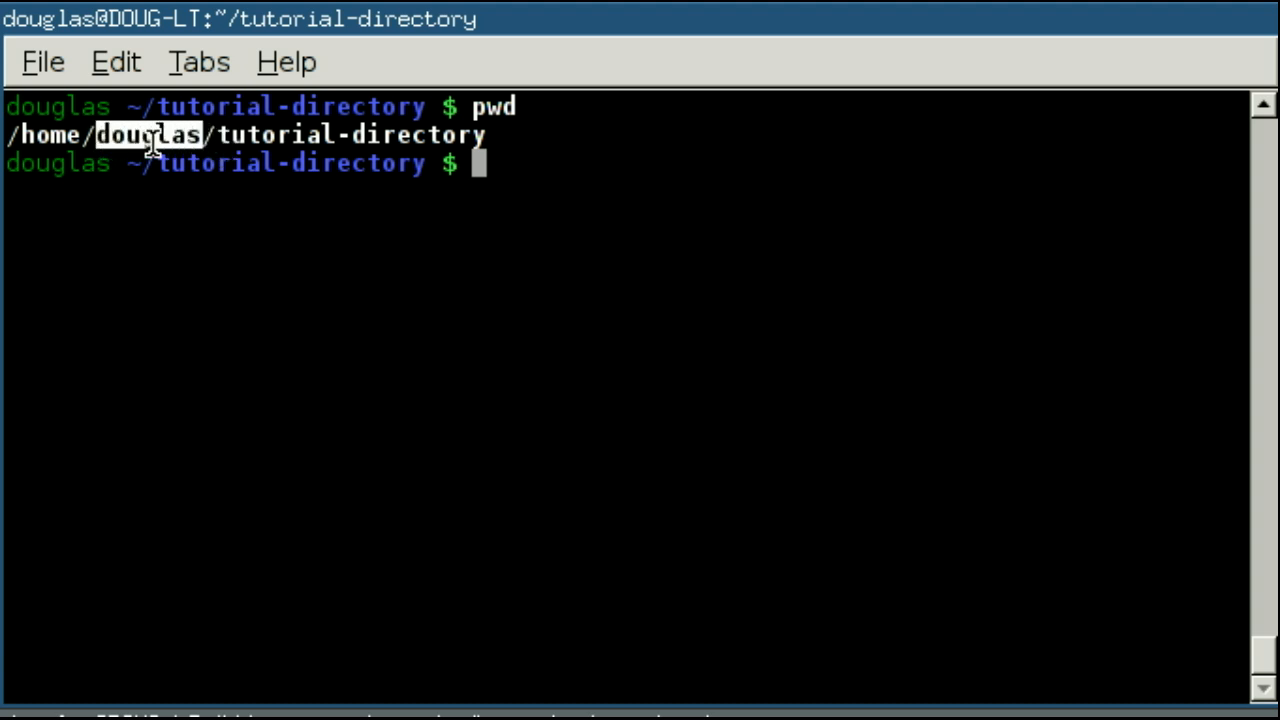
mouse_move(588, 412)
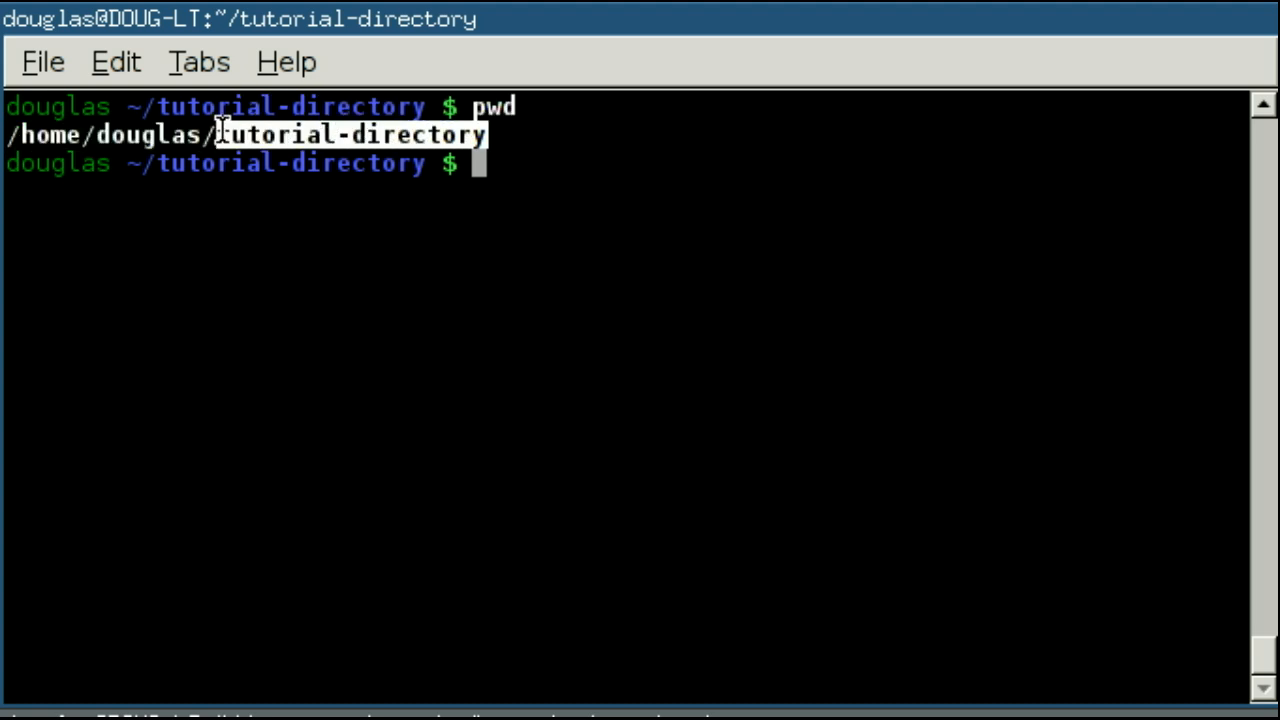
mouse_move(720, 224)
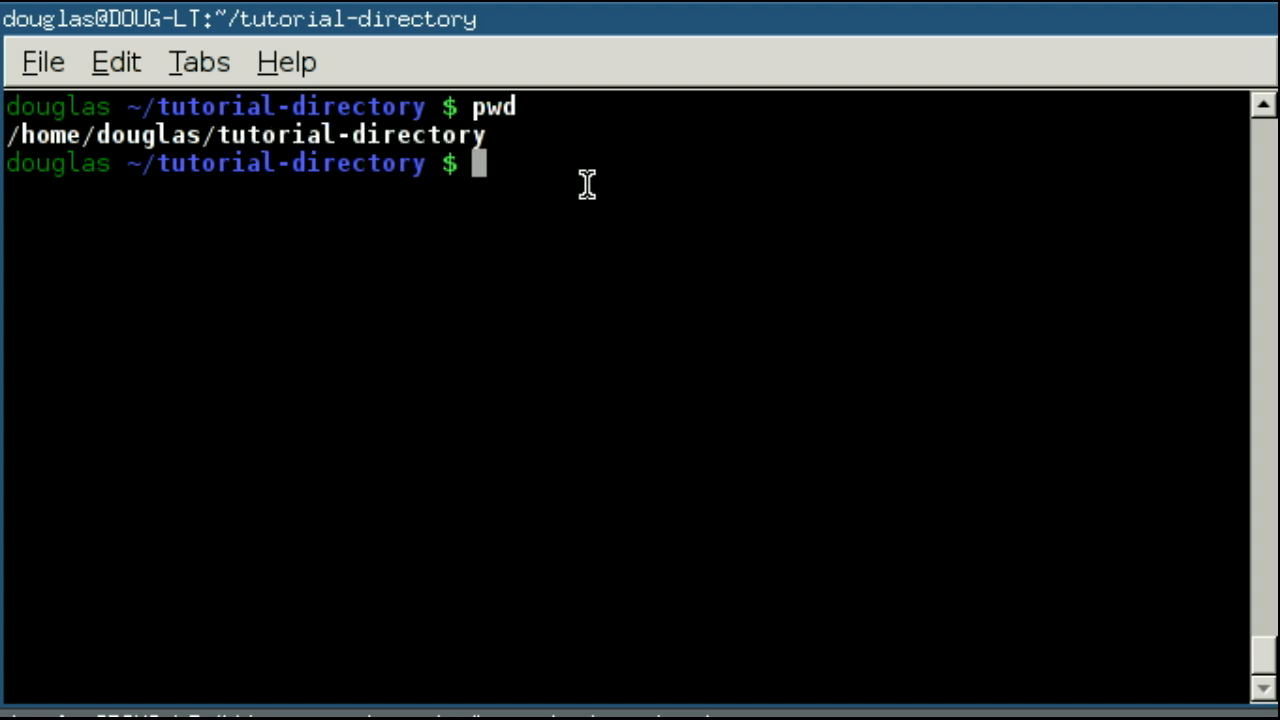
- Run ls to list file-1.txt, File-1.txt and file.txt
text(ls)
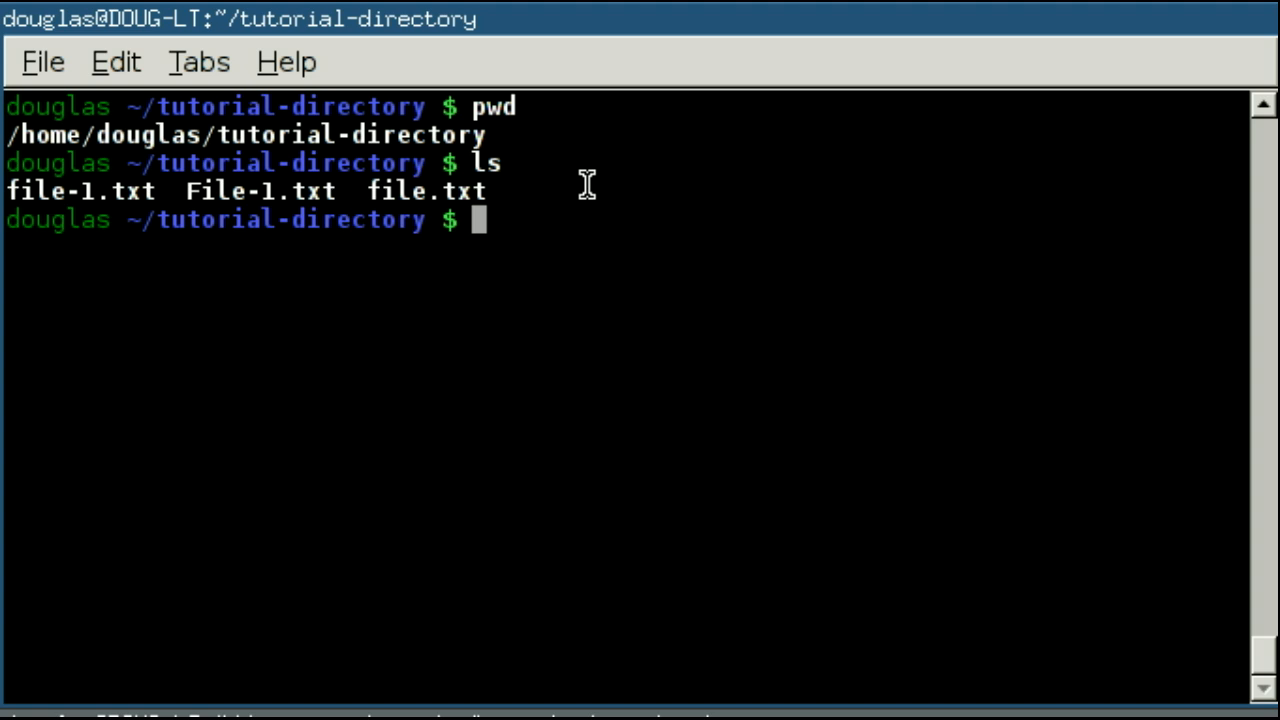
mouse_move(40, 200)
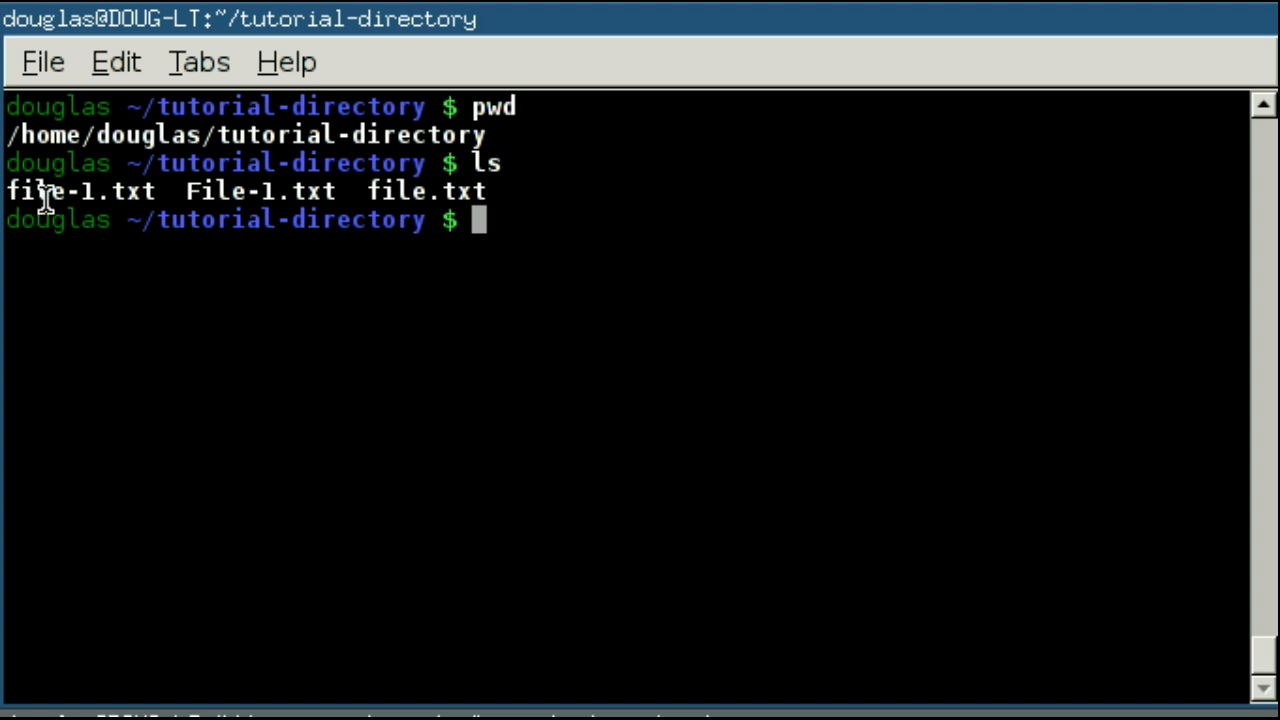
mouse_move(472, 200)
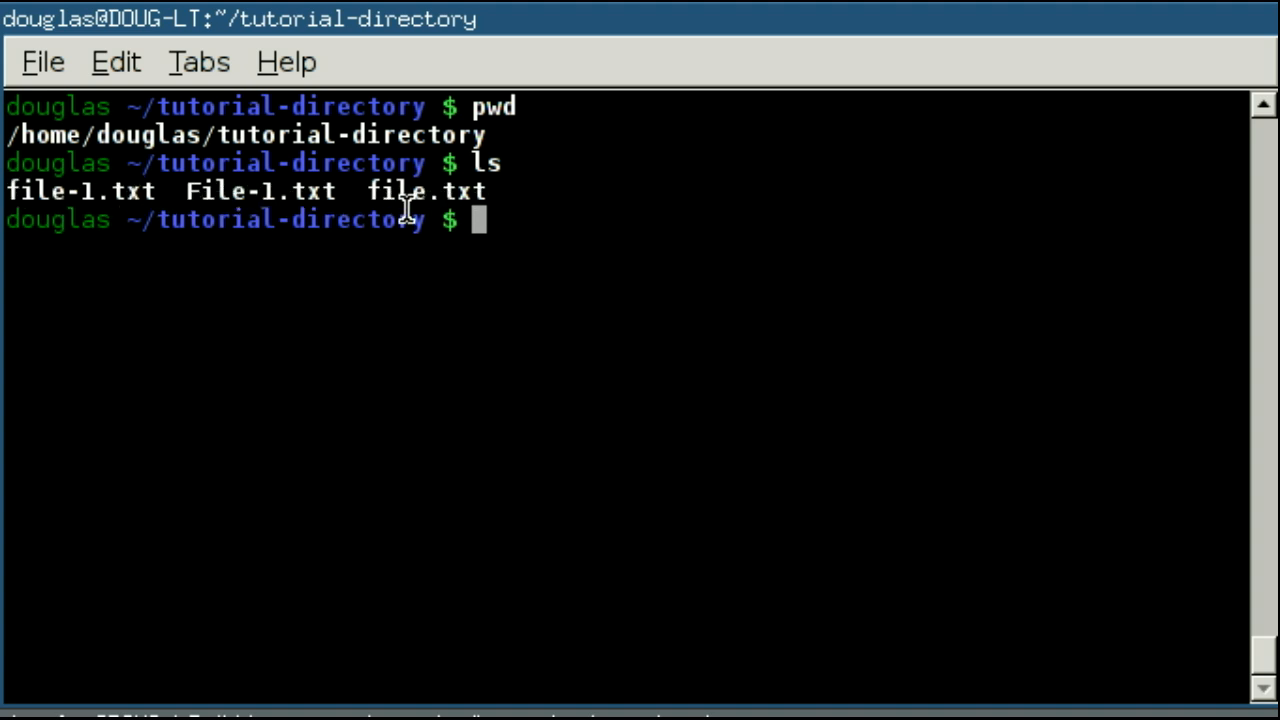
mouse_move(430, 248)
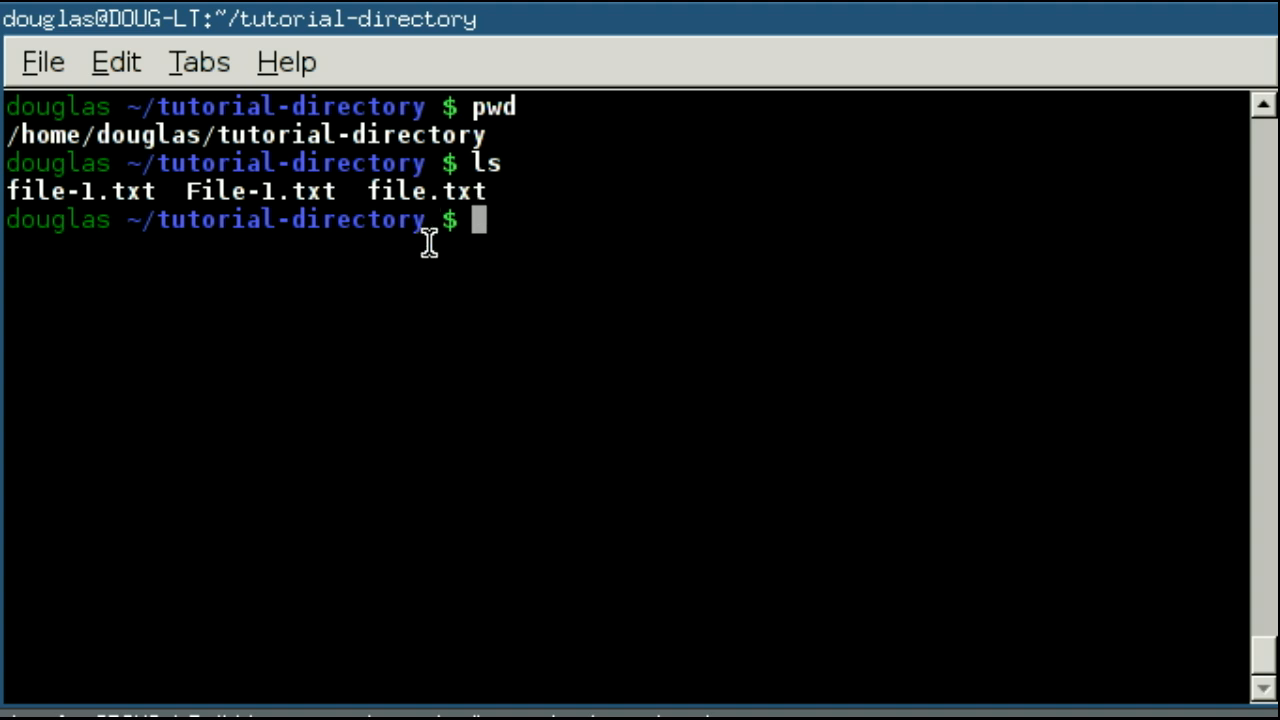
mouse_move(164, 258)
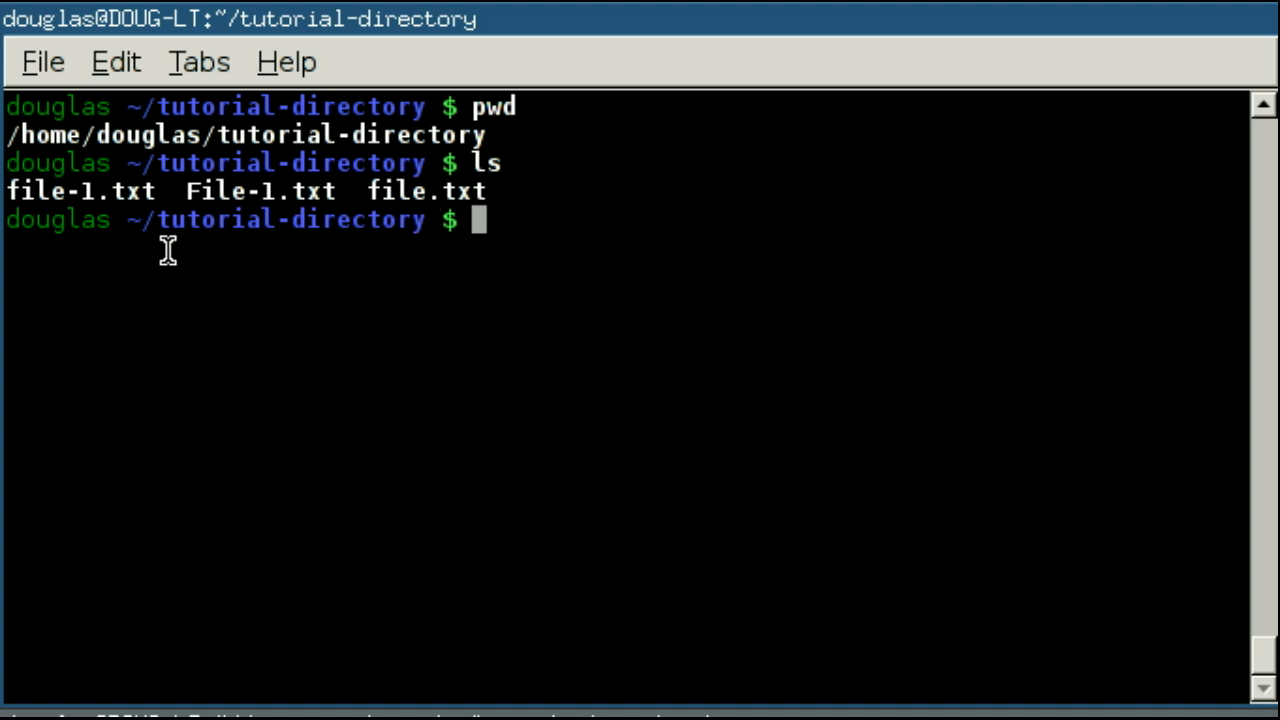
mouse_move(308, 190)
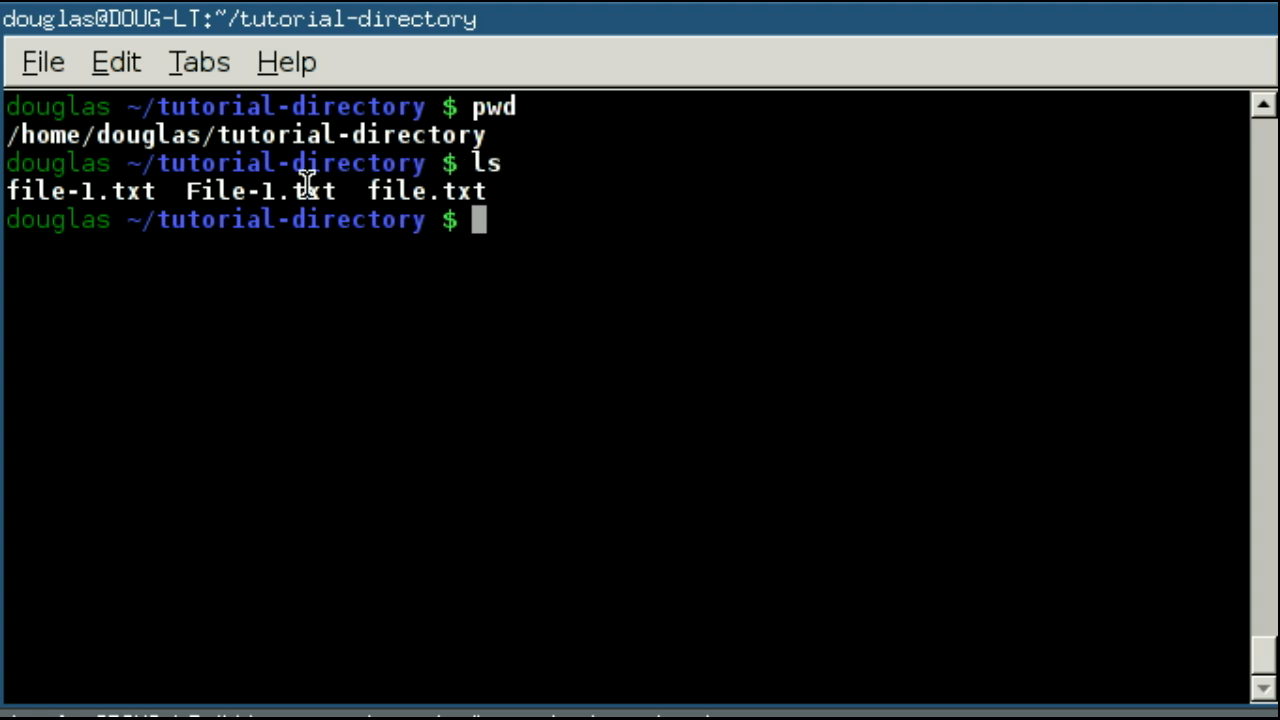
mouse_move(768, 374)
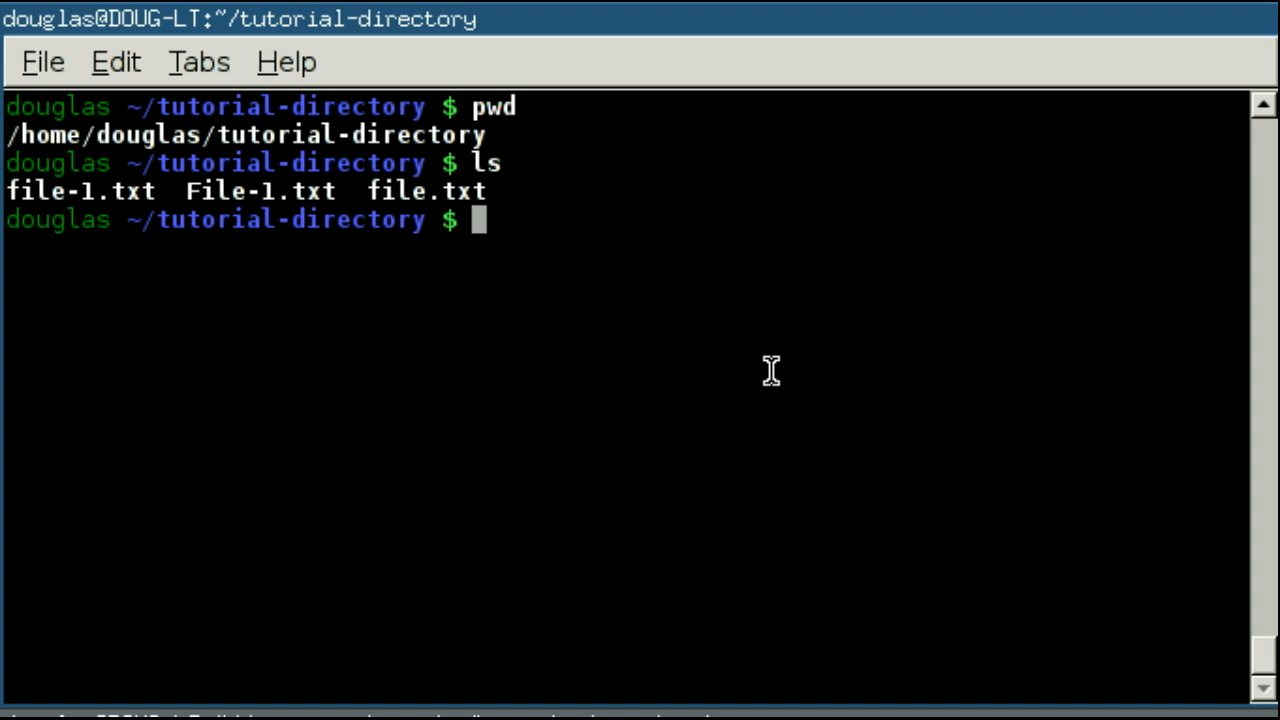
- Move up to the home folder with cd .. and begin a long listing with ls -l
text(cd ..)
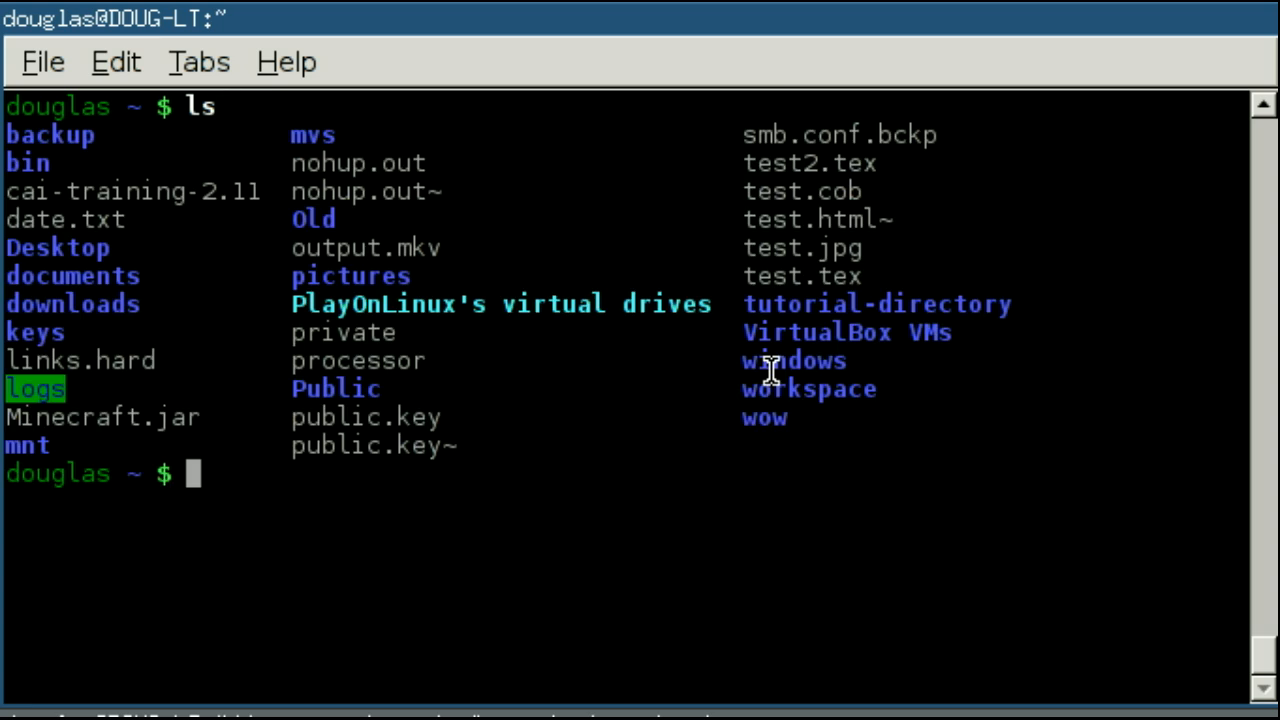
mouse_move(90, 232)
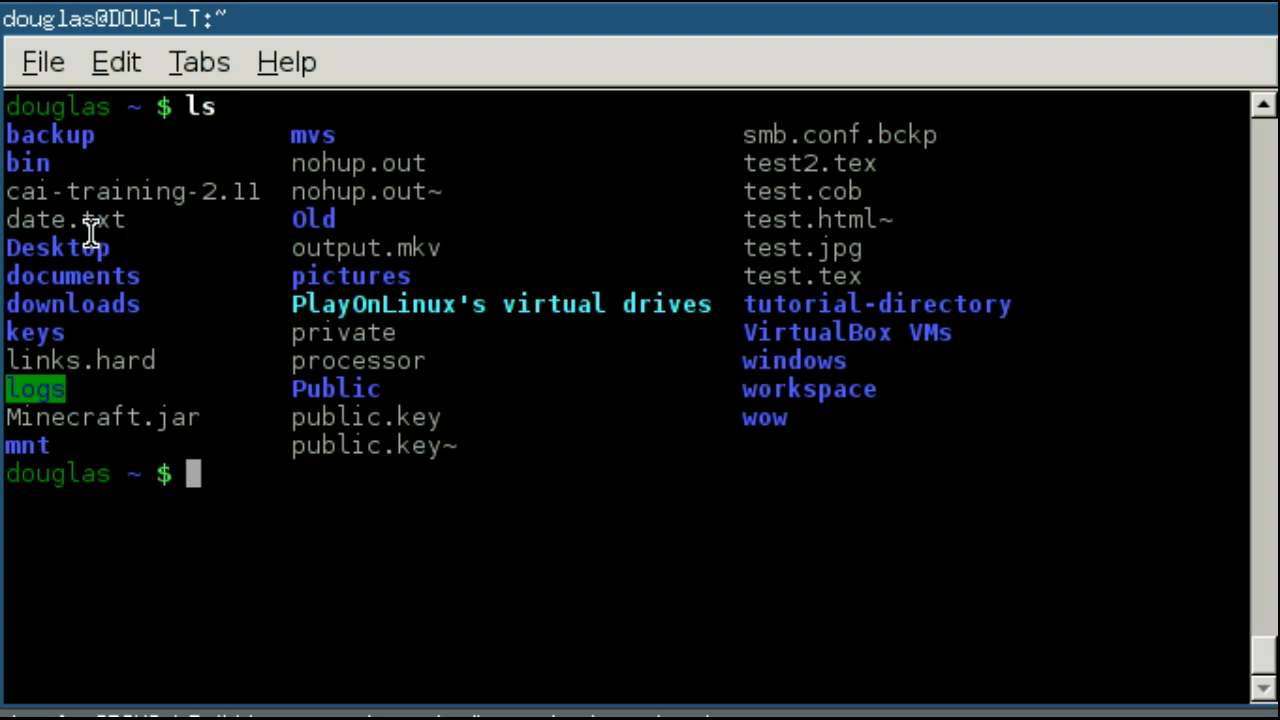
mouse_move(56, 210)
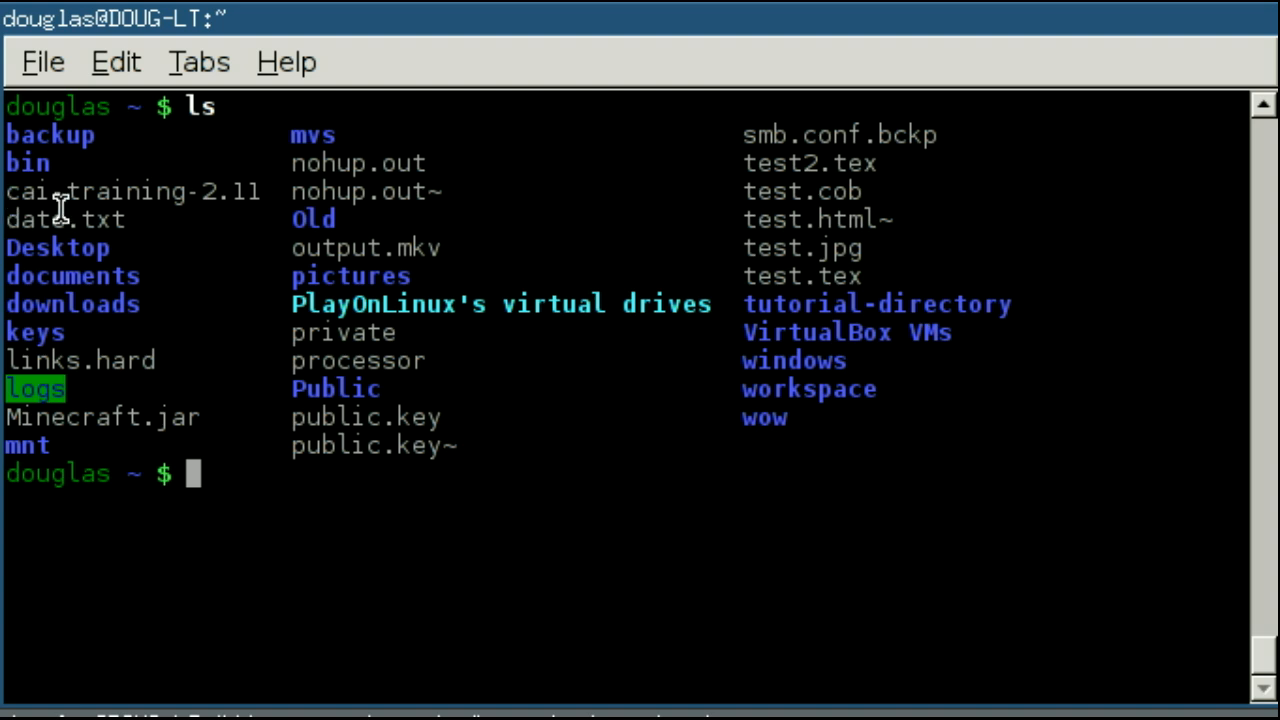
mouse_move(140, 216)
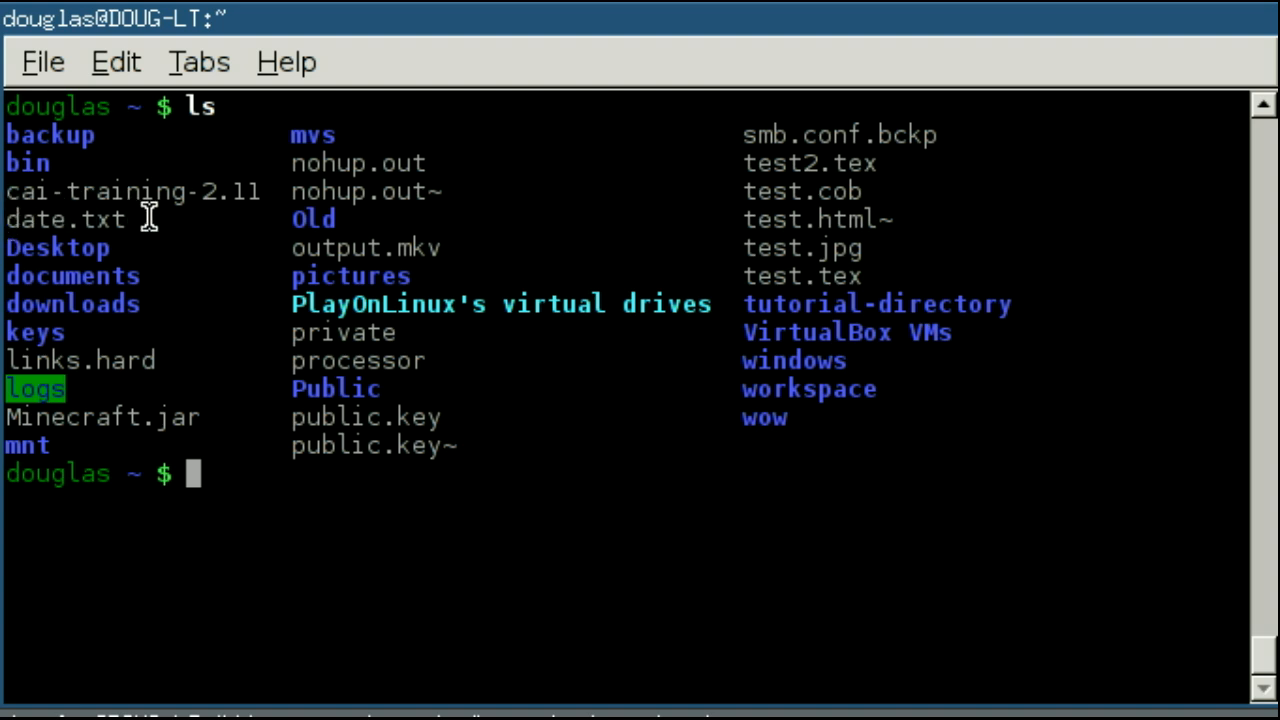
mouse_move(680, 530)
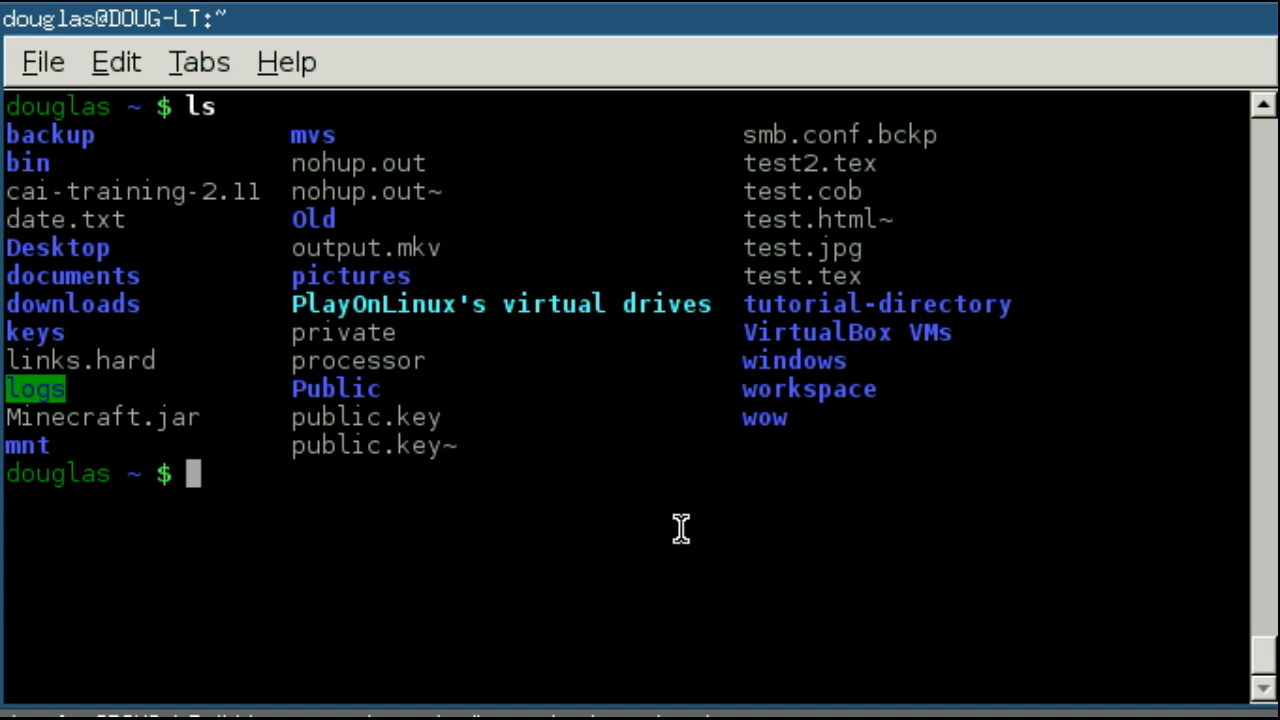
text(ls -l)
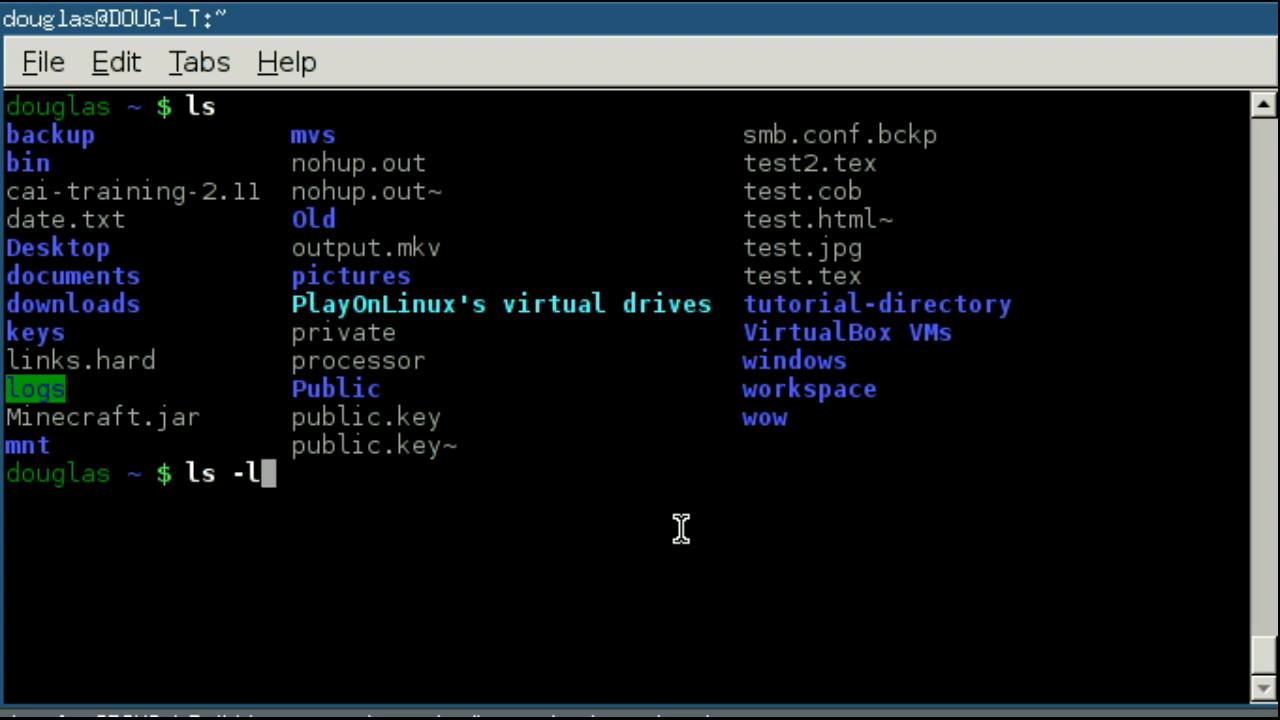
key(Return)
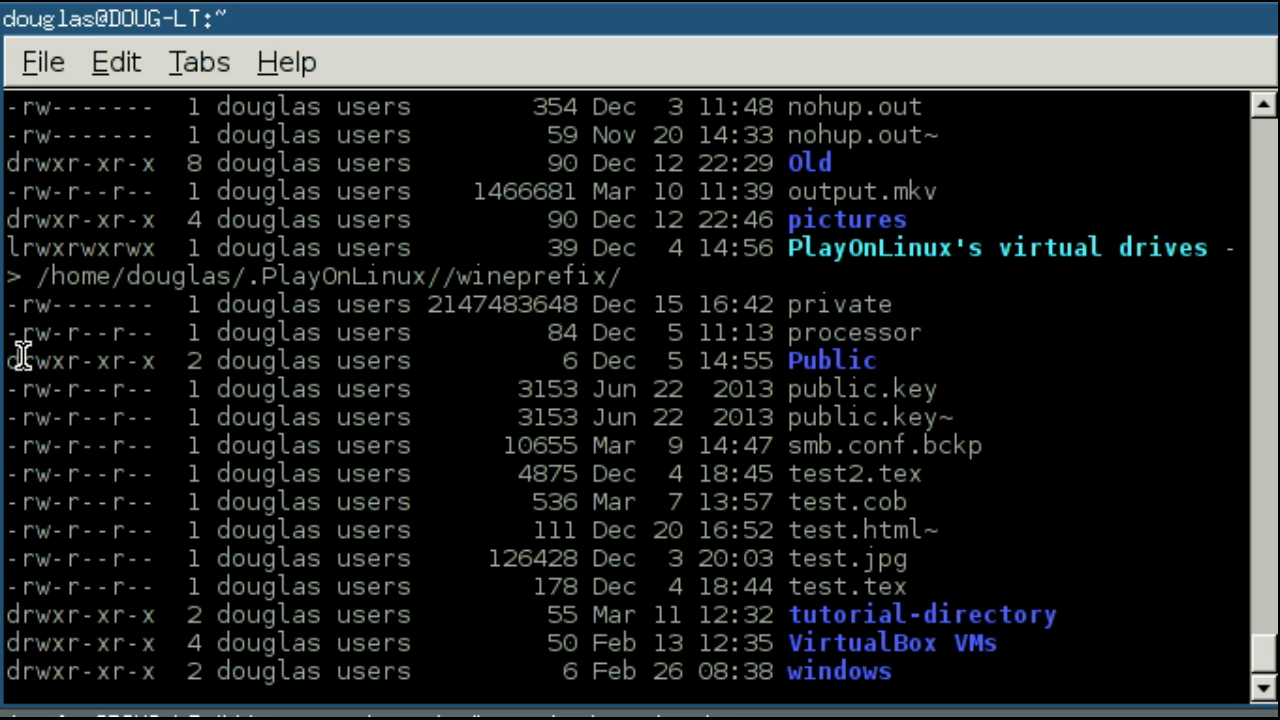
mouse_move(176, 364)
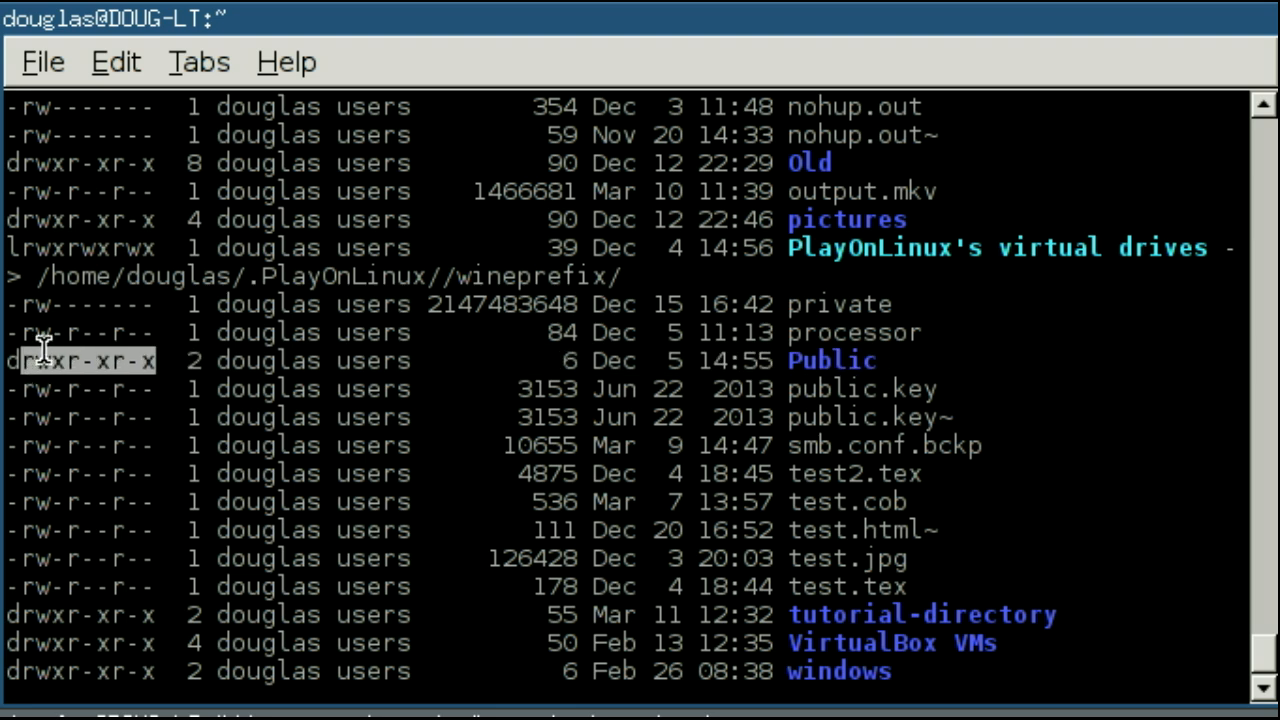
mouse_move(48, 310)
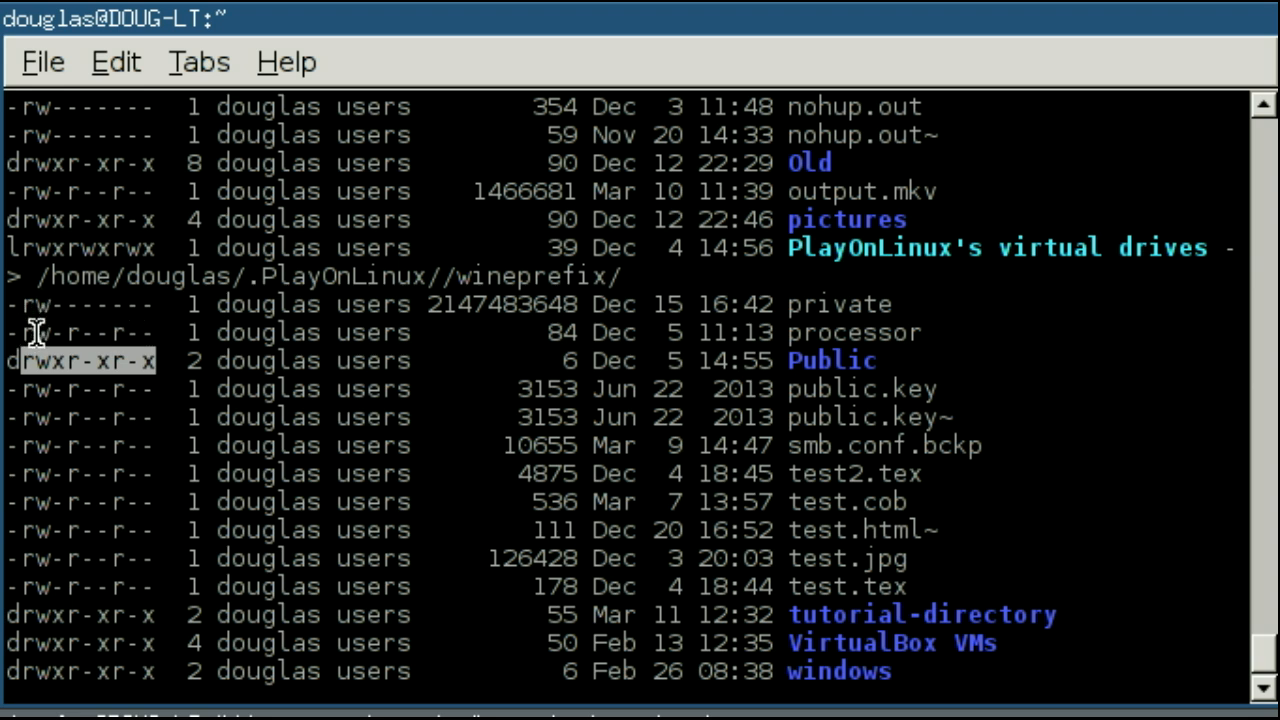
mouse_move(40, 328)
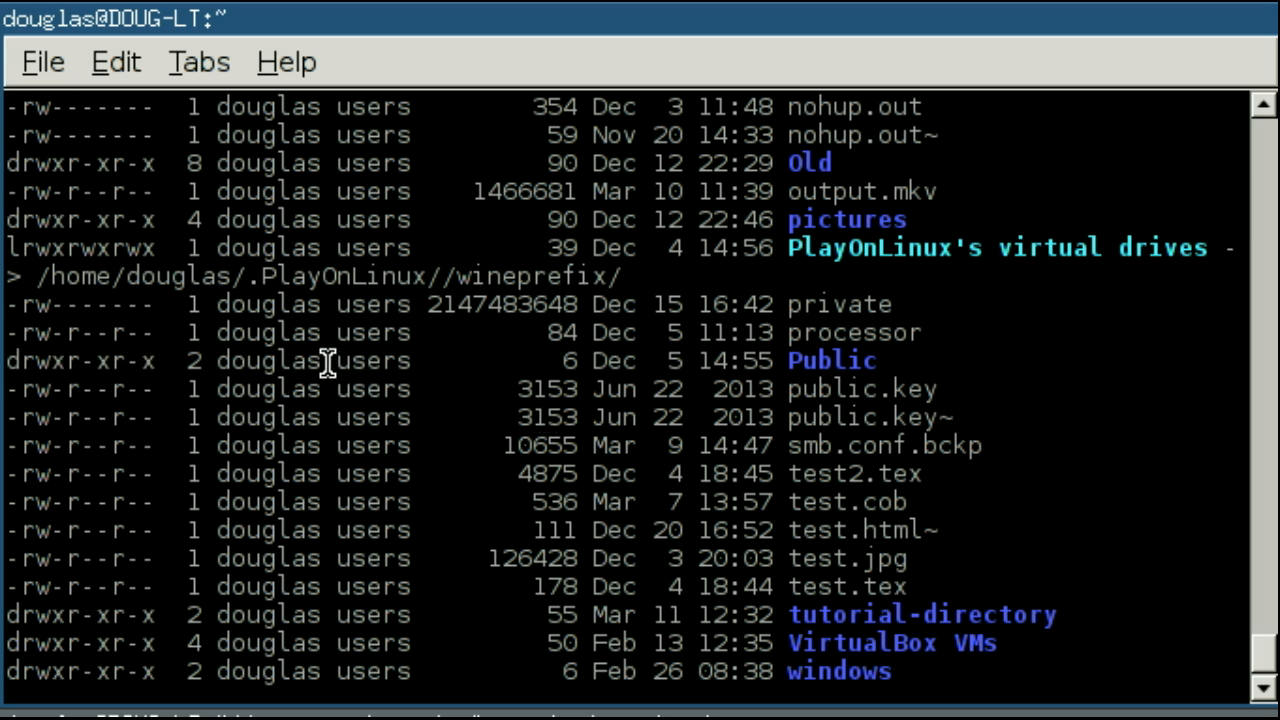
double_click(268, 360)
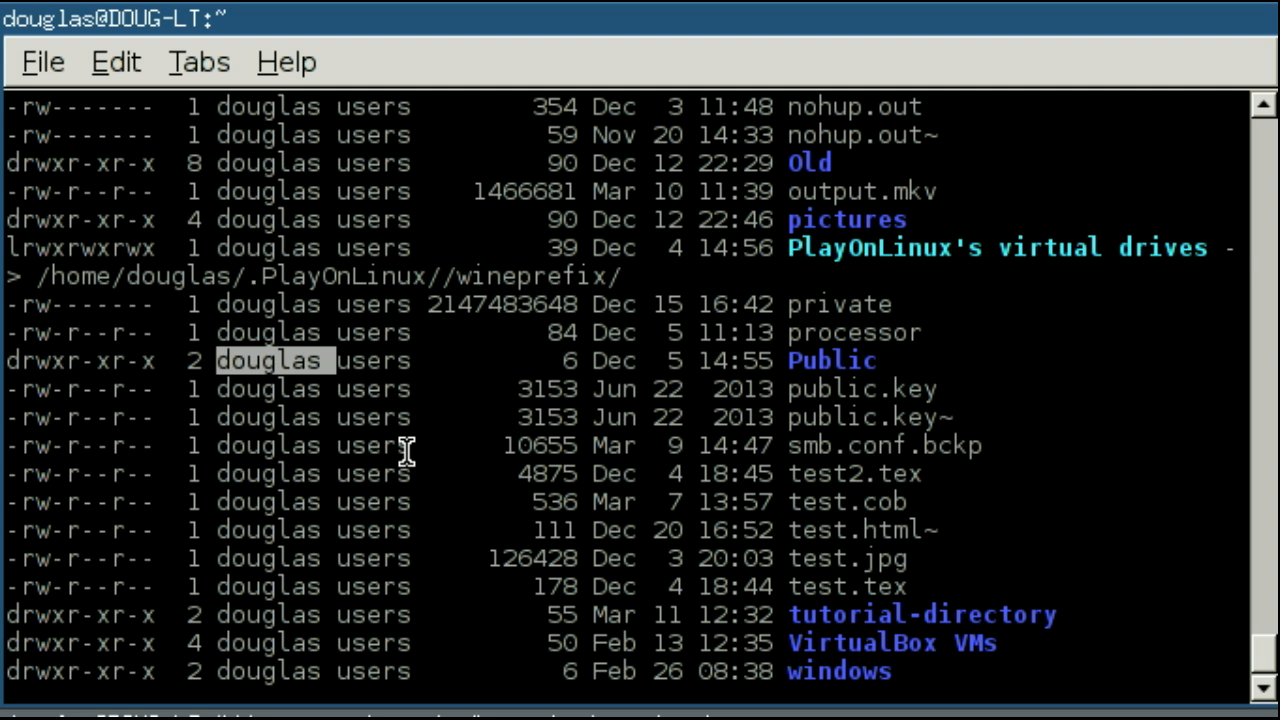
double_click(374, 360)
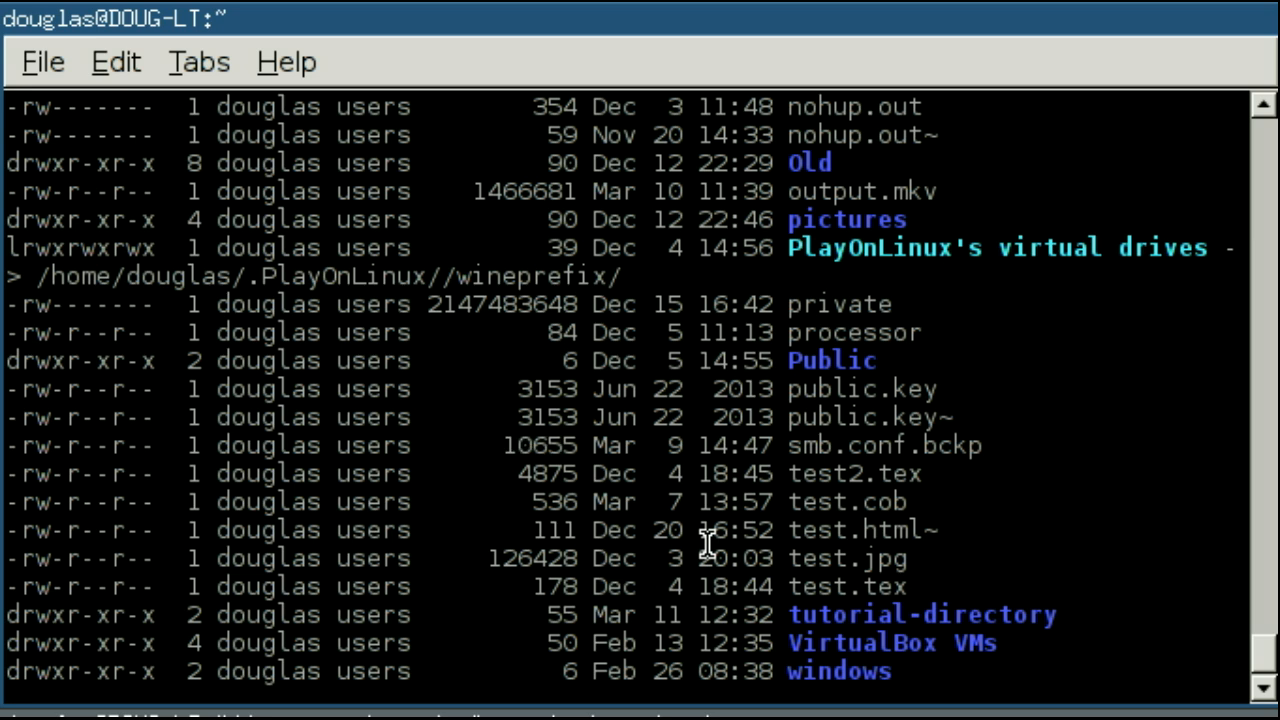
- Run ls -lh to list the home directory with human-readable sizes like 1.4M and 2.0G
scroll(down, 3)
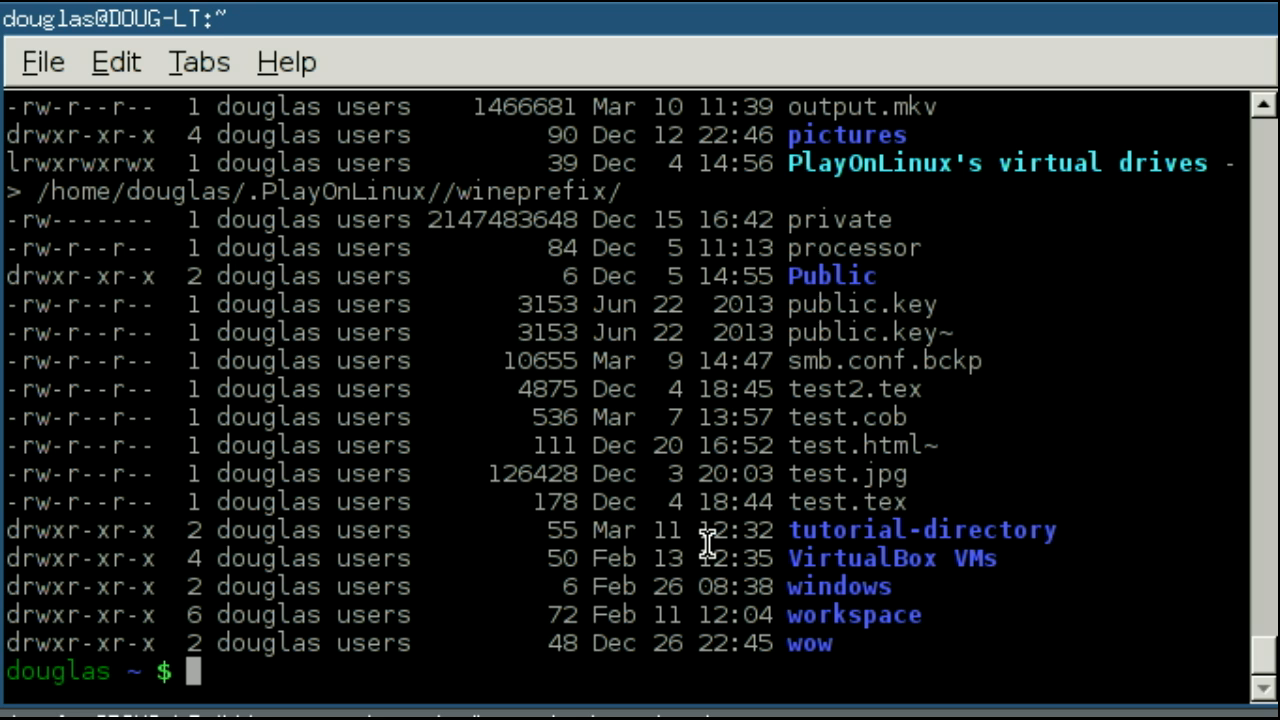
text(ls -l)
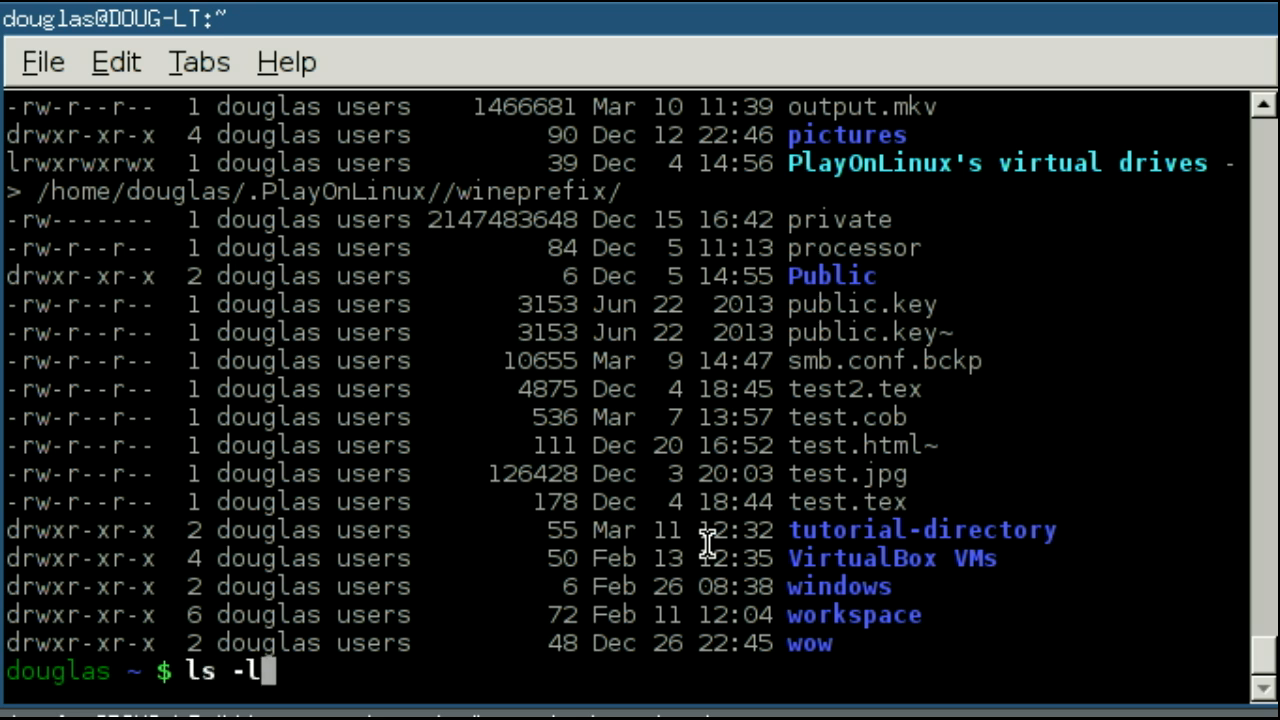
text(h)
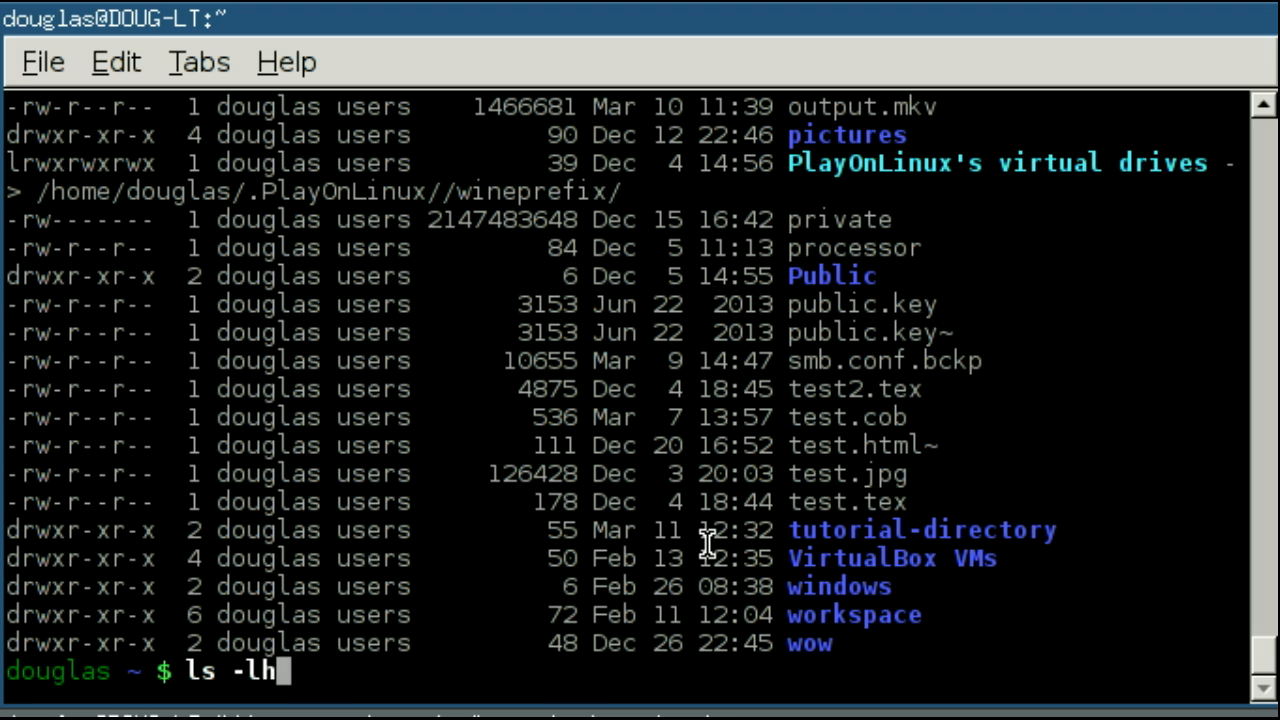
key(Return)
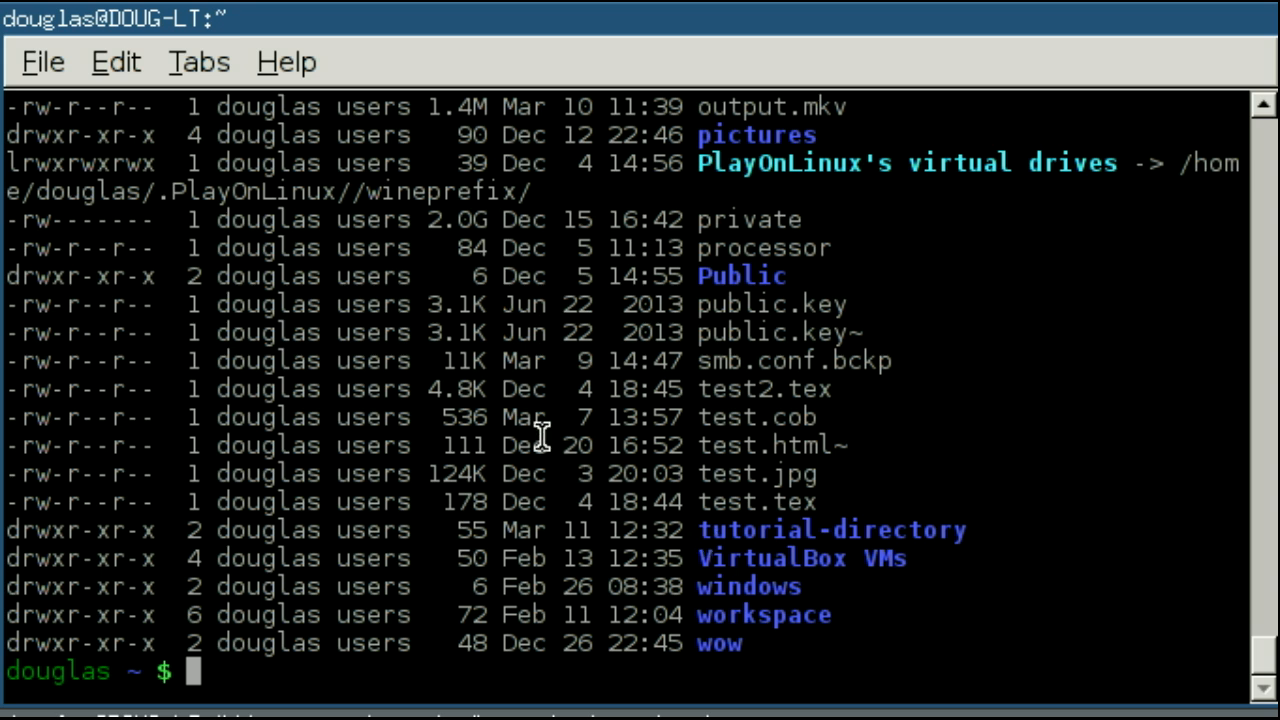
mouse_move(496, 388)
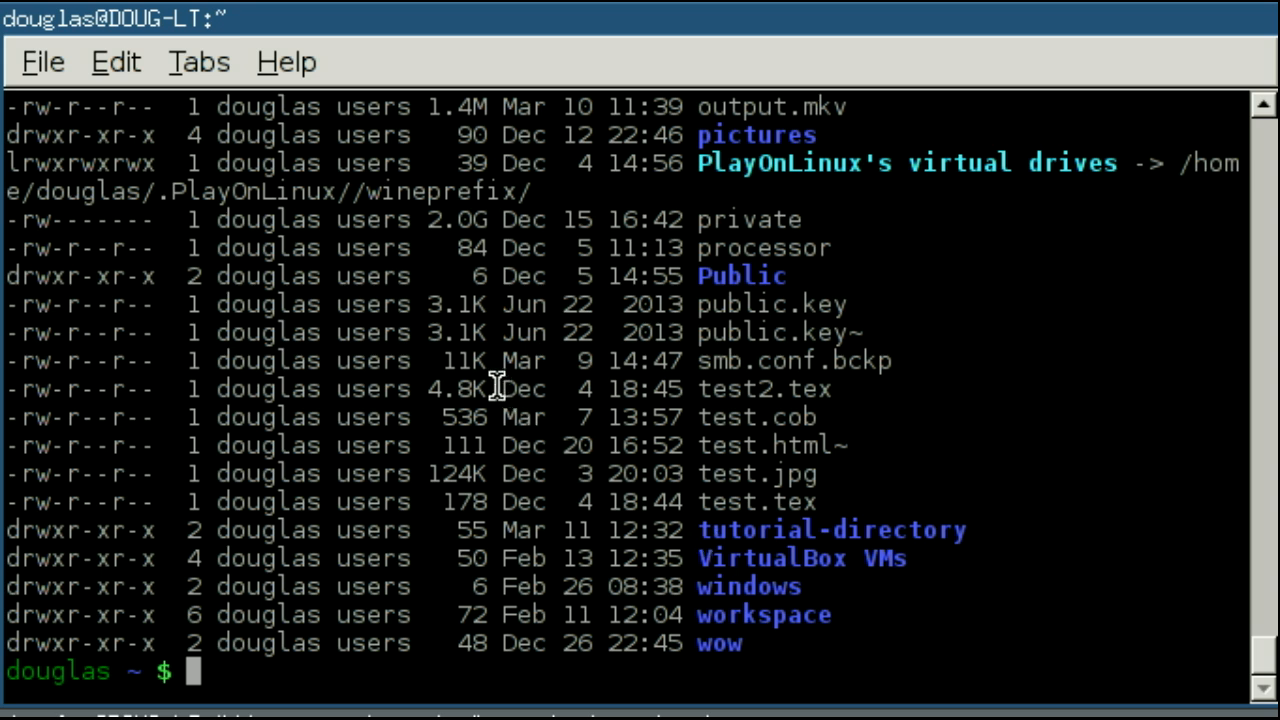
mouse_move(488, 218)
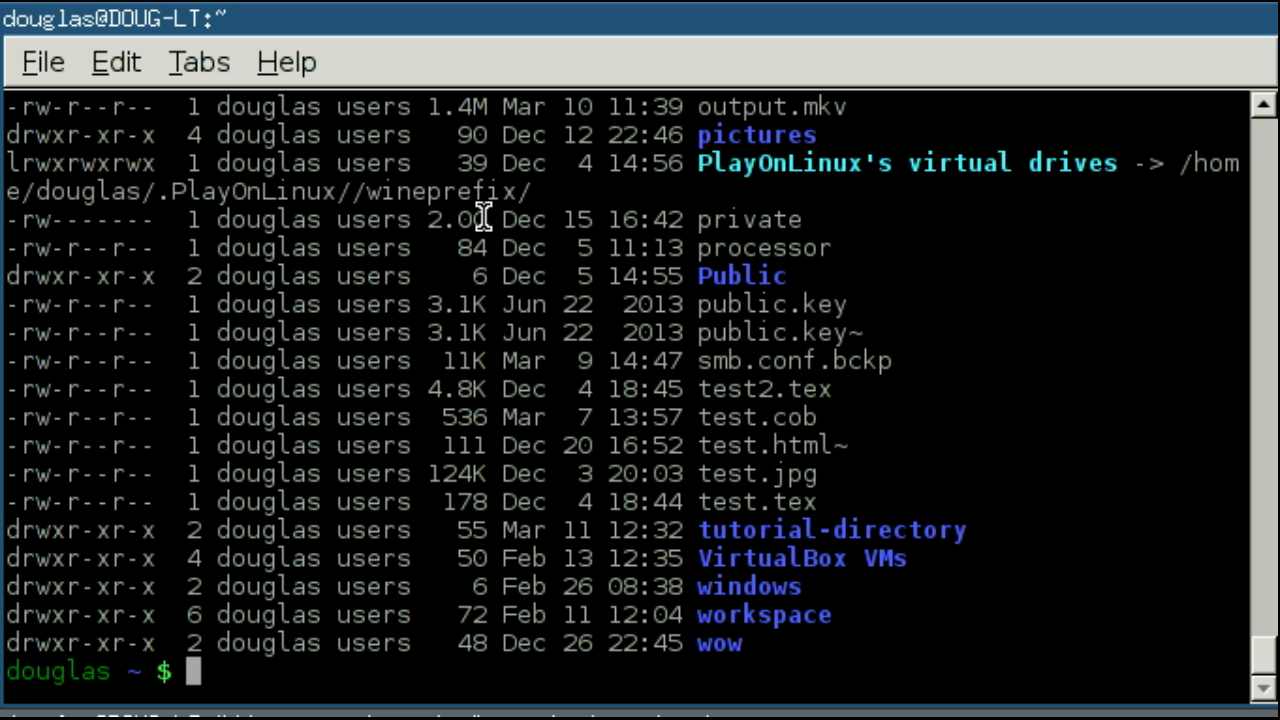
mouse_move(710, 318)
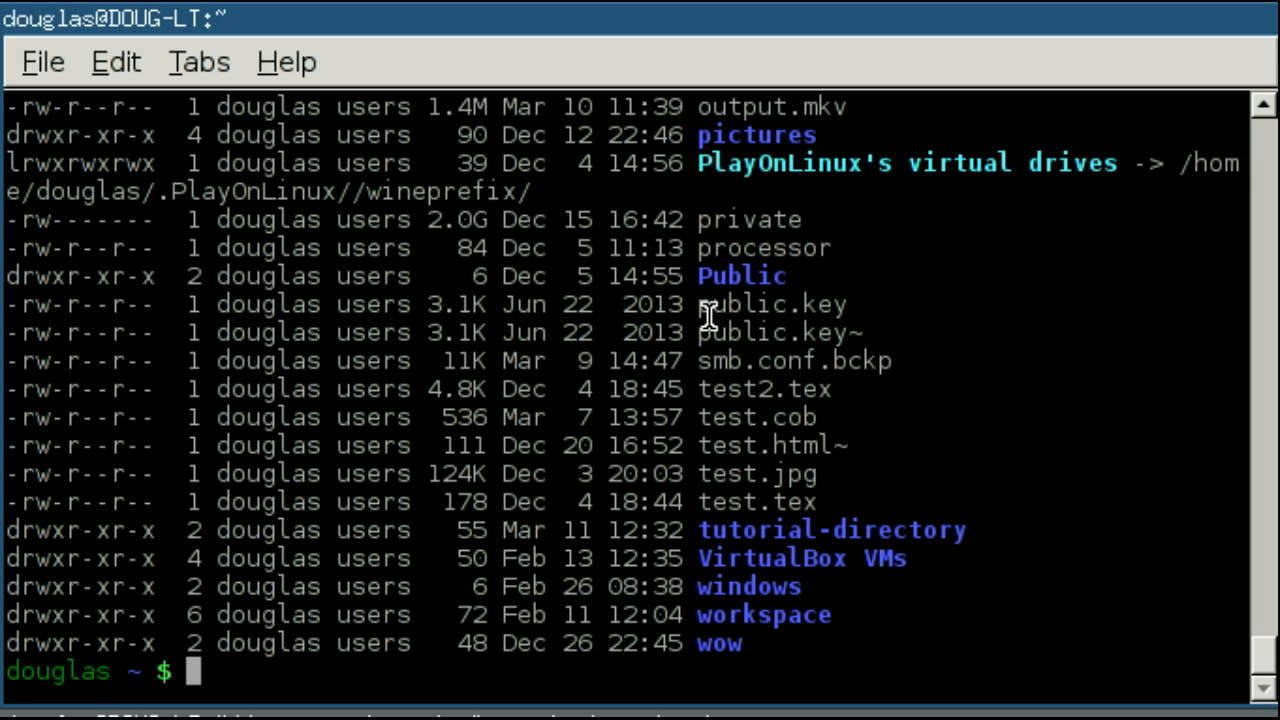
mouse_move(520, 344)
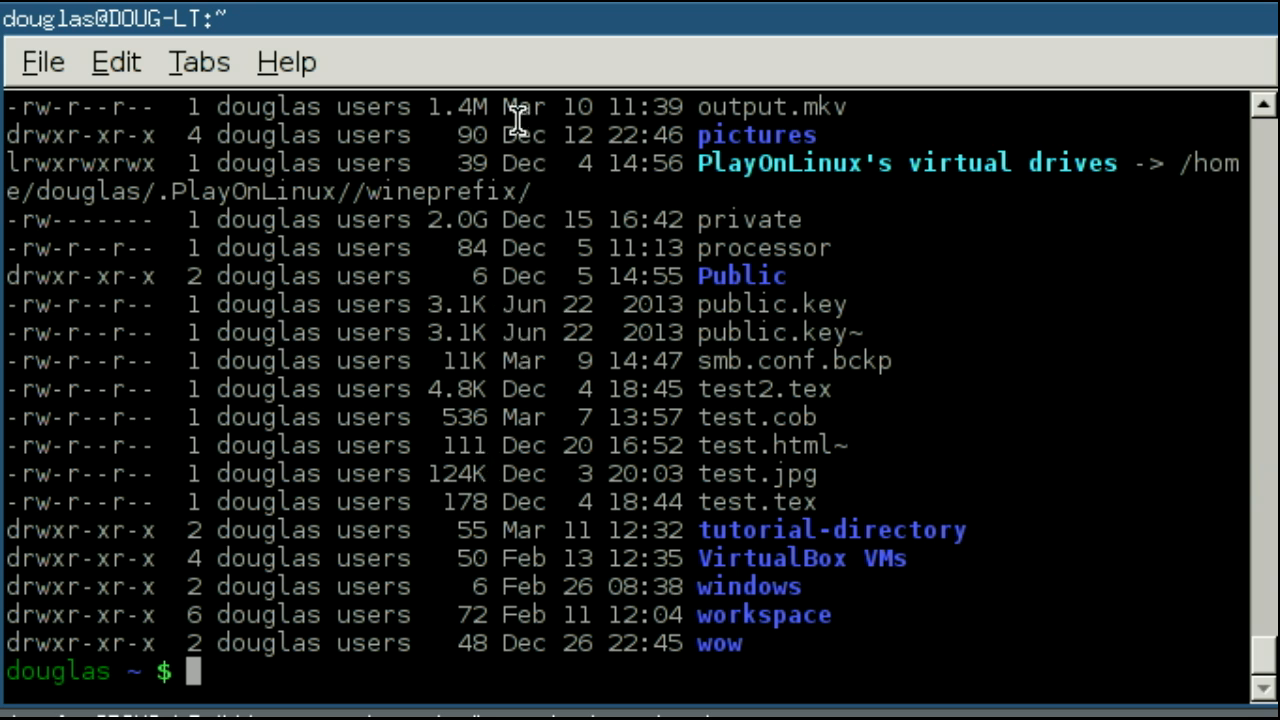
mouse_move(500, 130)
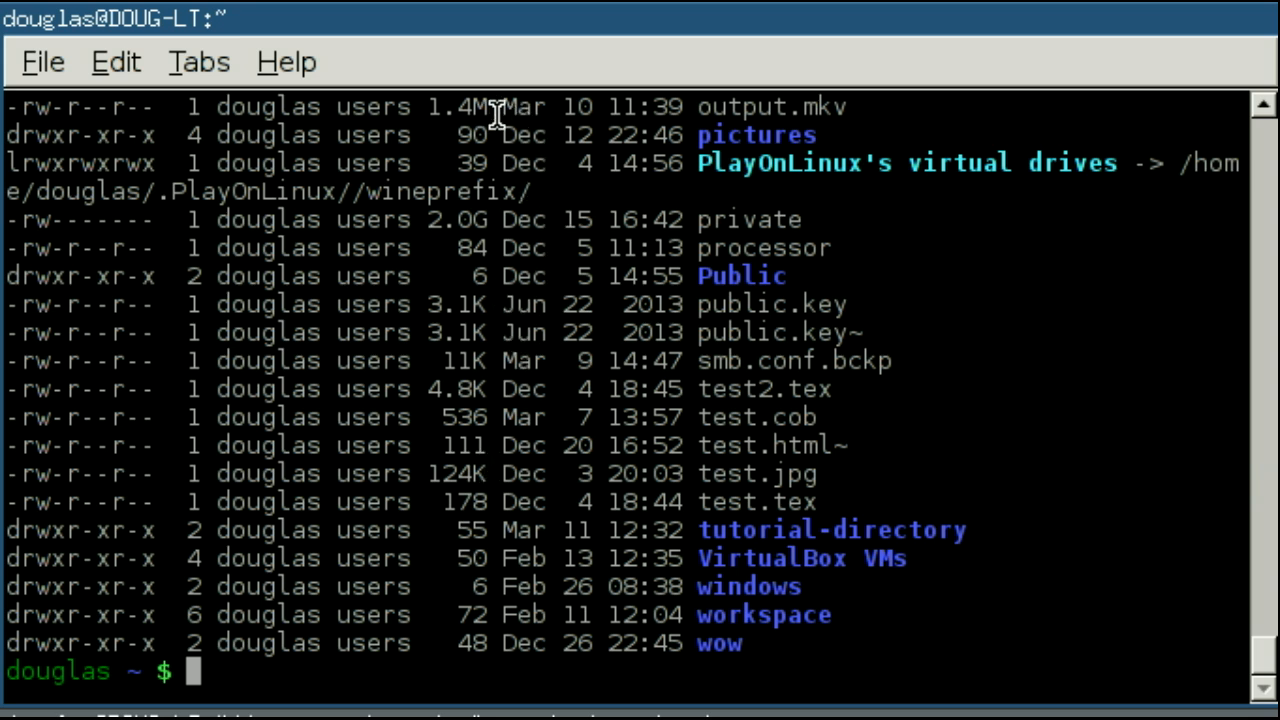
mouse_move(552, 568)
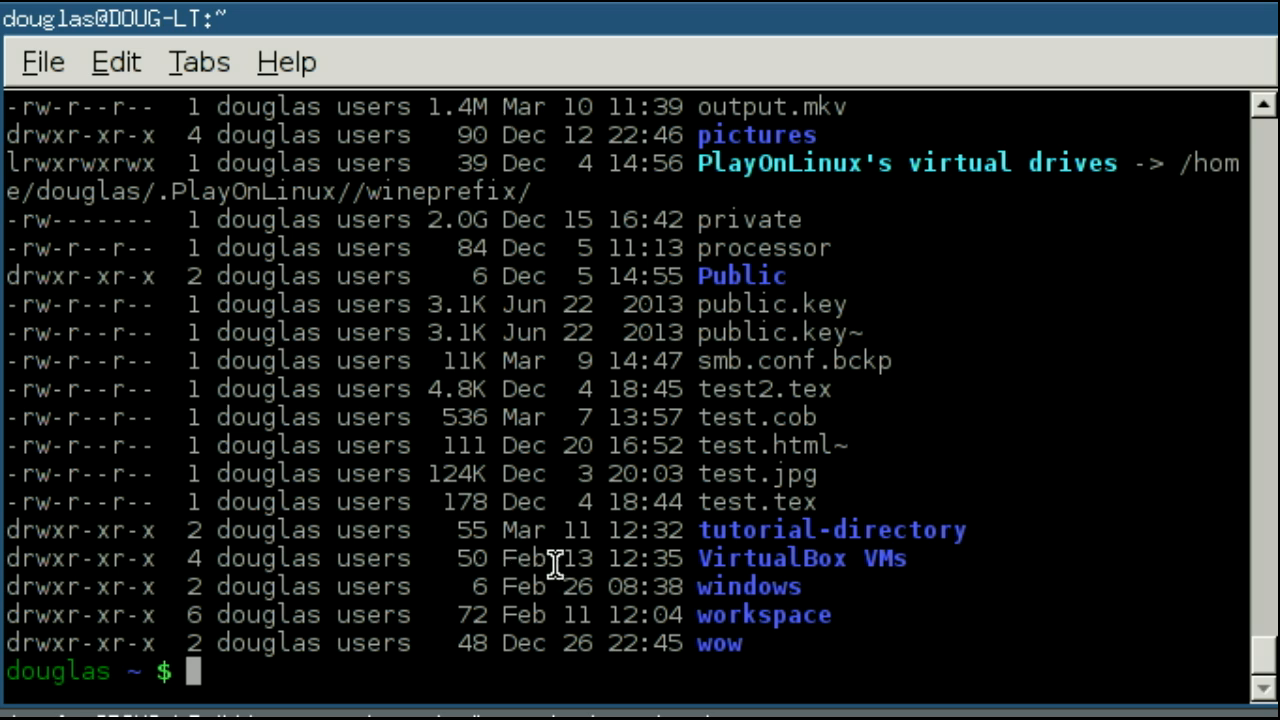
mouse_move(536, 562)
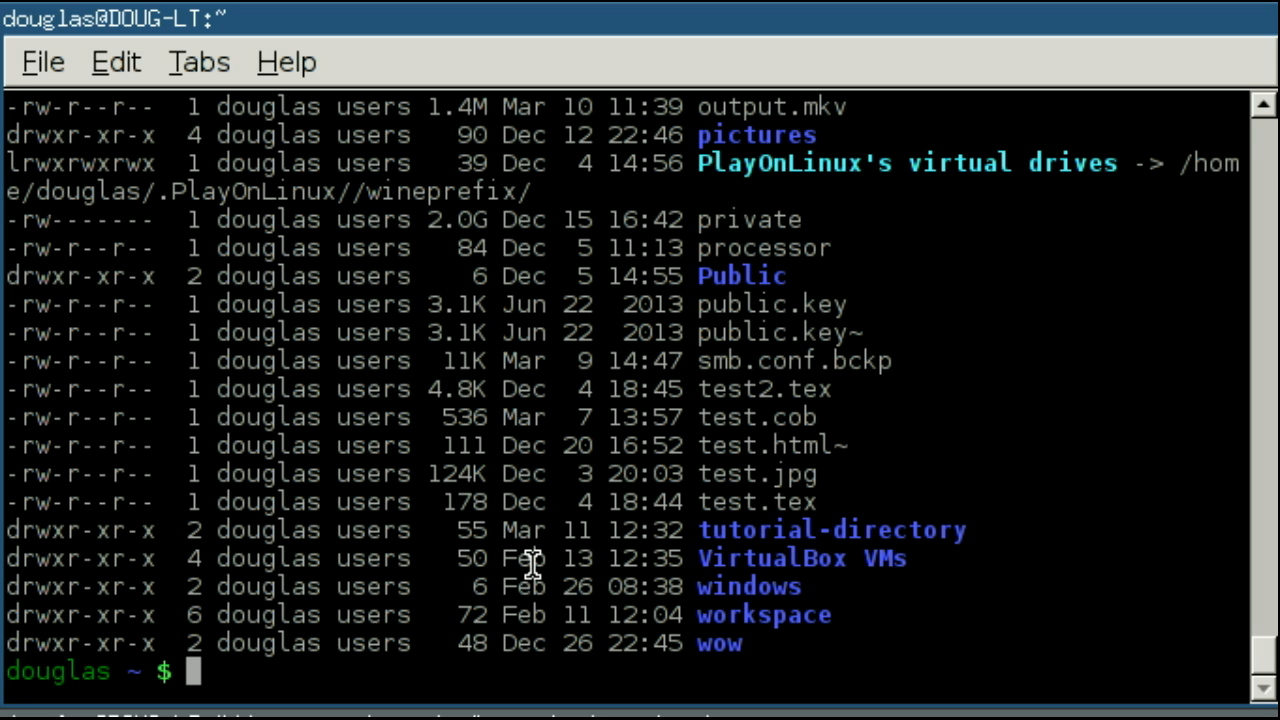
mouse_move(450, 520)
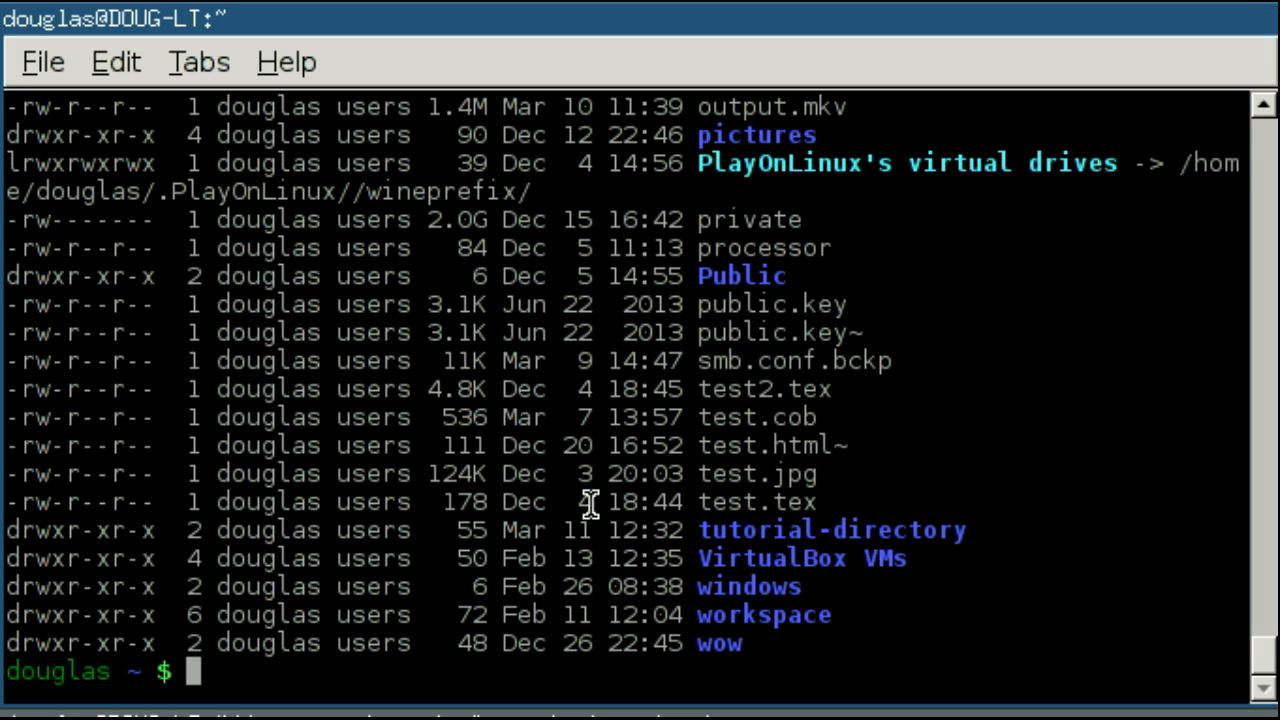
mouse_move(536, 486)
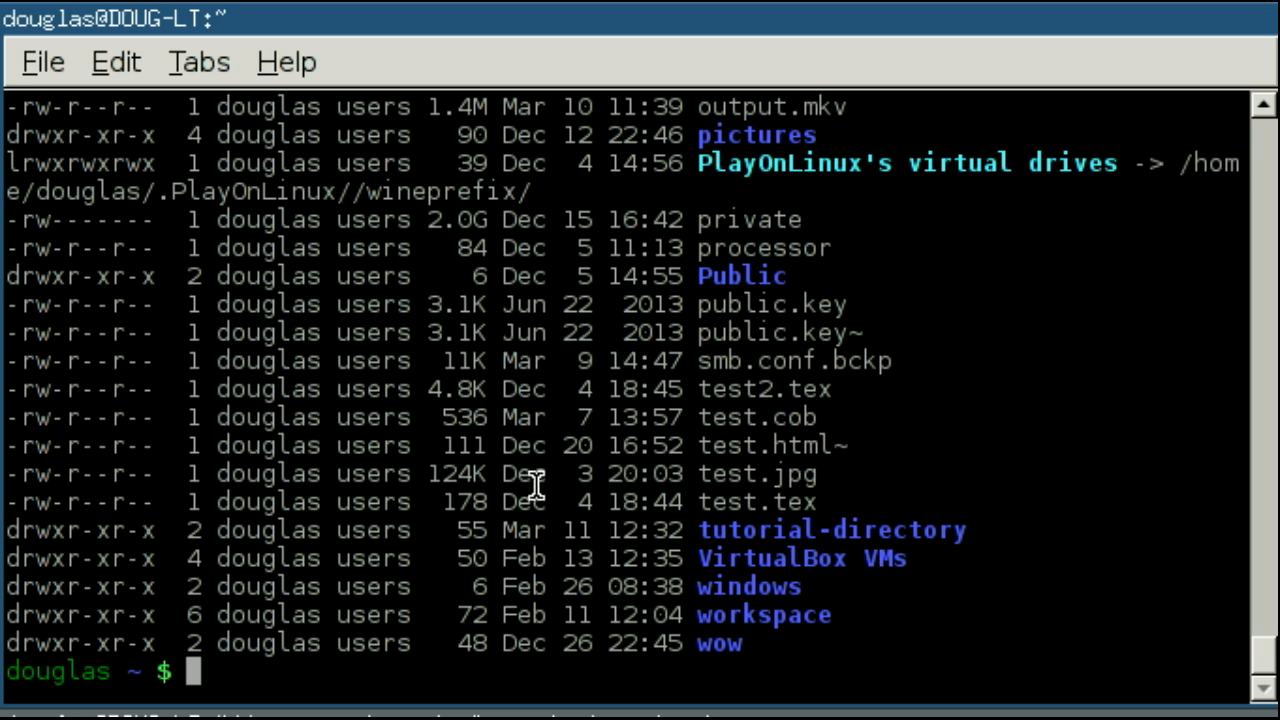
mouse_move(632, 530)
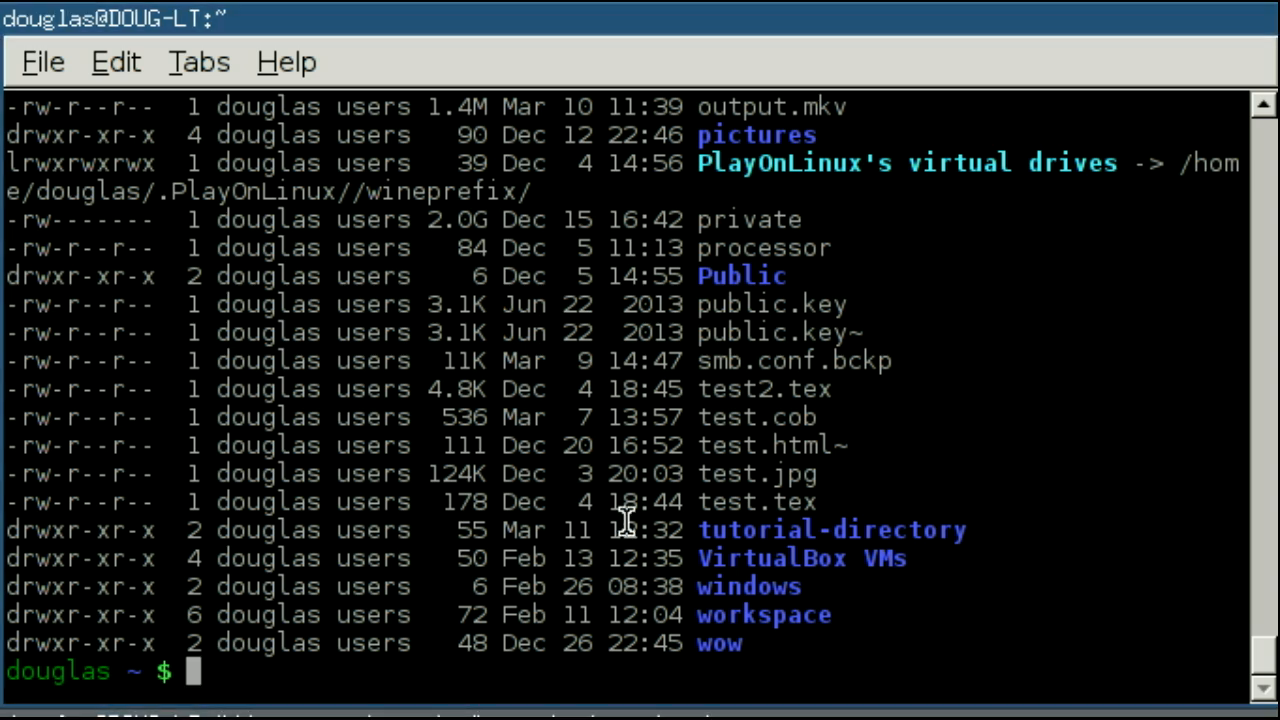
mouse_move(278, 482)
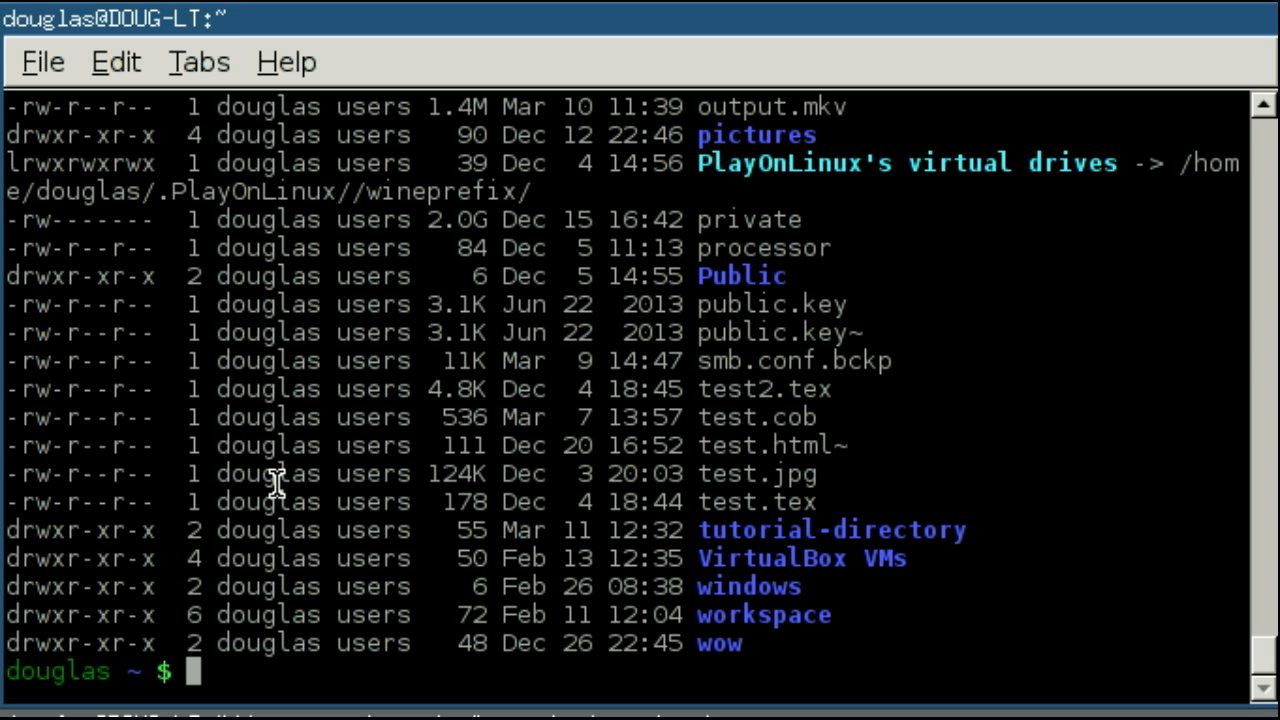
- Point out .bashrc among the hidden files, then run plain ls to list the home folder without dot-files
text(.)
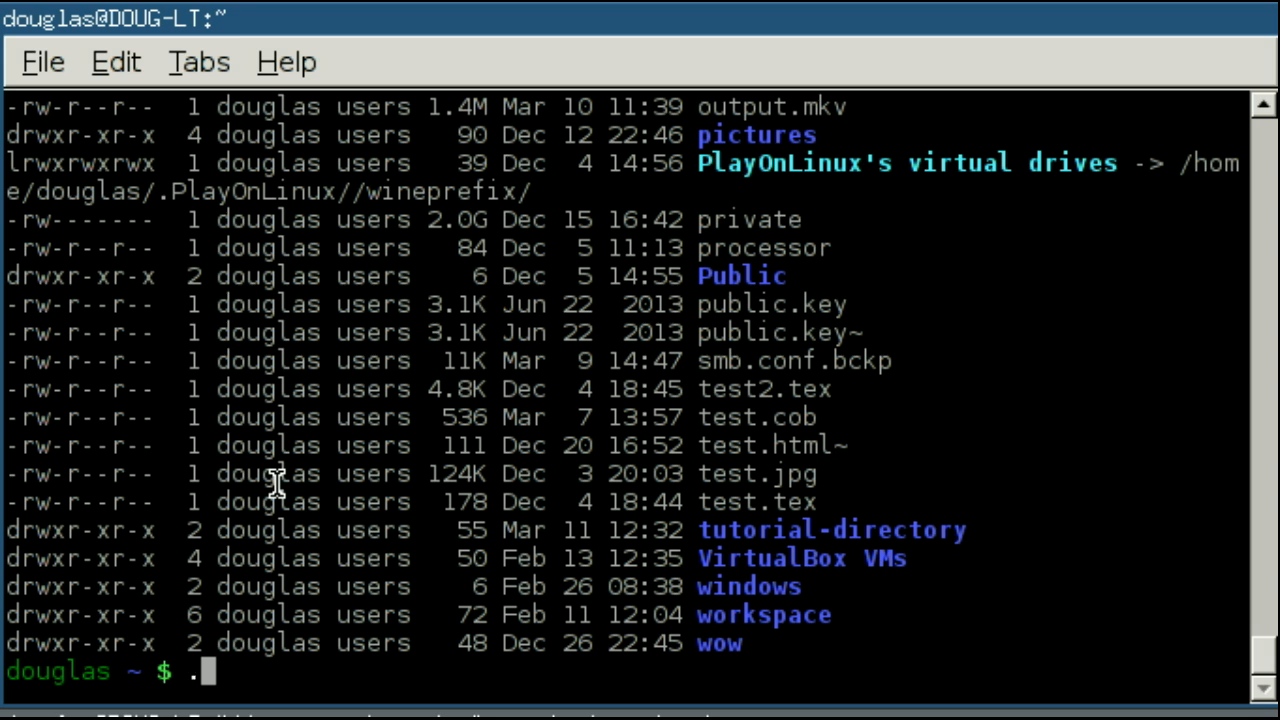
text(bashrc)
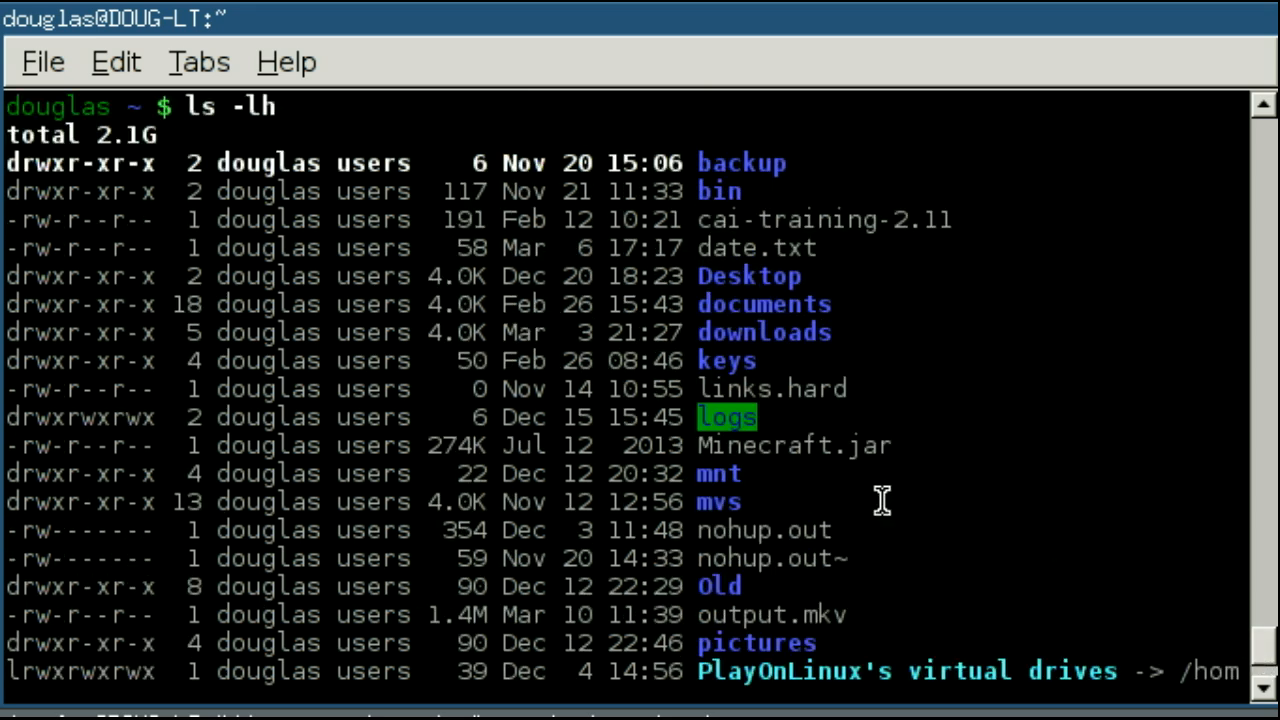
scroll(down, 3)
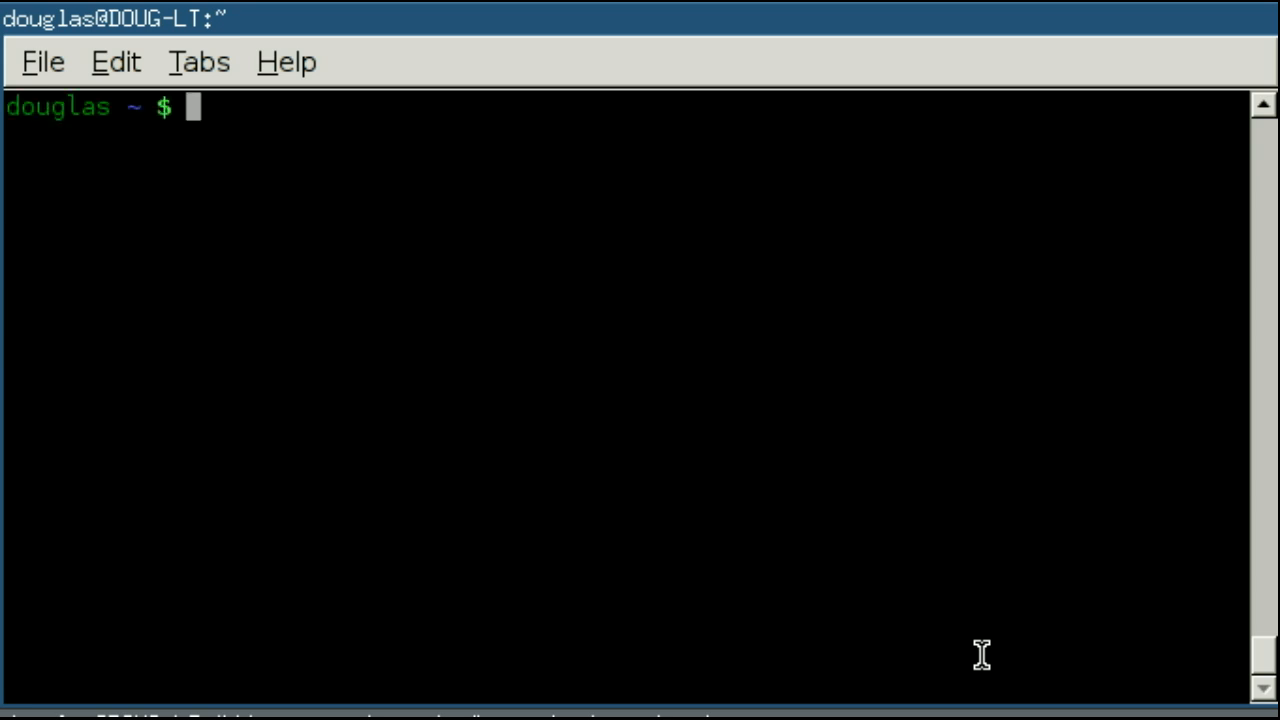
text(ls)
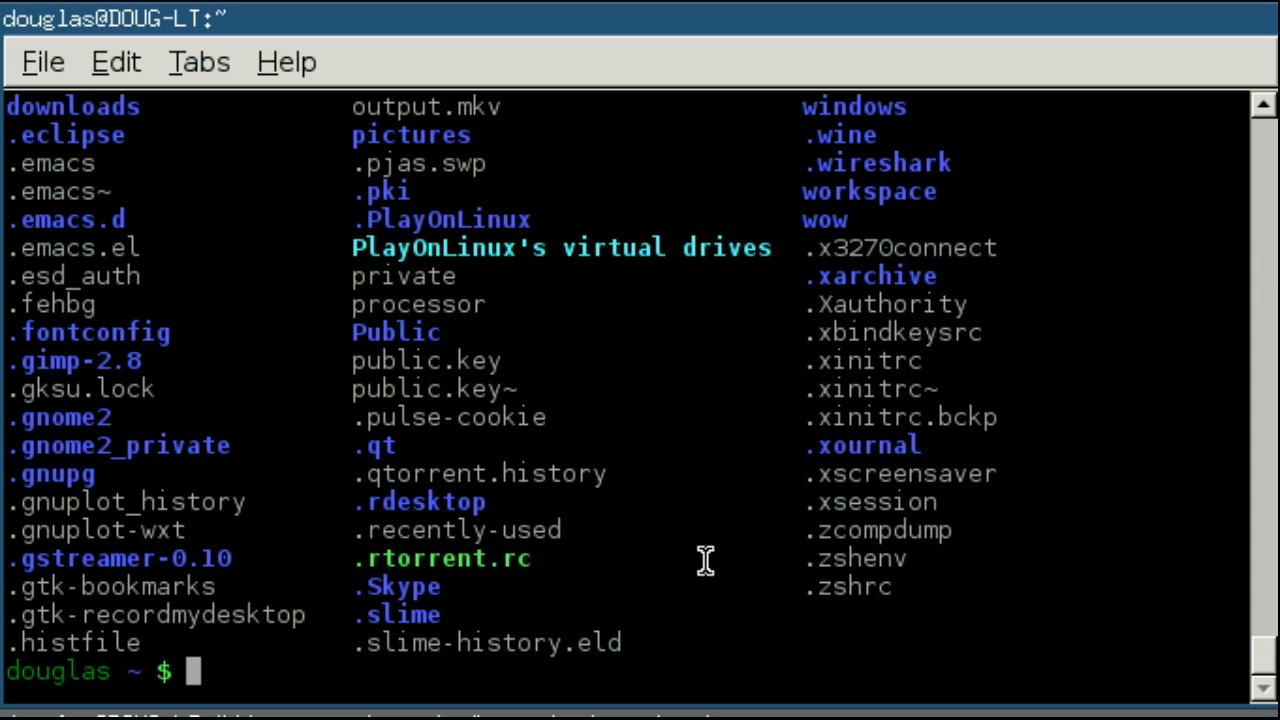
mouse_move(8, 536)
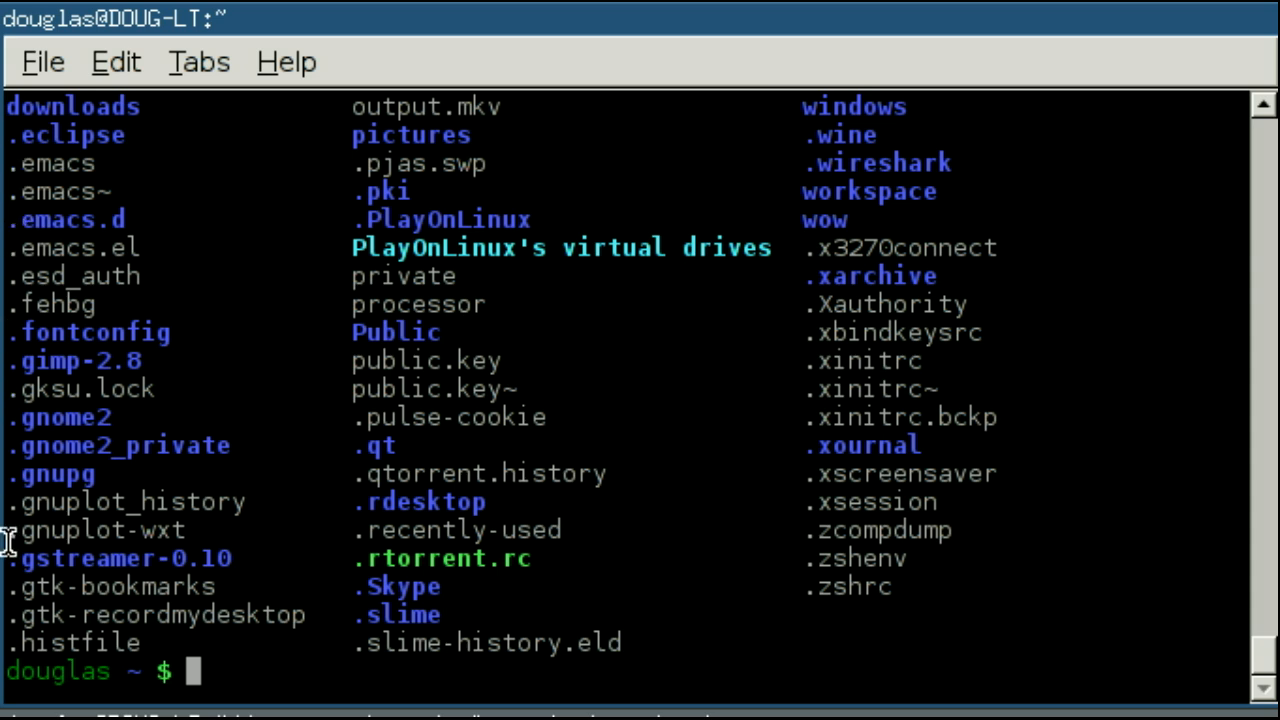
mouse_move(404, 558)
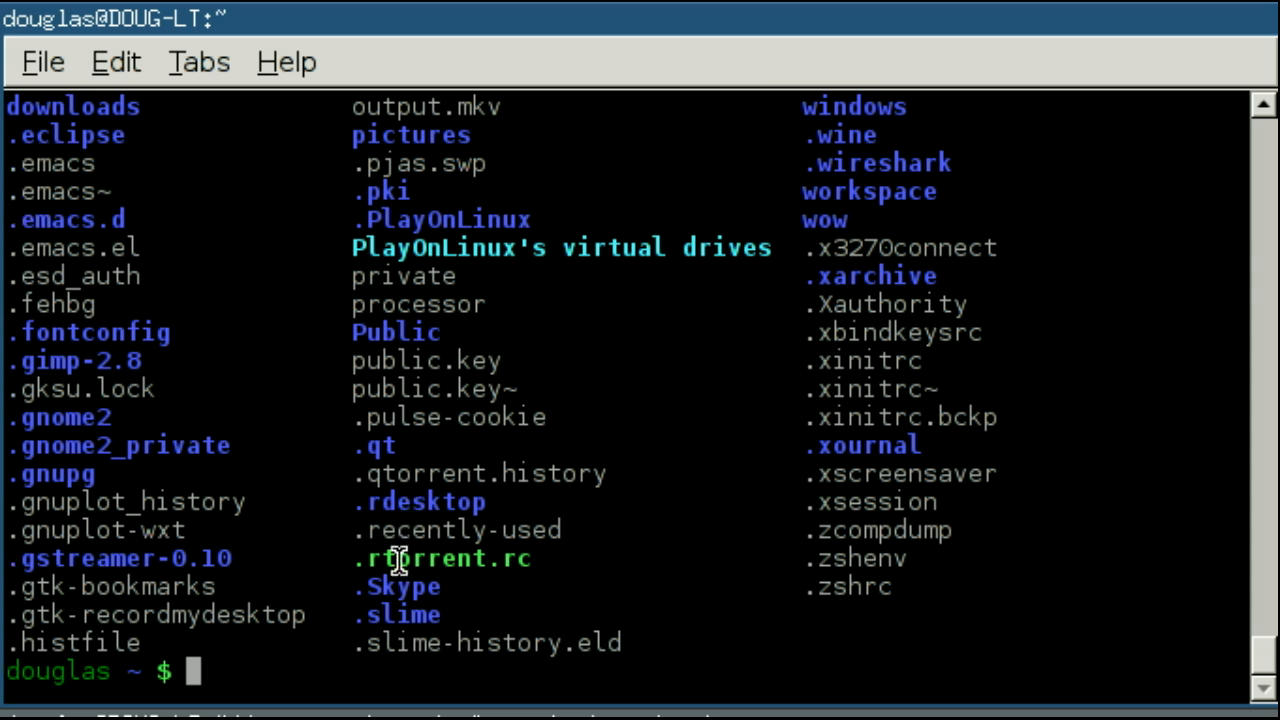
mouse_move(508, 528)
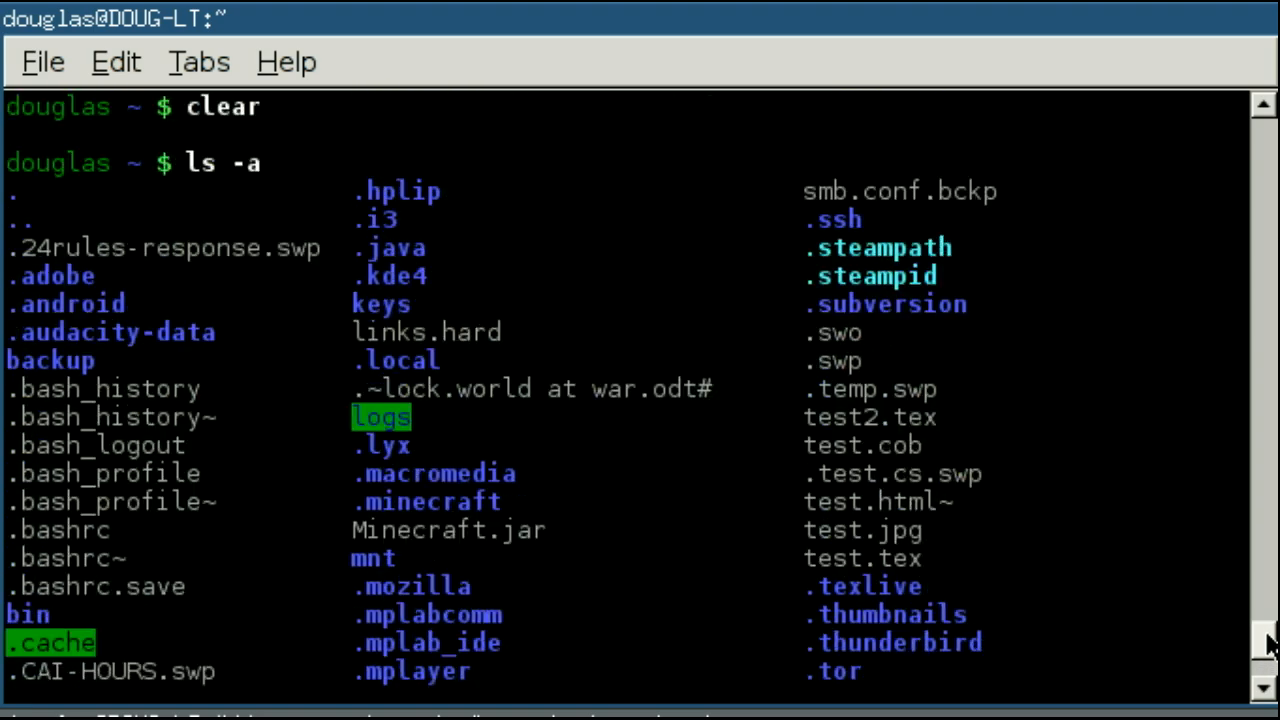
scroll(down, 3)
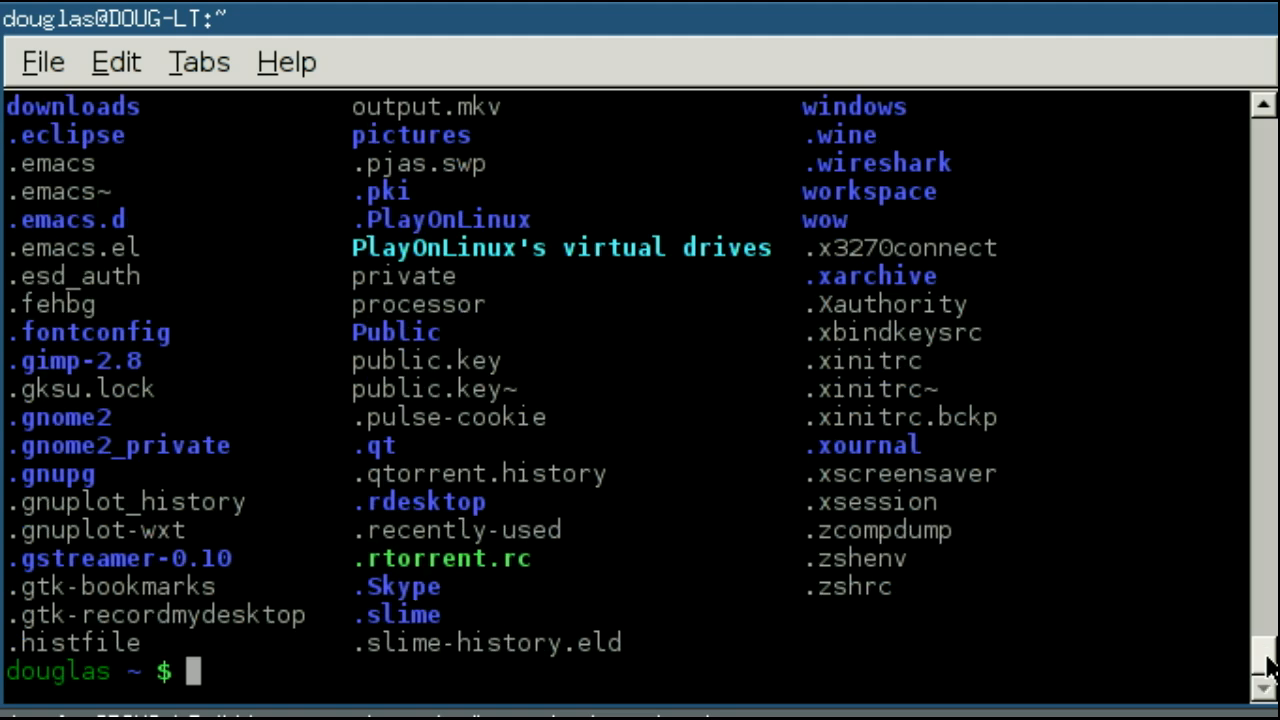
text(ls)
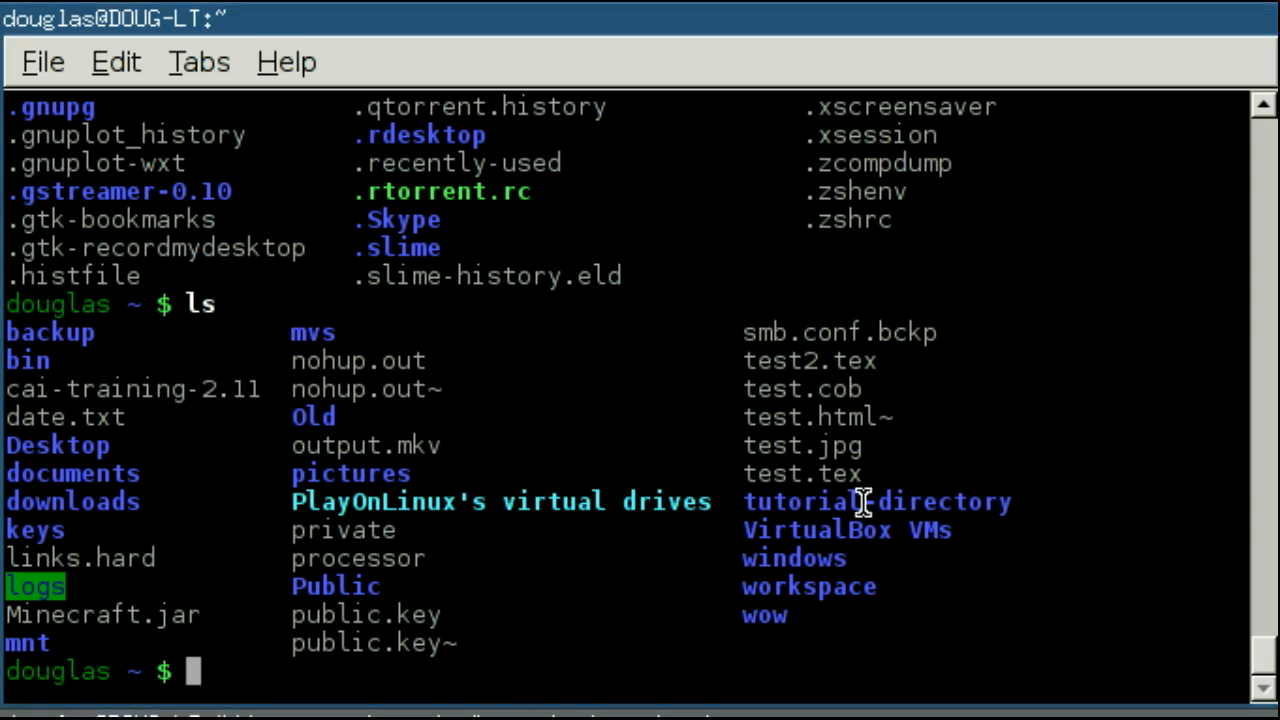
mouse_move(1012, 548)
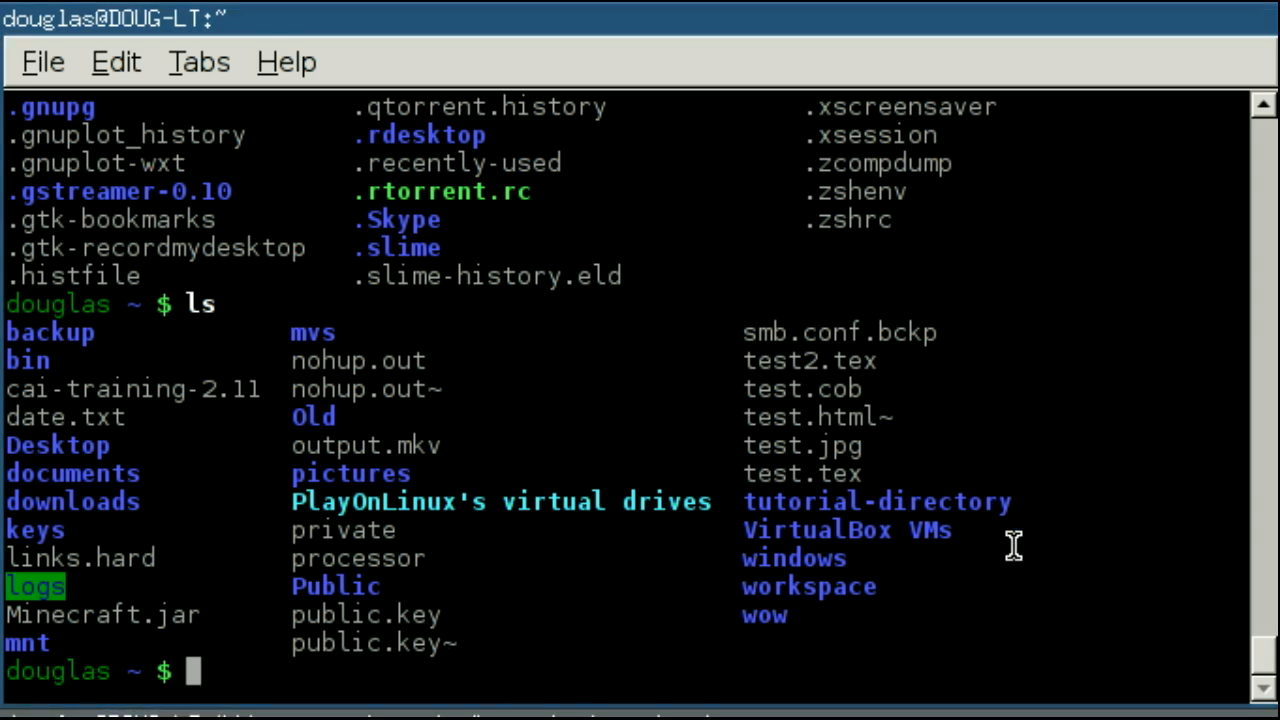
- Clear the screen, print /home/douglas with pwd, and begin a cd command
text(clear)
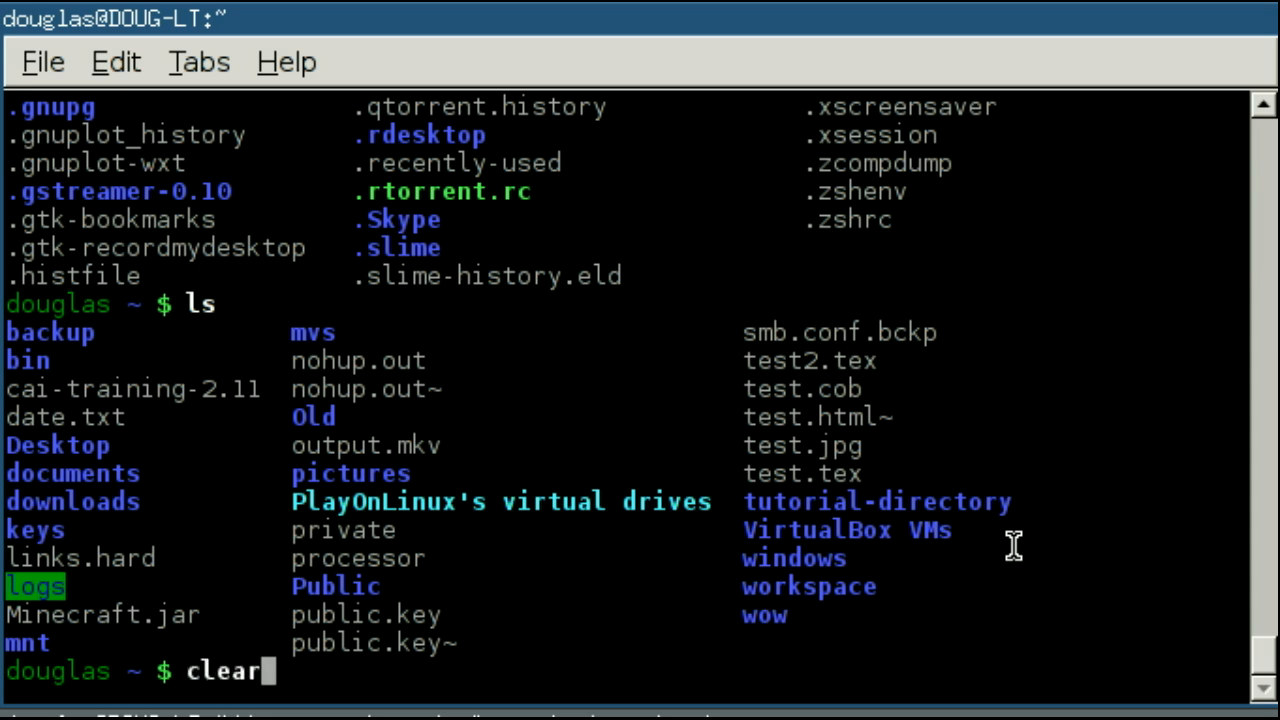
key(Return)
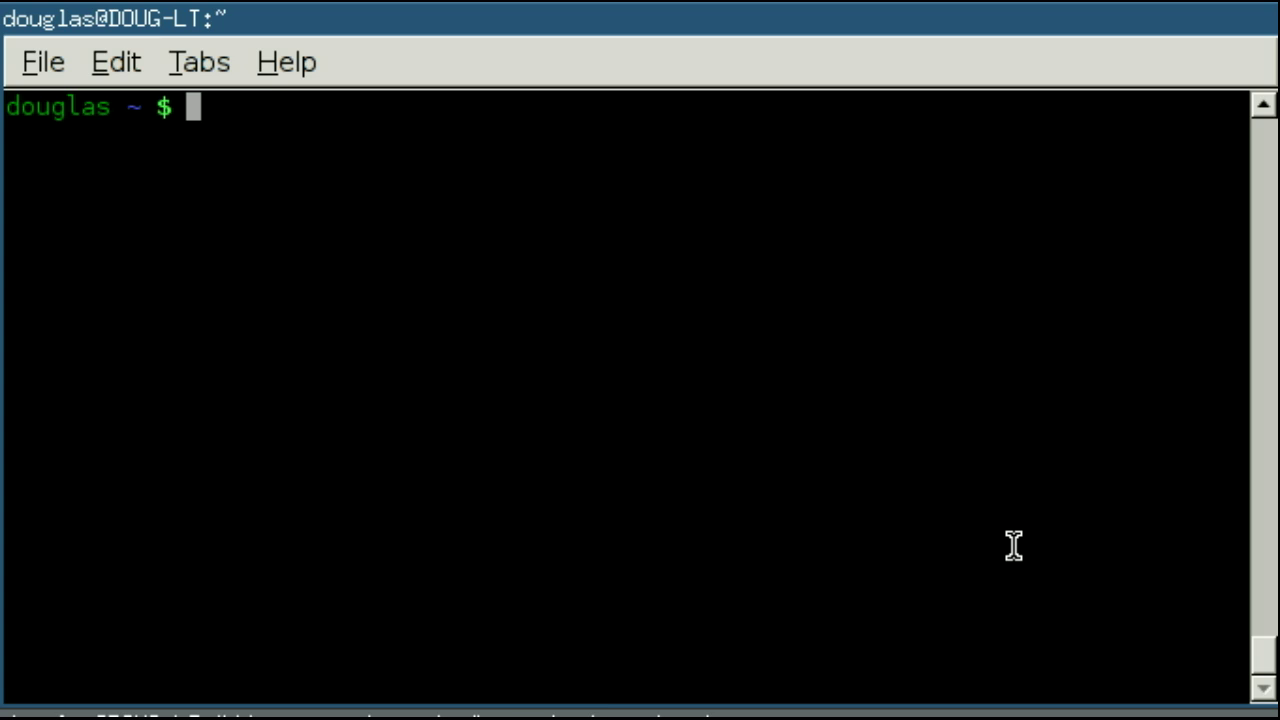
text(pwd)
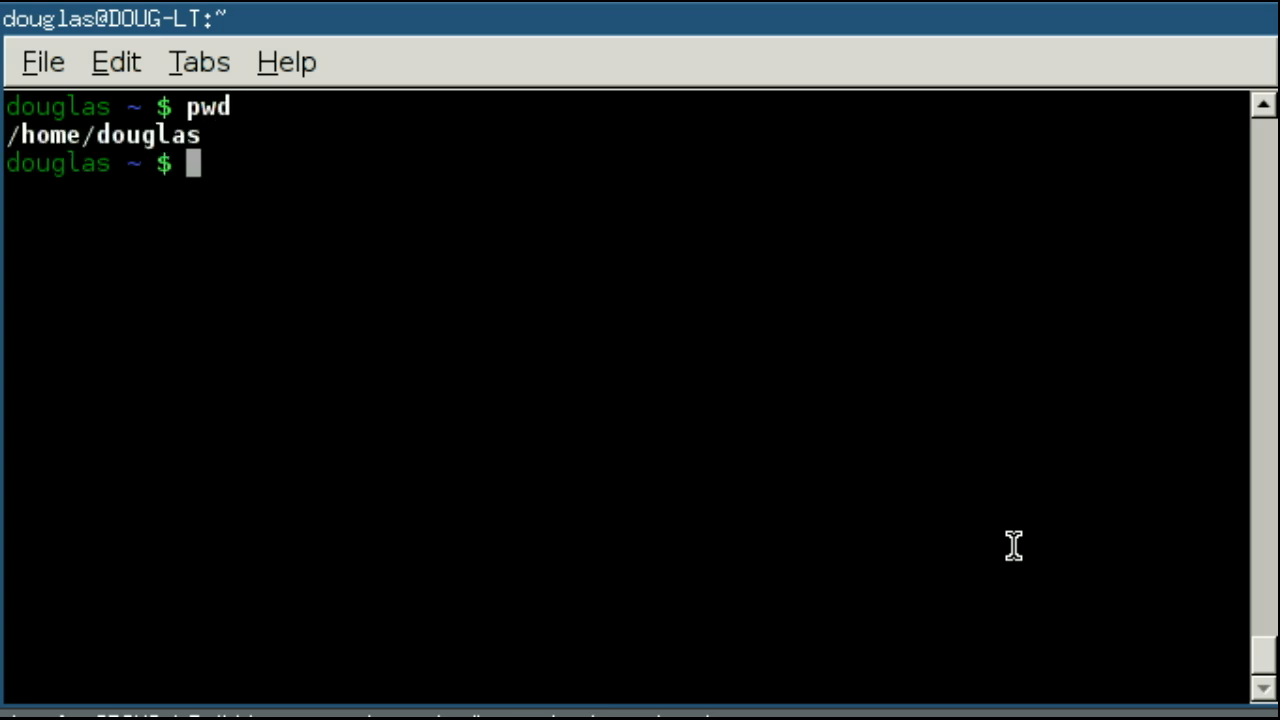
text(cd)
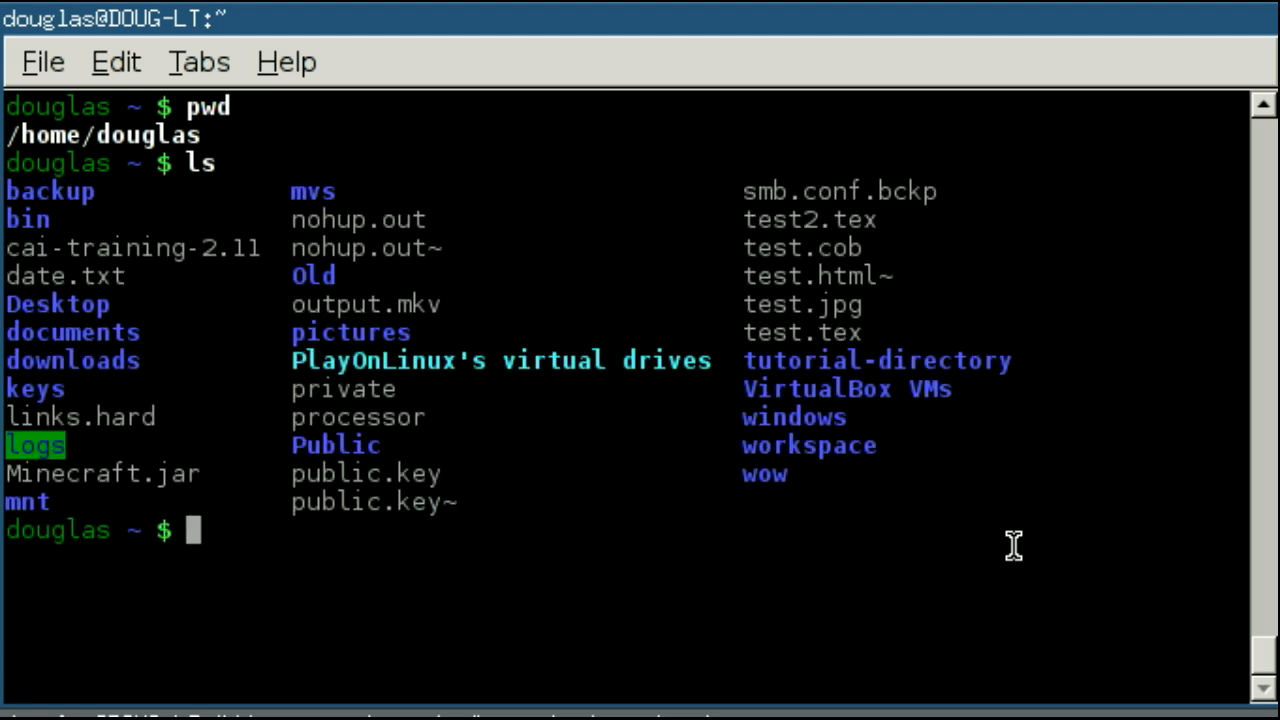
mouse_move(964, 360)
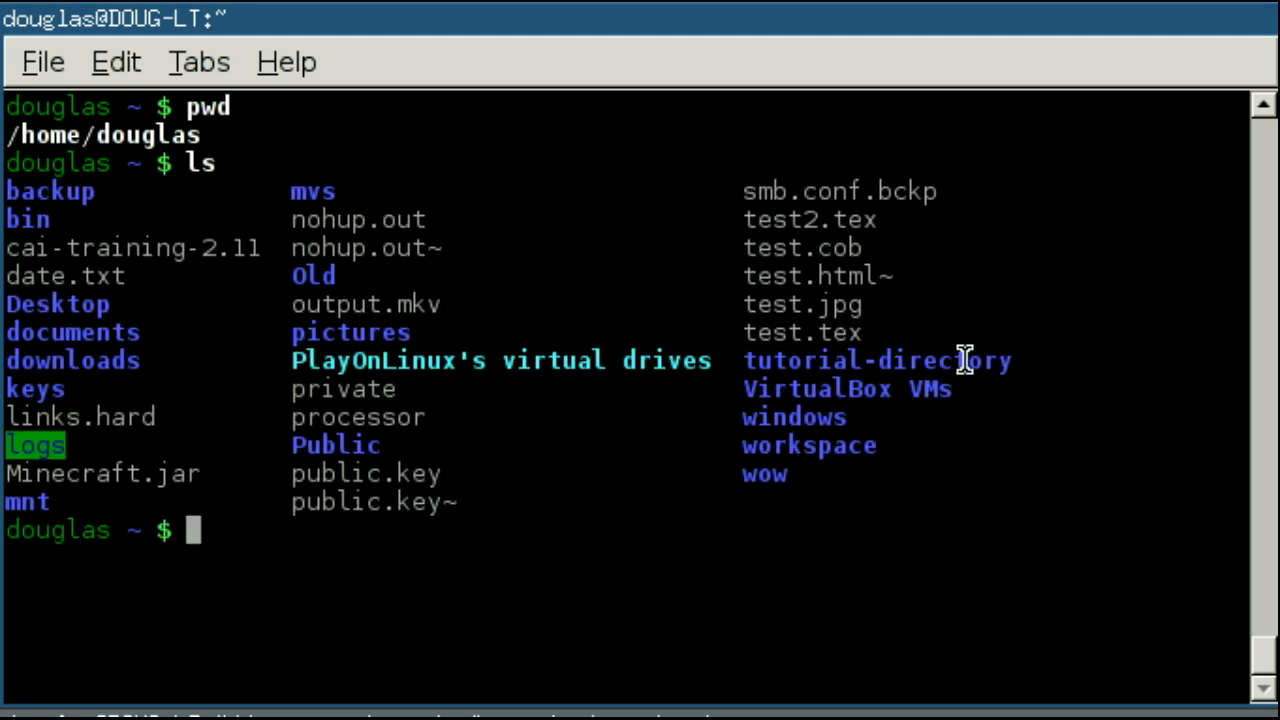
- Change into tutorial-directory using Tab completion, so the prompt shows ~/tutorial-directory
text(cd)
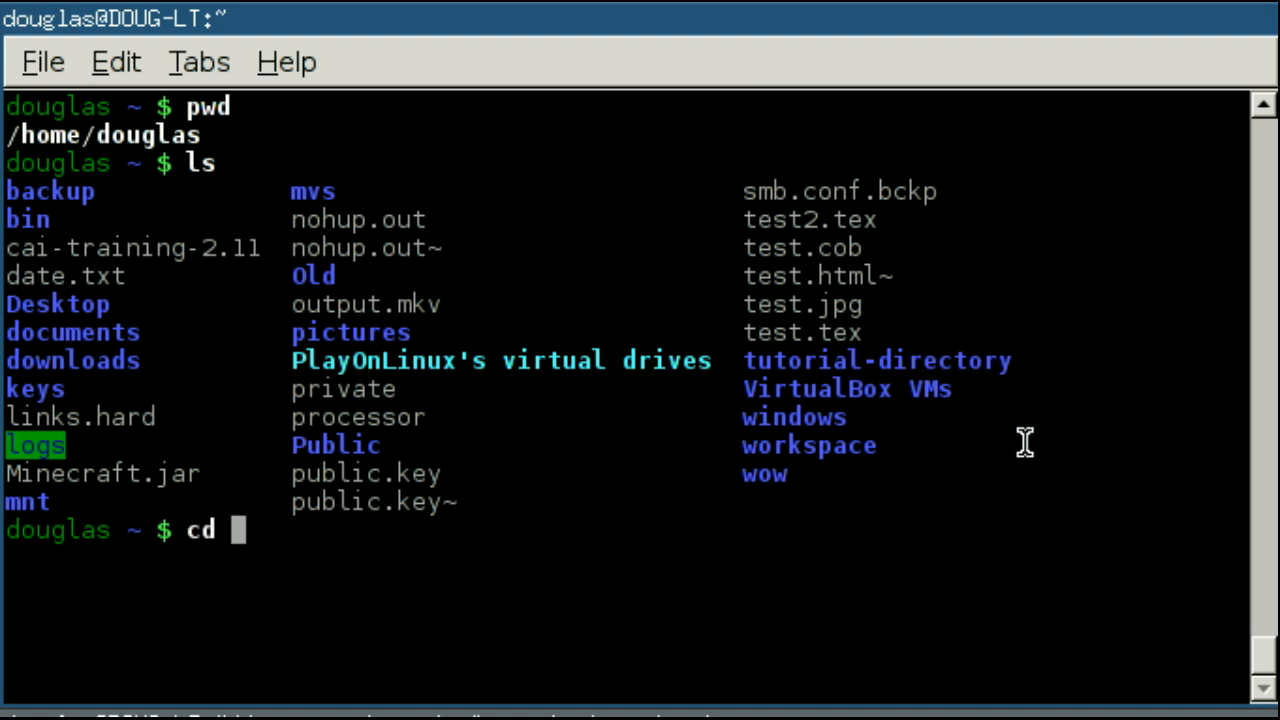
text(tutorial-dir)
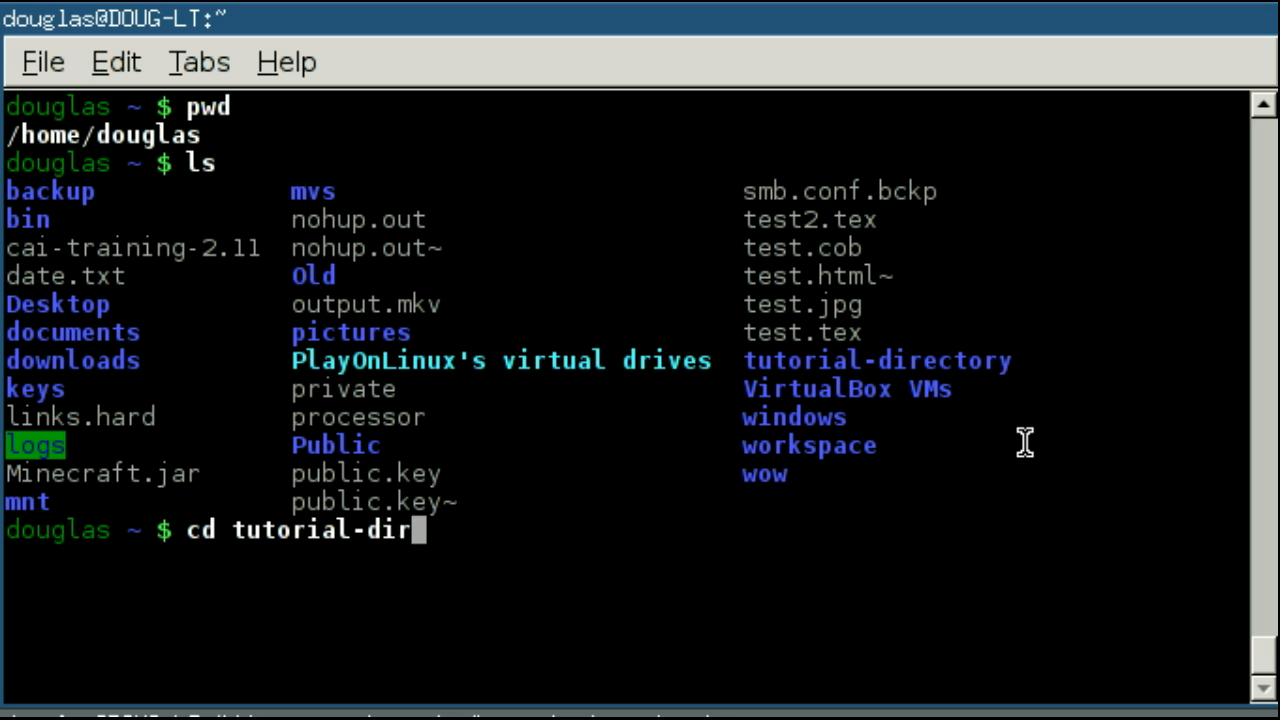
key(Tab)
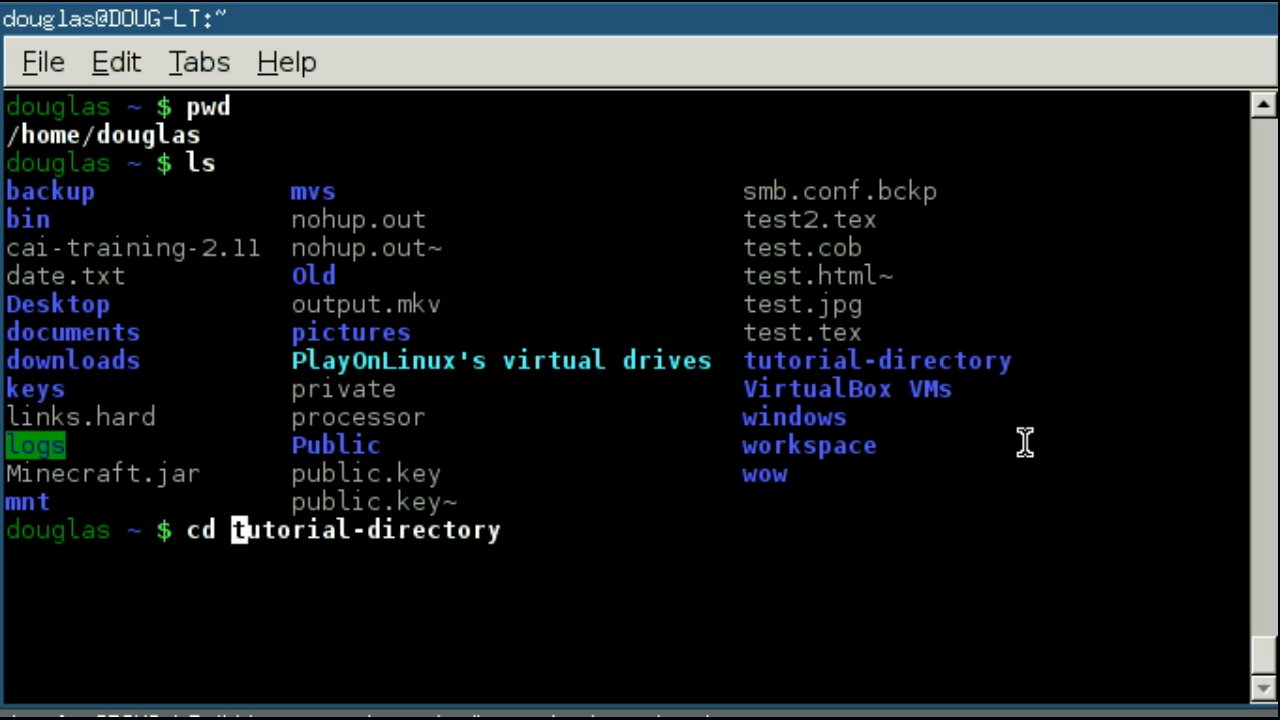
text(/)
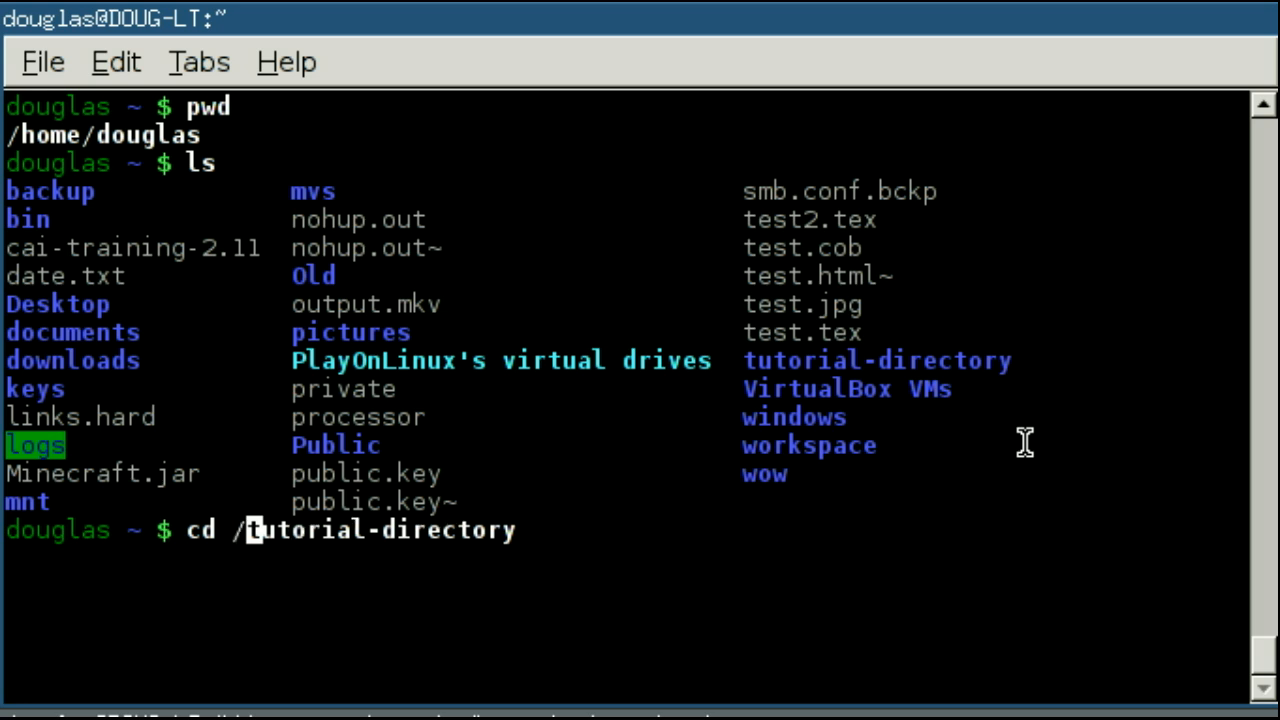
key(Tab)
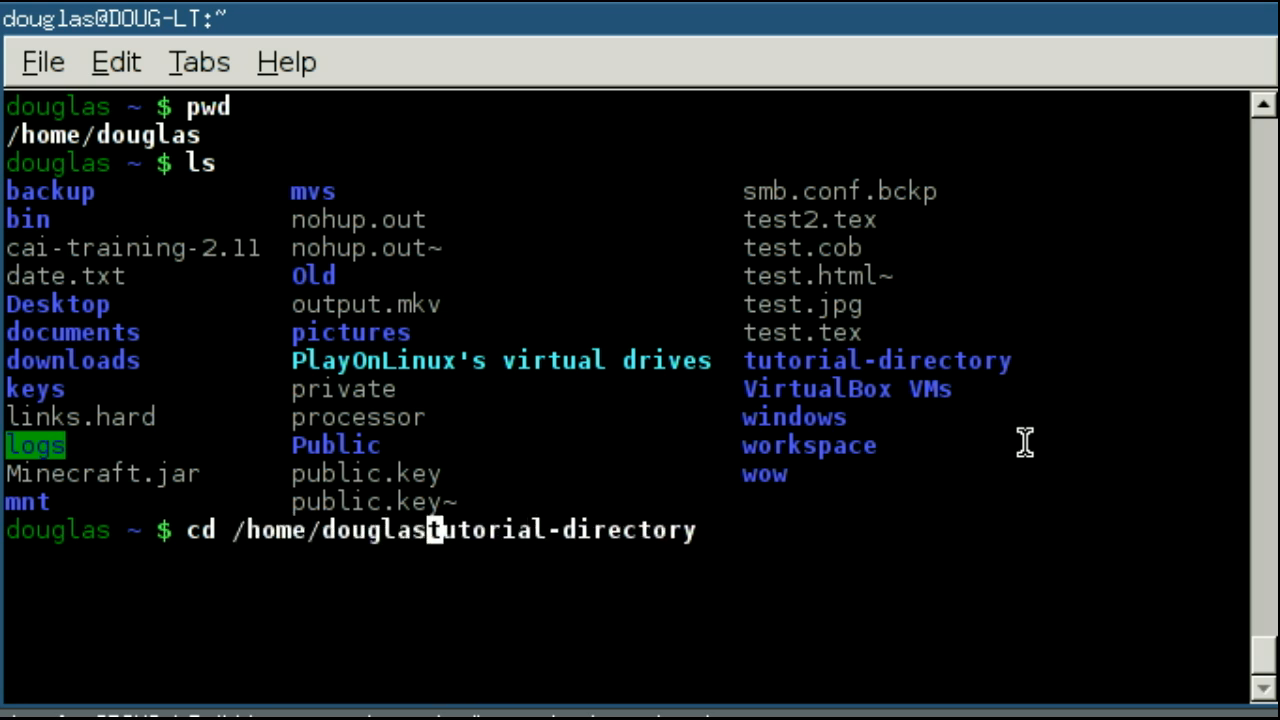
text(/)
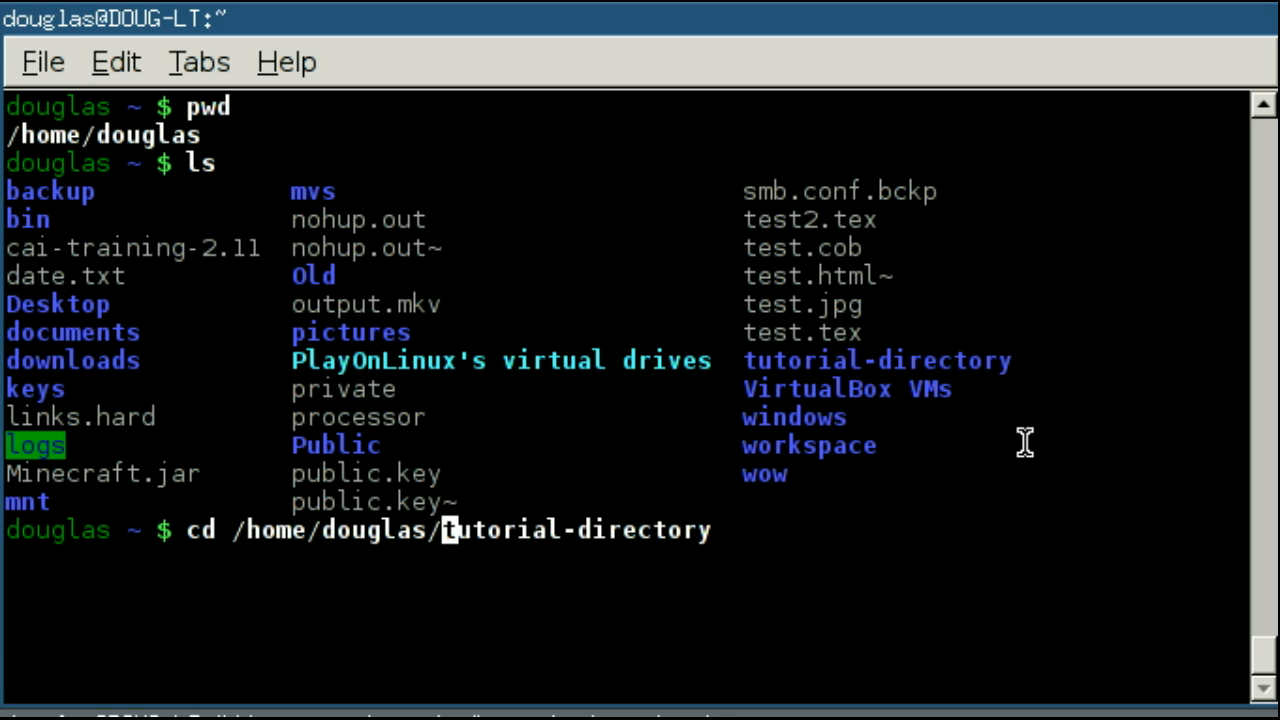
key(BackSpace)
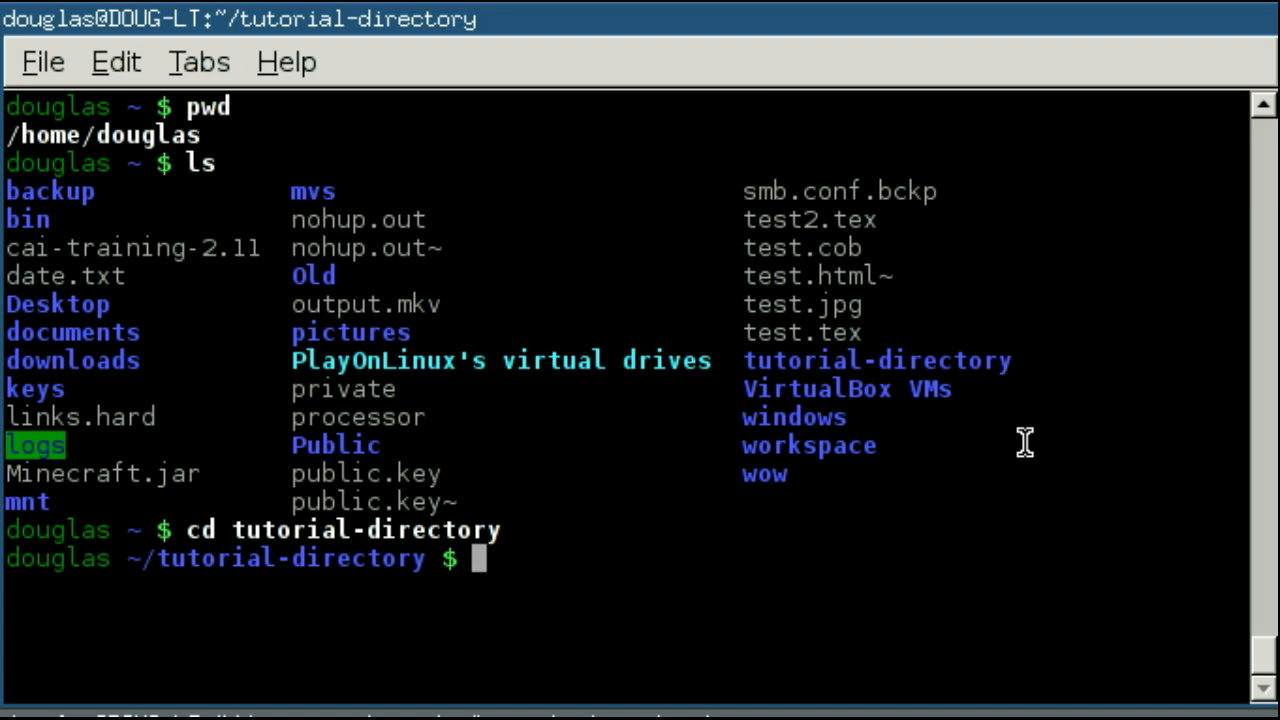
- Run ls -a to list . .. and the three files, then pwd to print /home/douglas/tutorial-directory
text(ls)
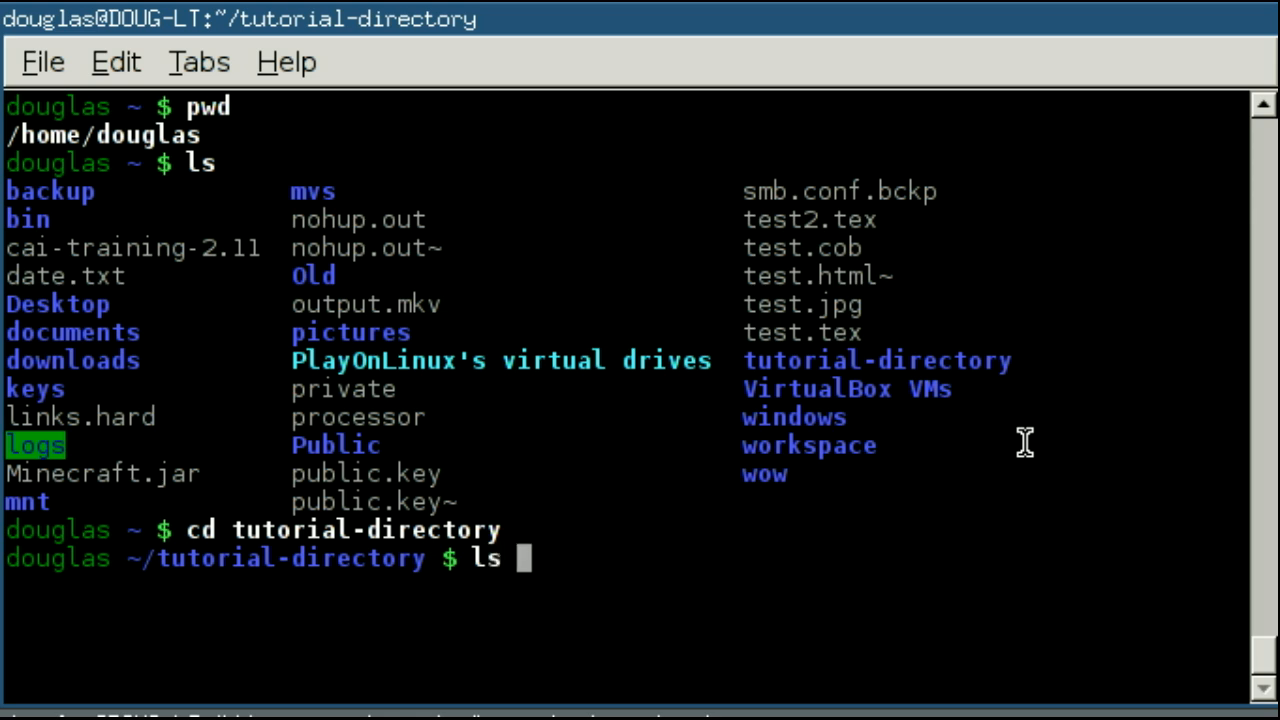
text(-a)
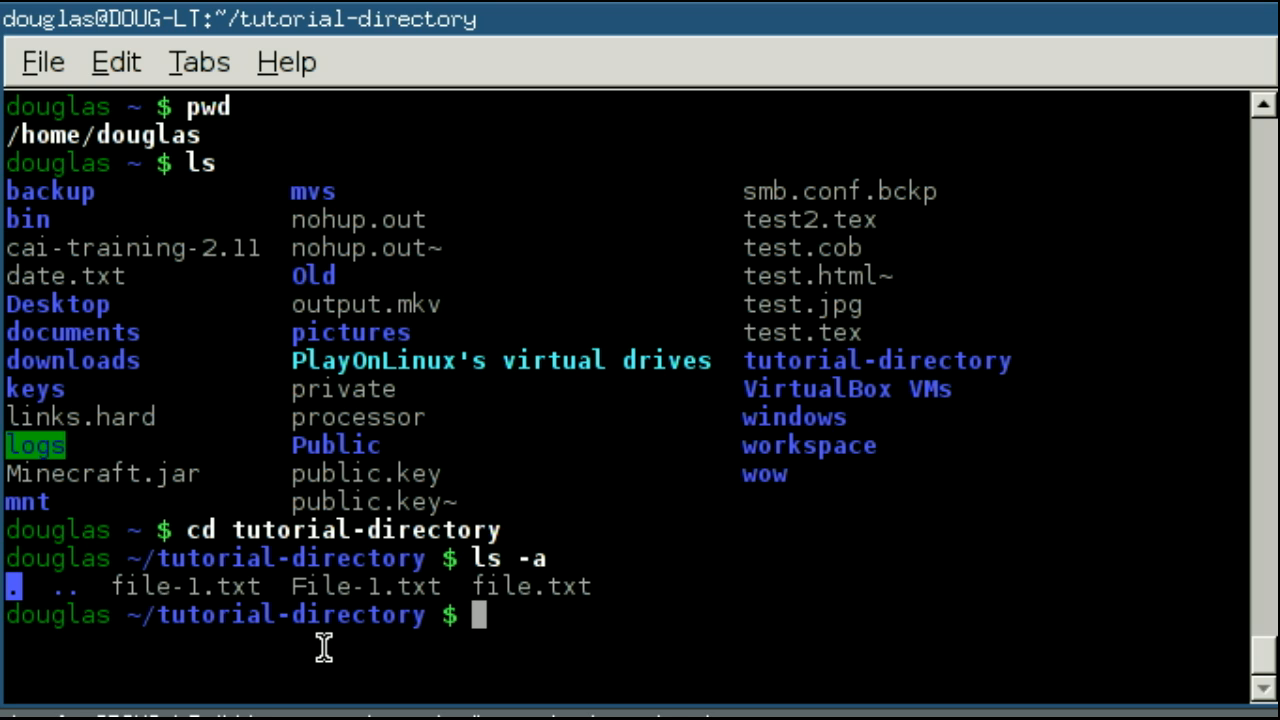
mouse_move(184, 616)
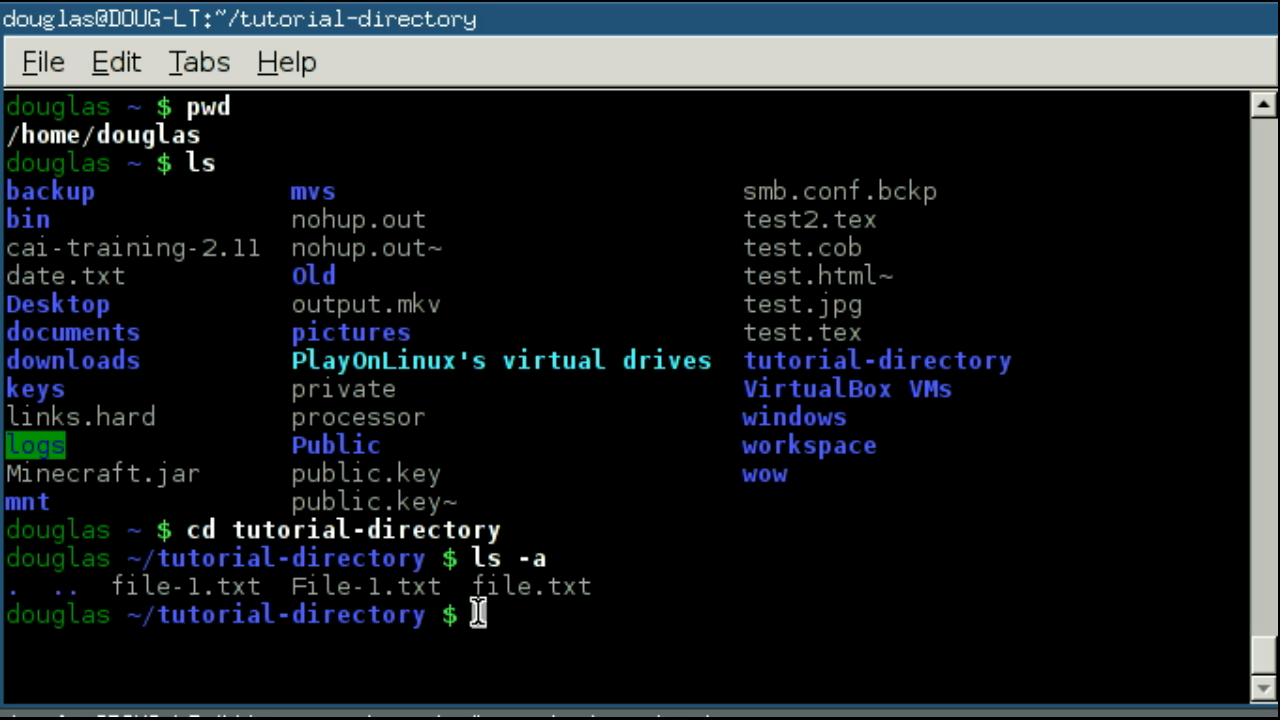
mouse_move(118, 628)
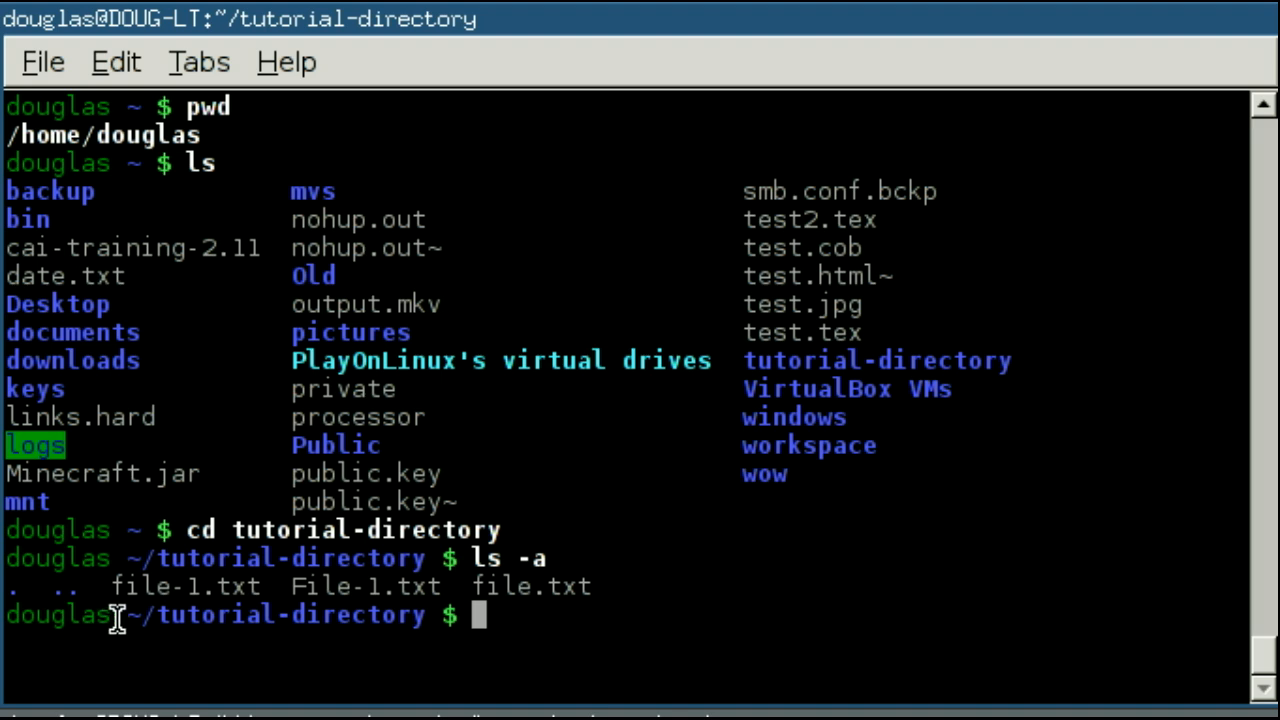
drag(118, 614, 398, 614)
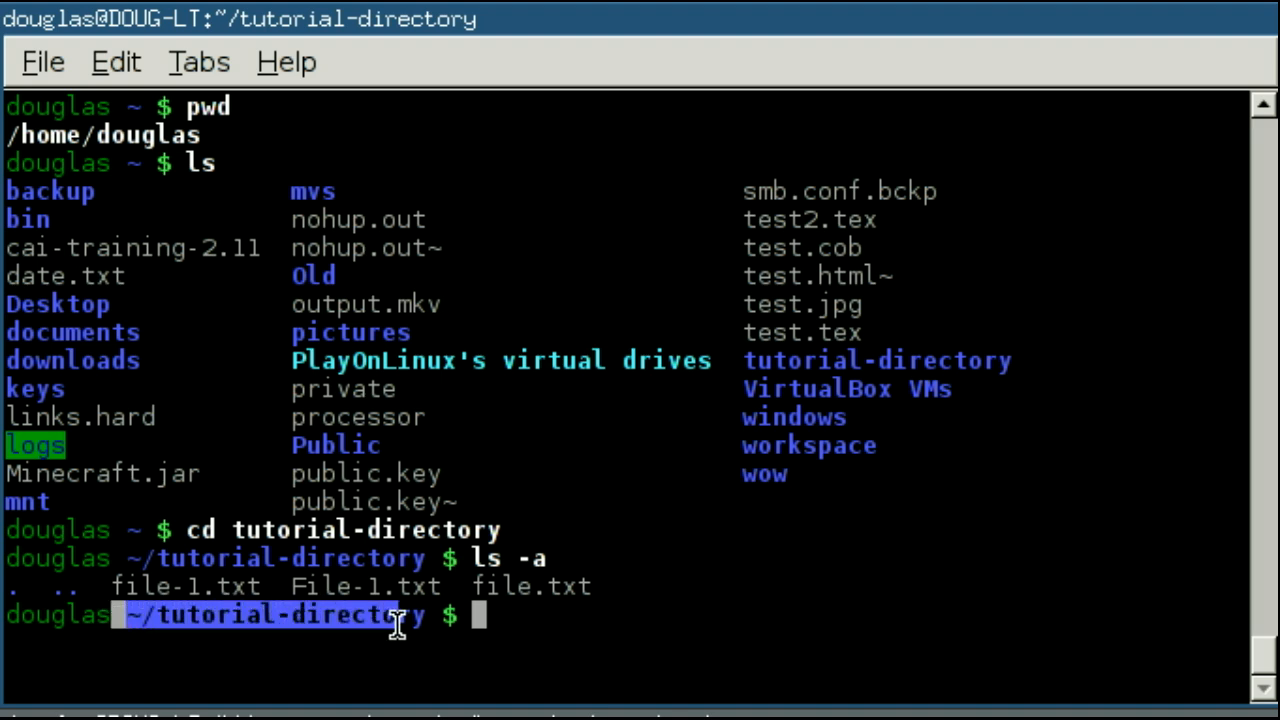
text(pwd)
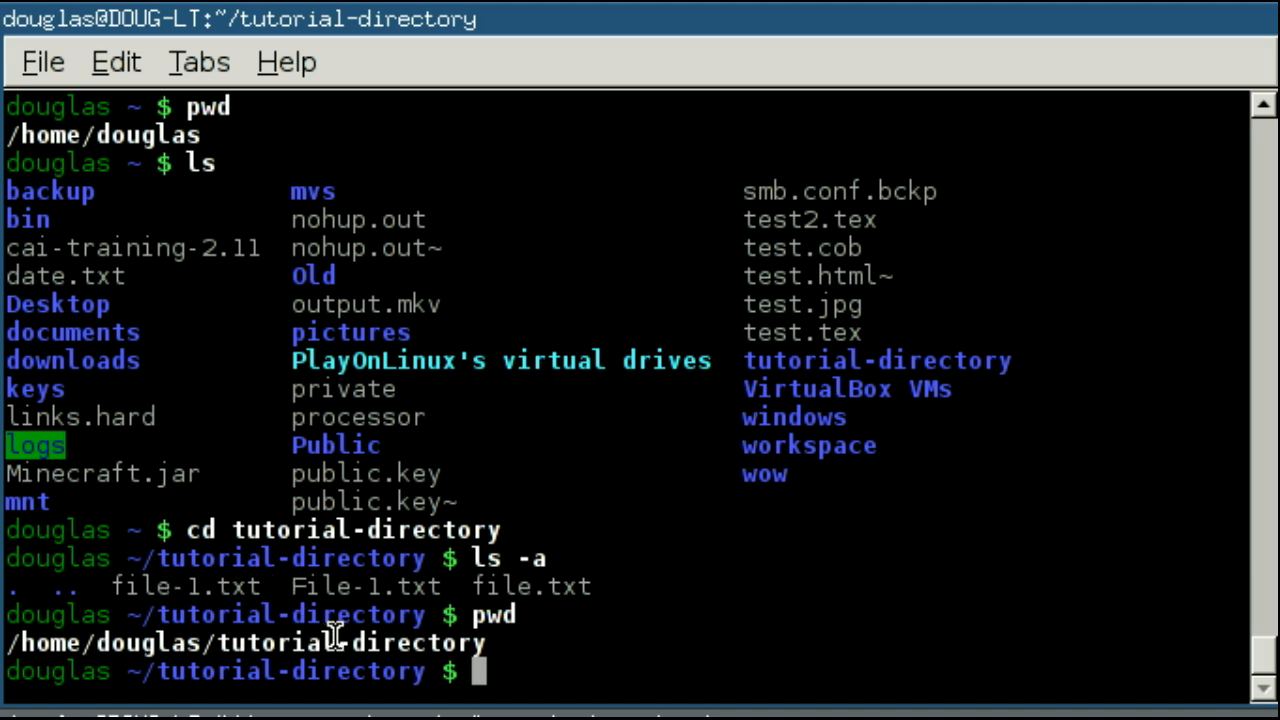
mouse_move(96, 670)
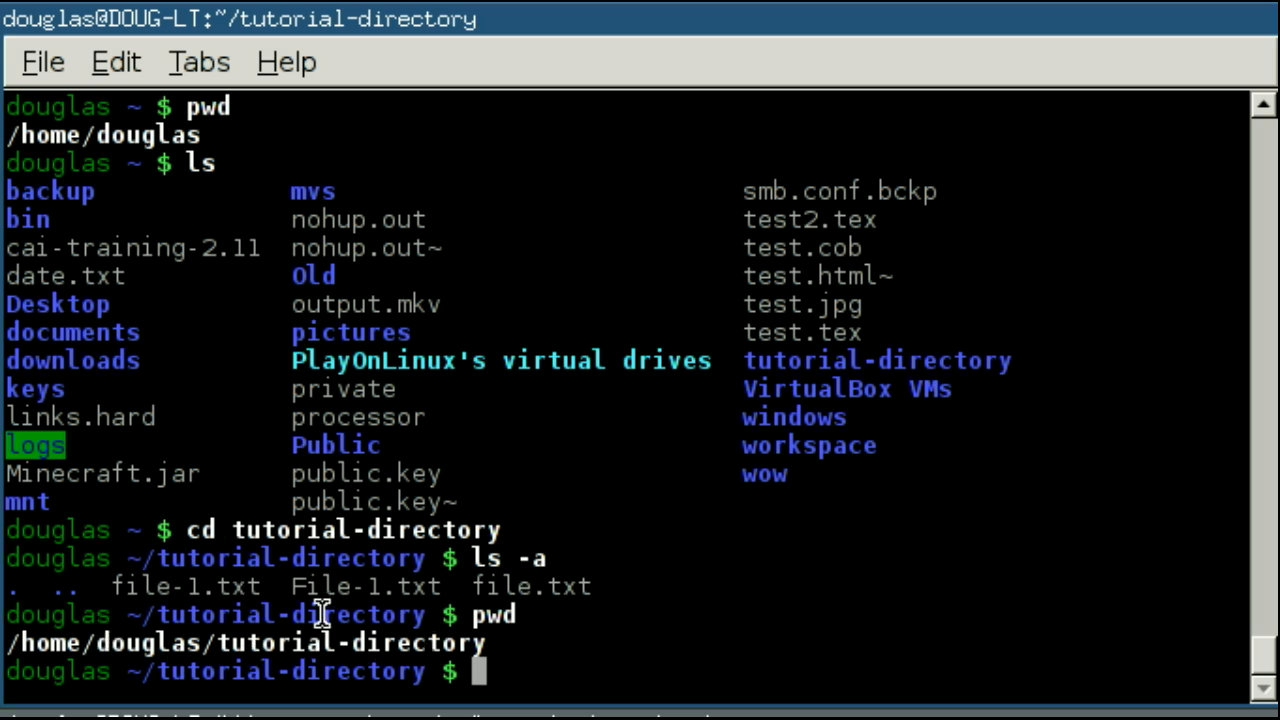
mouse_move(836, 604)
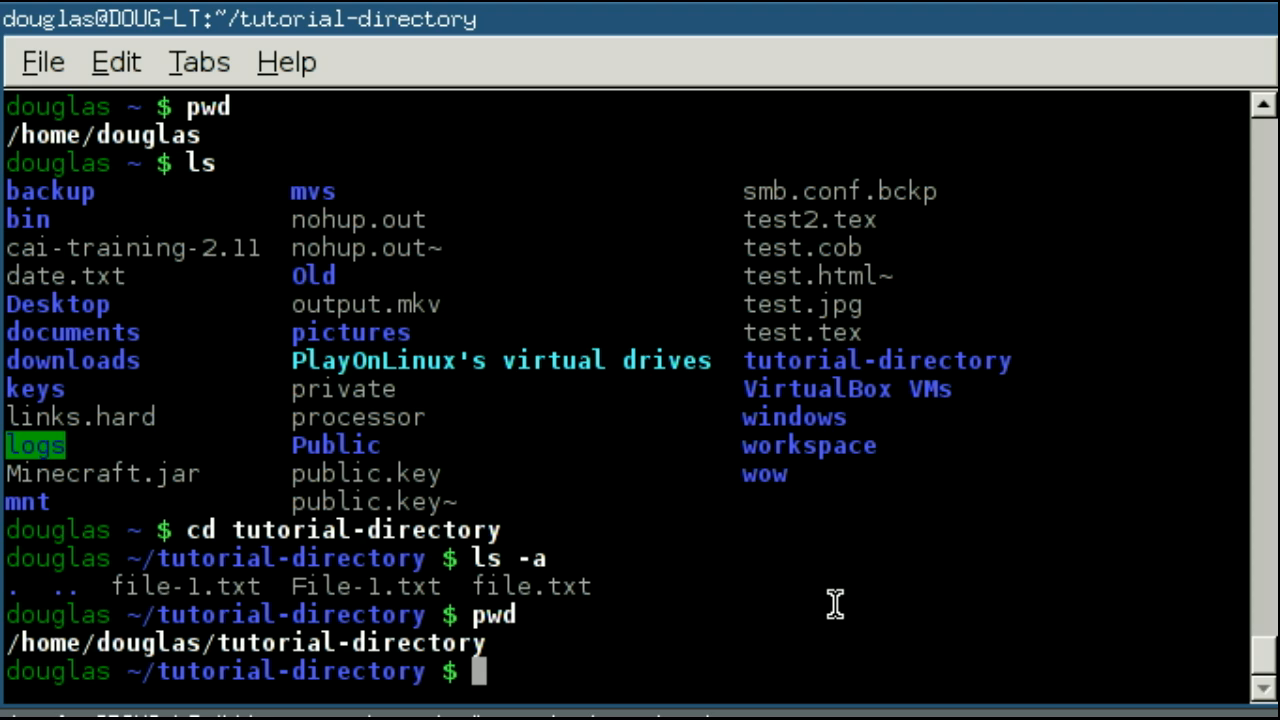
- Abandon a typed /home/douglas path and go up to the home folder with cd .
text(cd)
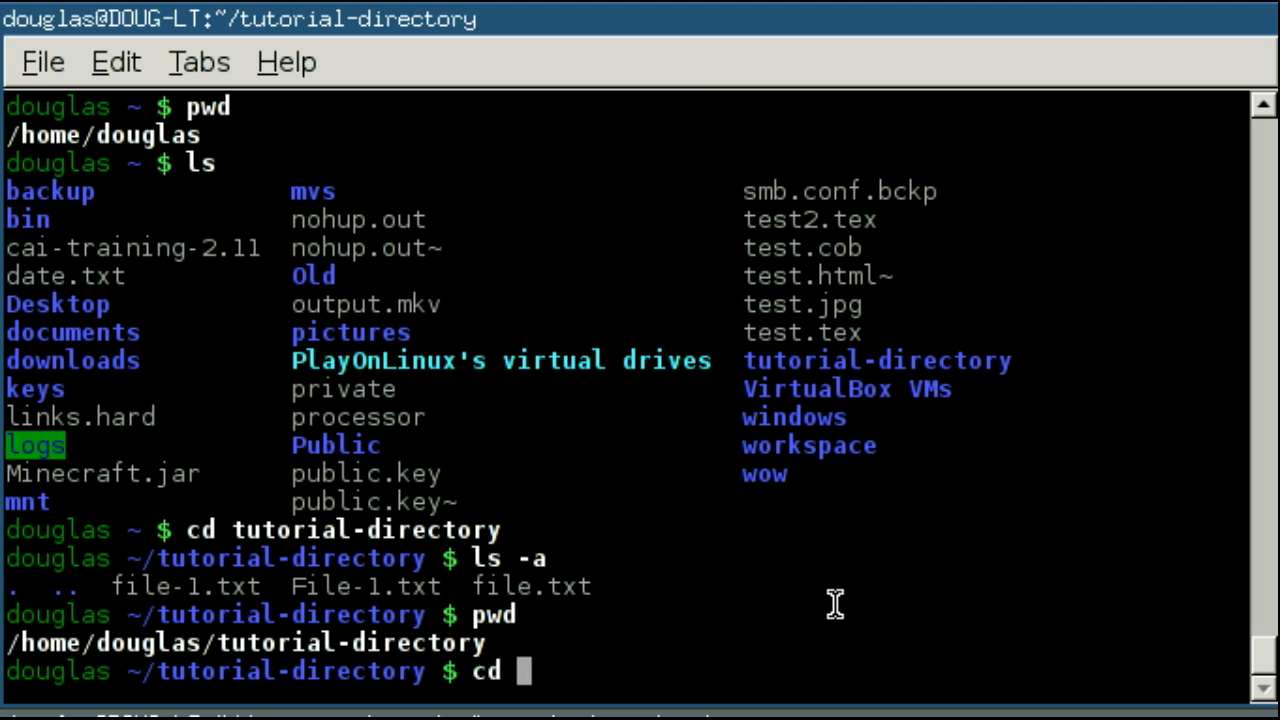
text(/home/do)
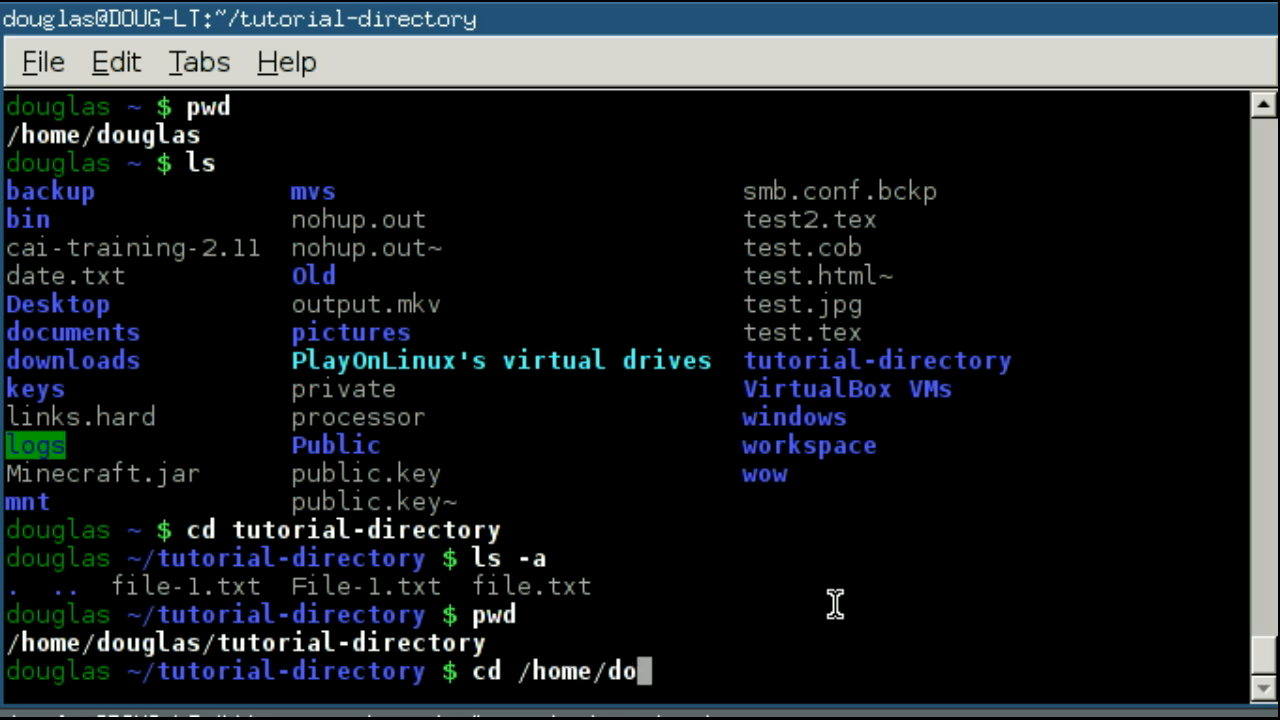
text(uglas)
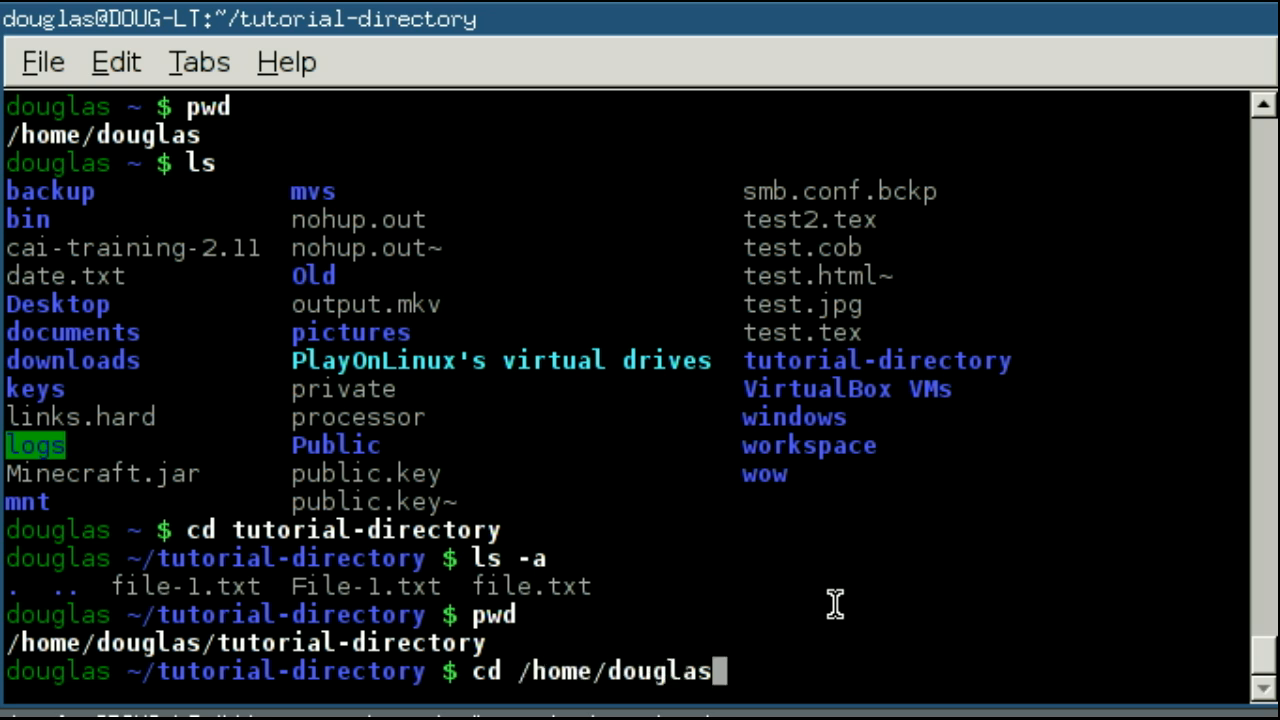
key(BackSpace)
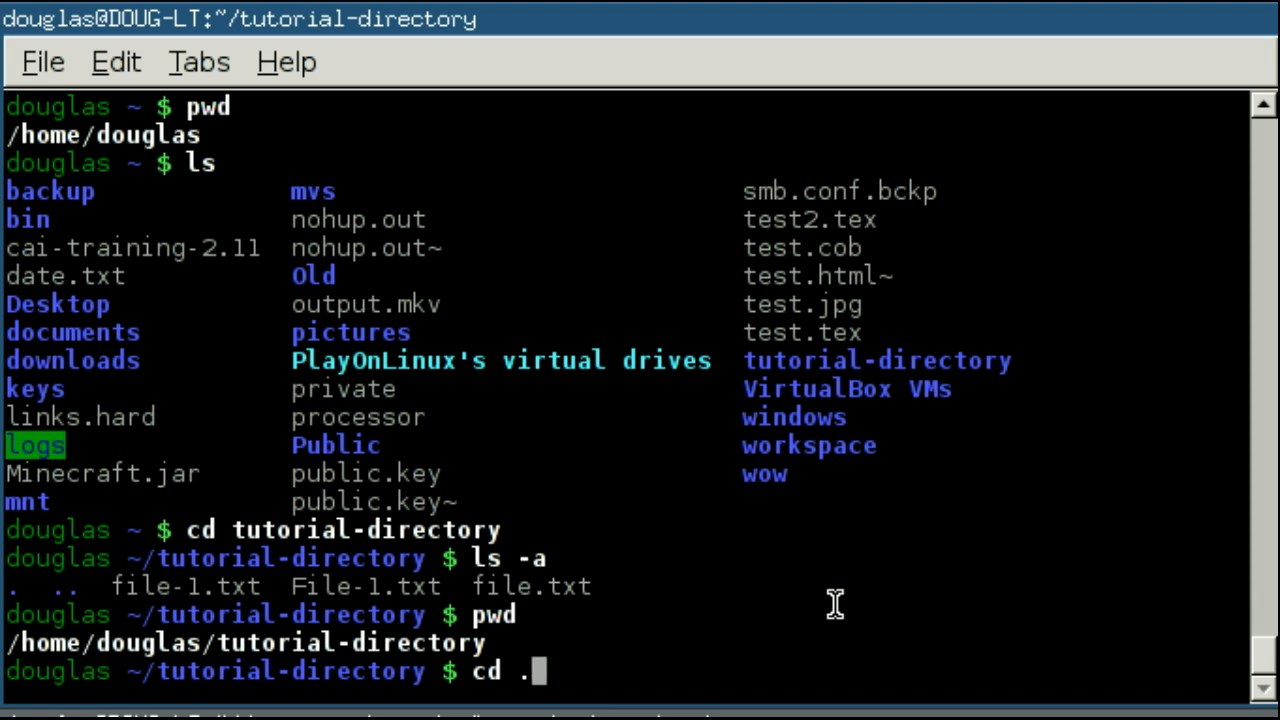
text(.)
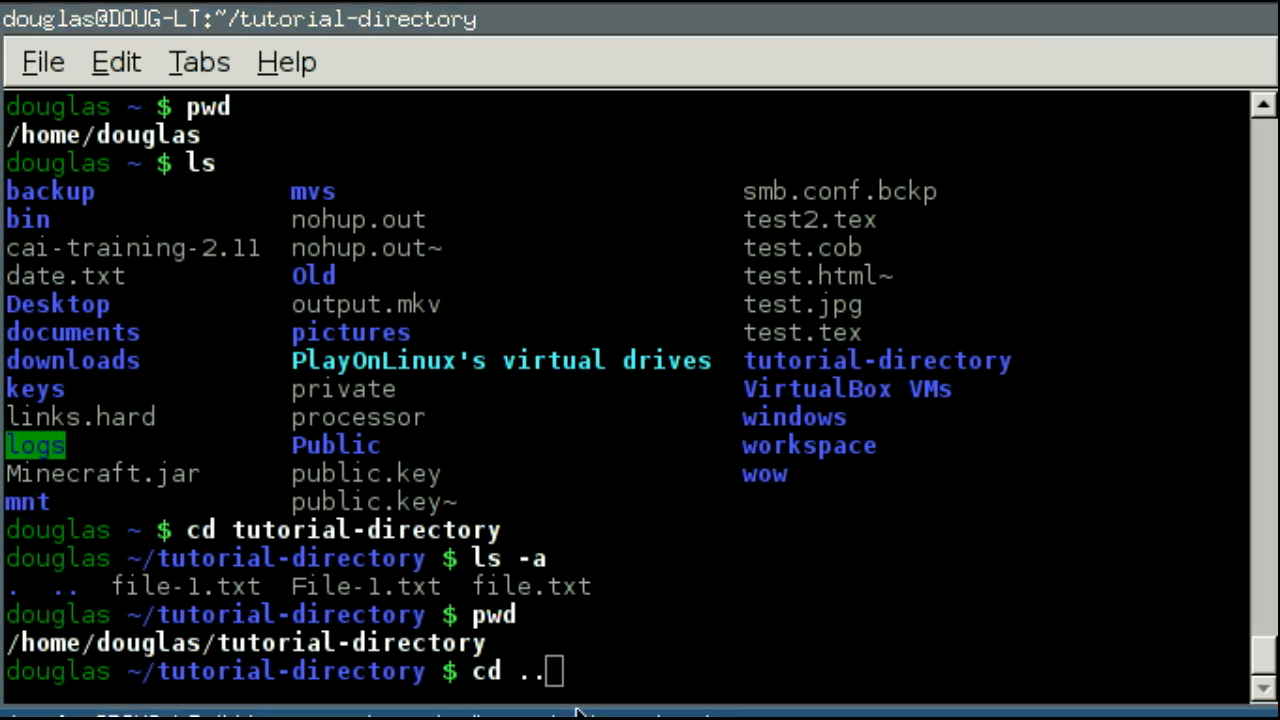
key(Return)
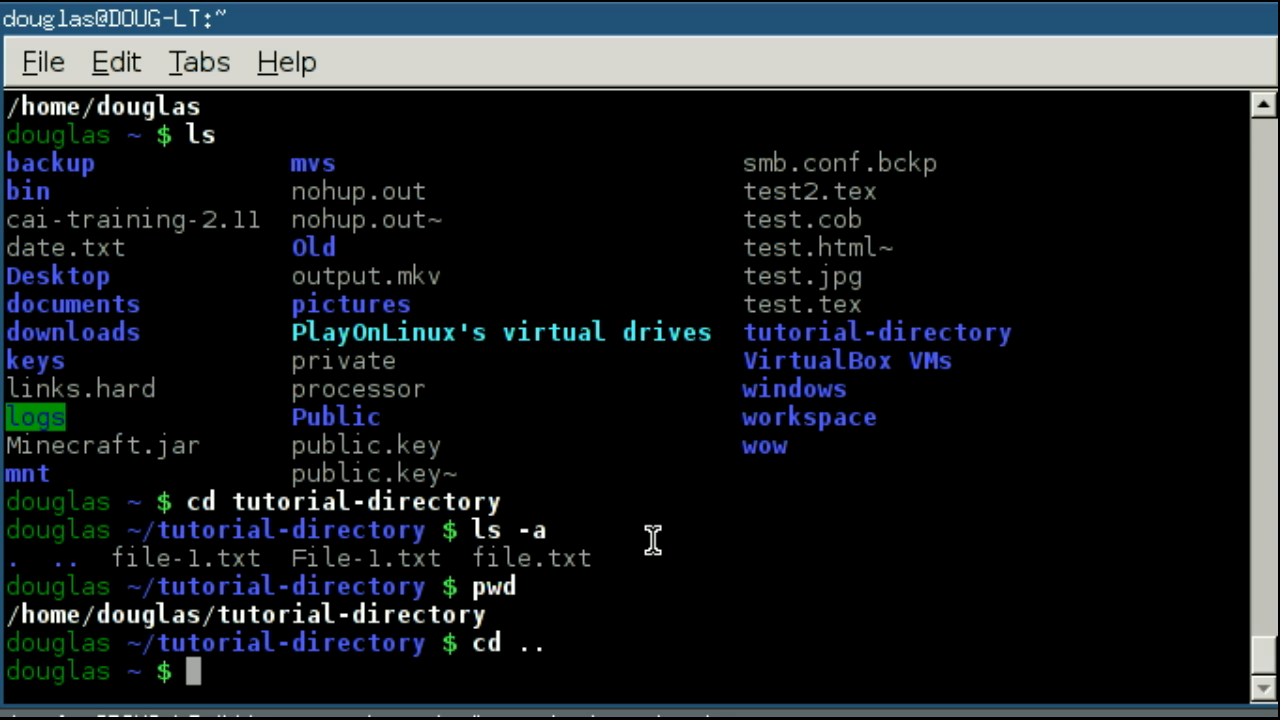
- Enter tutorial-directory by its absolute path /home/douglas/tutorial-directory
text(cd)
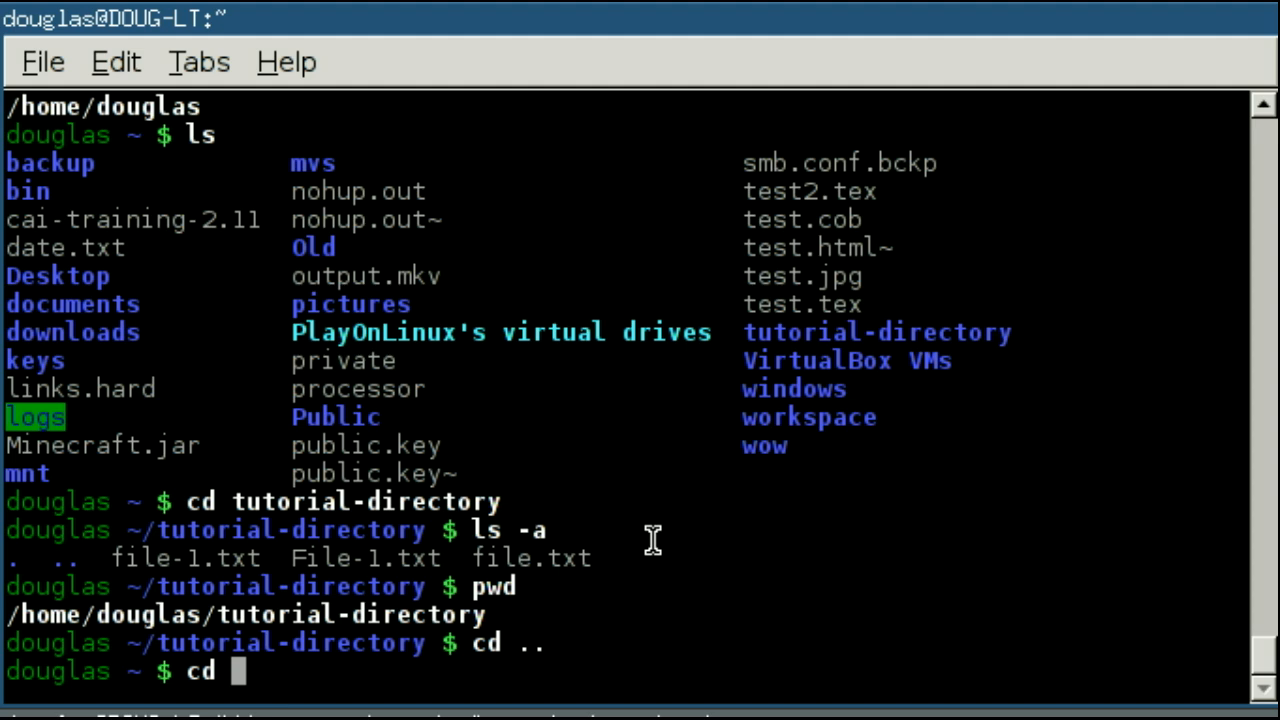
text(/home/d)
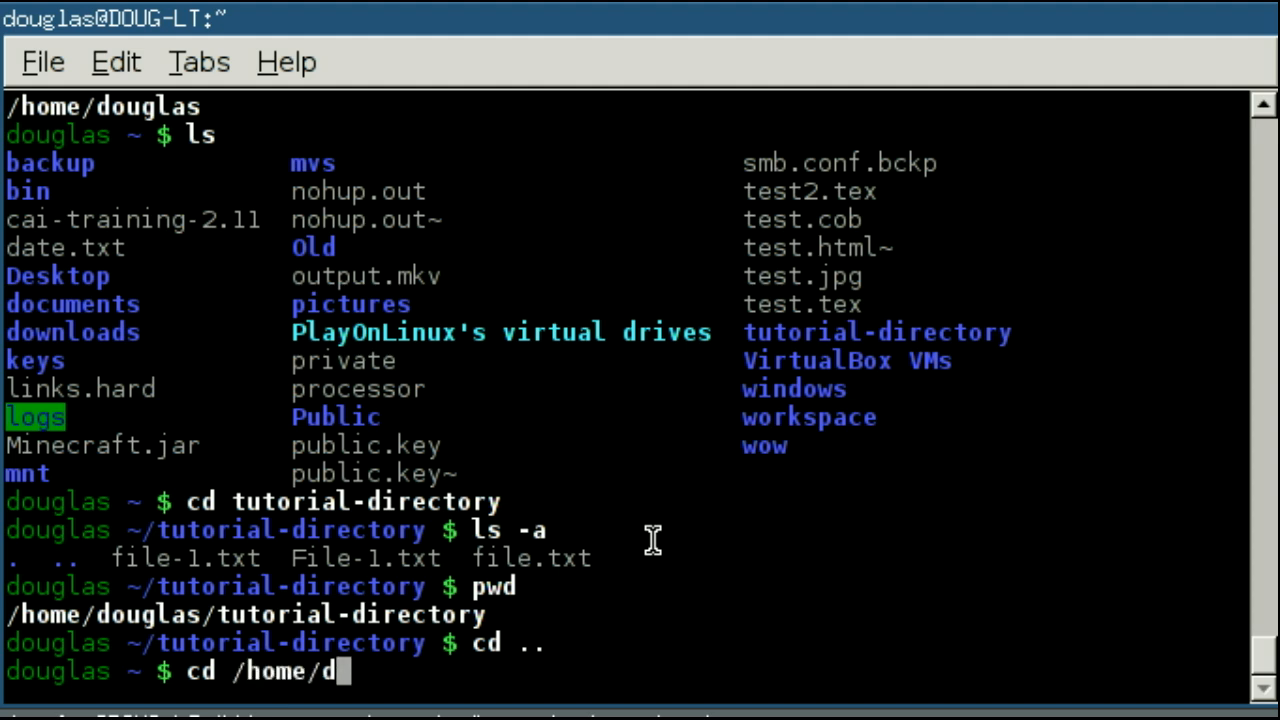
text(ouglas/tutorial)
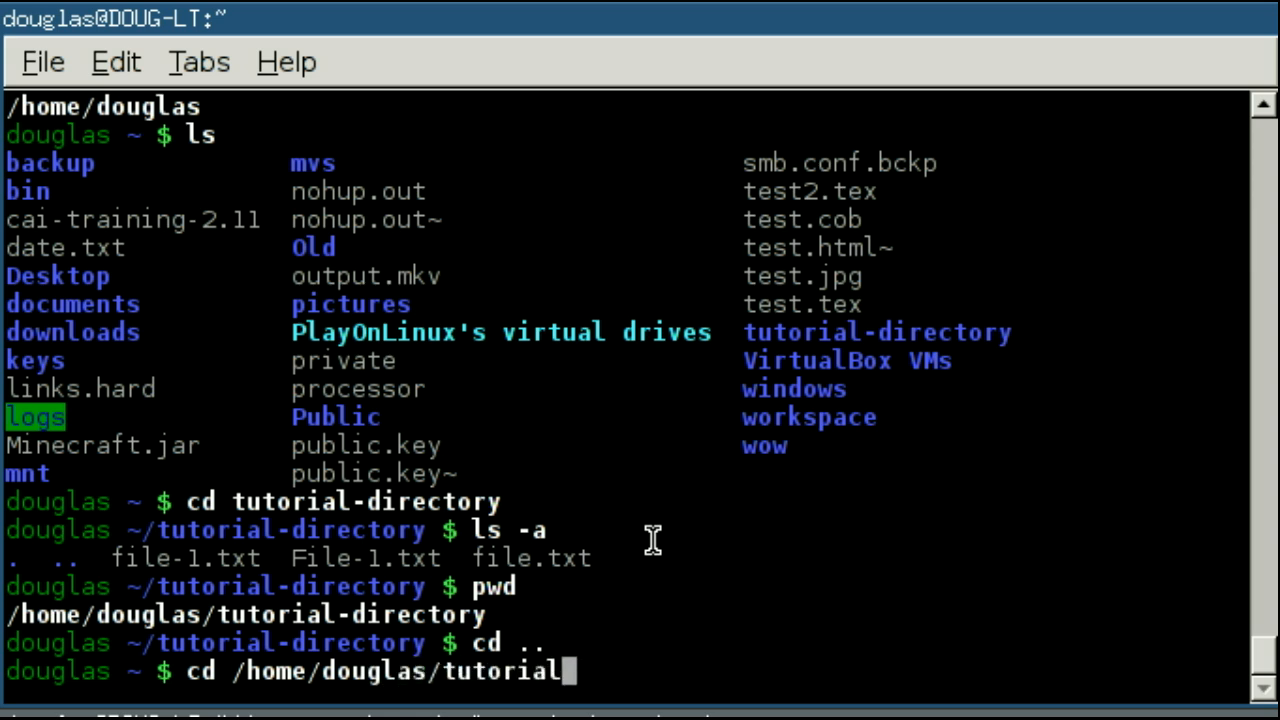
key(Return)
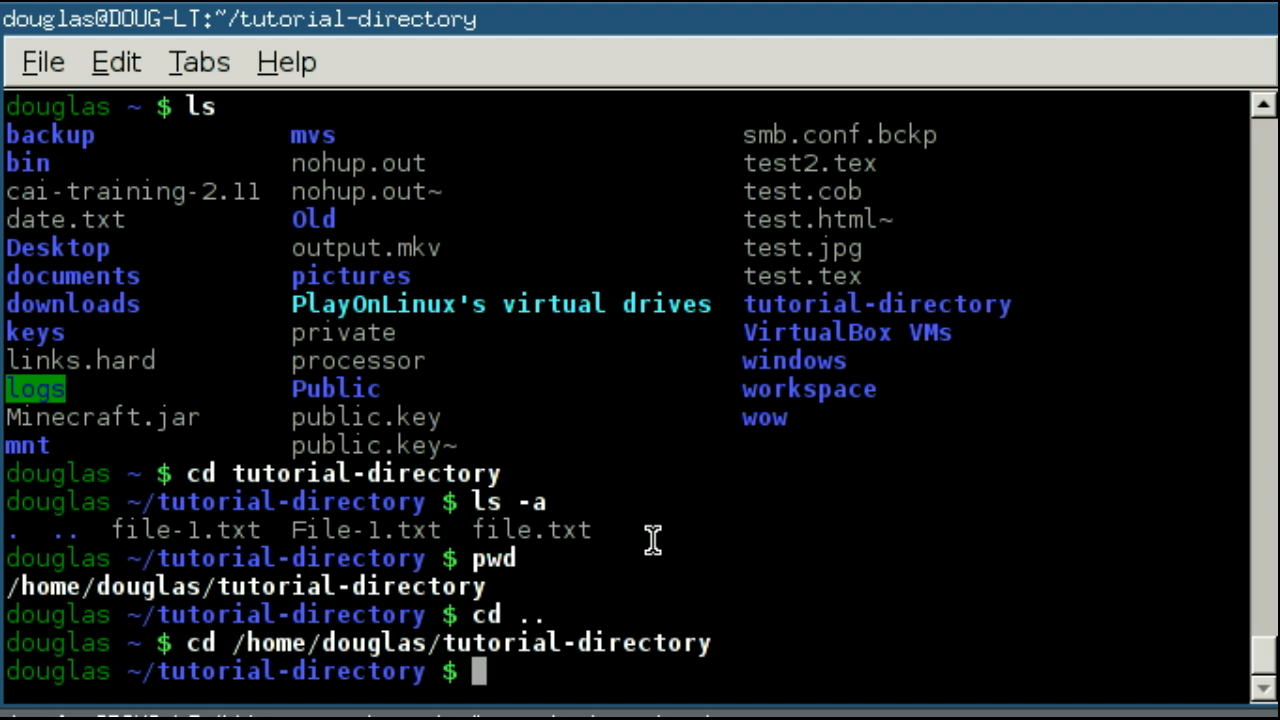
mouse_move(376, 472)
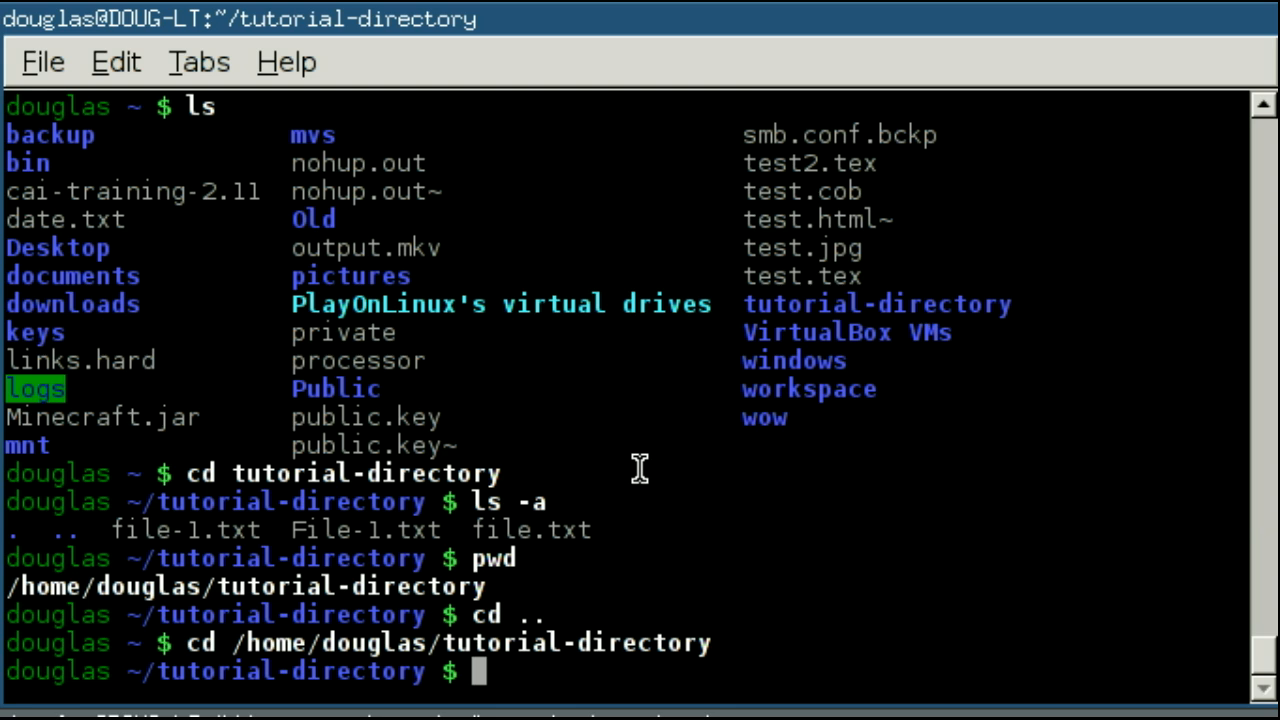
- Run cd ../../.. to climb three levels to the root / and confirm with pwd
text(cd)
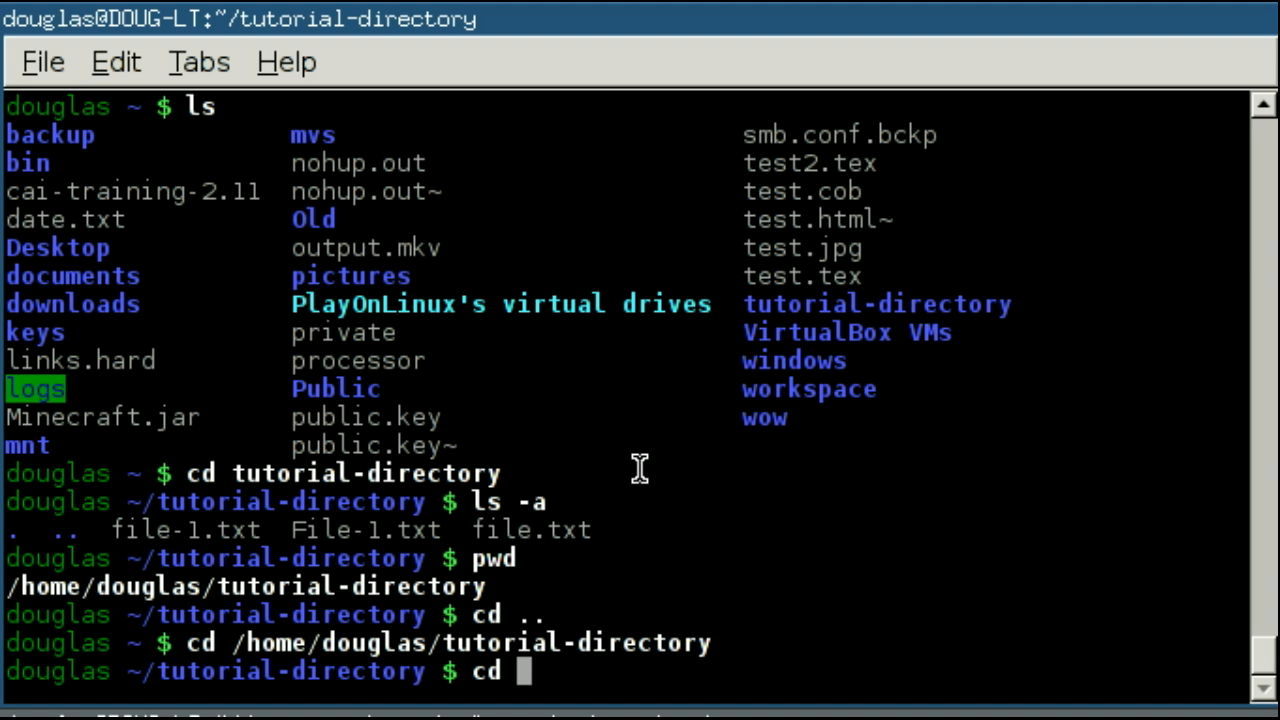
text(..)
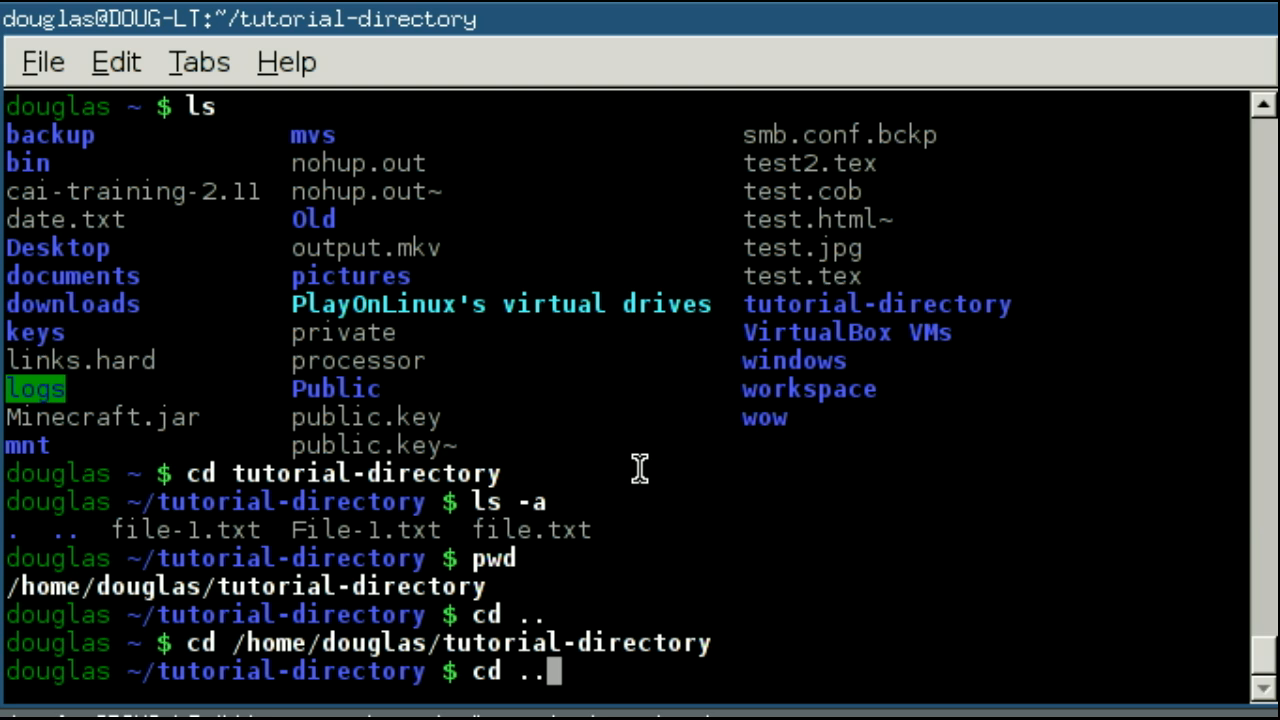
text(/../..)
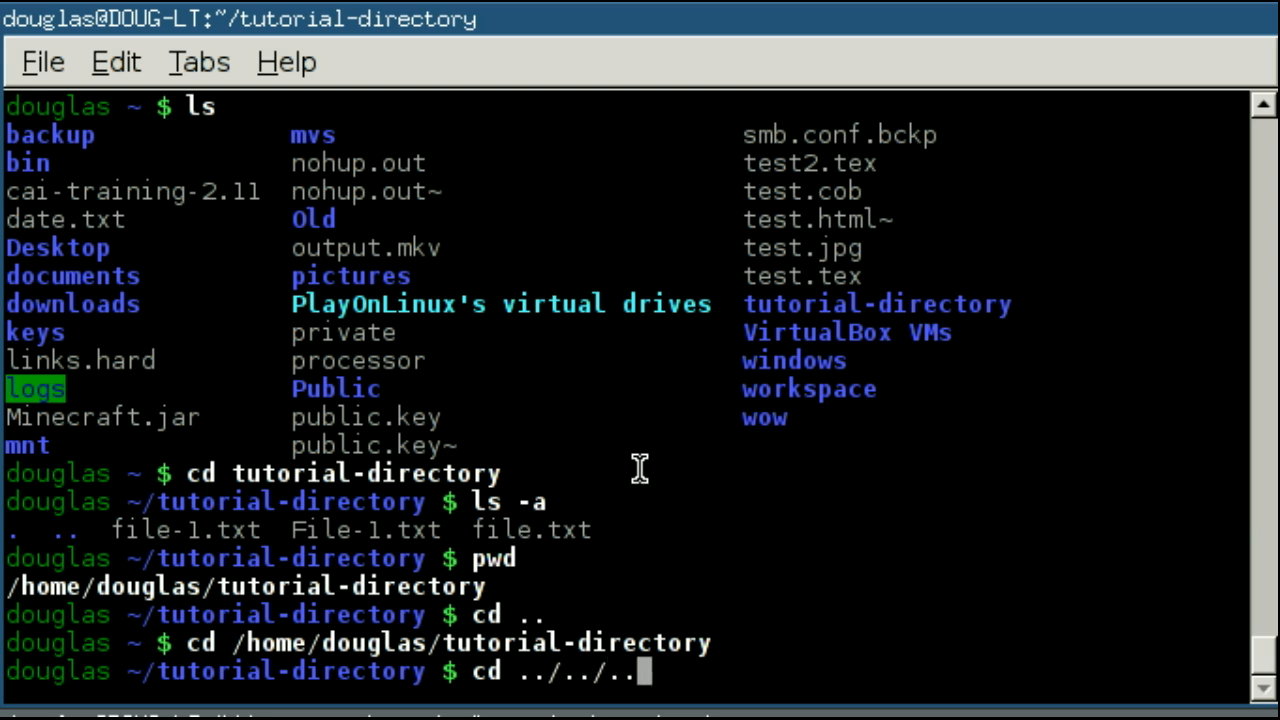
mouse_move(508, 672)
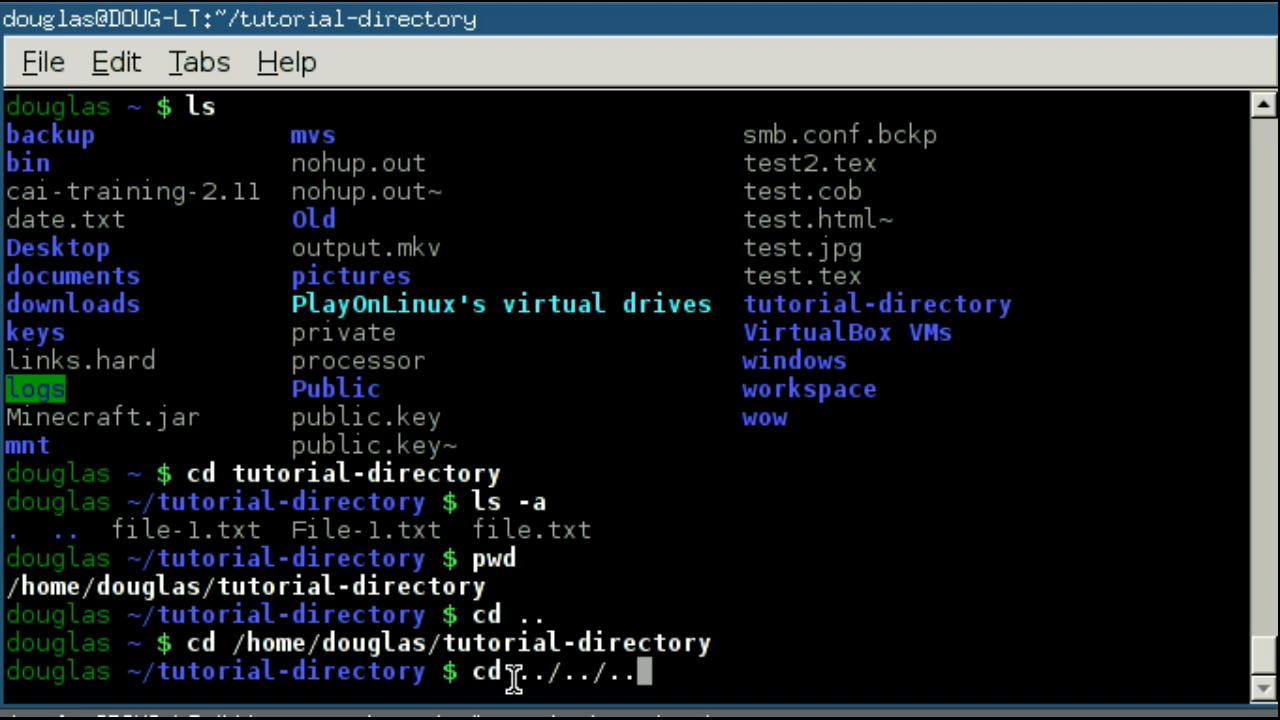
mouse_move(510, 676)
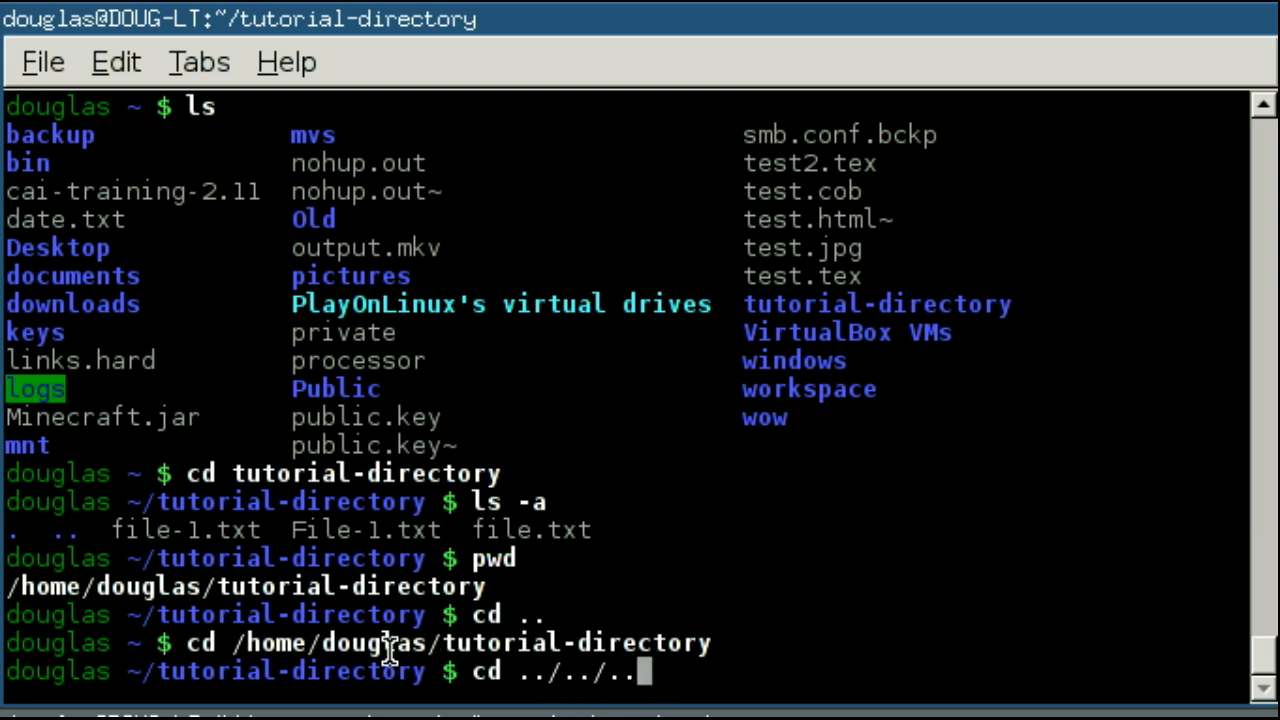
mouse_move(540, 644)
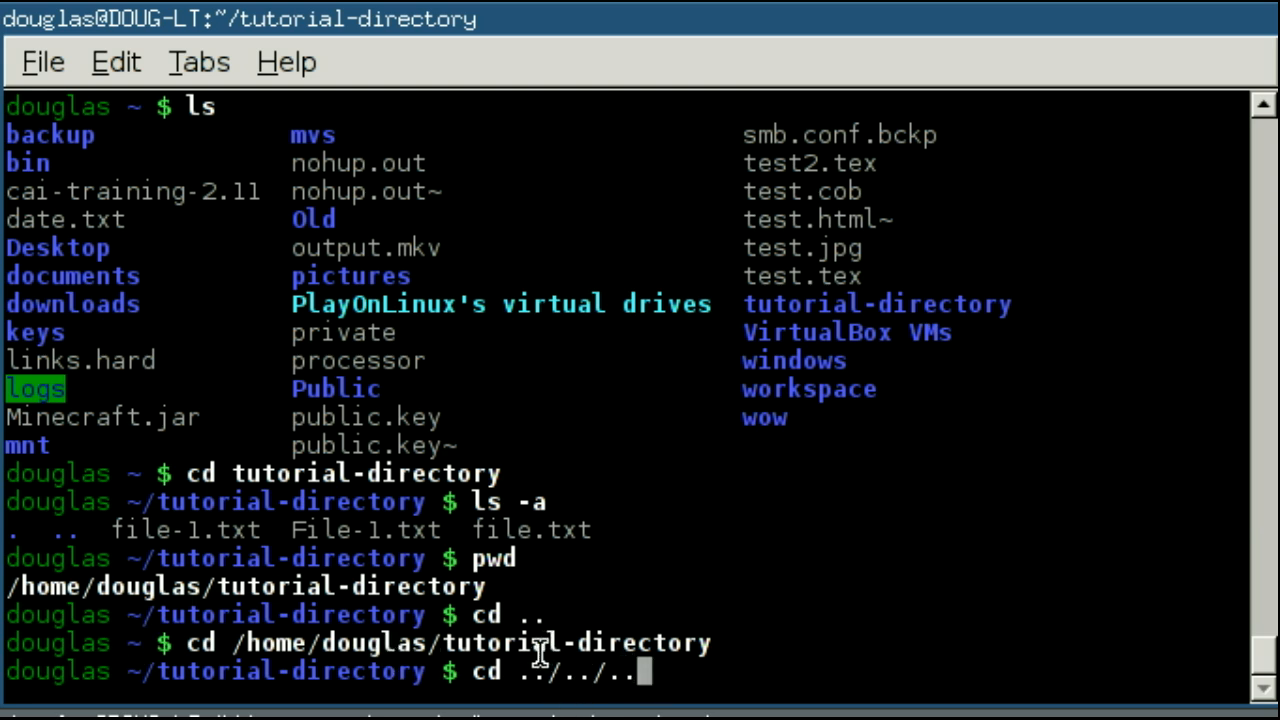
mouse_move(552, 642)
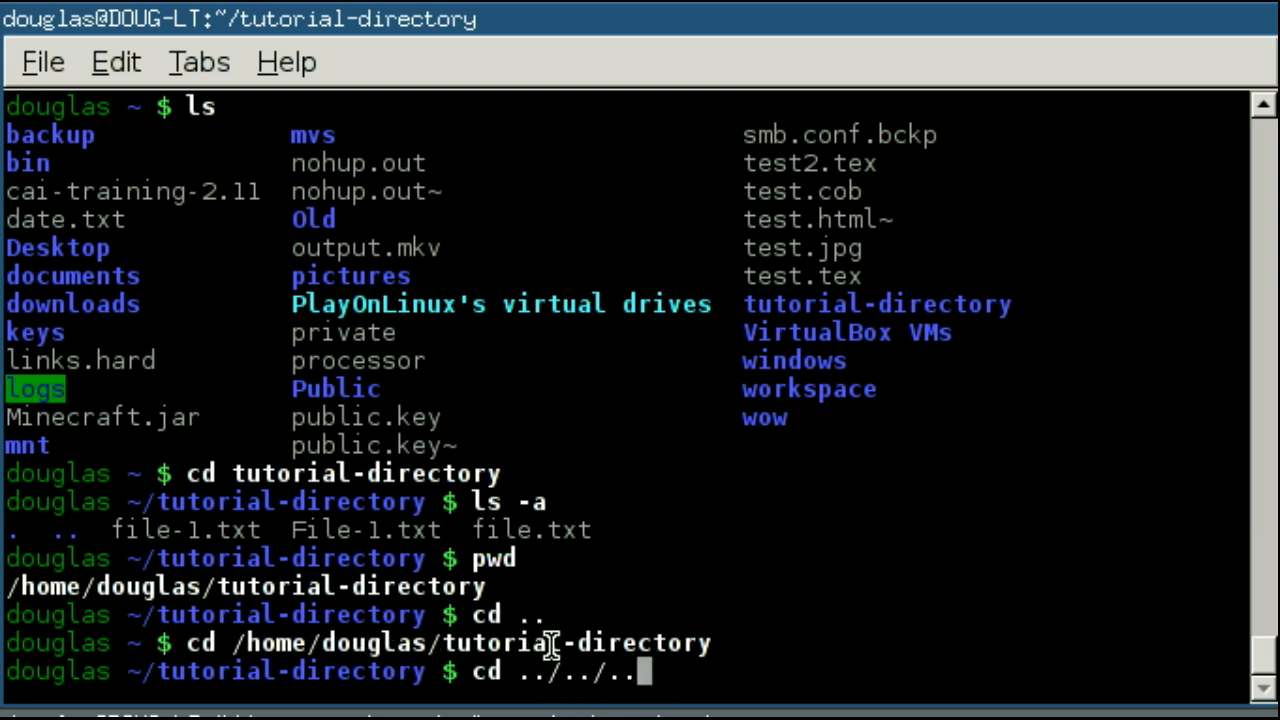
mouse_move(504, 656)
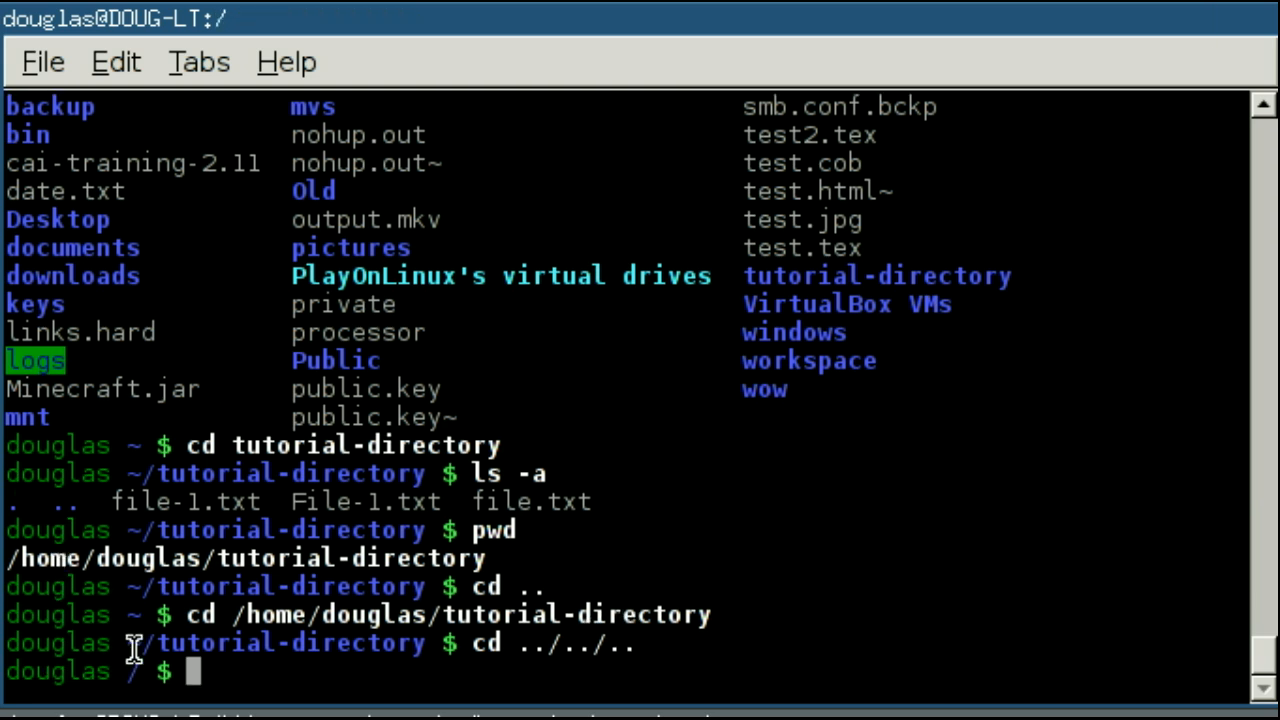
mouse_move(236, 684)
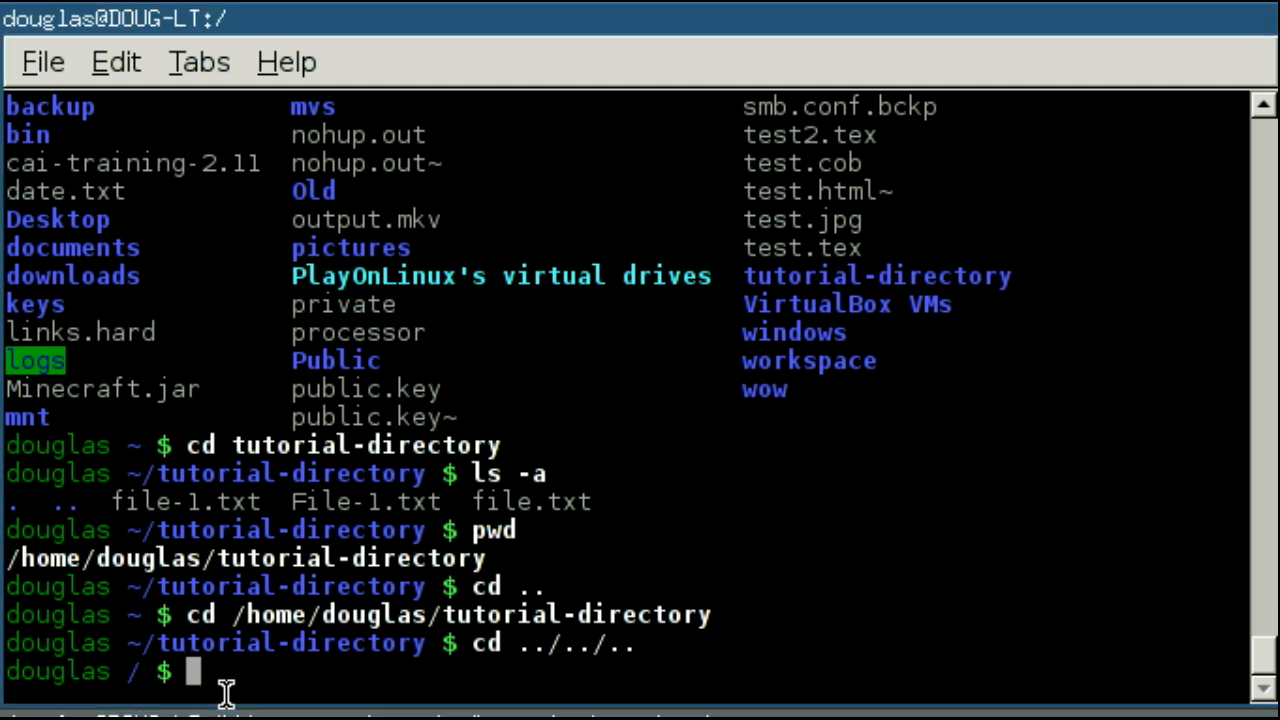
text(pwd)
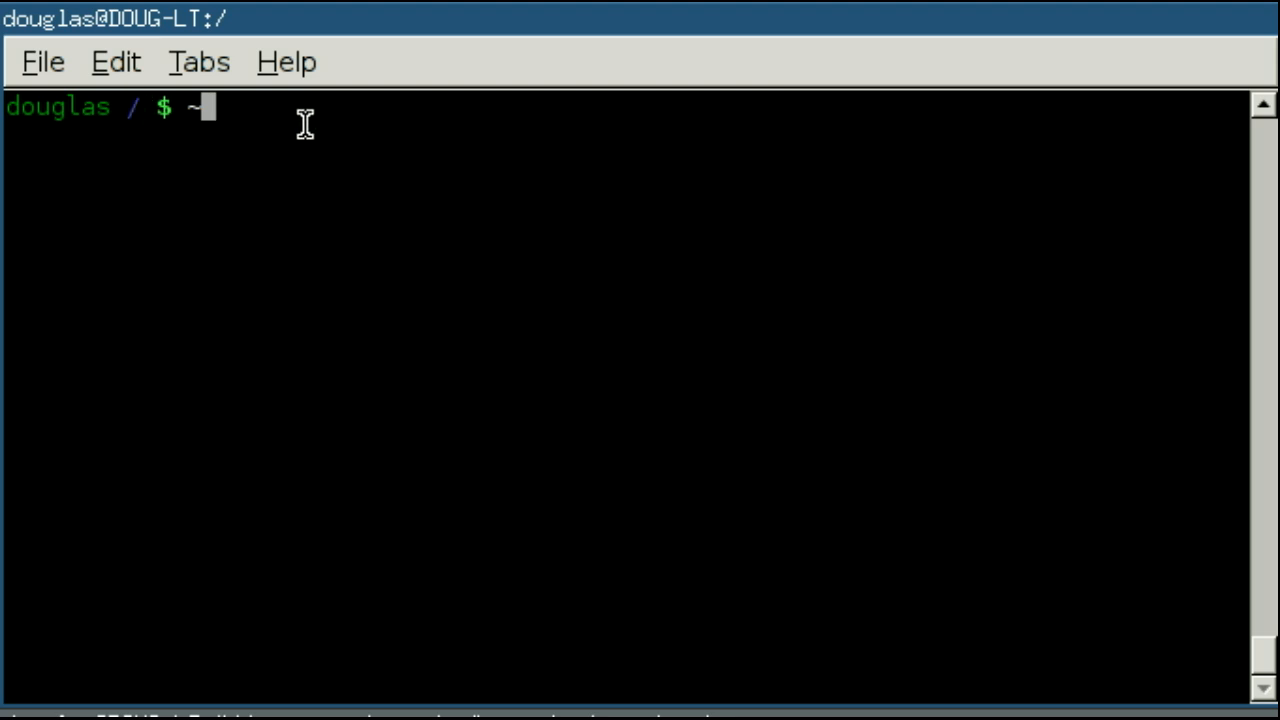
- Run cd ~ to return home and confirm the path is /home/douglas
key(BackSpace)
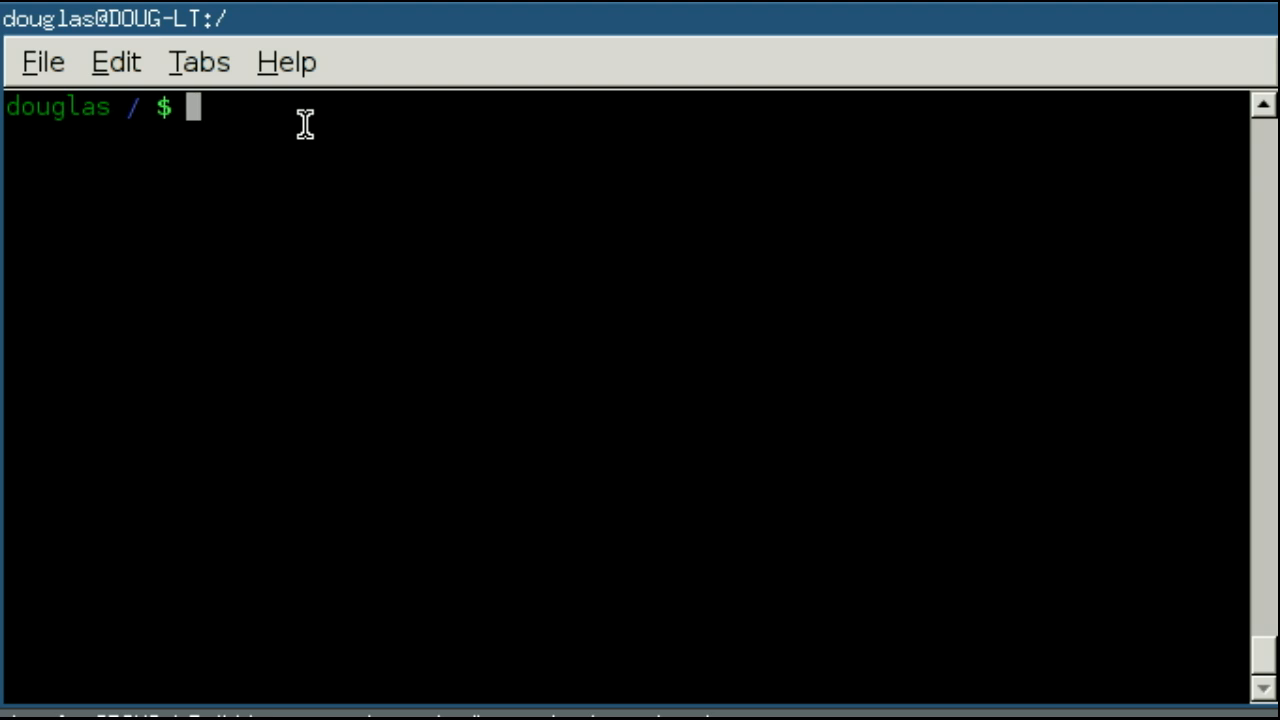
text(cd ~)
text(pwd)
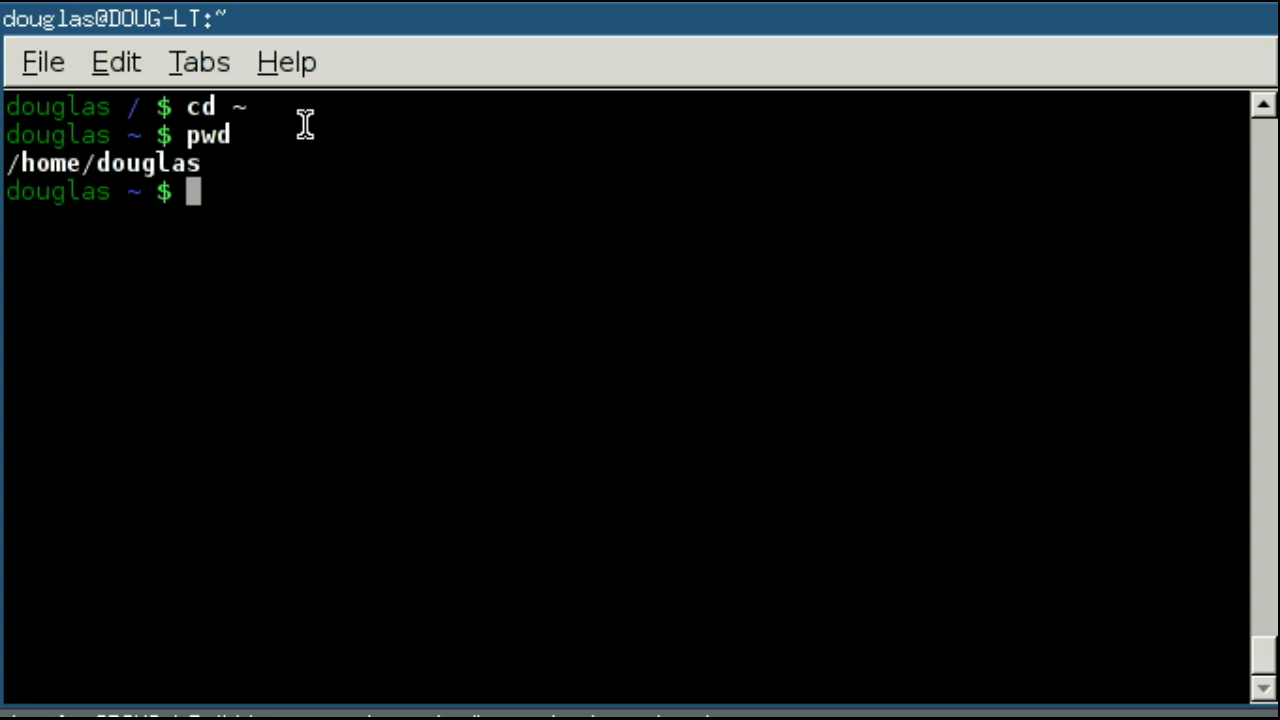
mouse_move(132, 164)
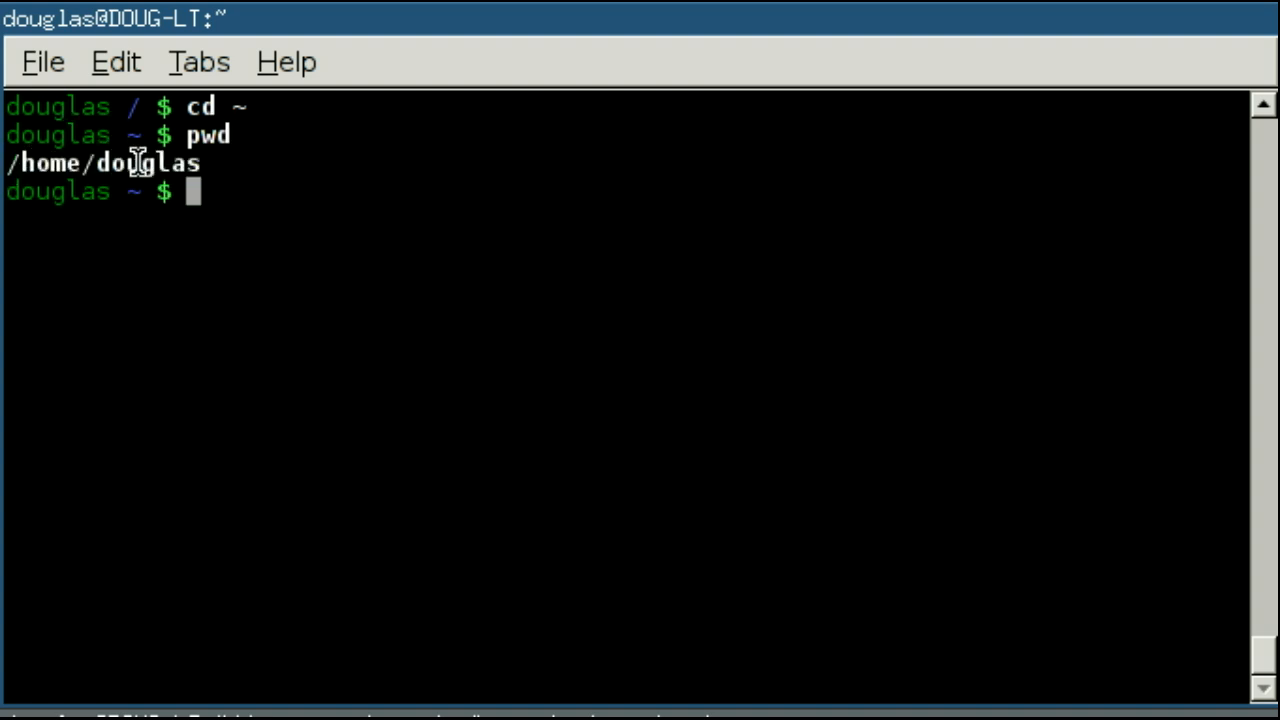
mouse_move(12, 138)
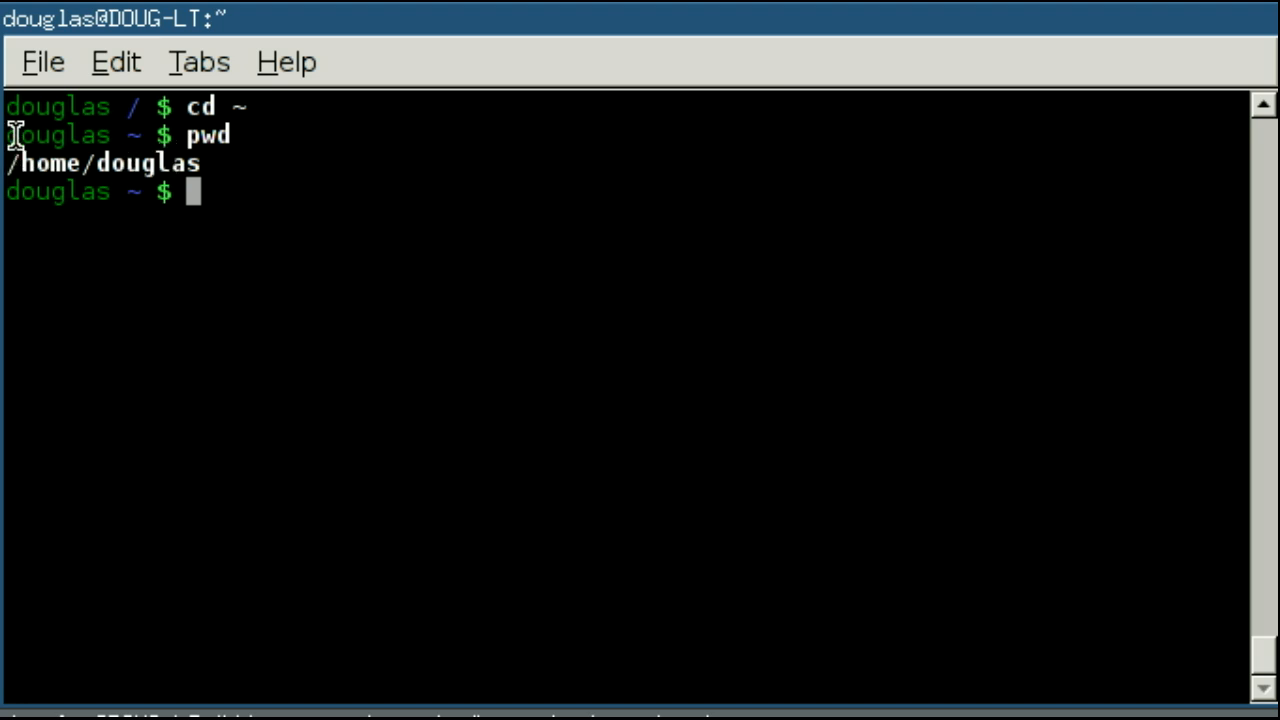
mouse_move(168, 144)
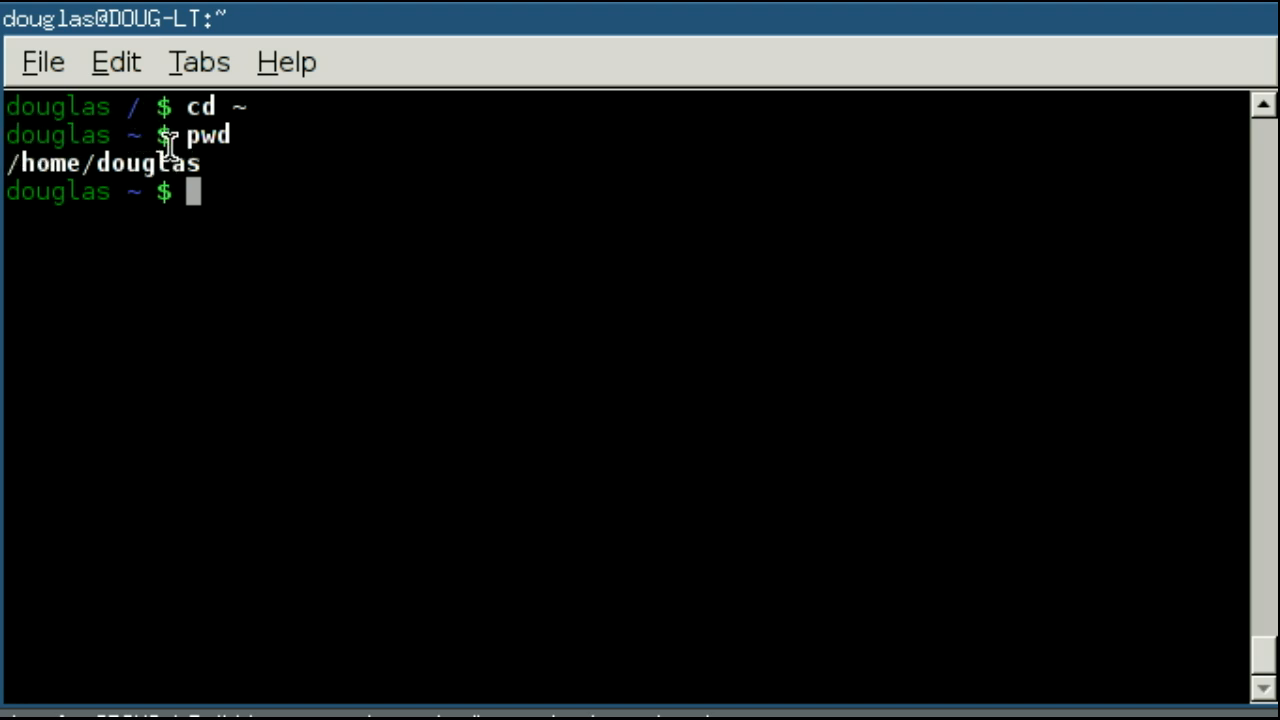
mouse_move(166, 140)
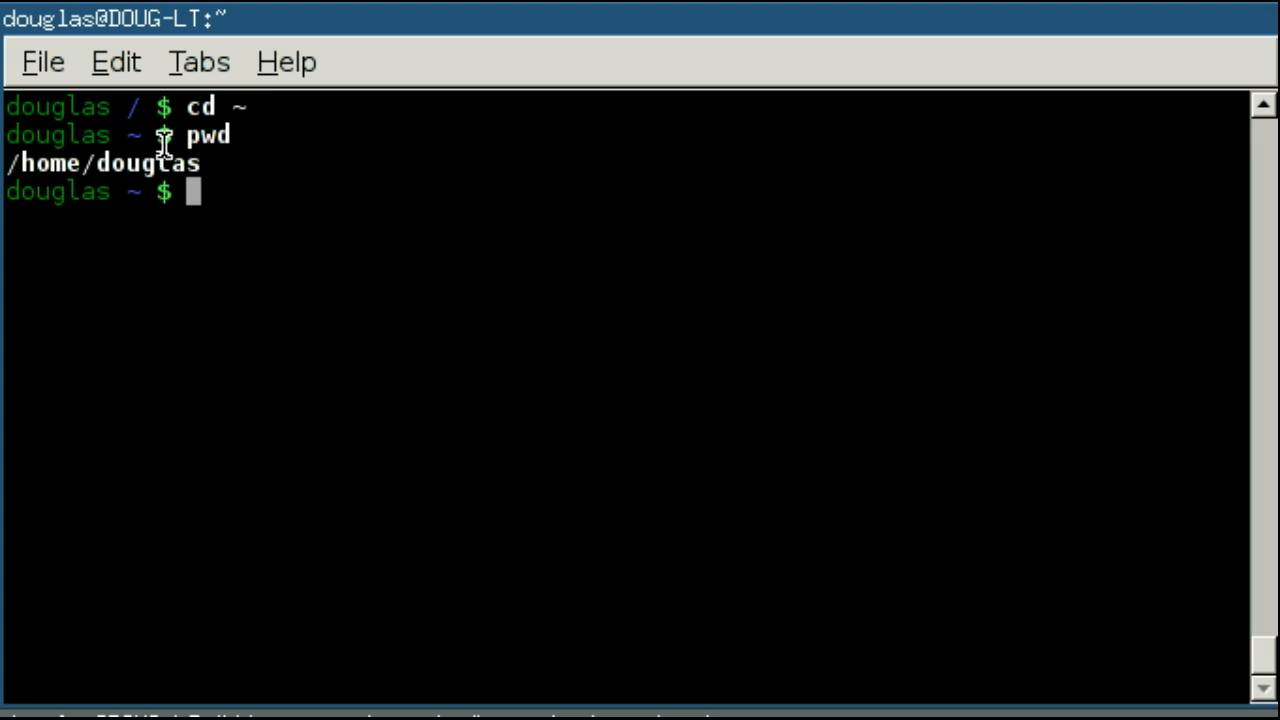
mouse_move(272, 104)
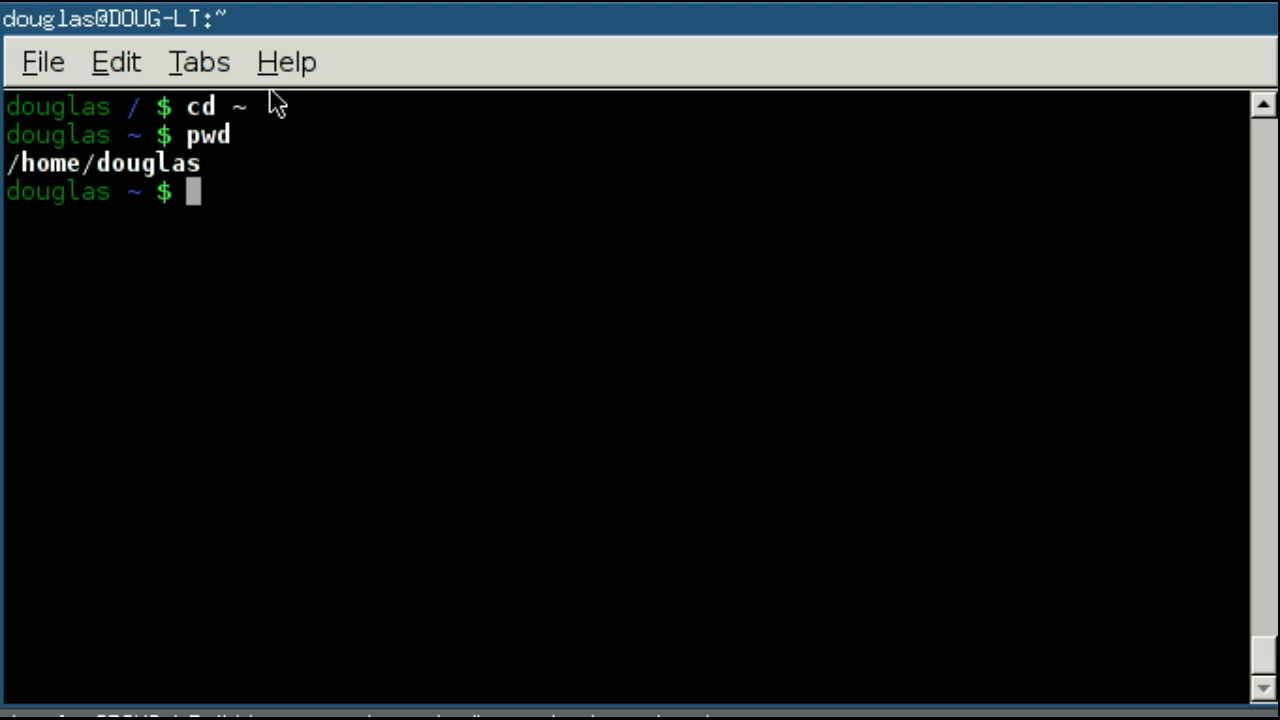
mouse_move(264, 108)
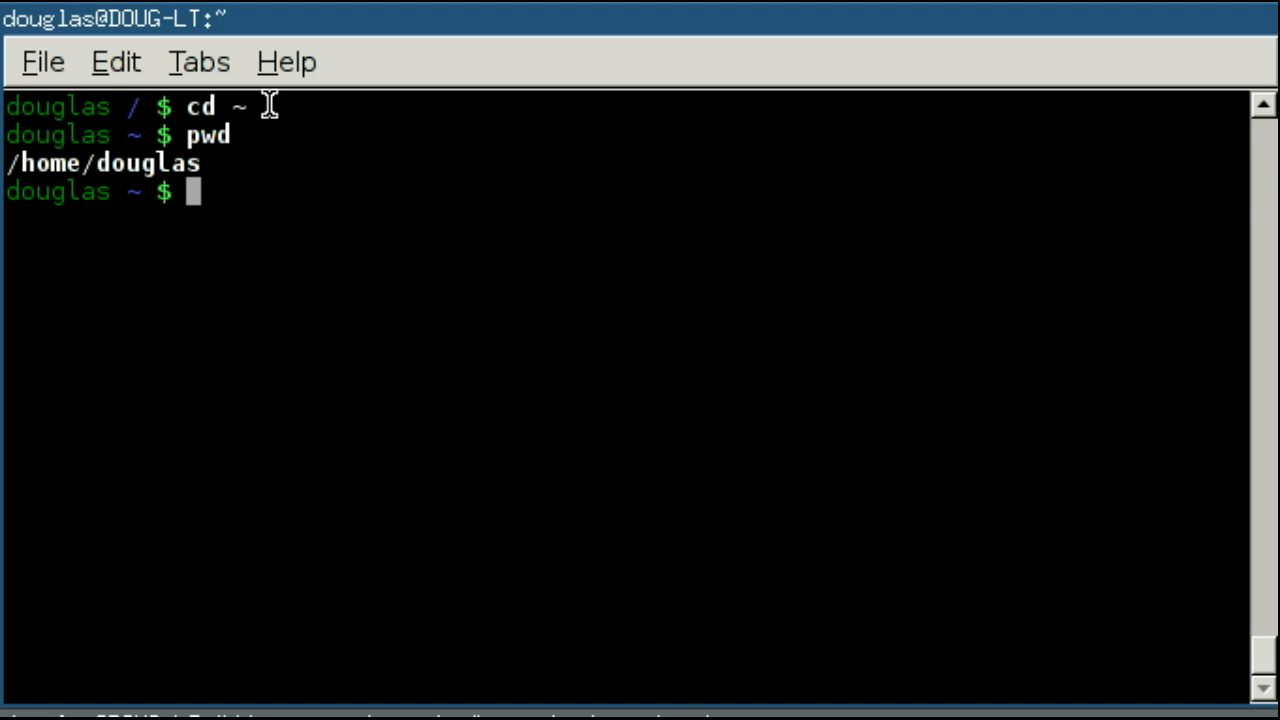
text(~)
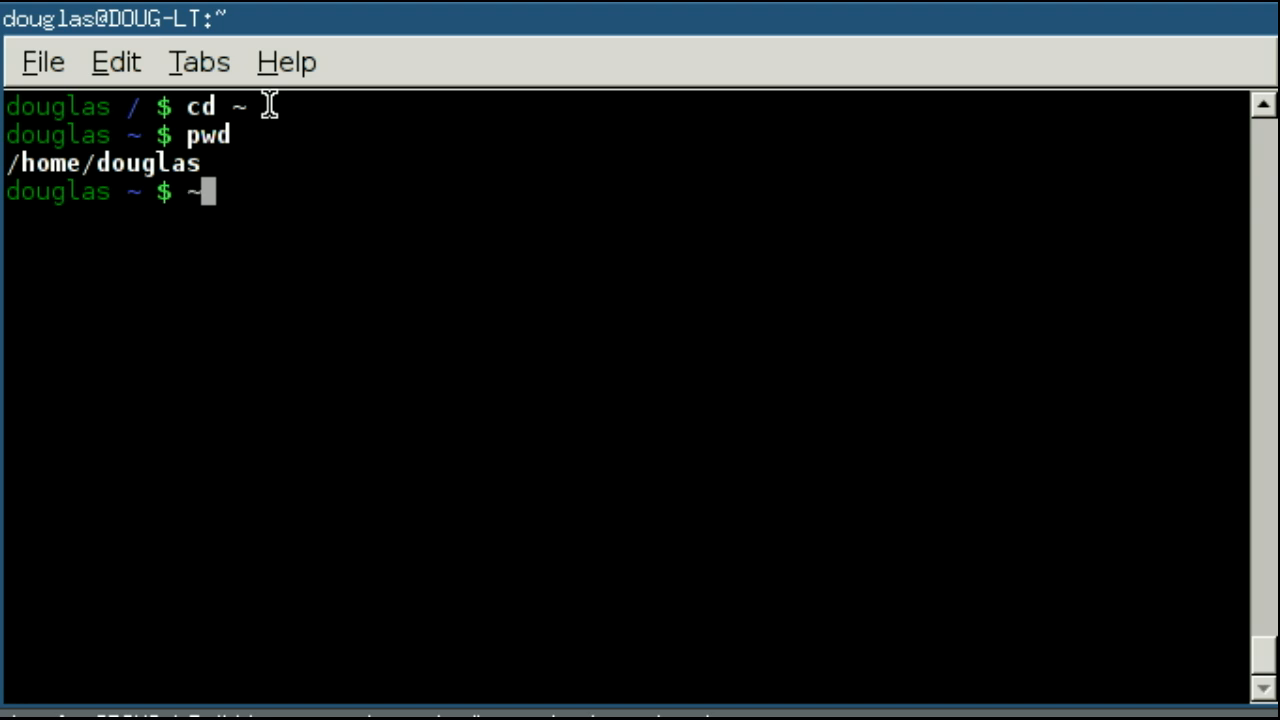
key(BackSpace)
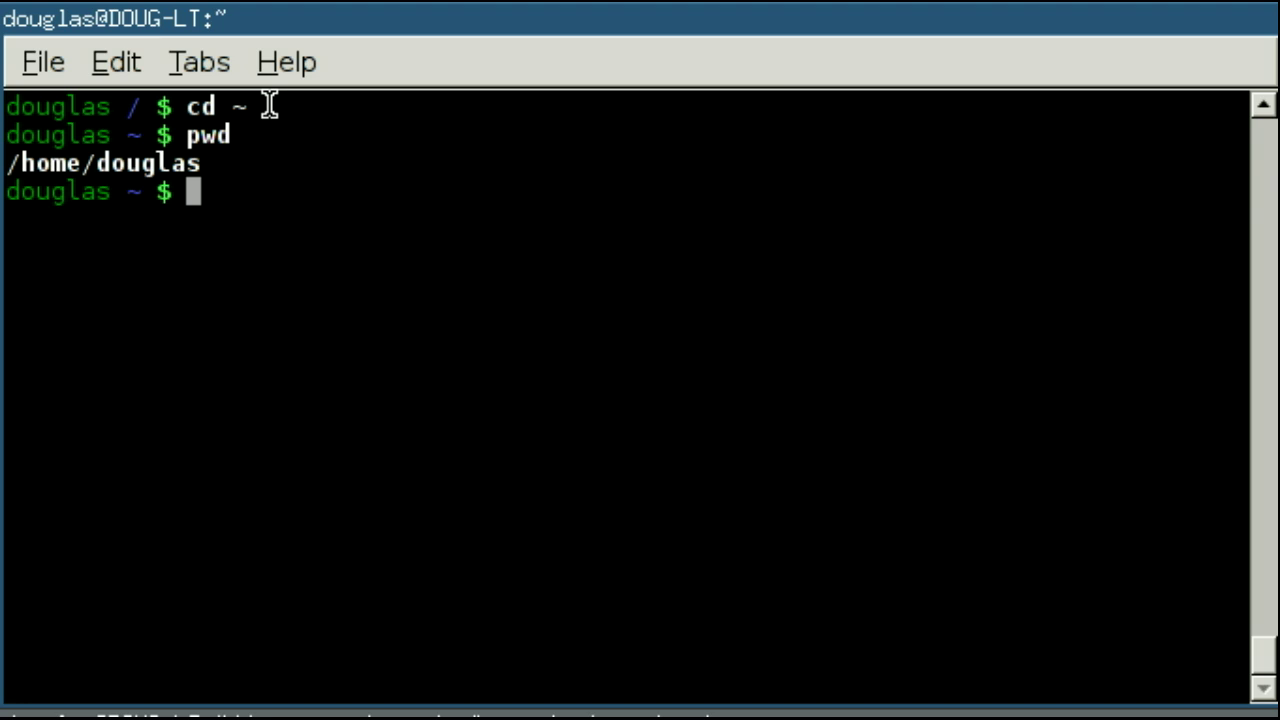
- Enter cd ../.. and begin the clear command to wipe the screen
text(cd ../..)
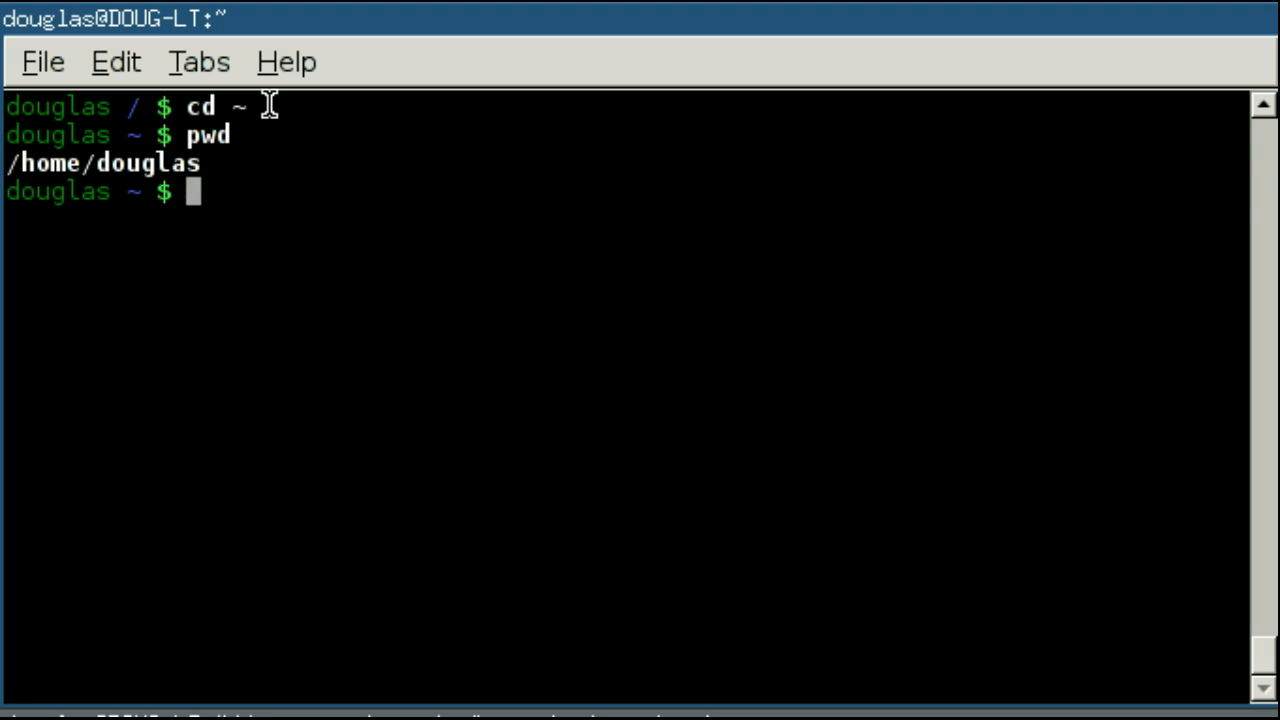
text(cle)
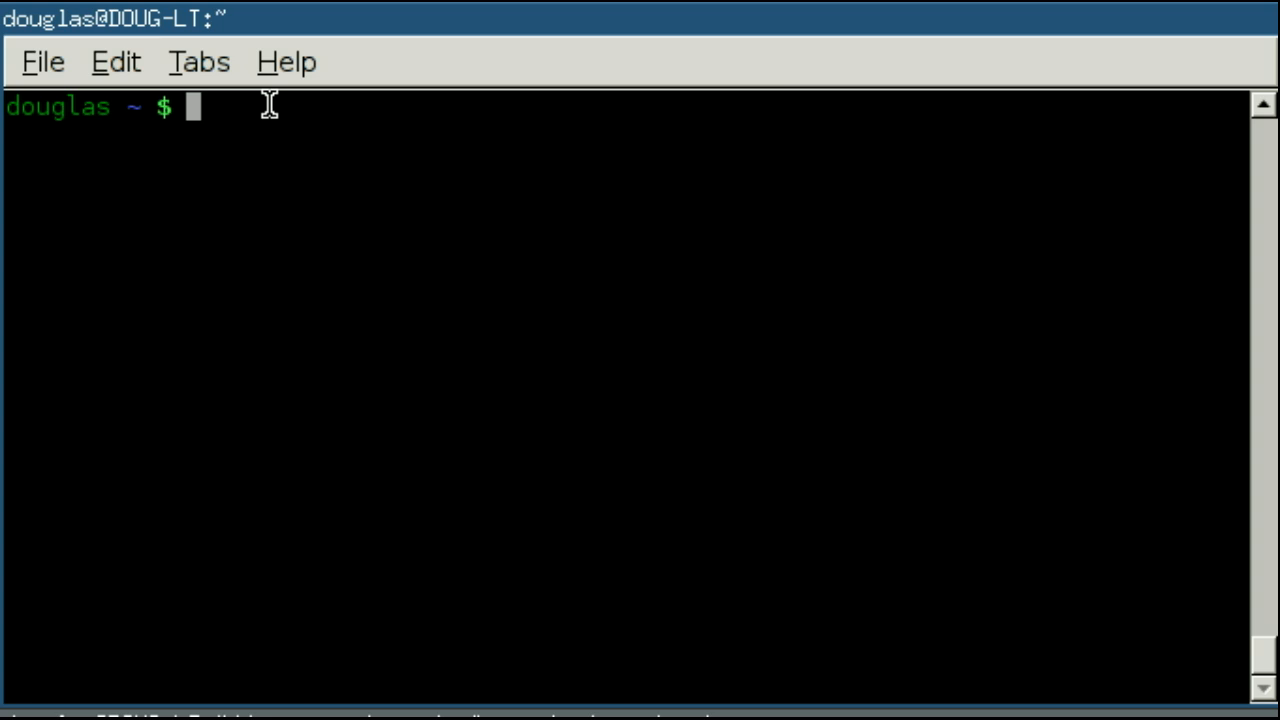
- List the home folder and run cd VirtualBox VMs with the space unescaped
text(ls)
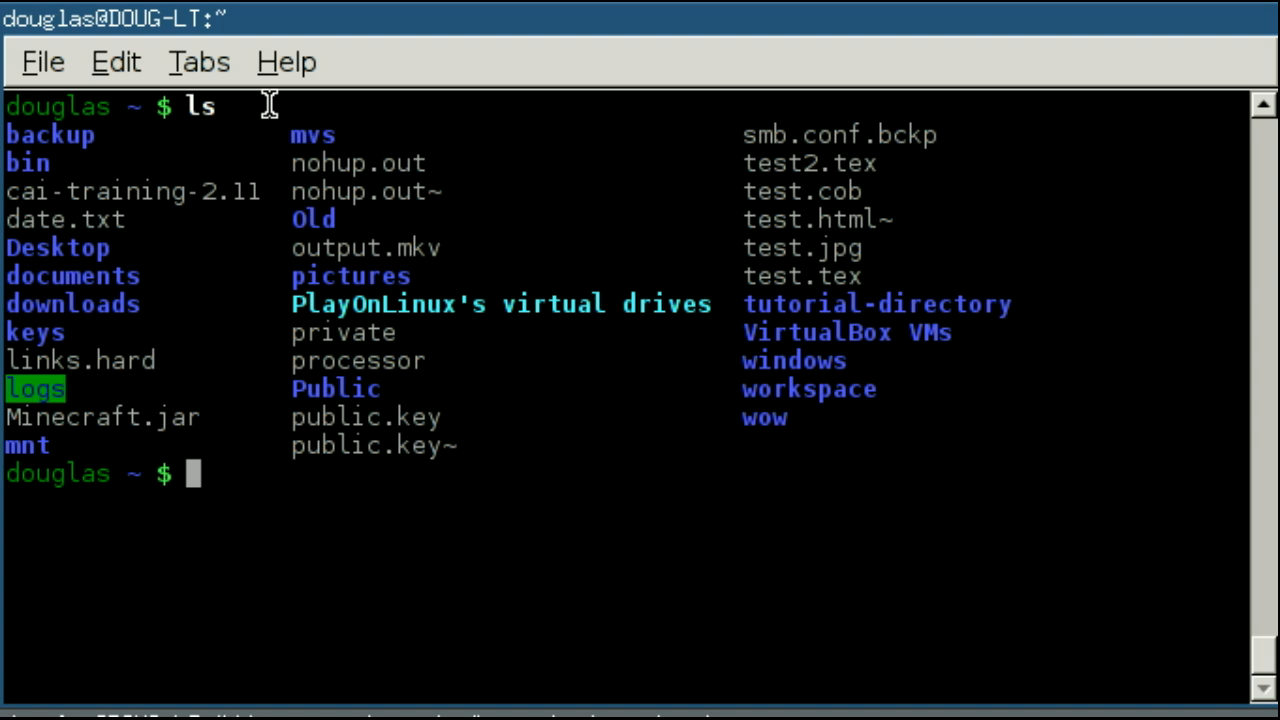
mouse_move(956, 358)
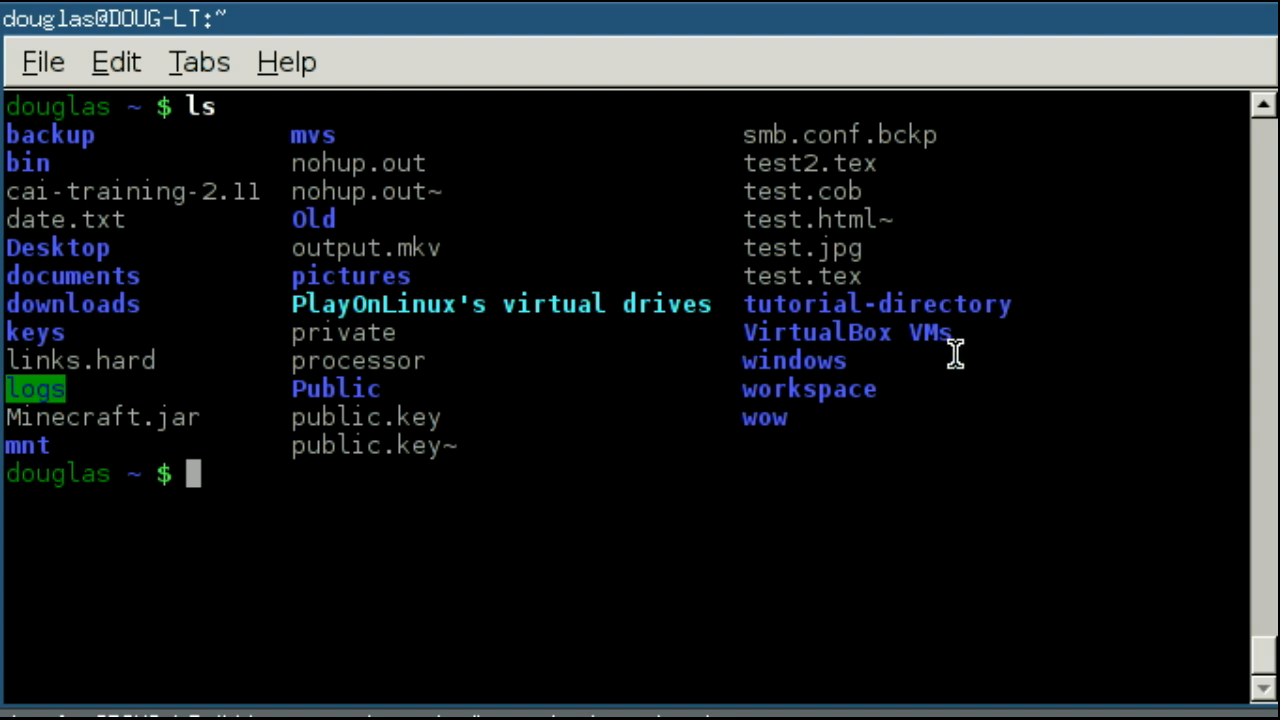
double_click(844, 332)
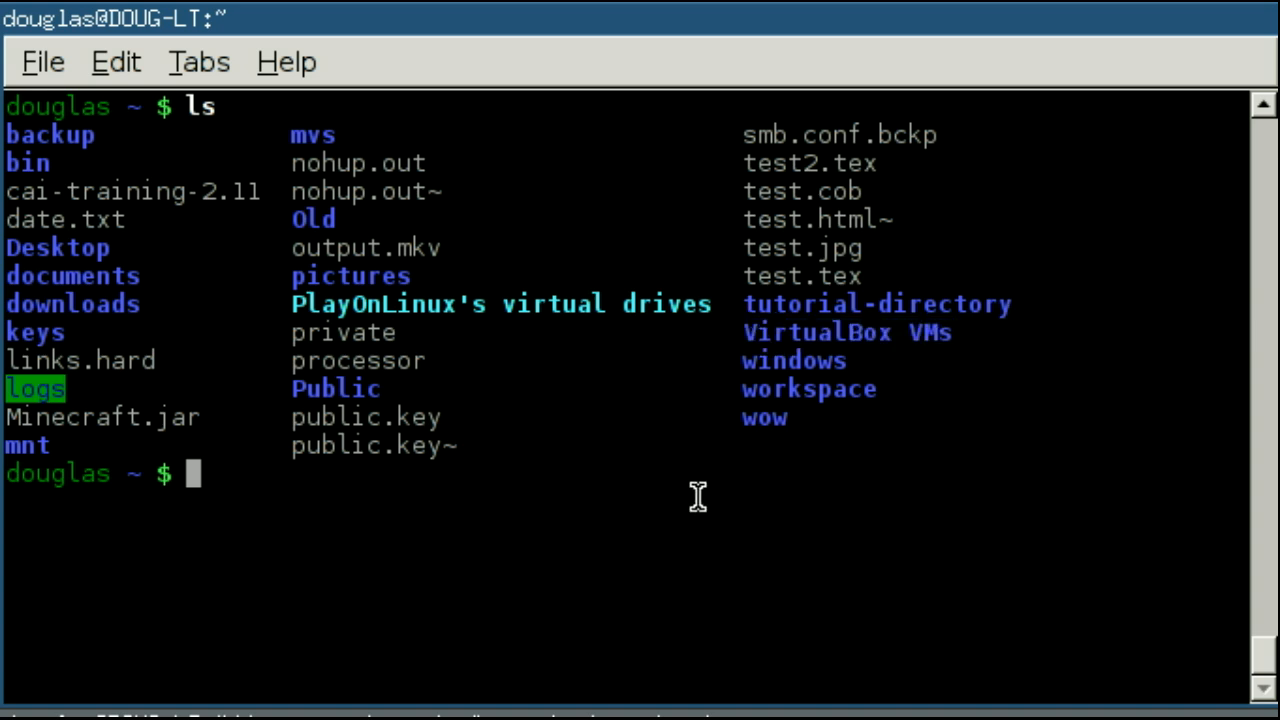
text(cd VirtualBox)
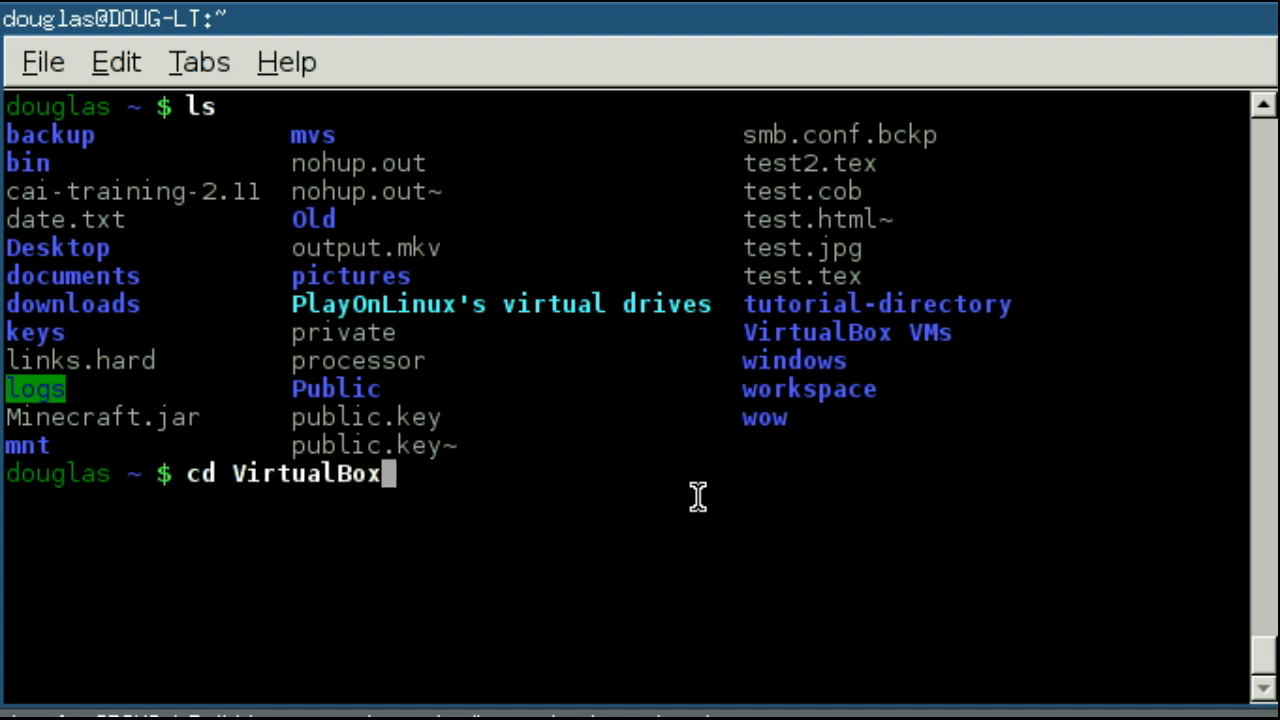
text(VMs)
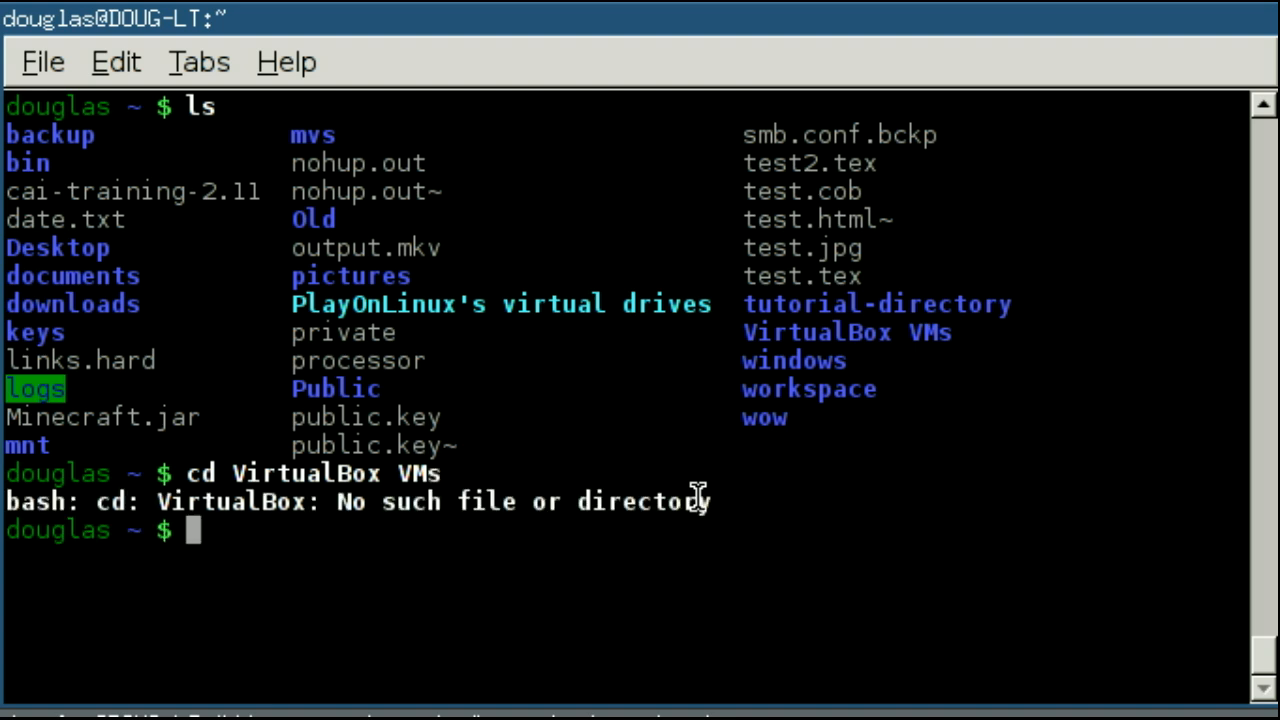
mouse_move(304, 500)
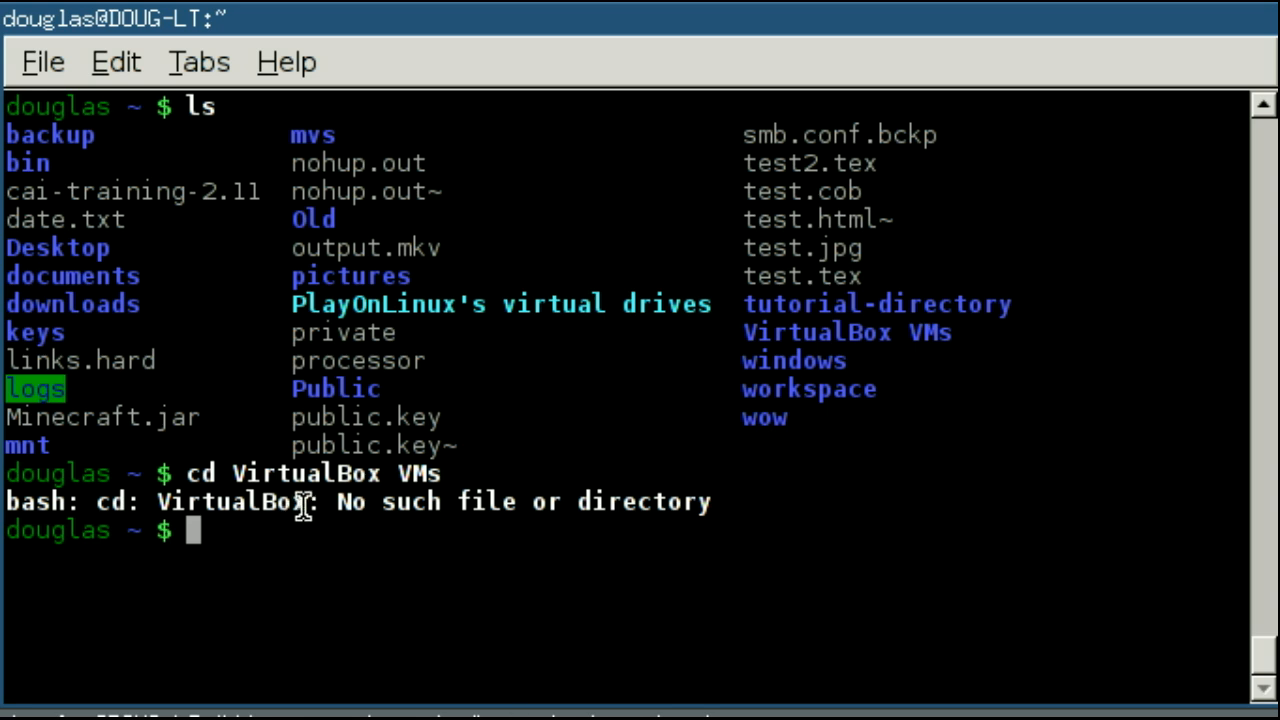
- Highlight VirtualBox in the failed command showing the No such file or directory error
double_click(230, 500)
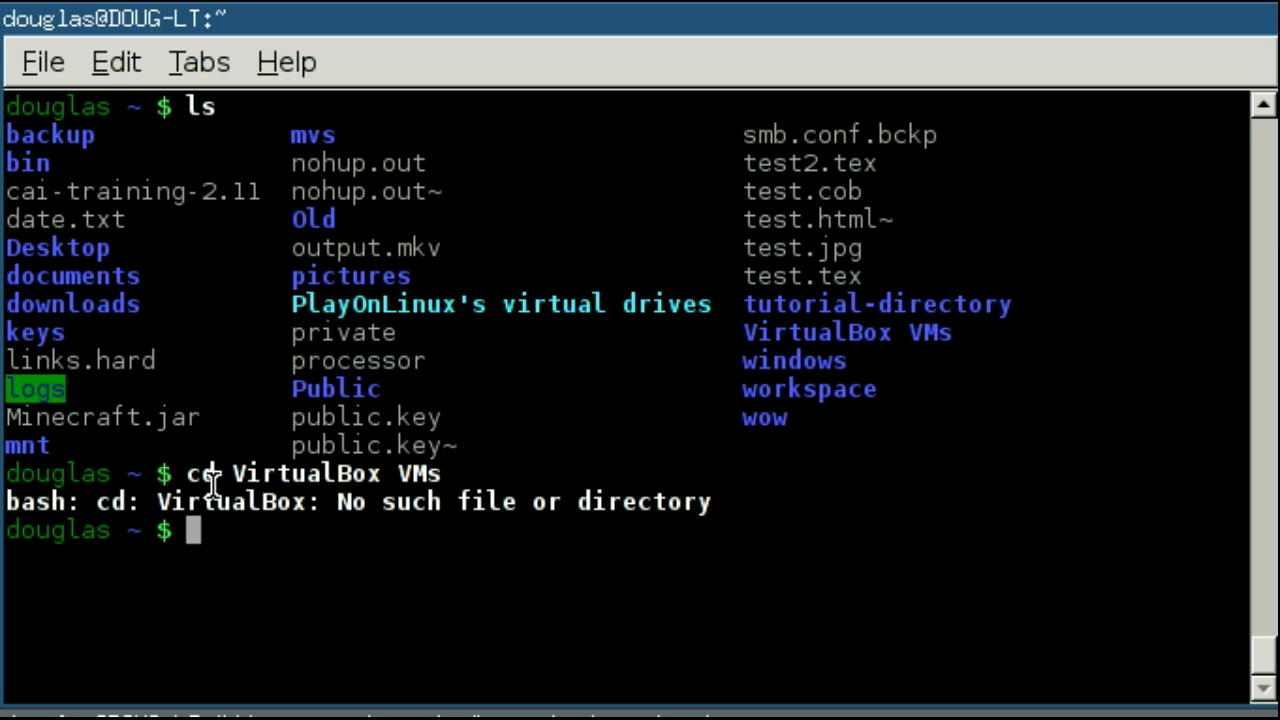
double_click(204, 474)
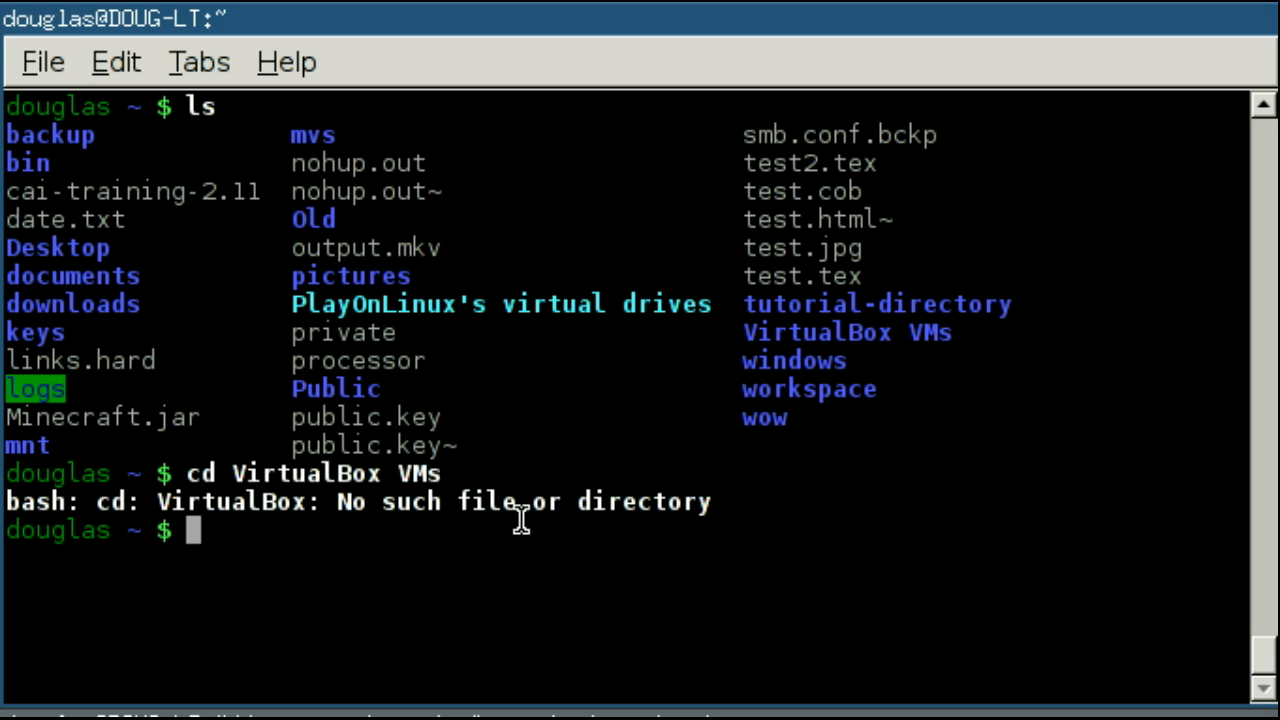
mouse_move(296, 452)
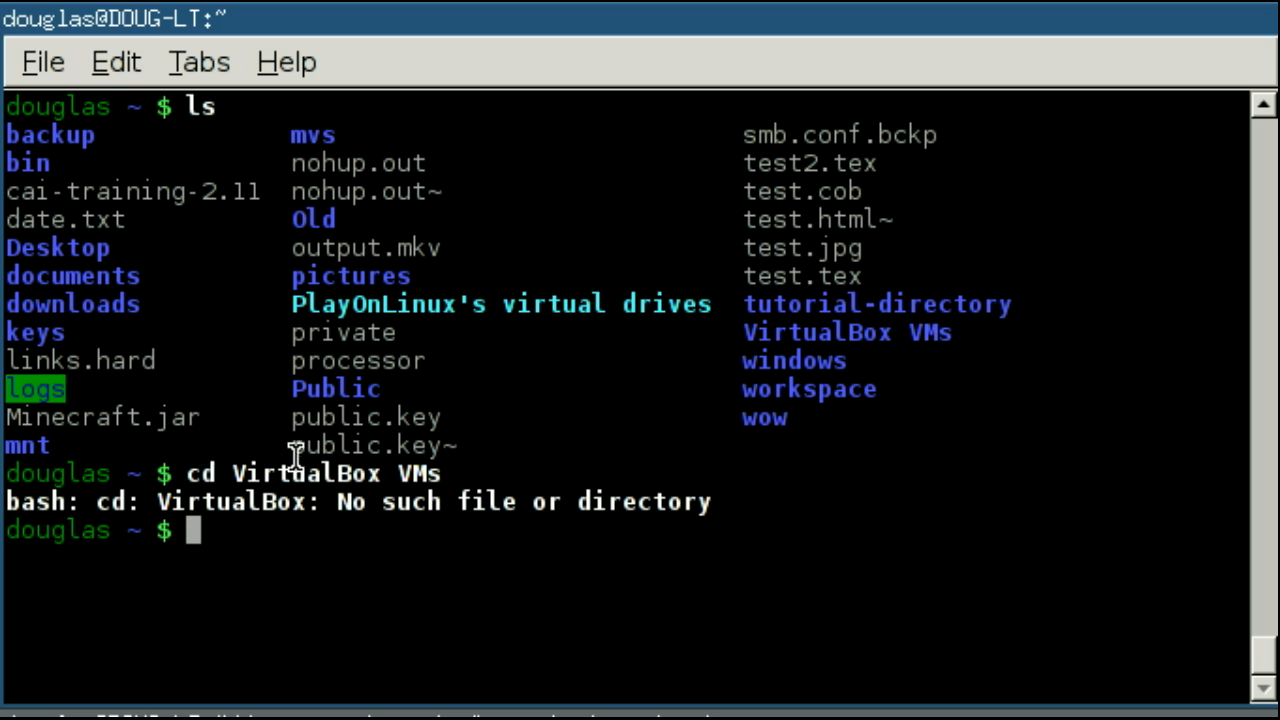
mouse_move(356, 472)
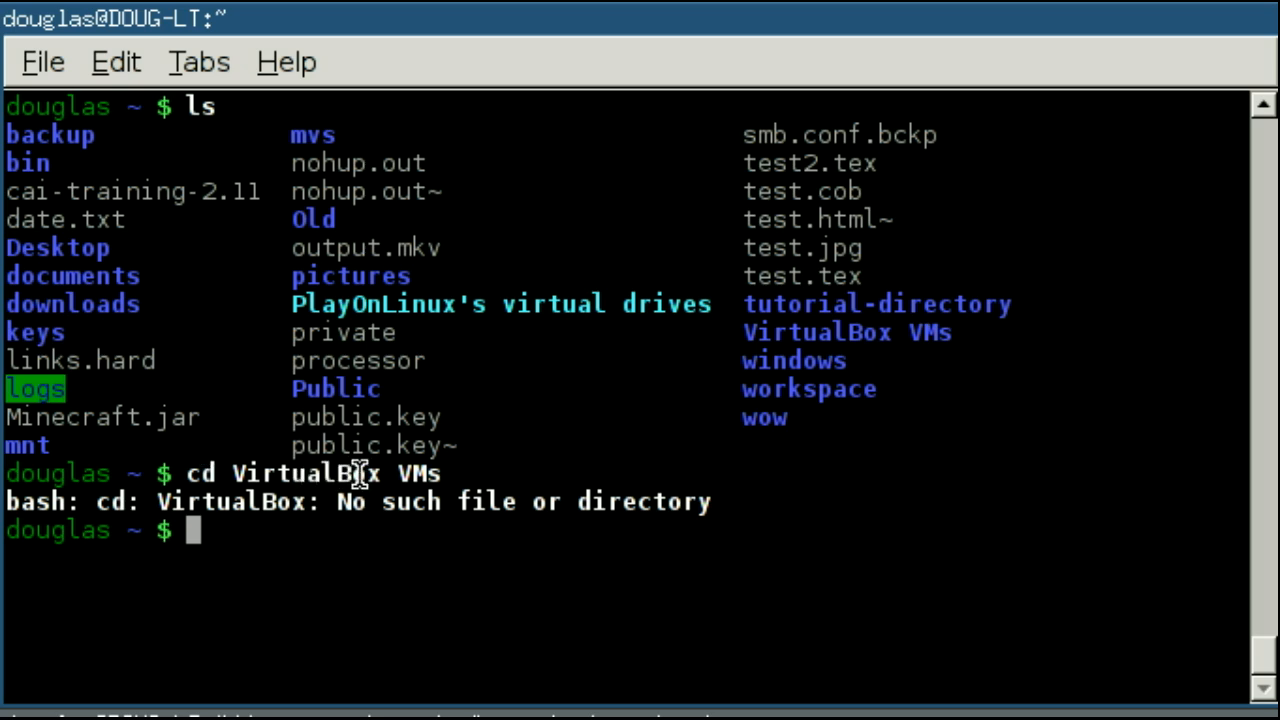
mouse_move(378, 474)
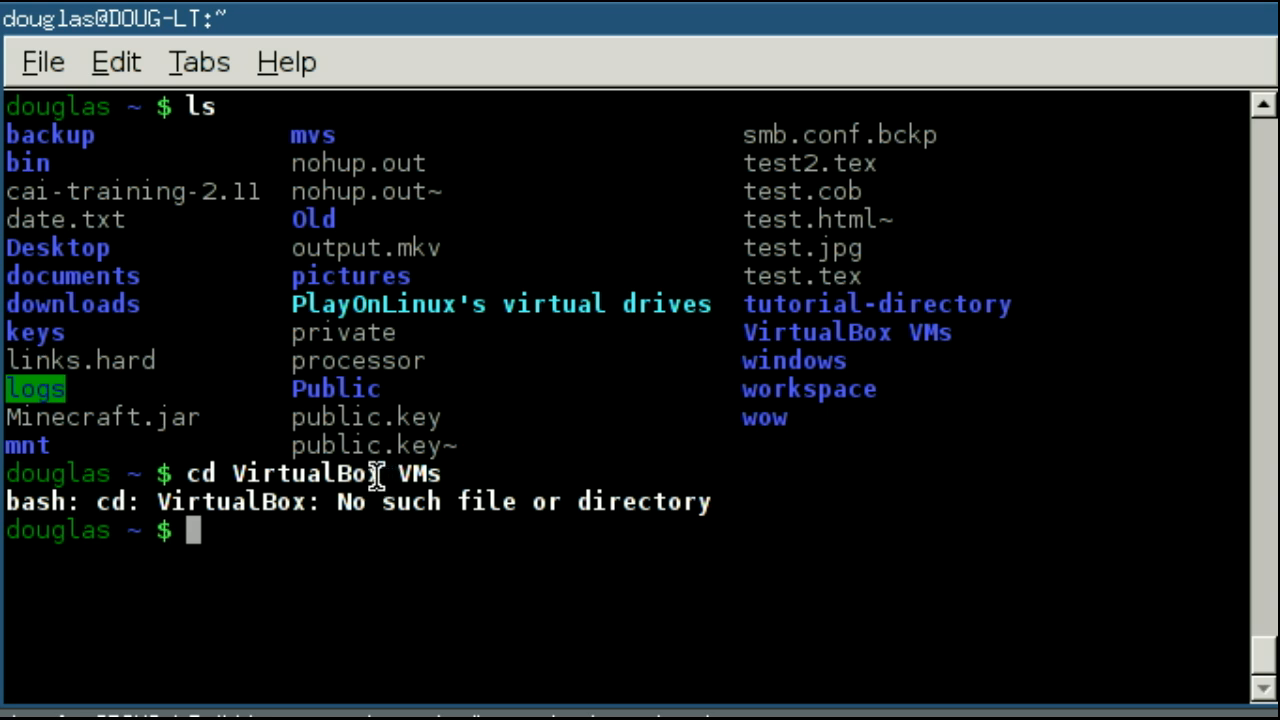
double_click(300, 474)
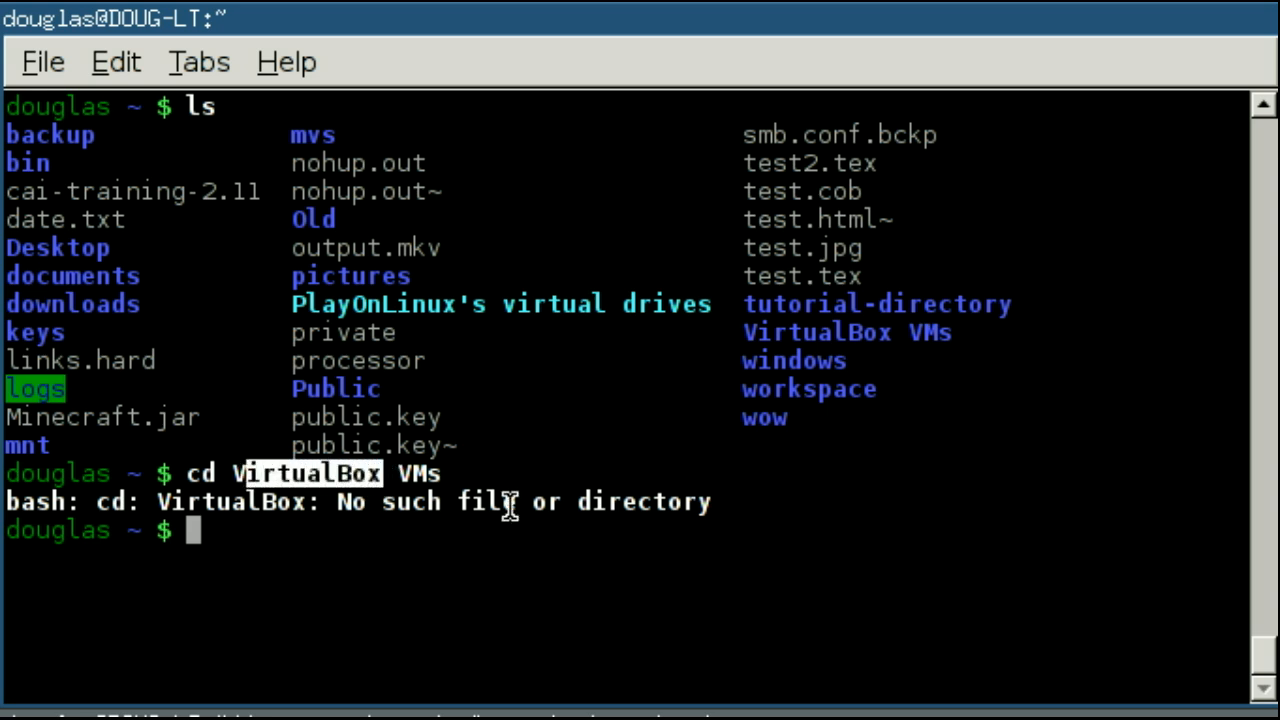
mouse_move(490, 496)
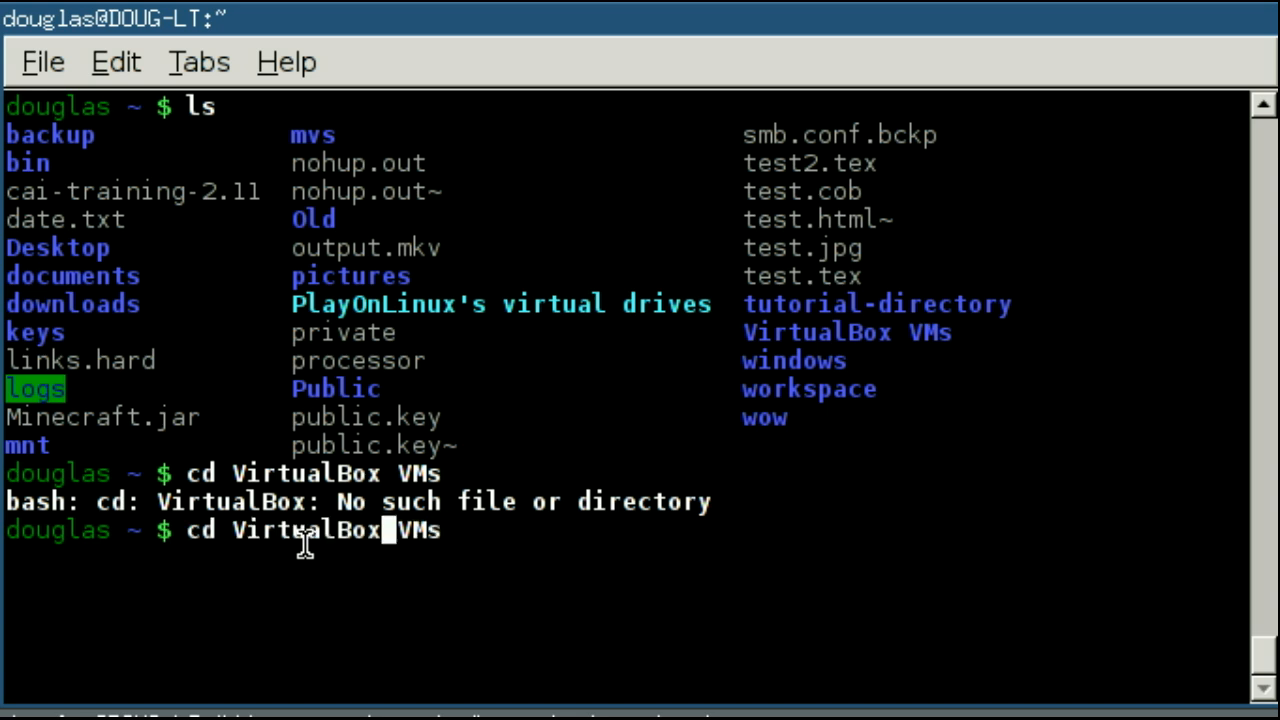
- Escape the space as cd VirtualBox\ VMs to enter the folder, then run cd .. back home
text(\)
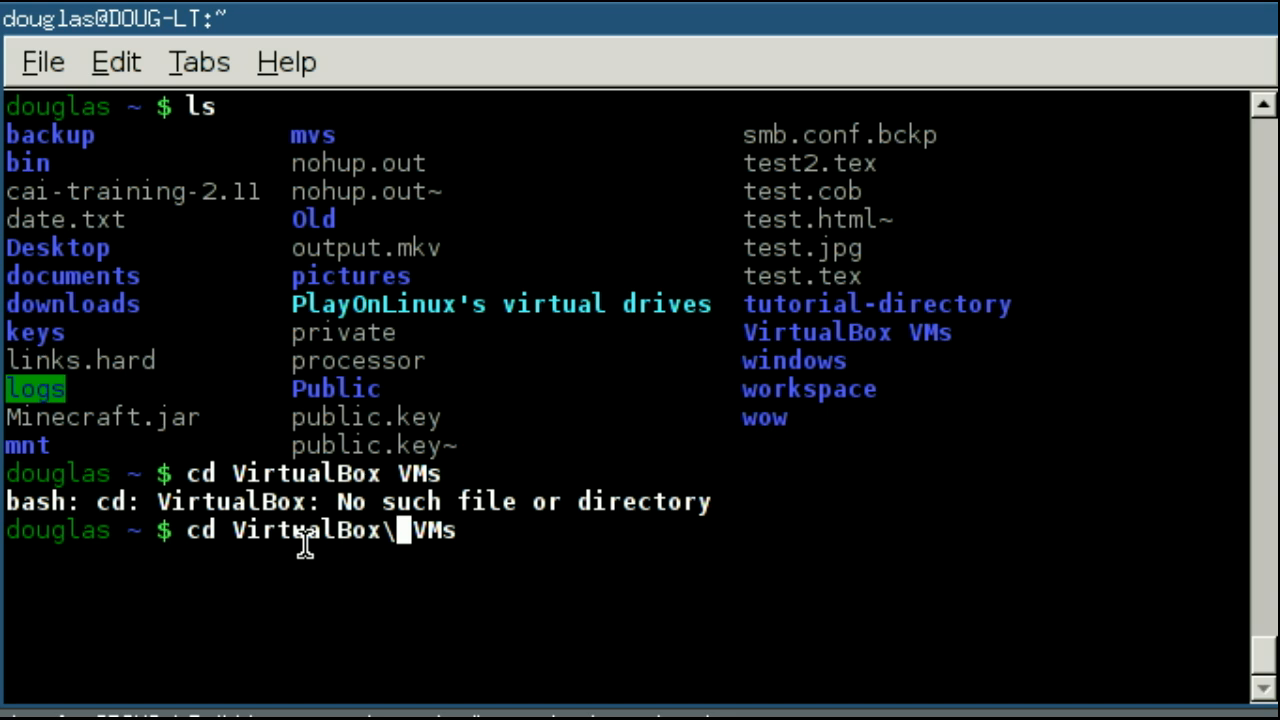
mouse_move(540, 536)
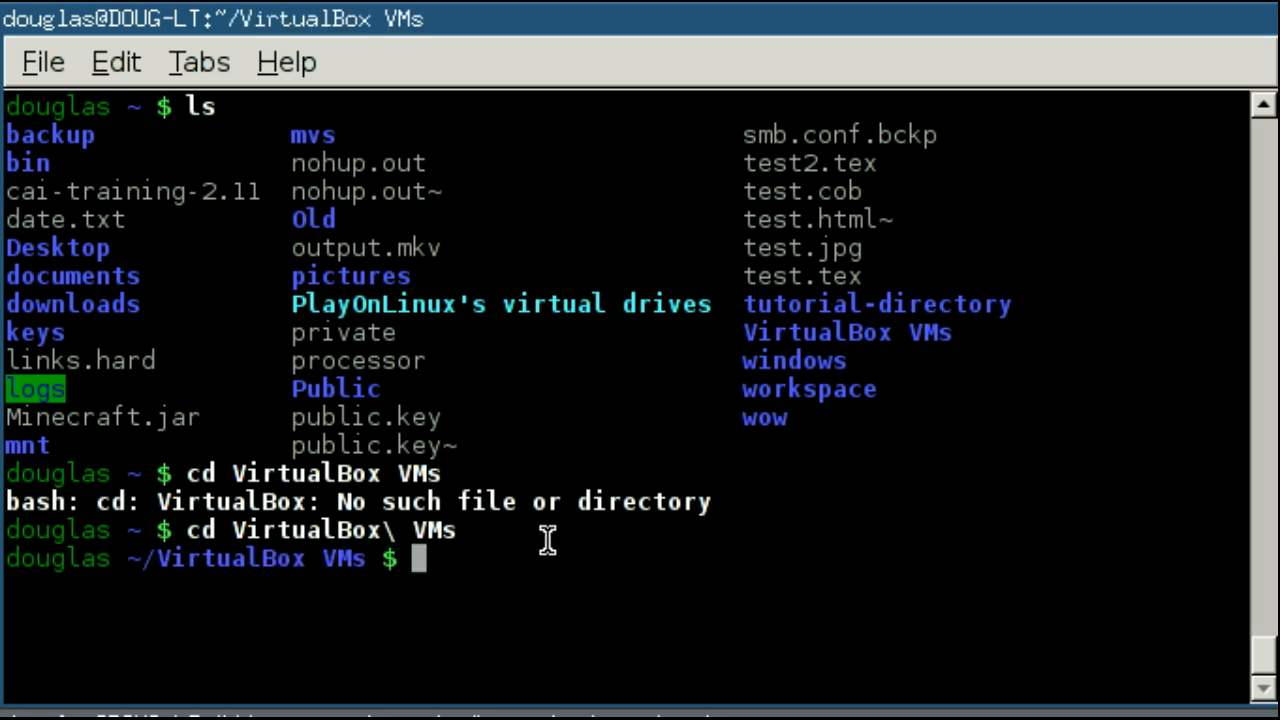
mouse_move(476, 556)
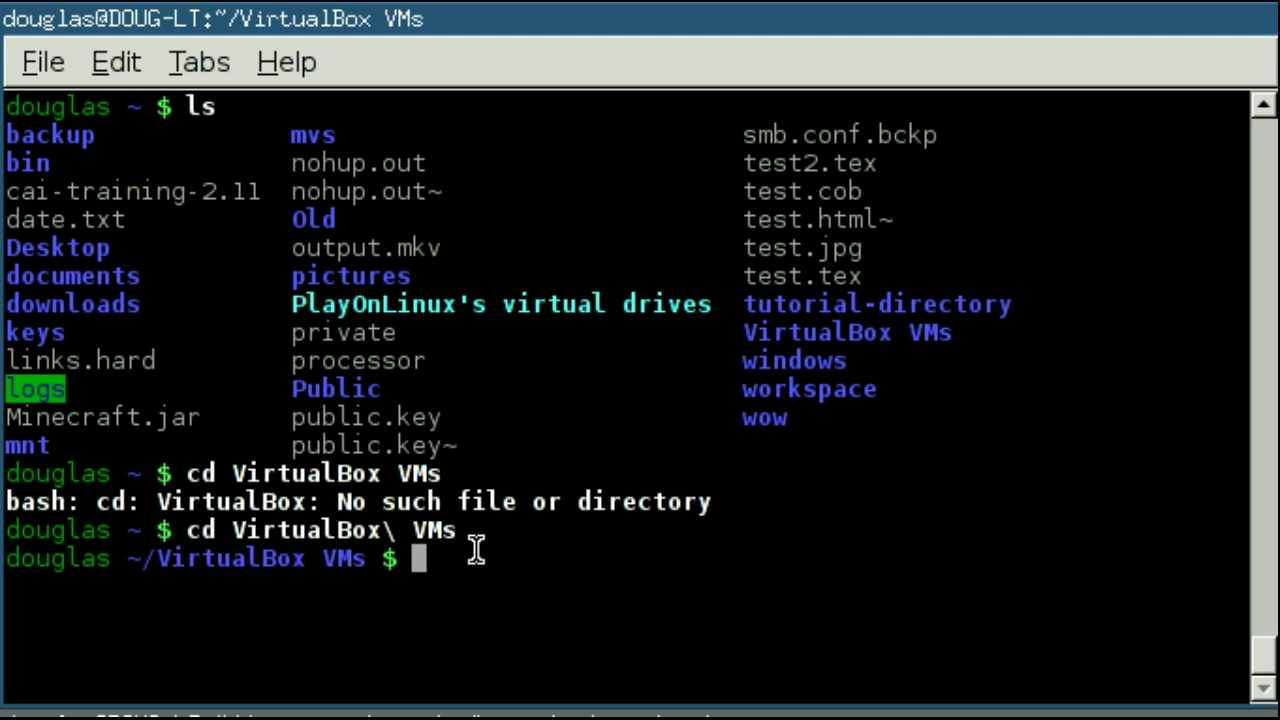
text(cd ..)
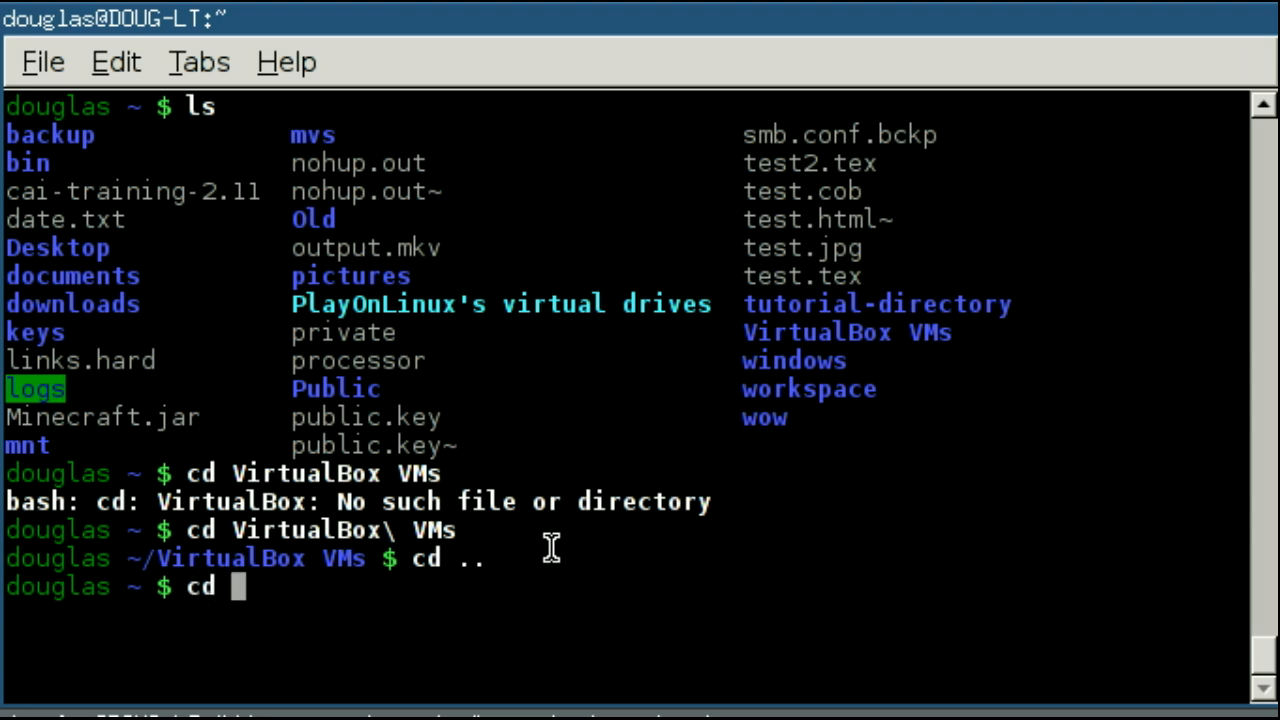
- Compose cd "VirtualBox VMs" with the spaced name in quotes
text(")
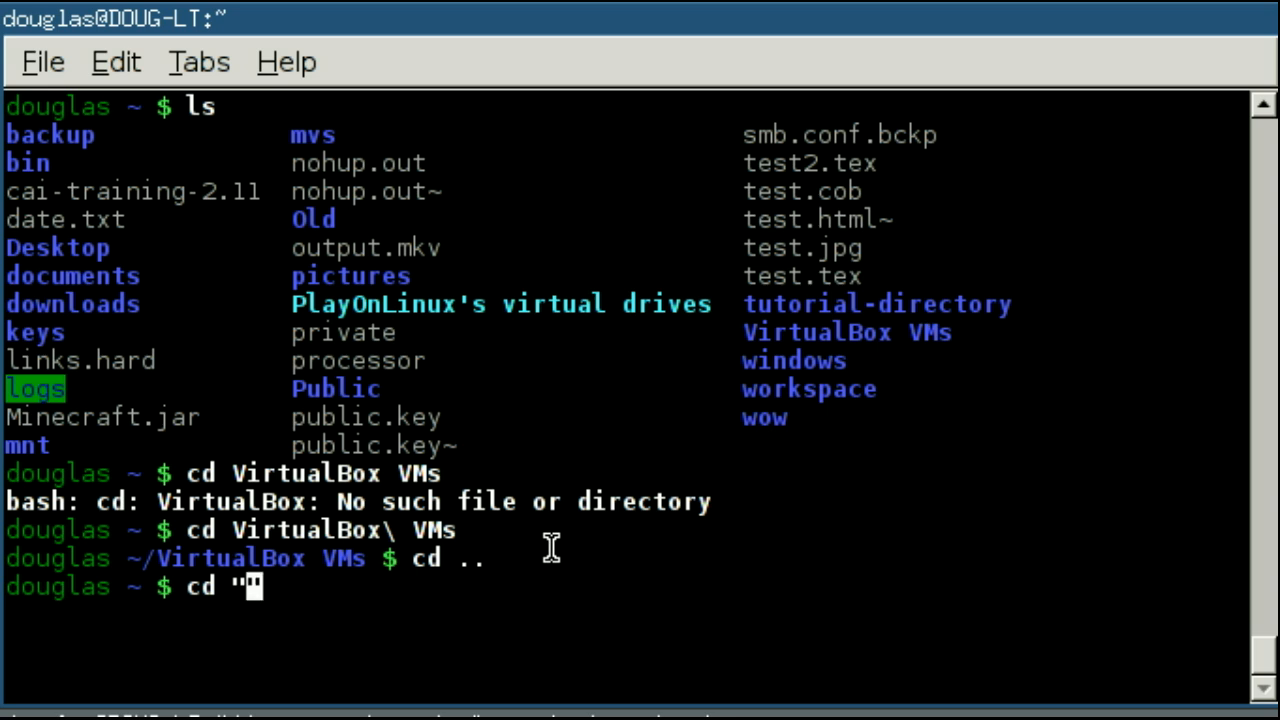
text(Virtual)
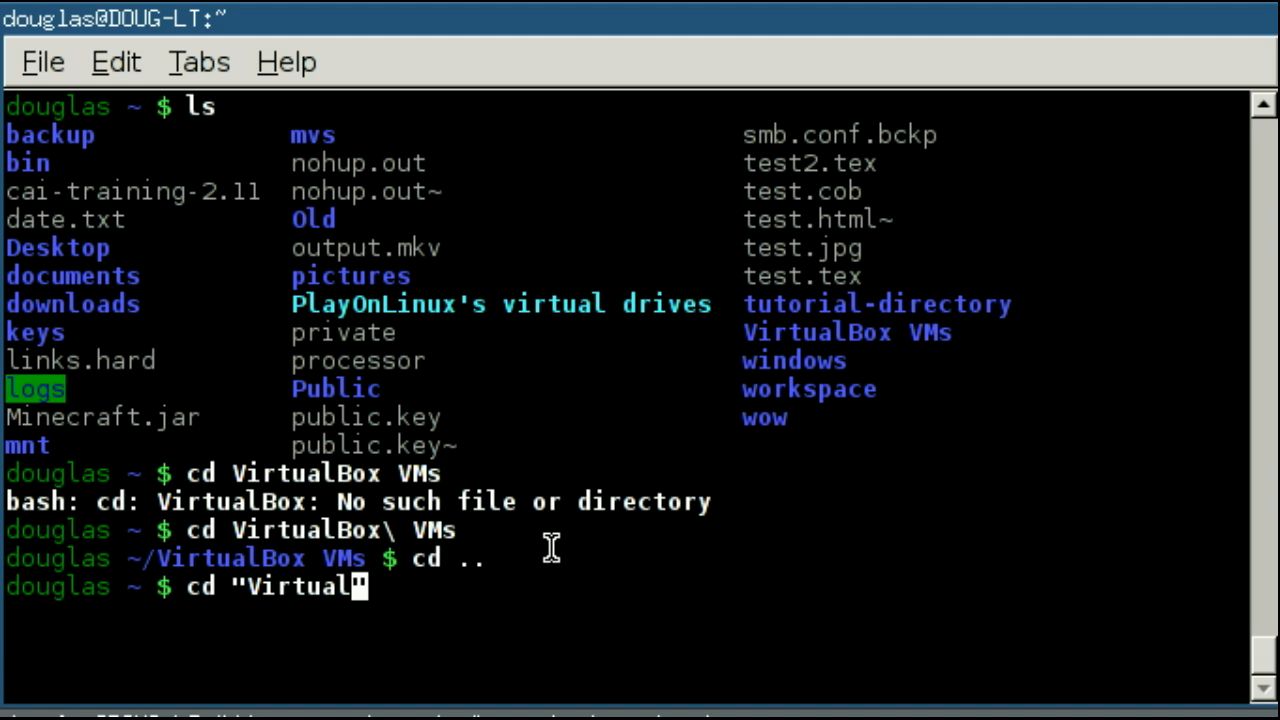
text(Box)
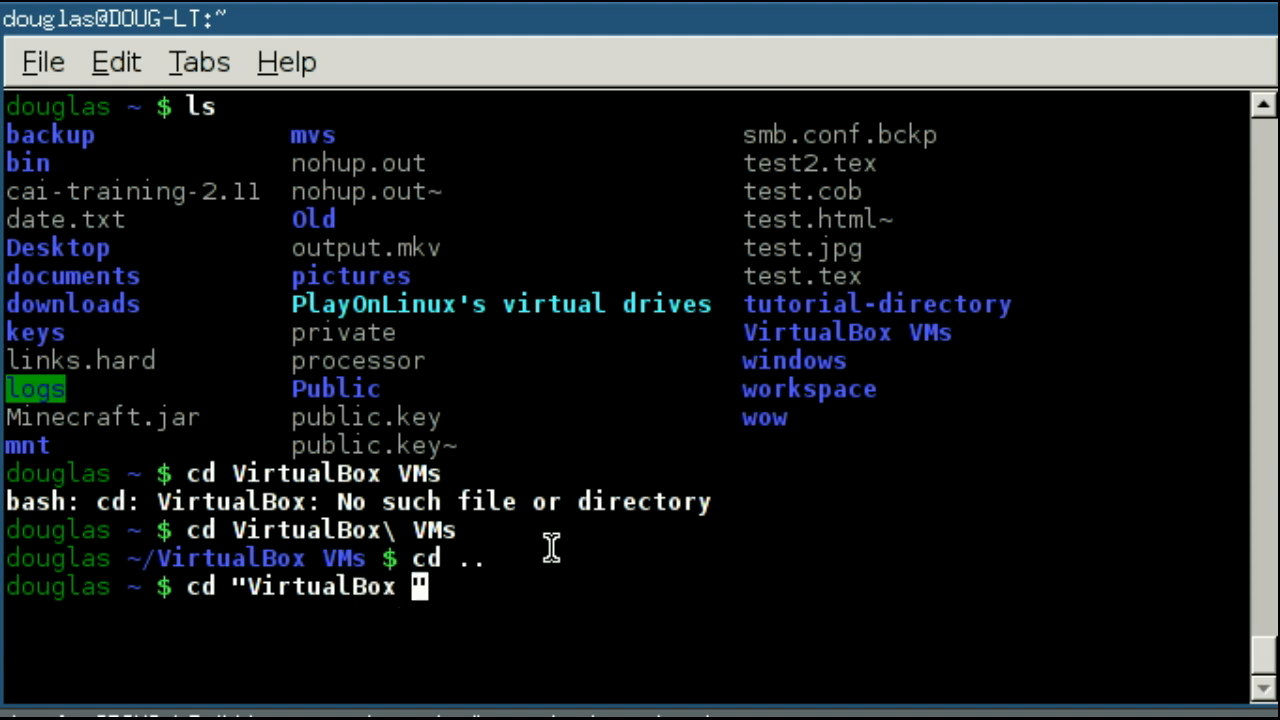
text(VMs)
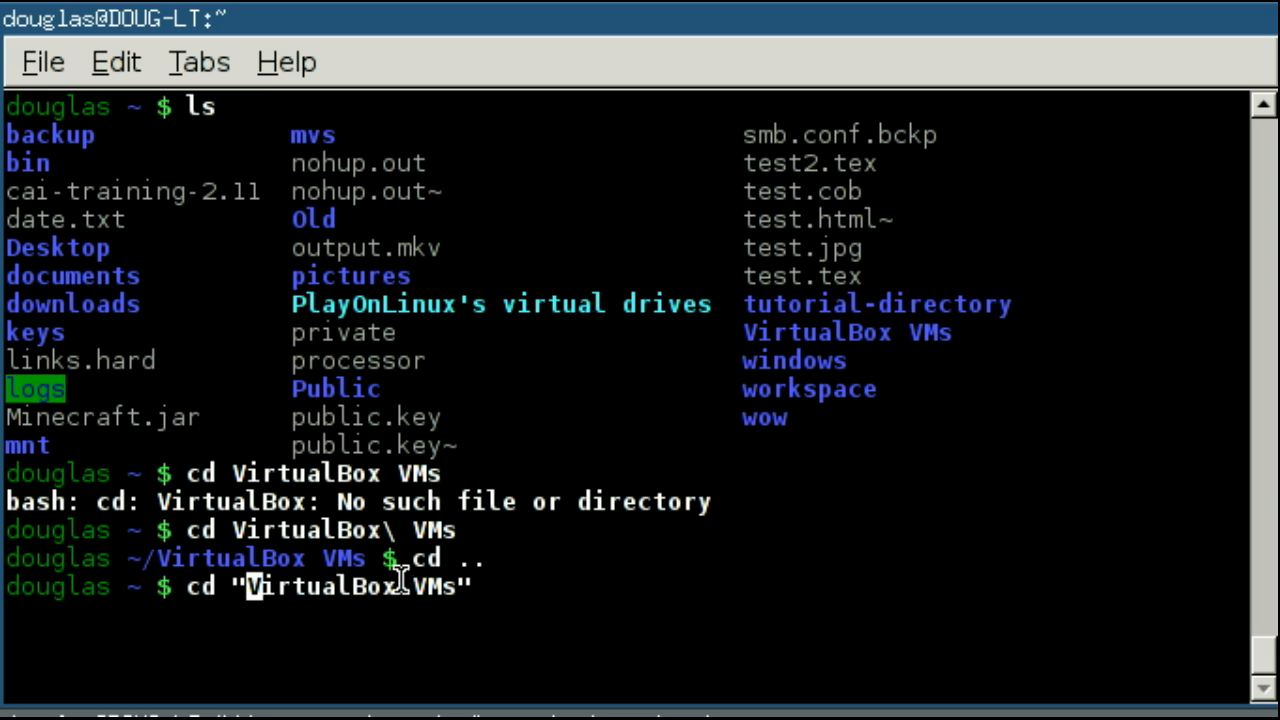
mouse_move(532, 596)
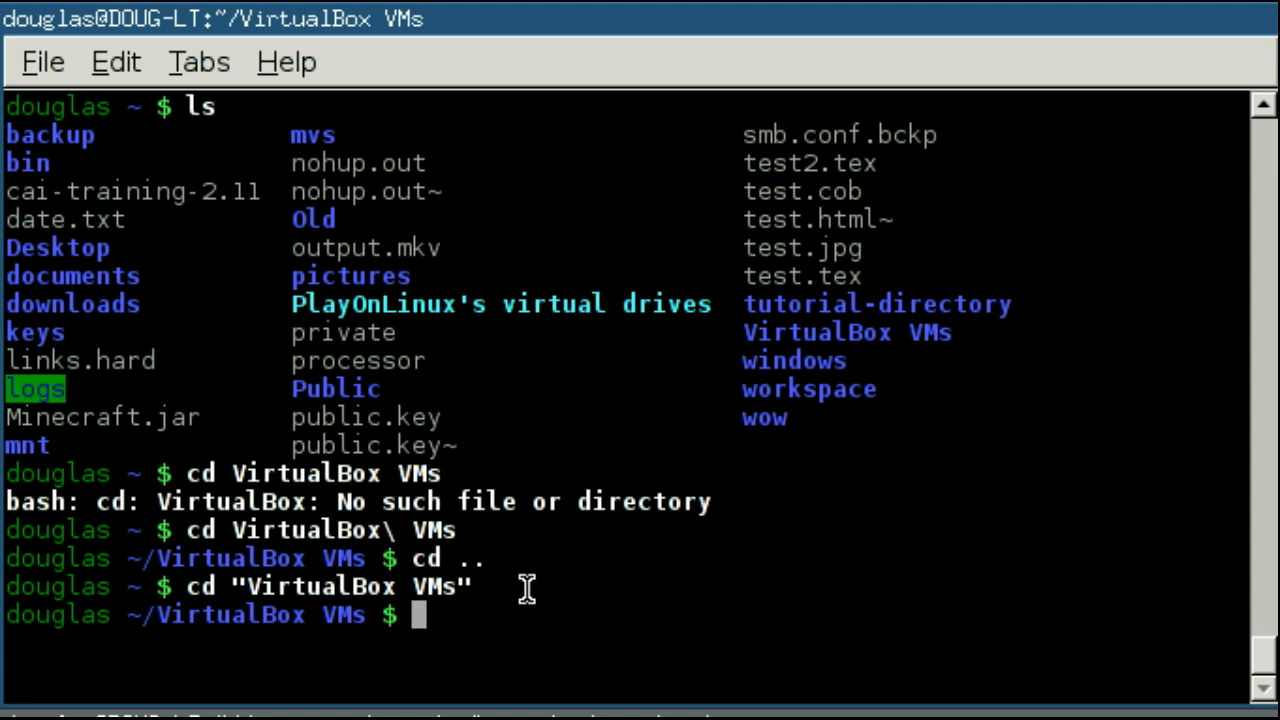
mouse_move(468, 586)
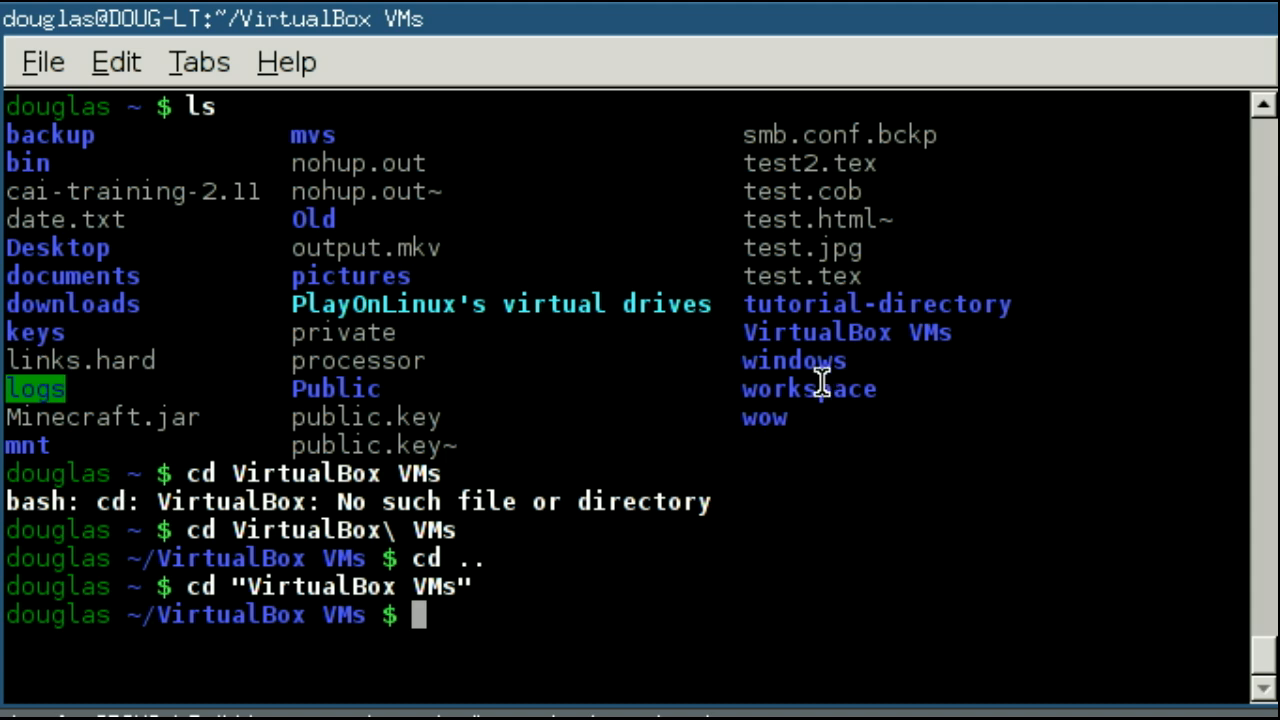
mouse_move(672, 370)
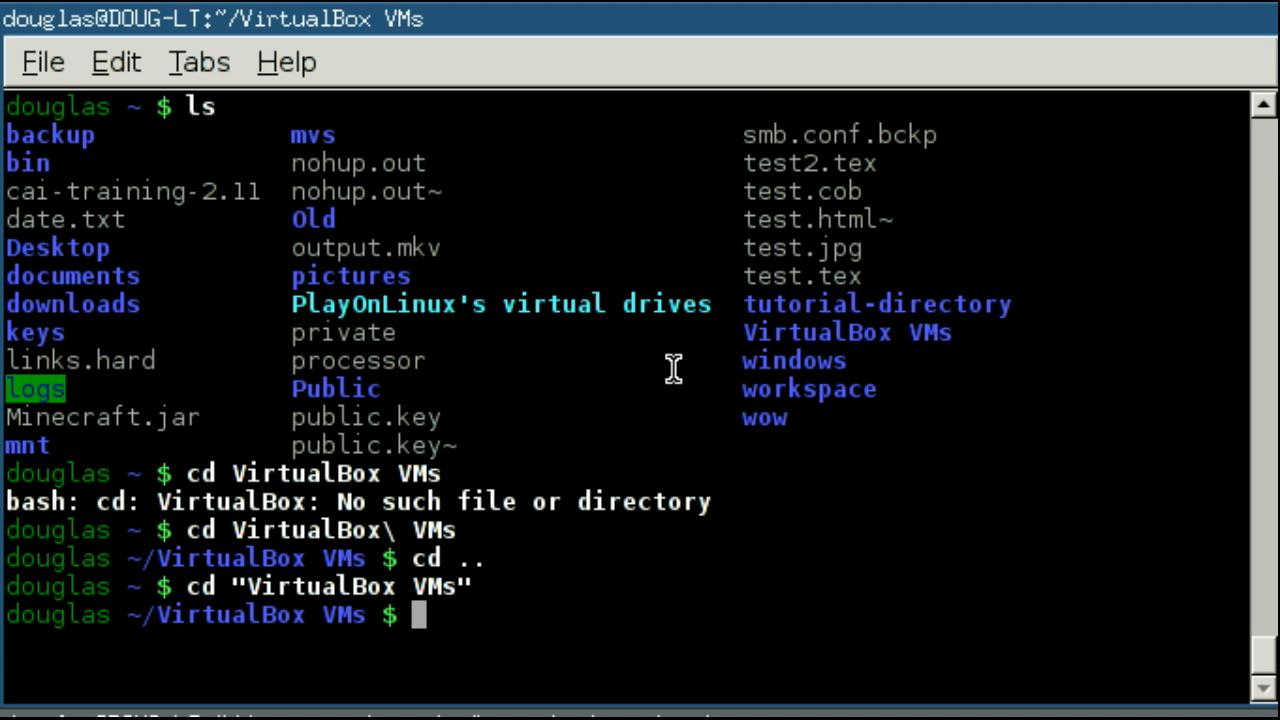
mouse_move(568, 328)
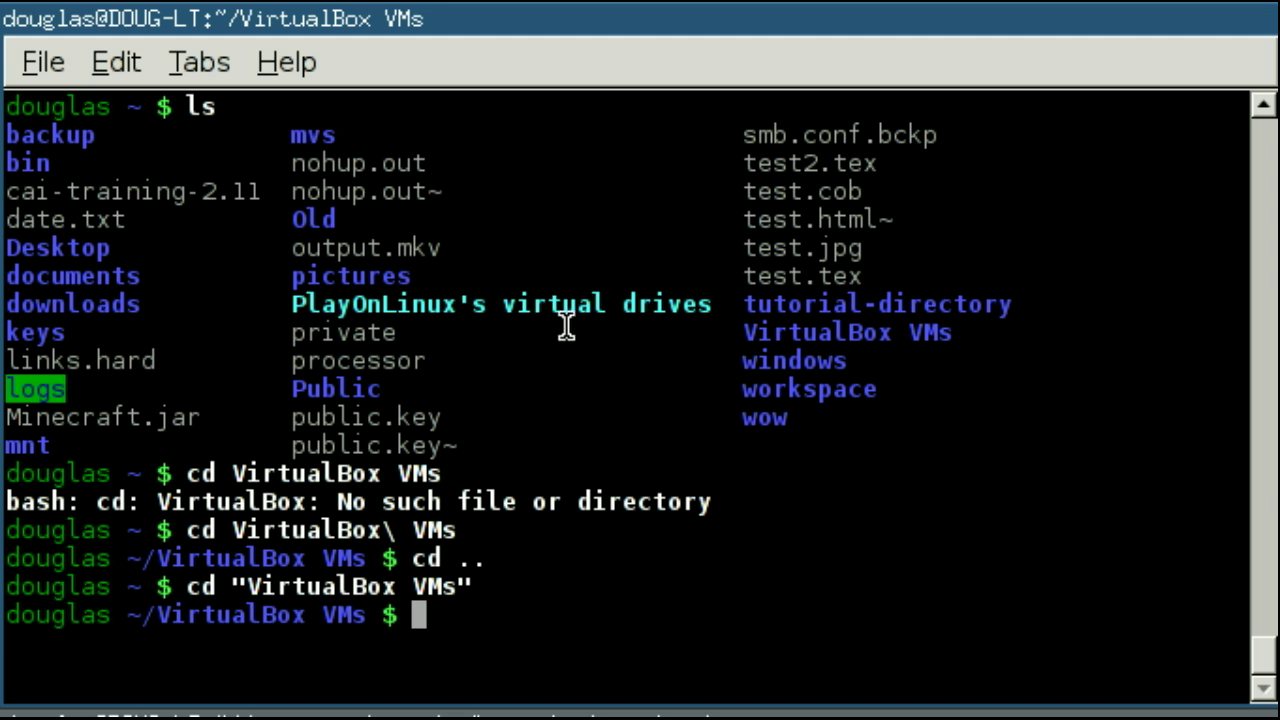
mouse_move(514, 320)
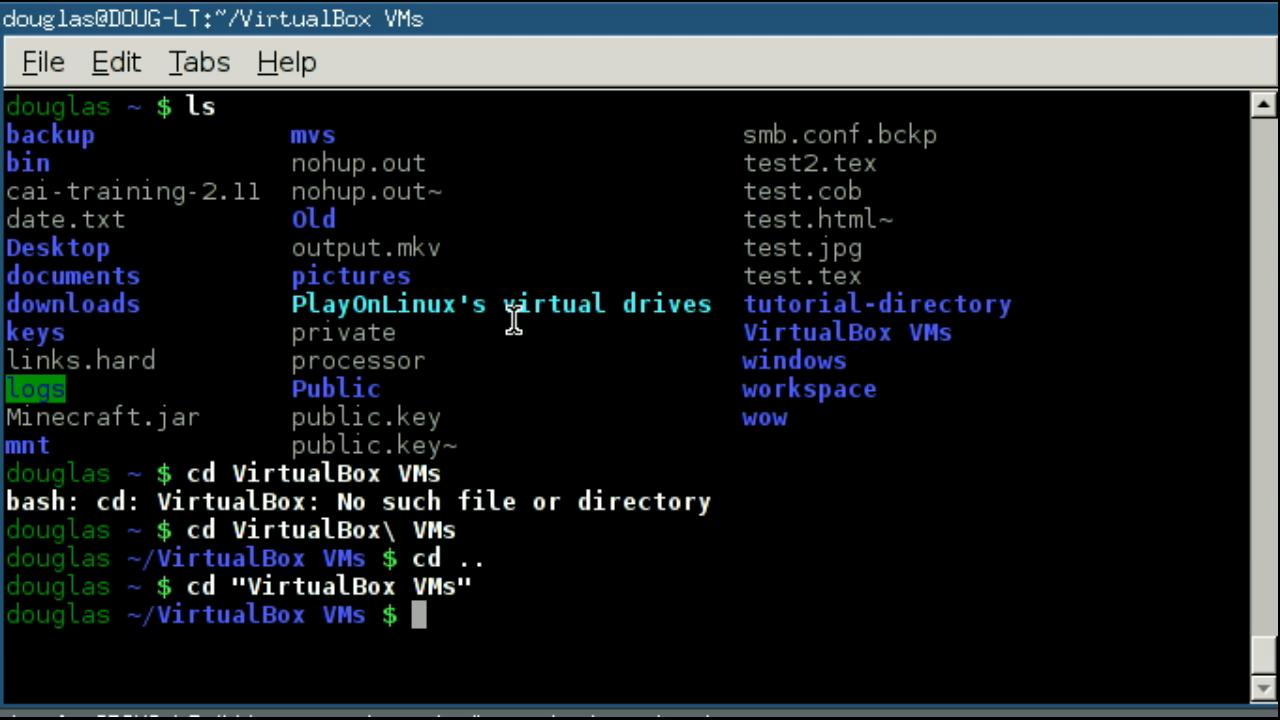
mouse_move(932, 344)
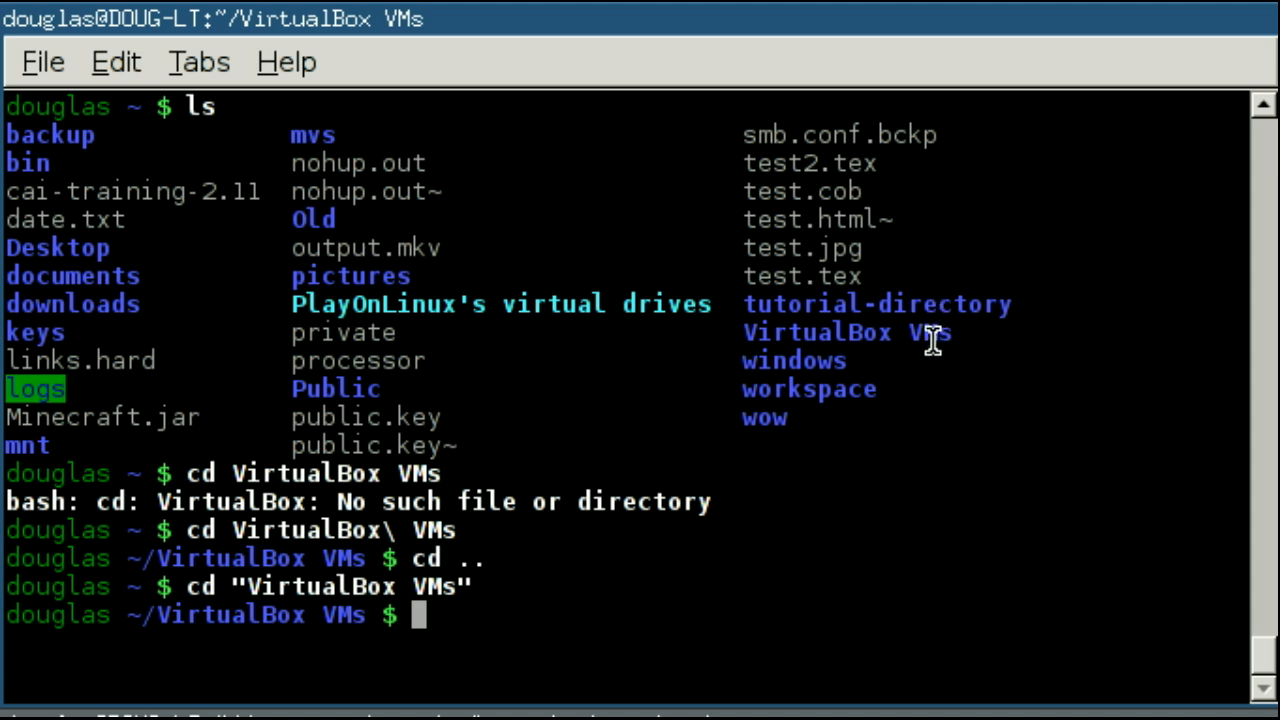
mouse_move(908, 332)
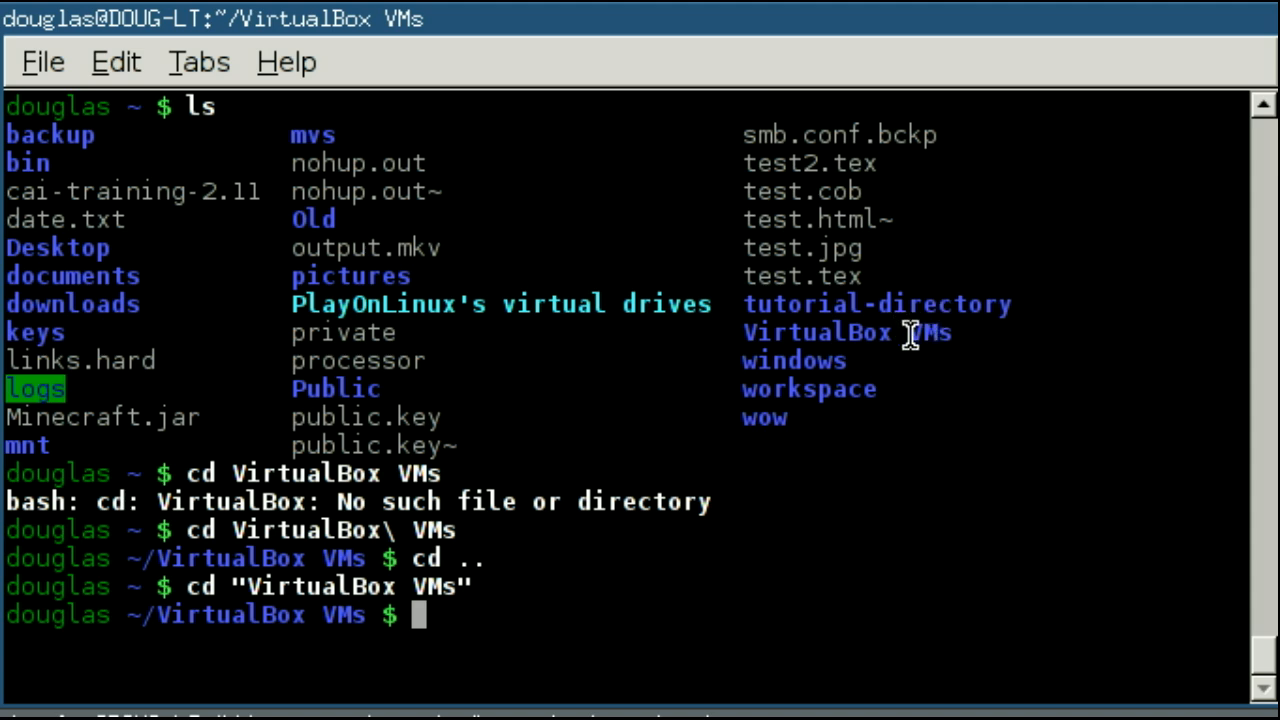
mouse_move(896, 344)
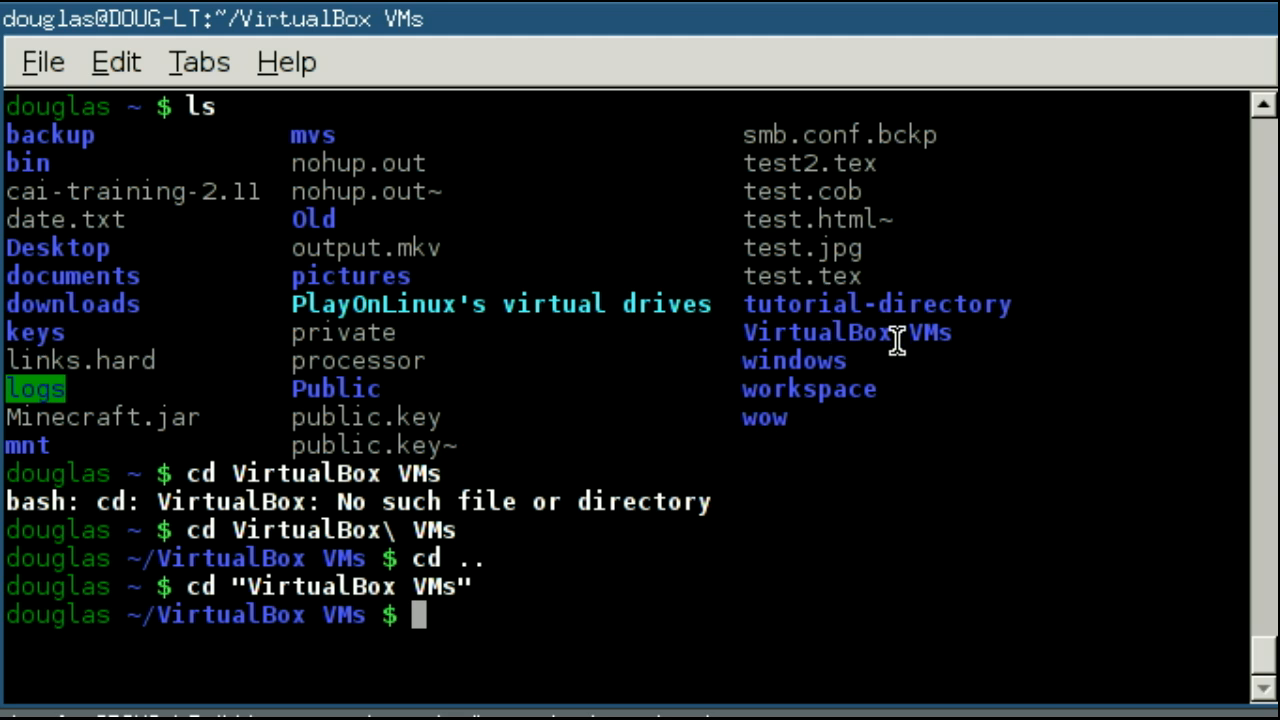
mouse_move(572, 512)
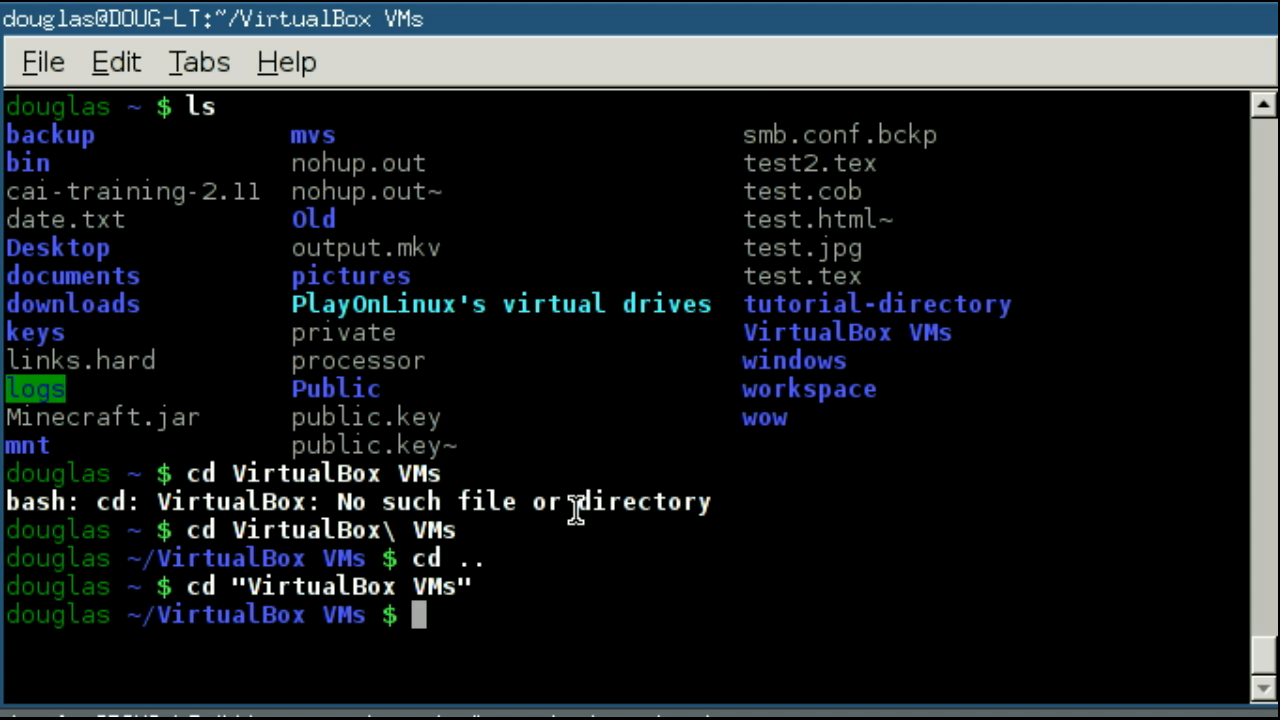
mouse_move(622, 396)
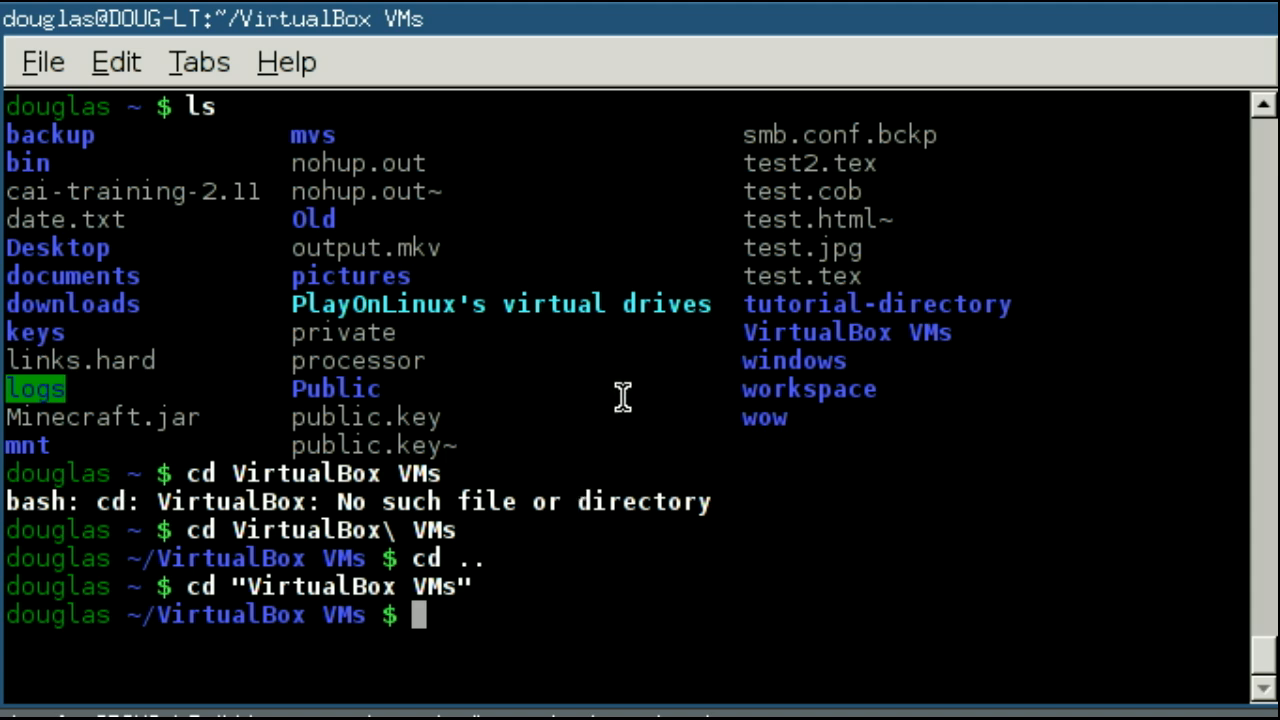
mouse_move(872, 304)
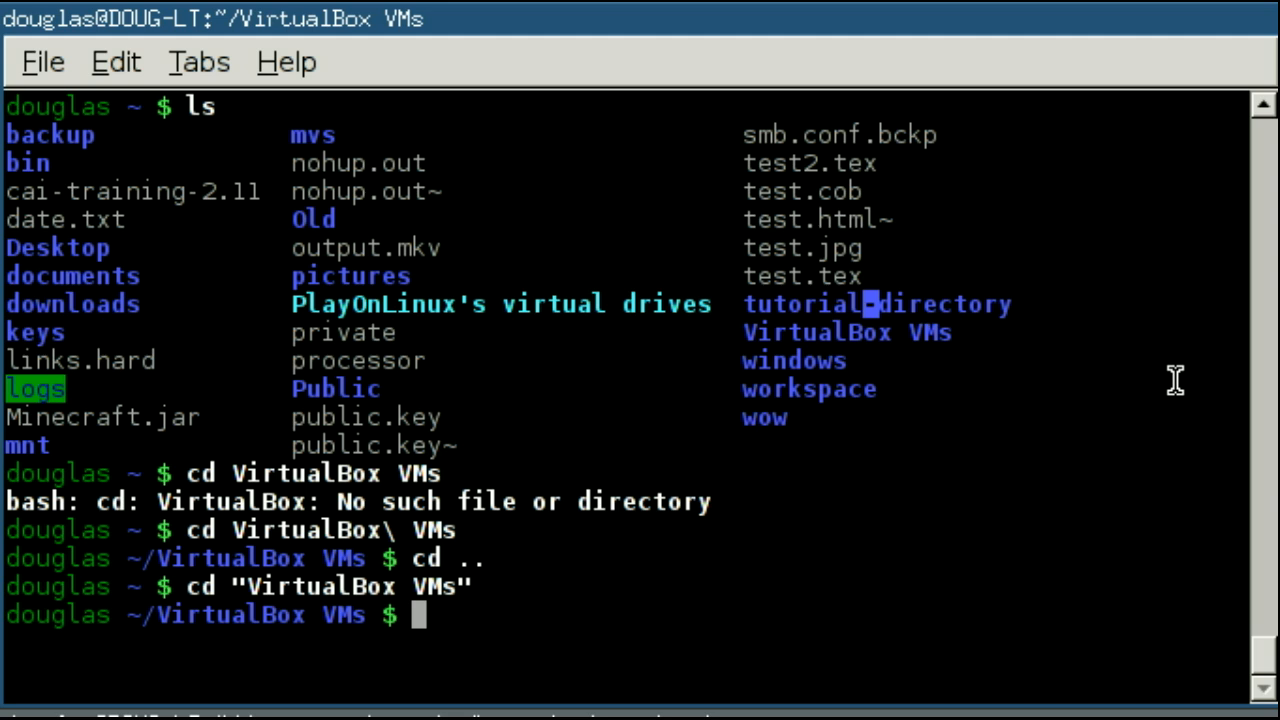
mouse_move(812, 550)
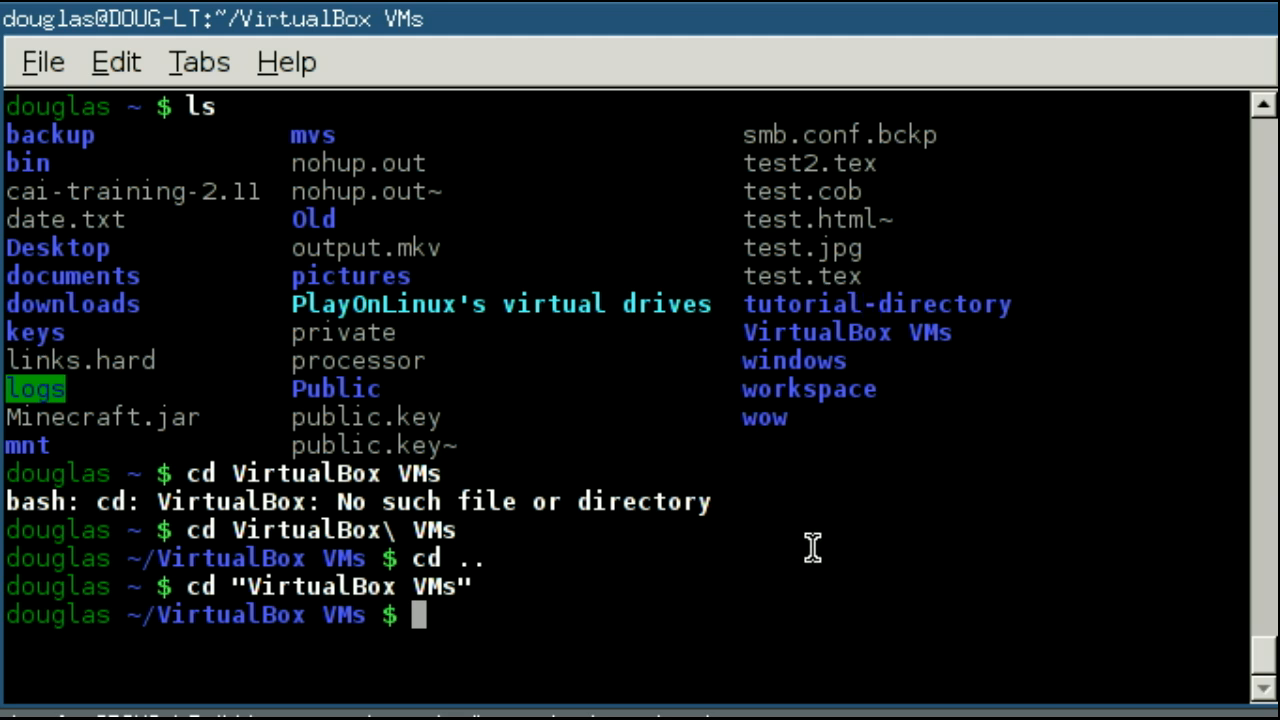
mouse_move(644, 572)
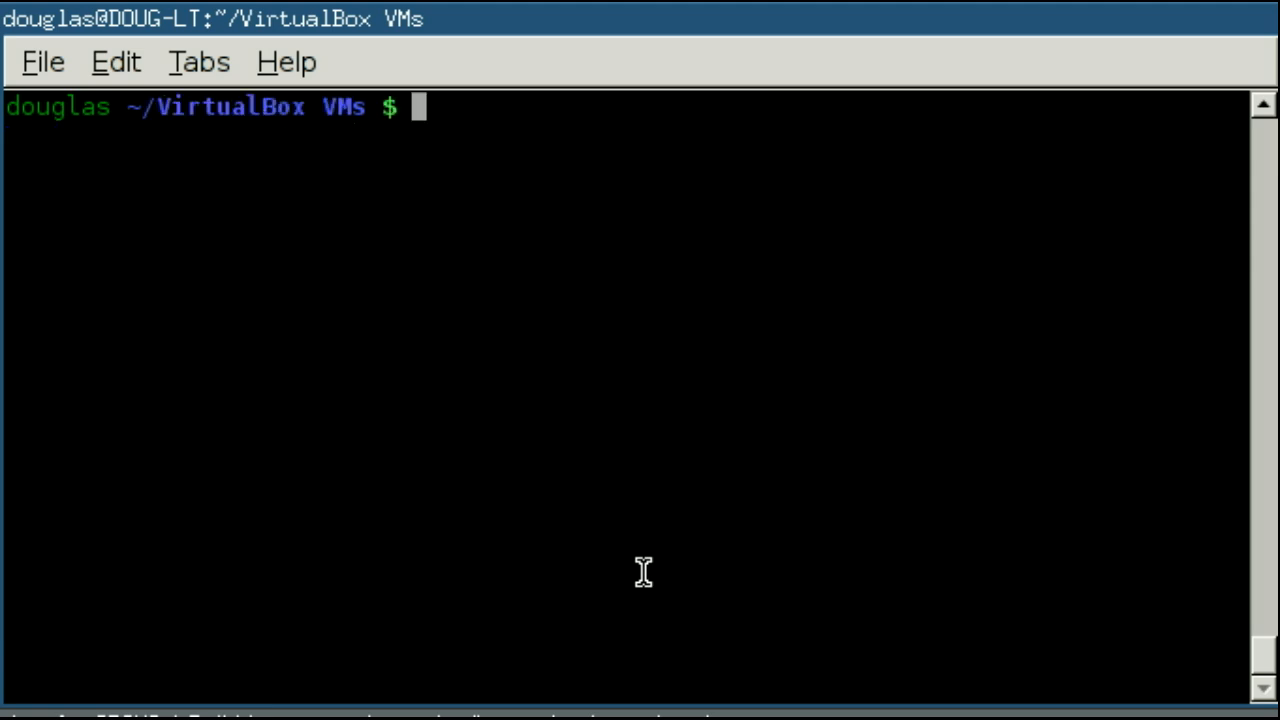
- Run pwd, ls, ls -lh and ls -a to list Server 2012 and Windows Server 2012
text(pwd)
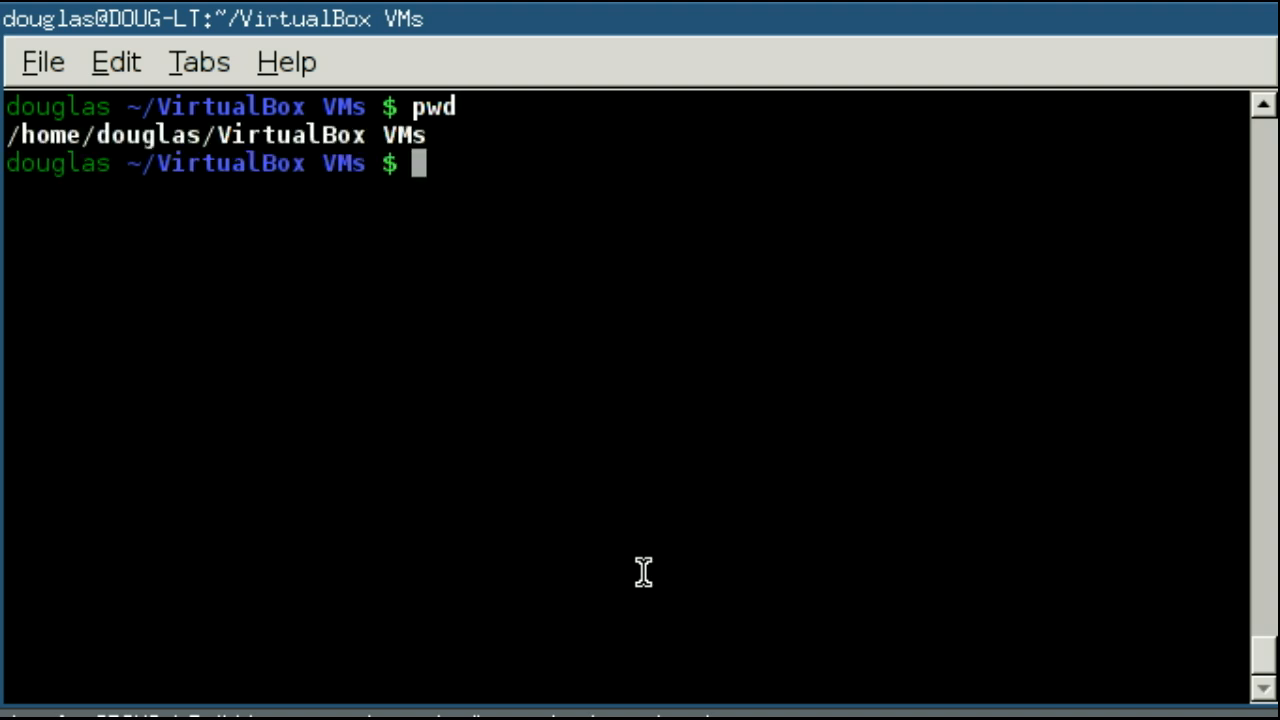
mouse_move(430, 136)
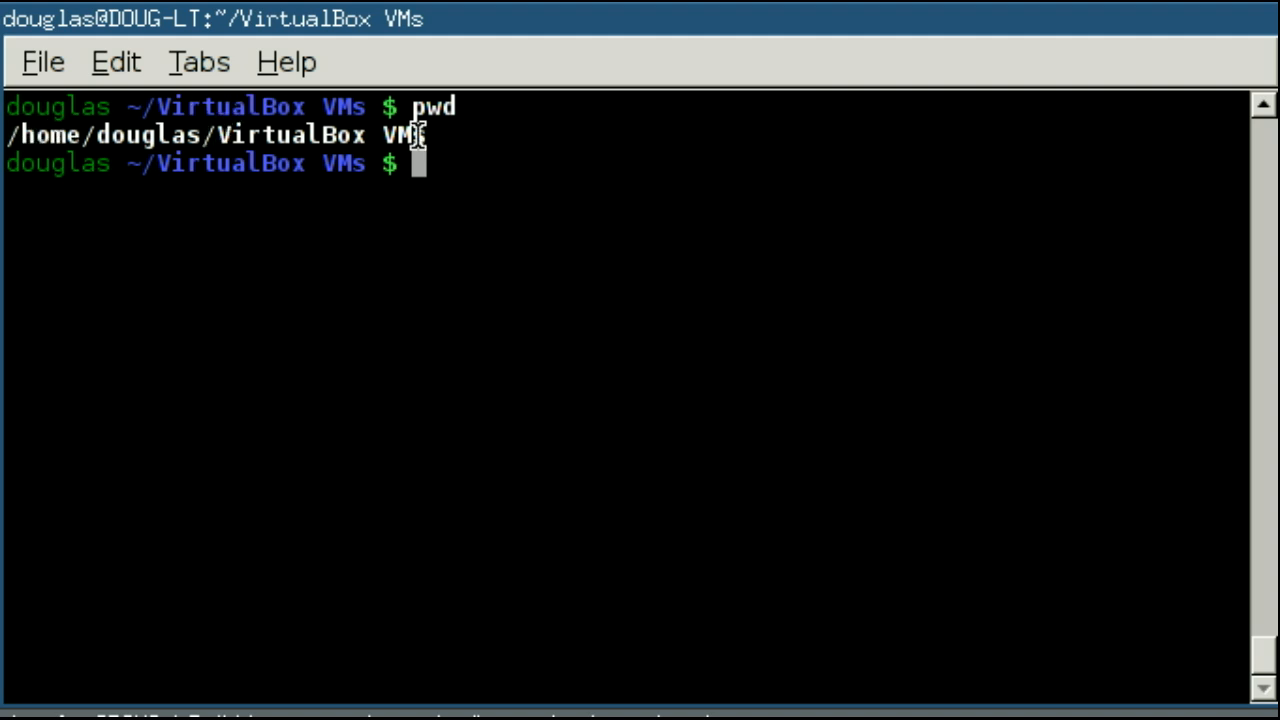
mouse_move(528, 154)
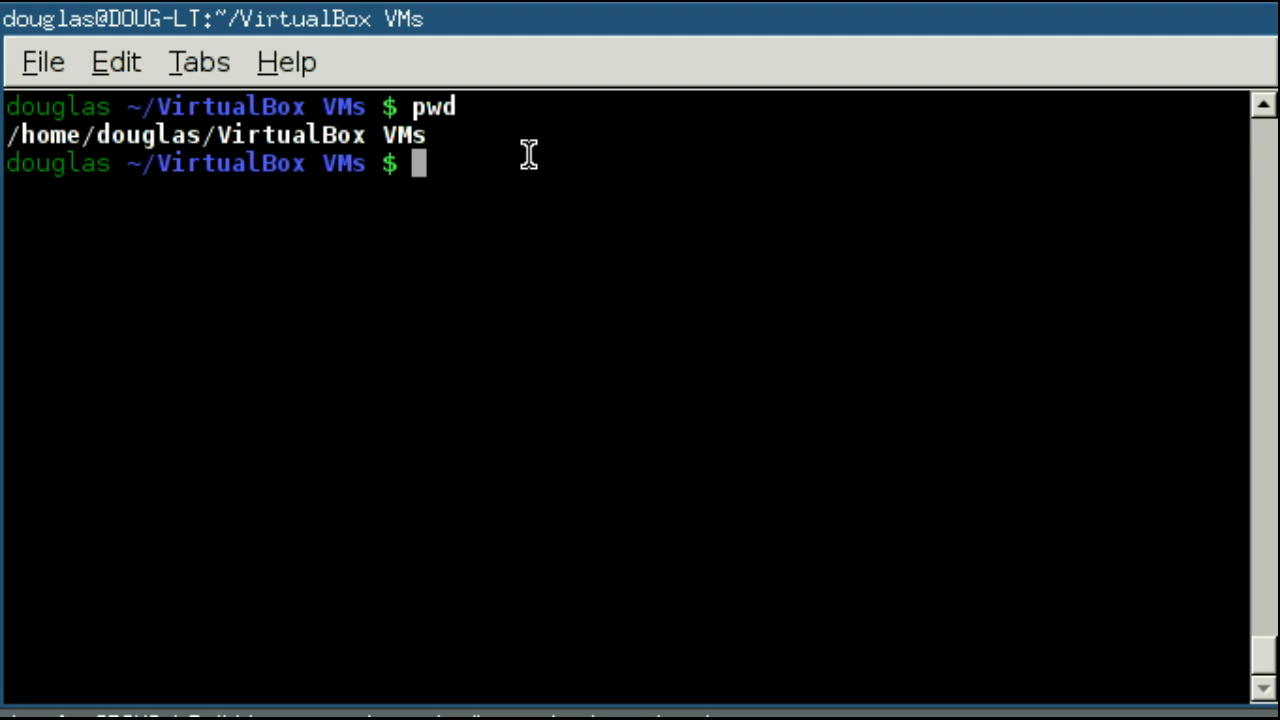
text(ls)
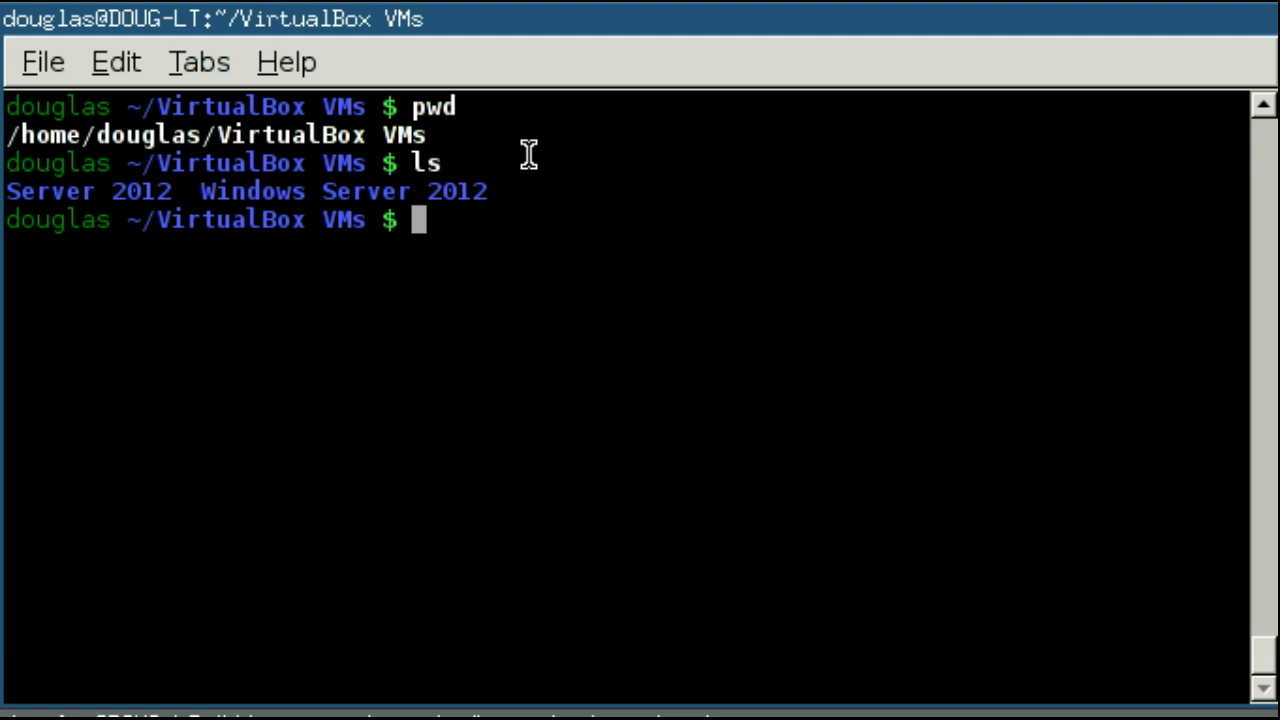
text(ls)
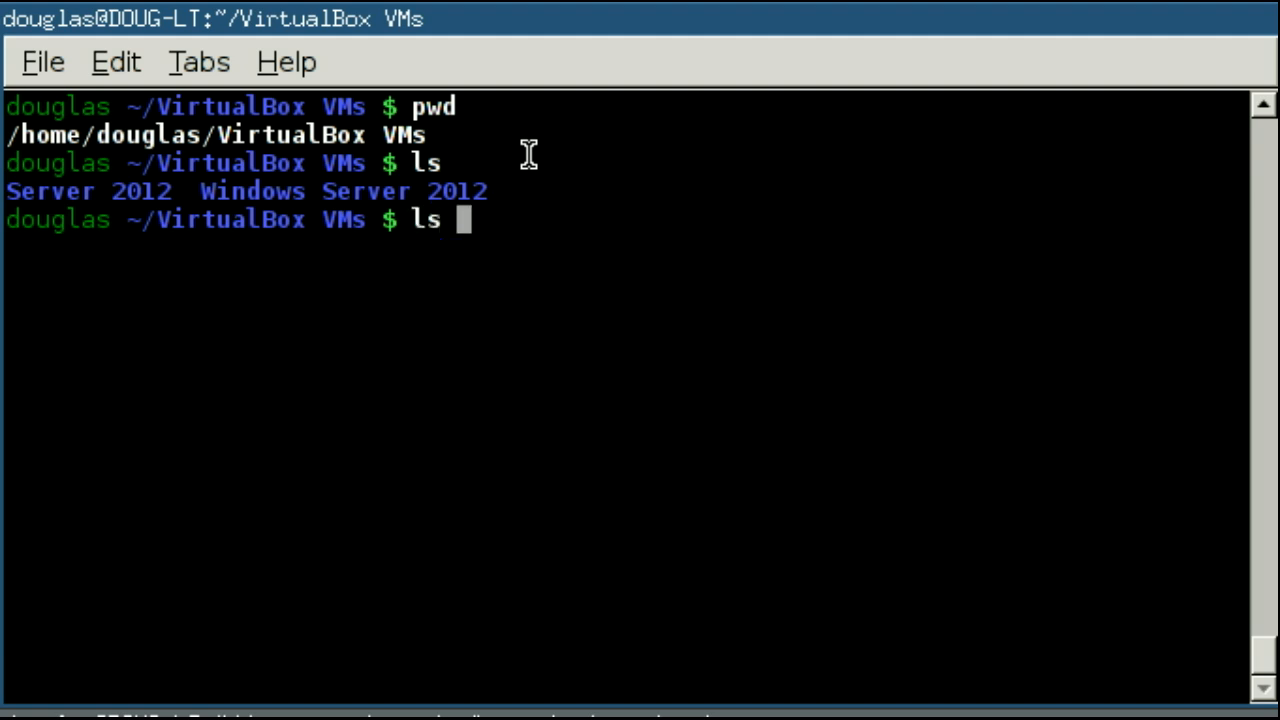
text(-)
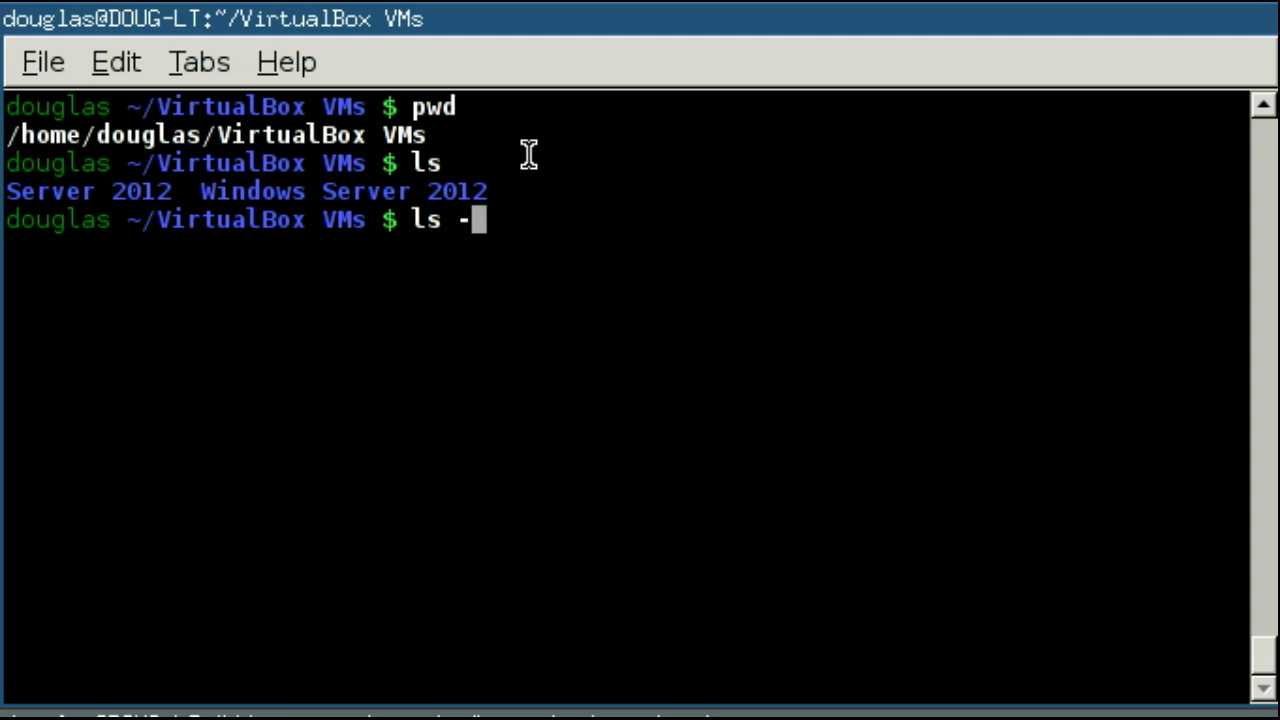
text(lh)
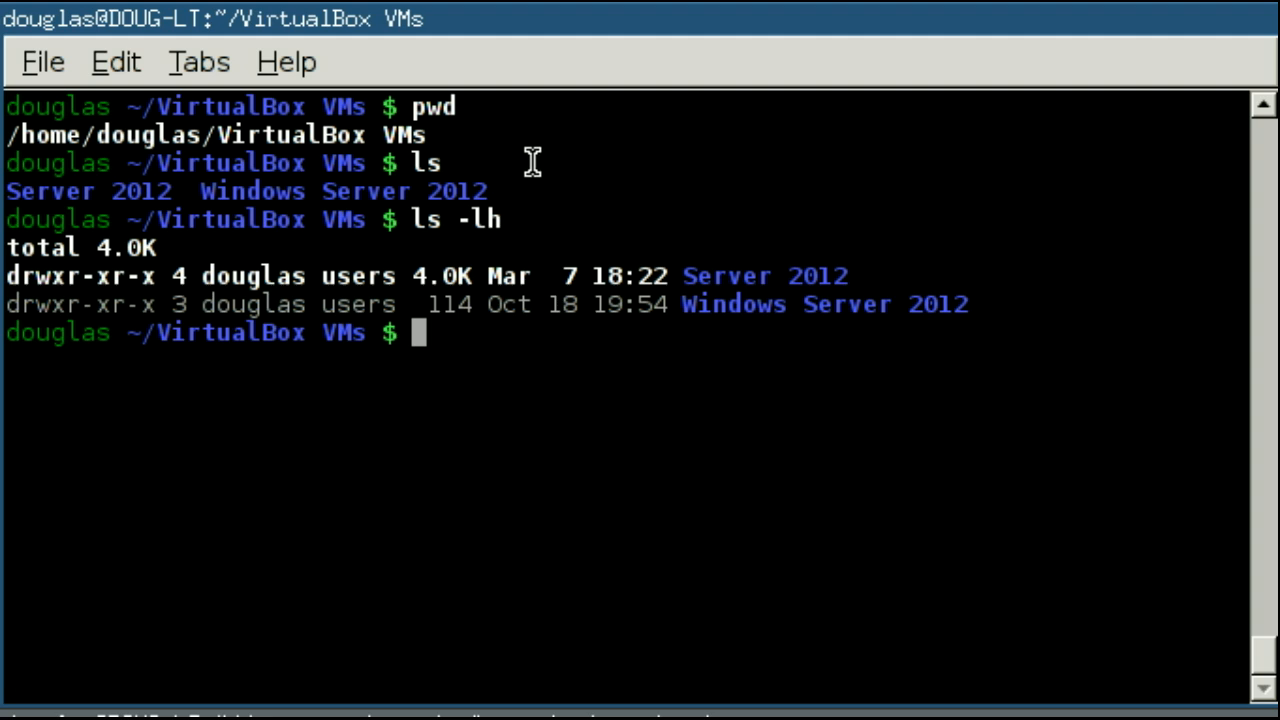
mouse_move(470, 276)
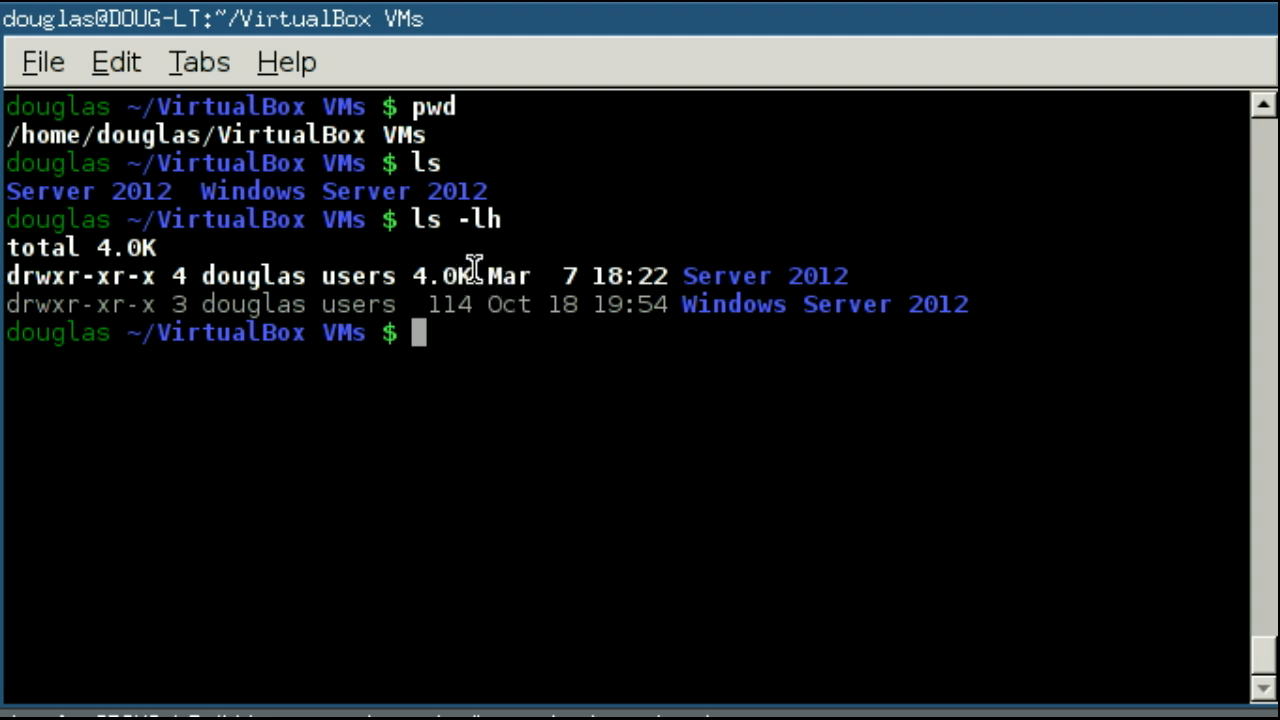
mouse_move(500, 270)
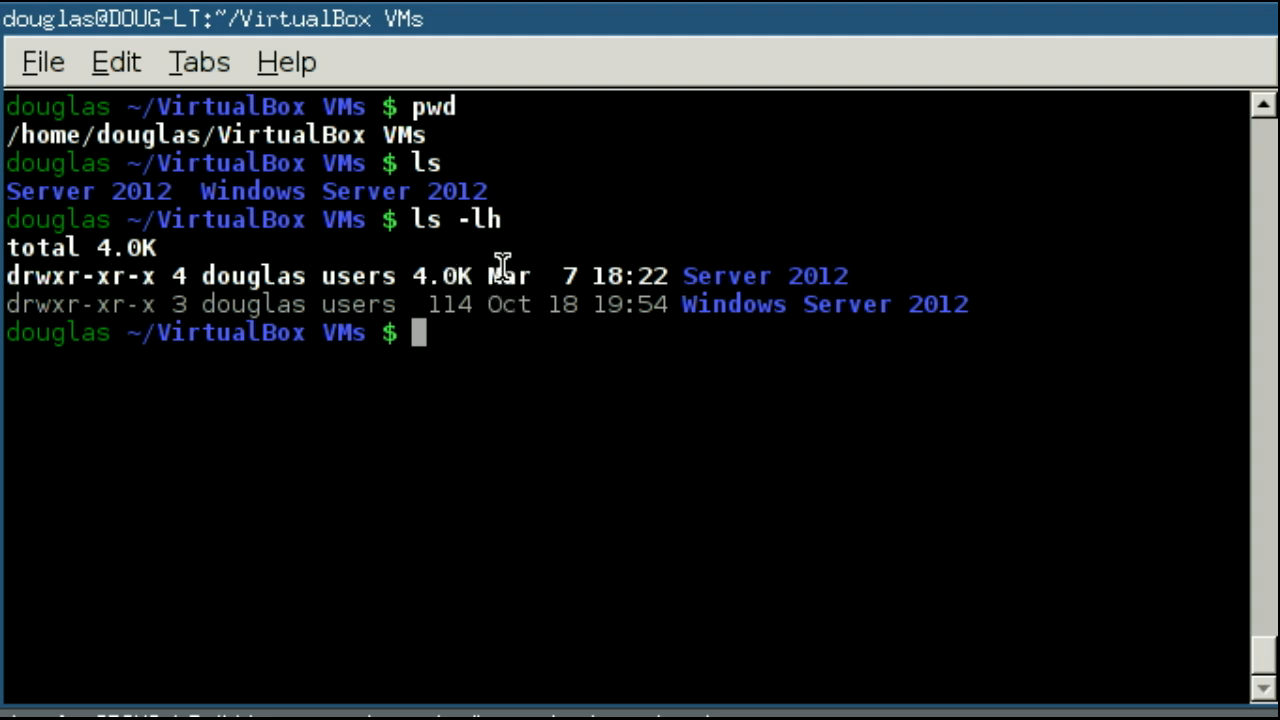
text(ls -a)
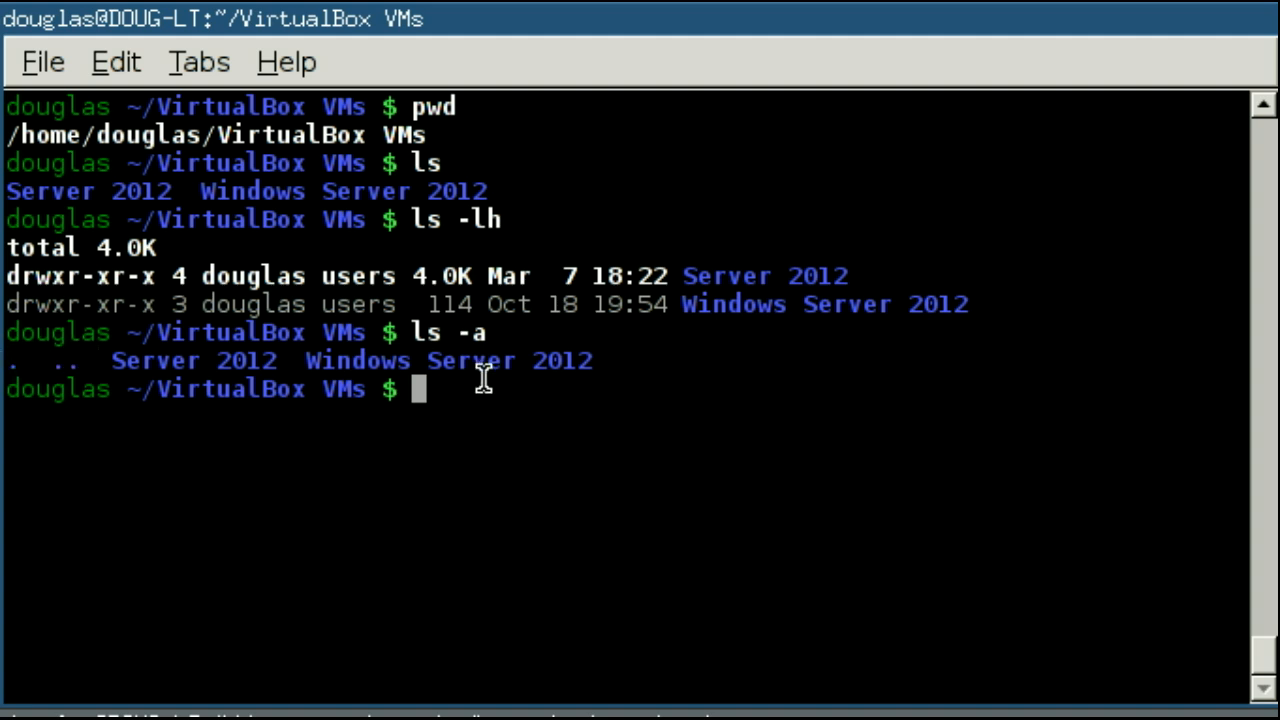
- Enter the Server 2012 folder with cd "Server 2012", then cd .. back to VirtualBox VMs
text(cd)
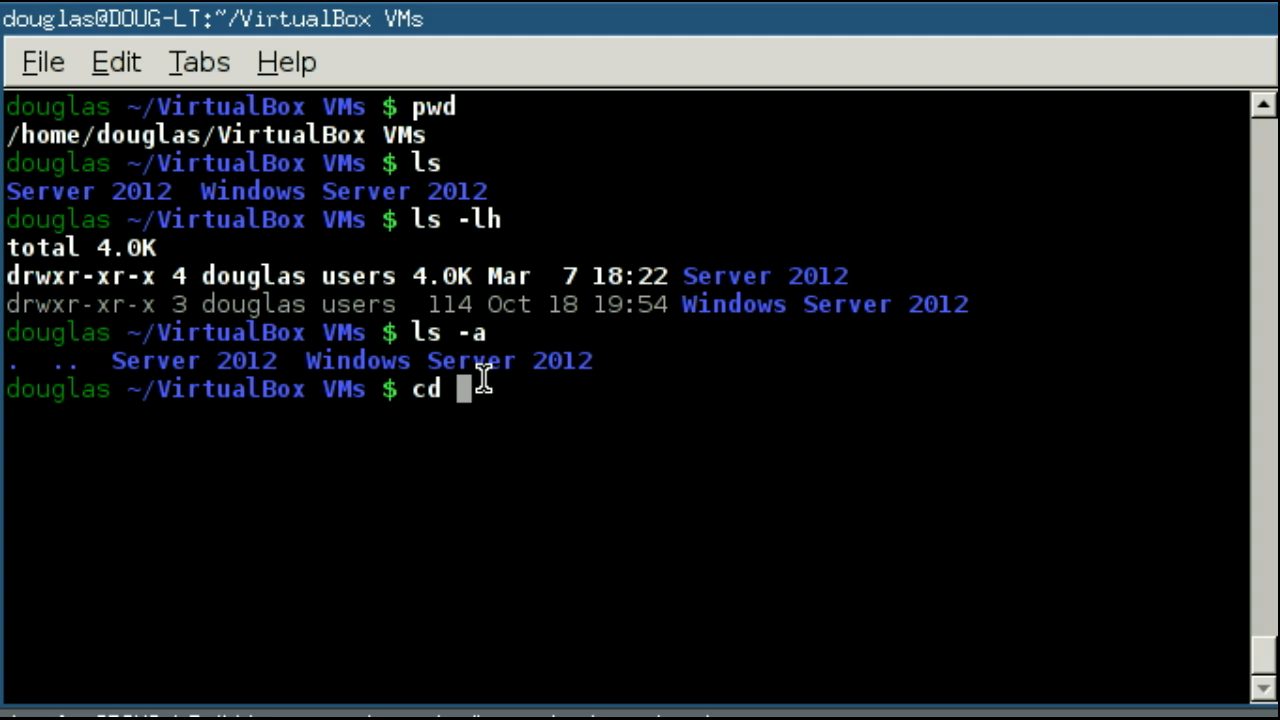
text(/)
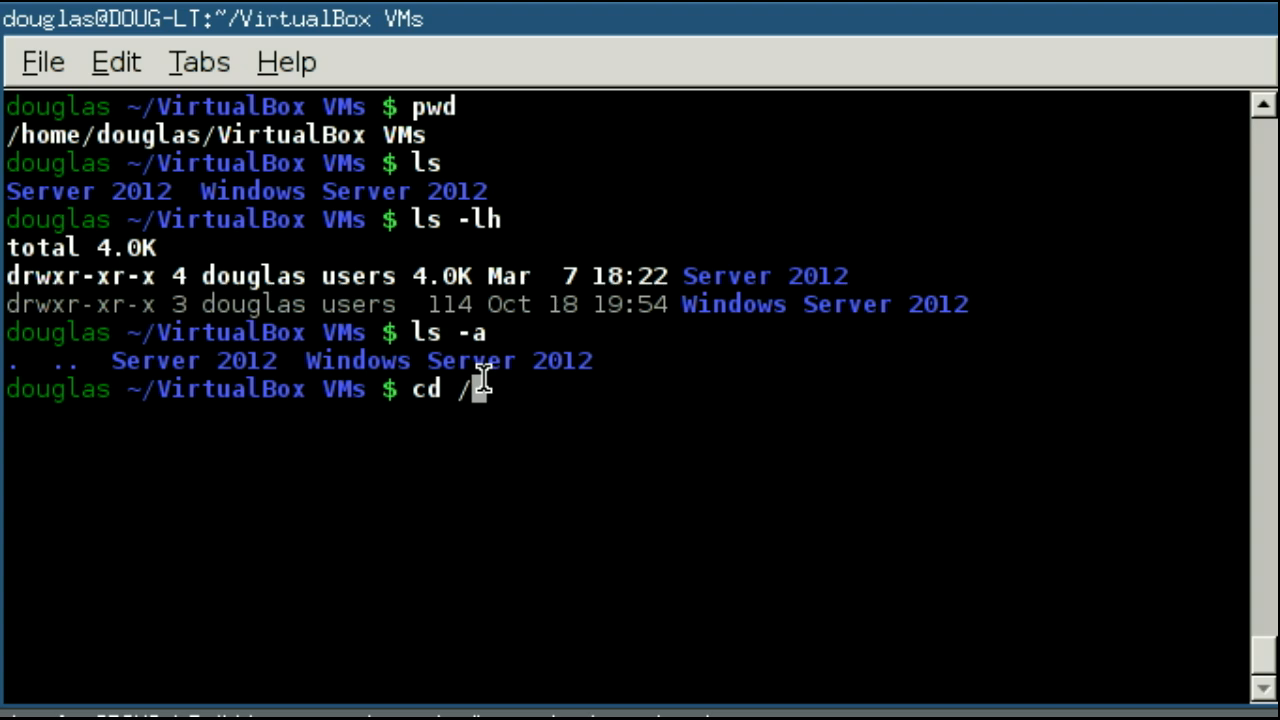
key(BackSpace)
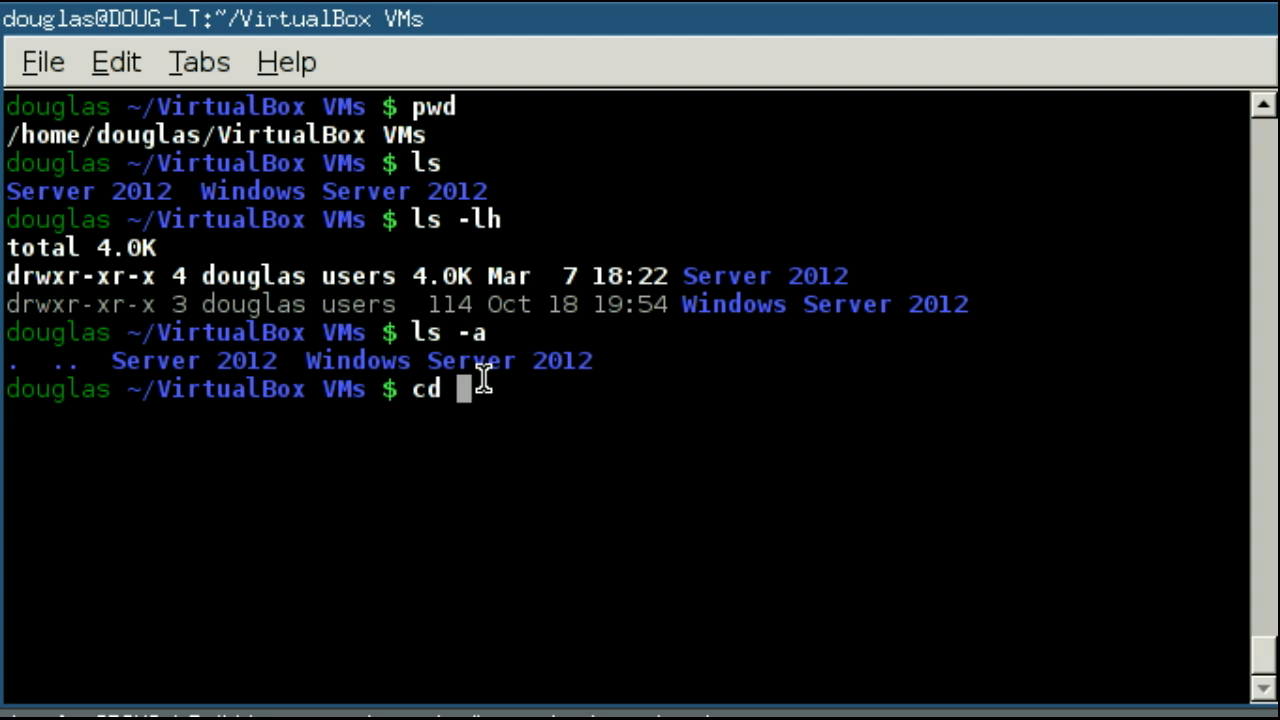
text("Server 2012)
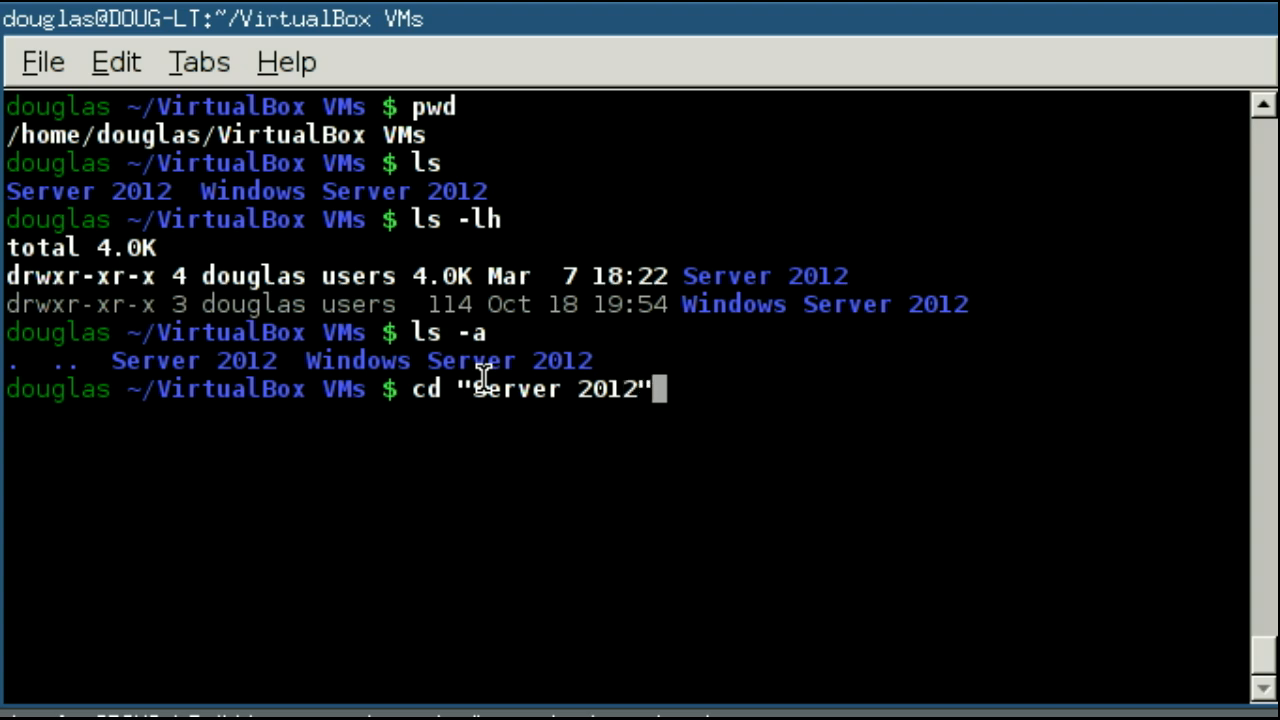
mouse_move(296, 364)
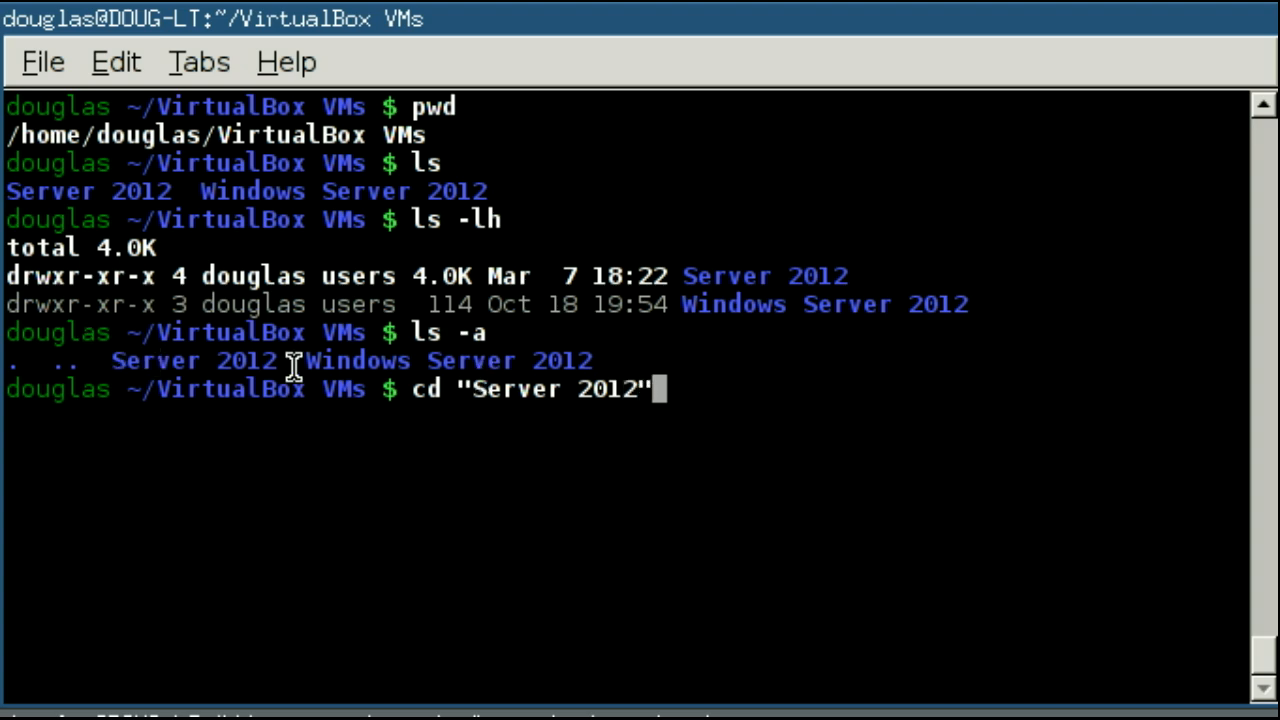
mouse_move(500, 420)
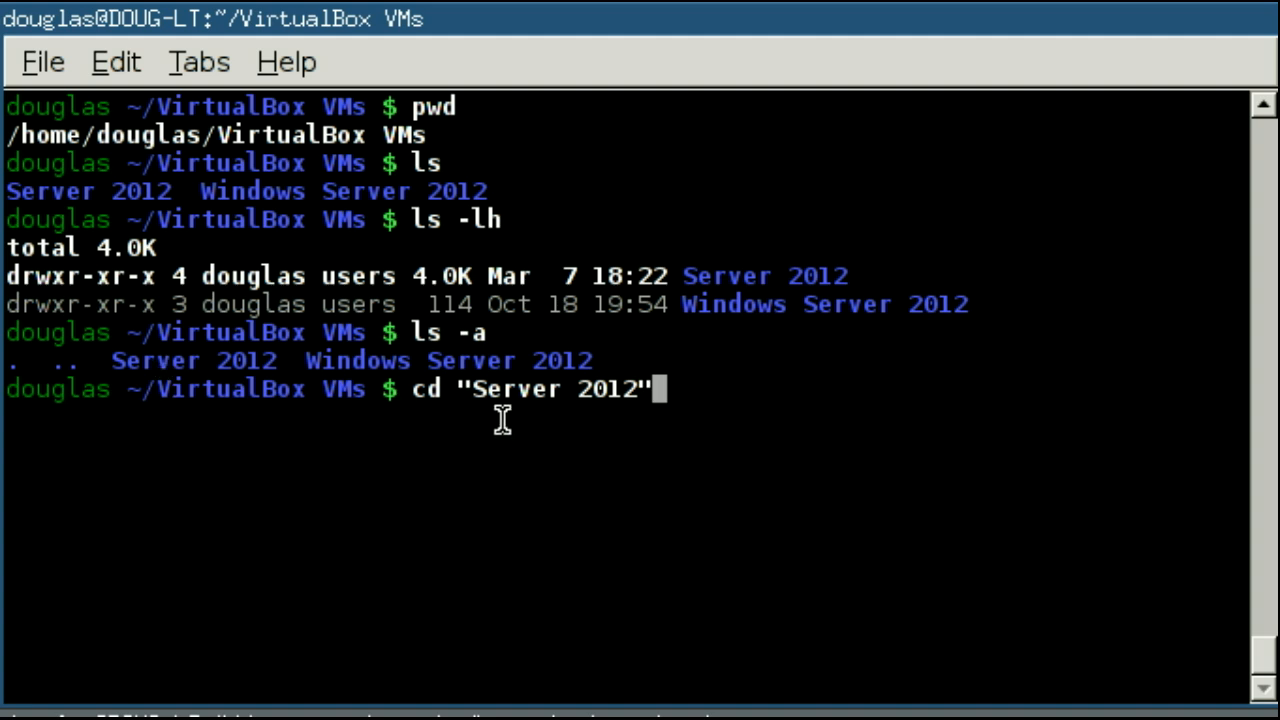
mouse_move(296, 304)
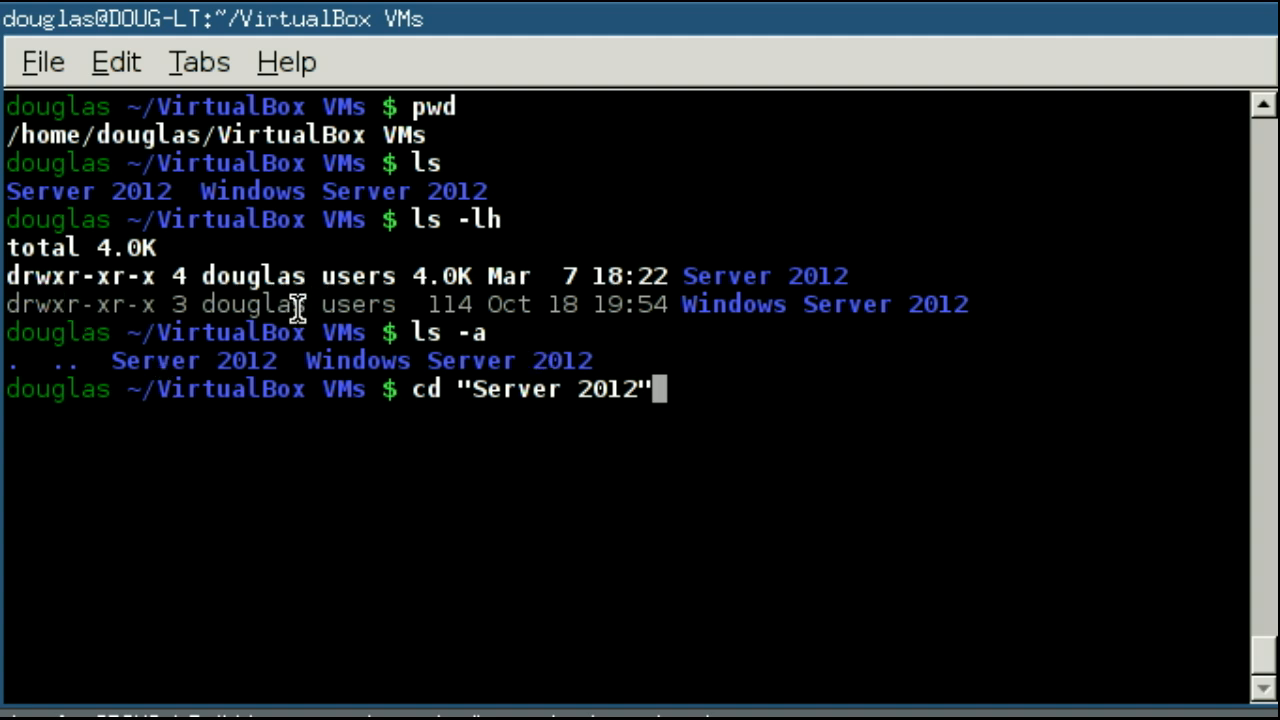
mouse_move(844, 430)
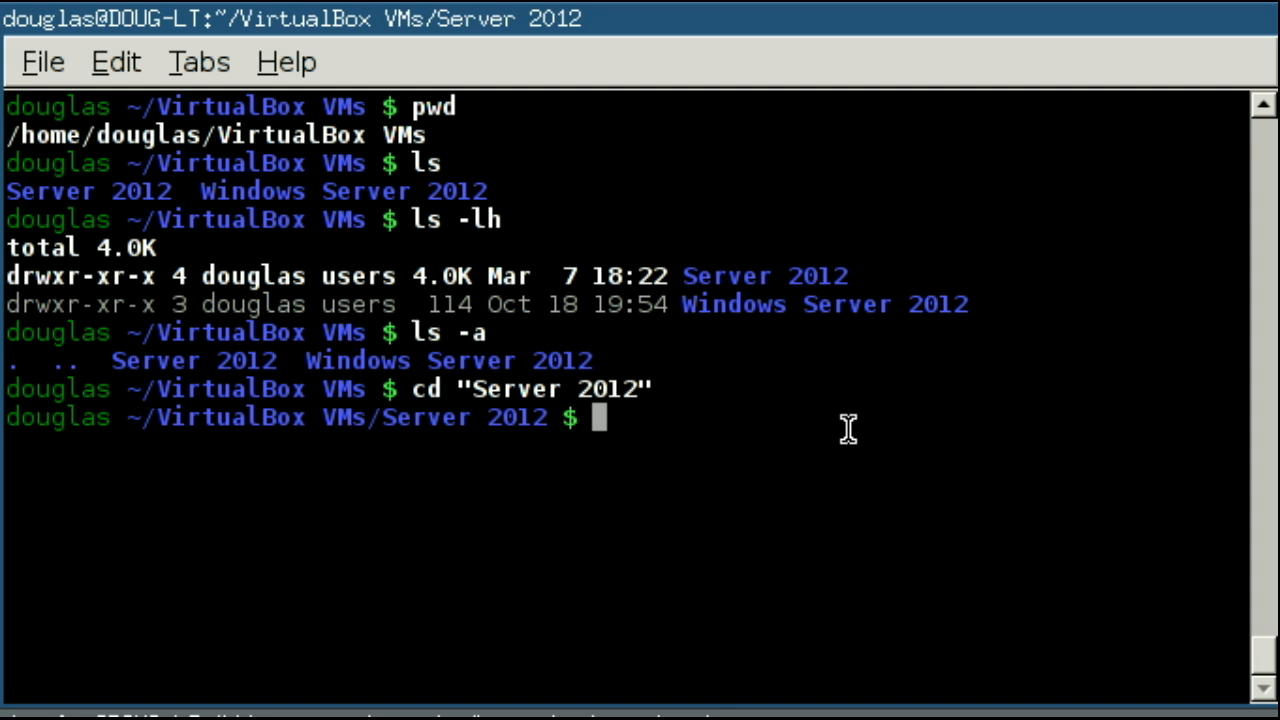
text(cd ..)
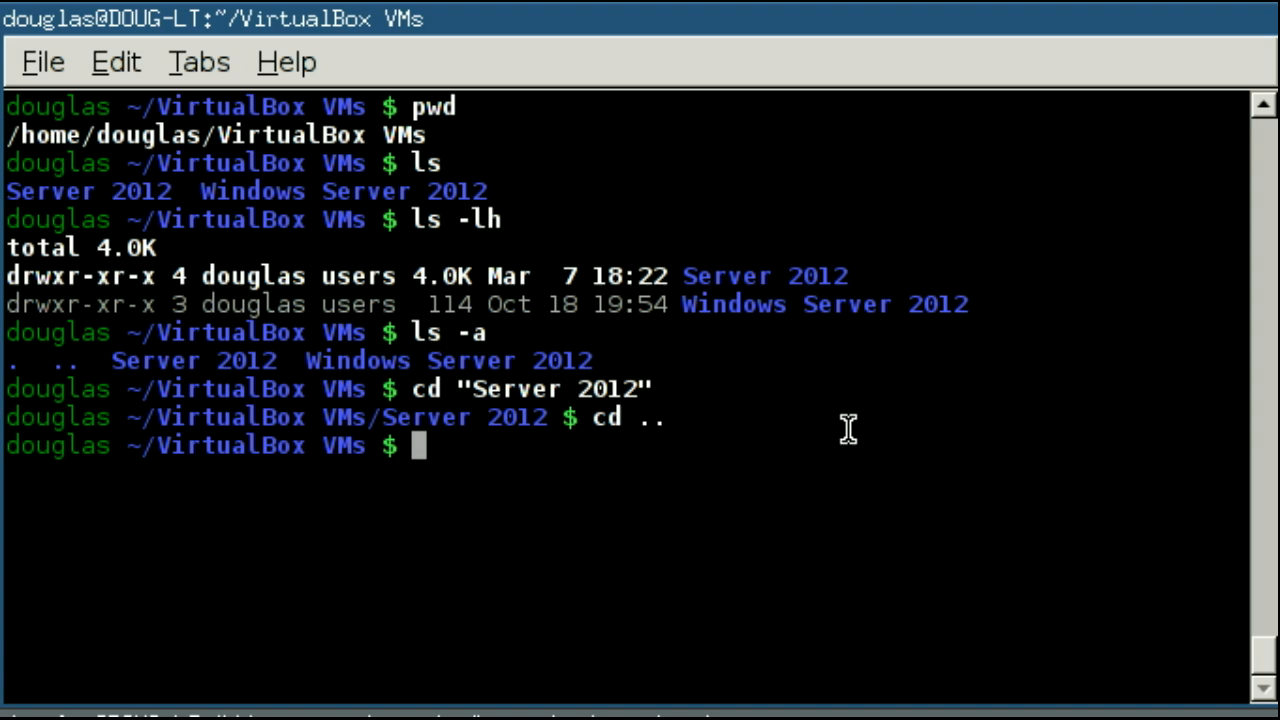
- Run cd ~ to return to the home directory
text(cd ~)
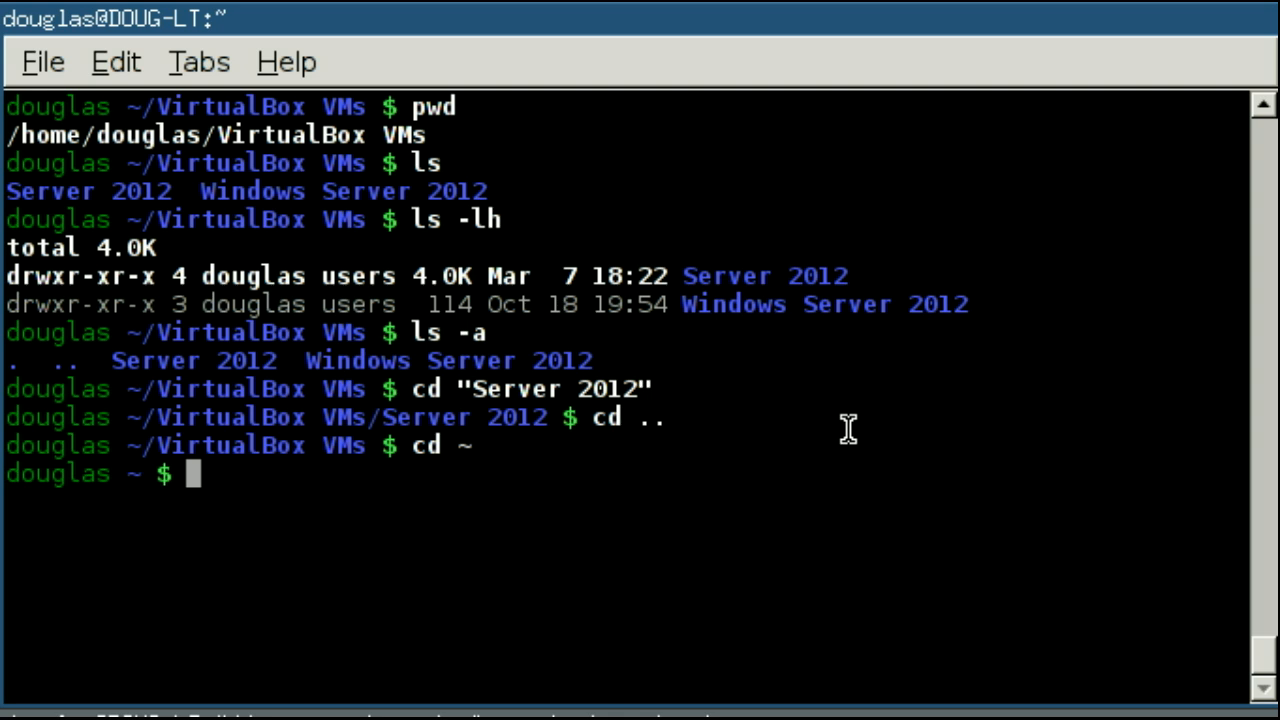
mouse_move(762, 330)
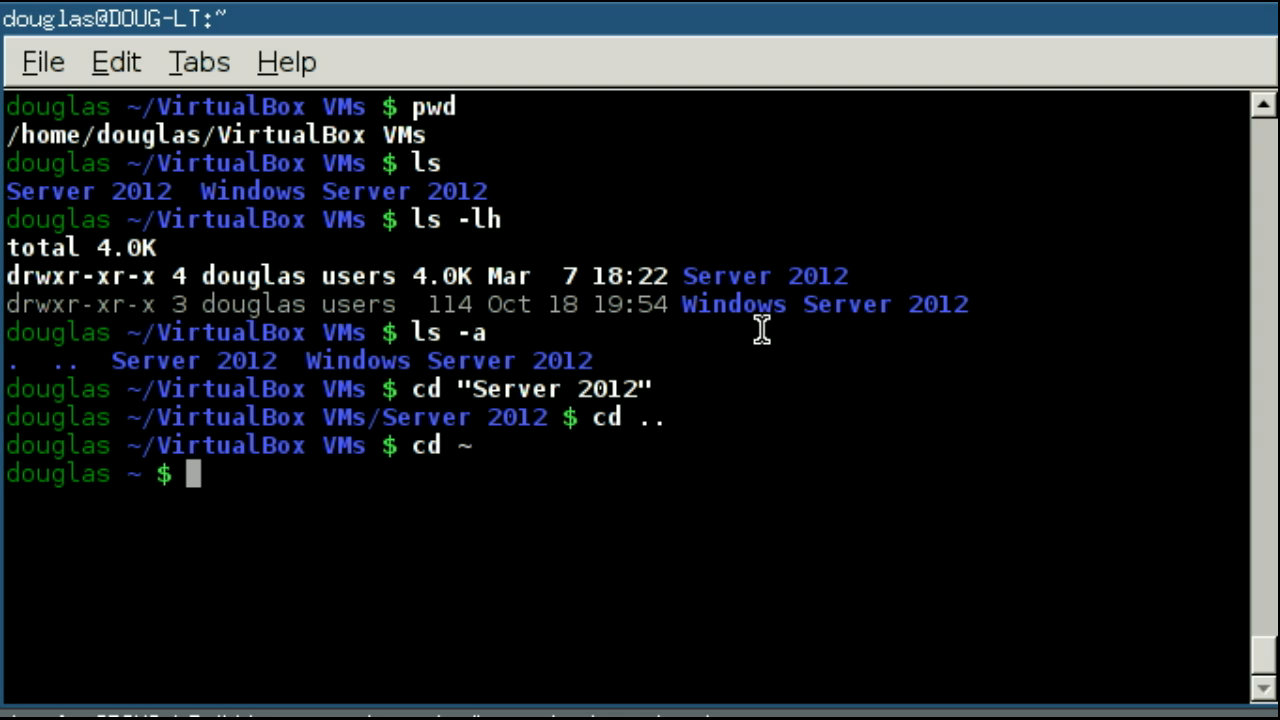
mouse_move(718, 328)
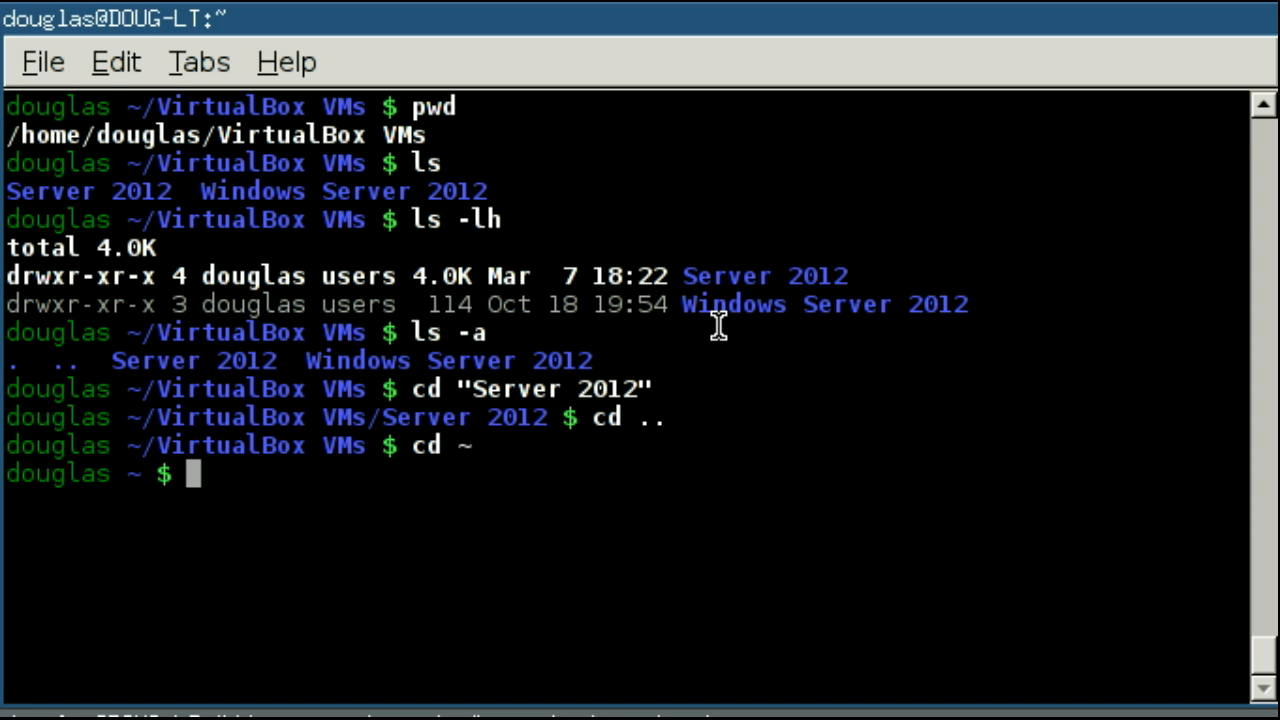